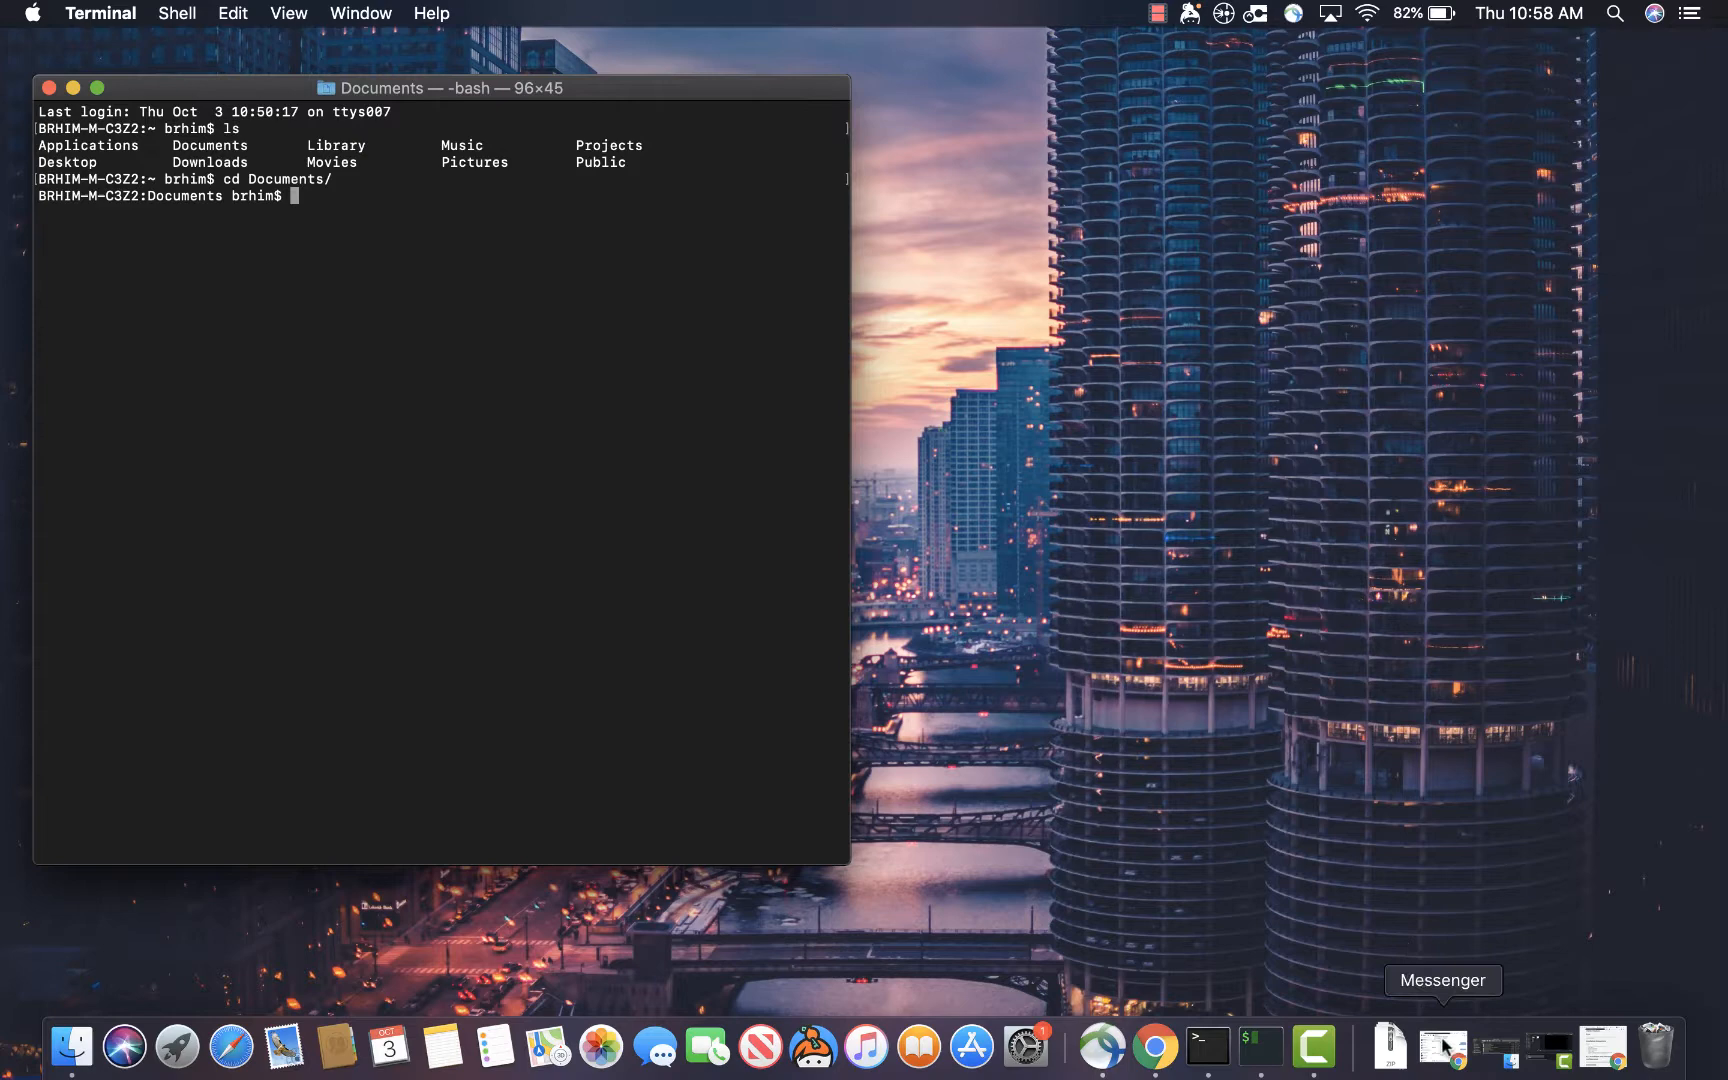
pyautogui.moveTo(1599, 1044)
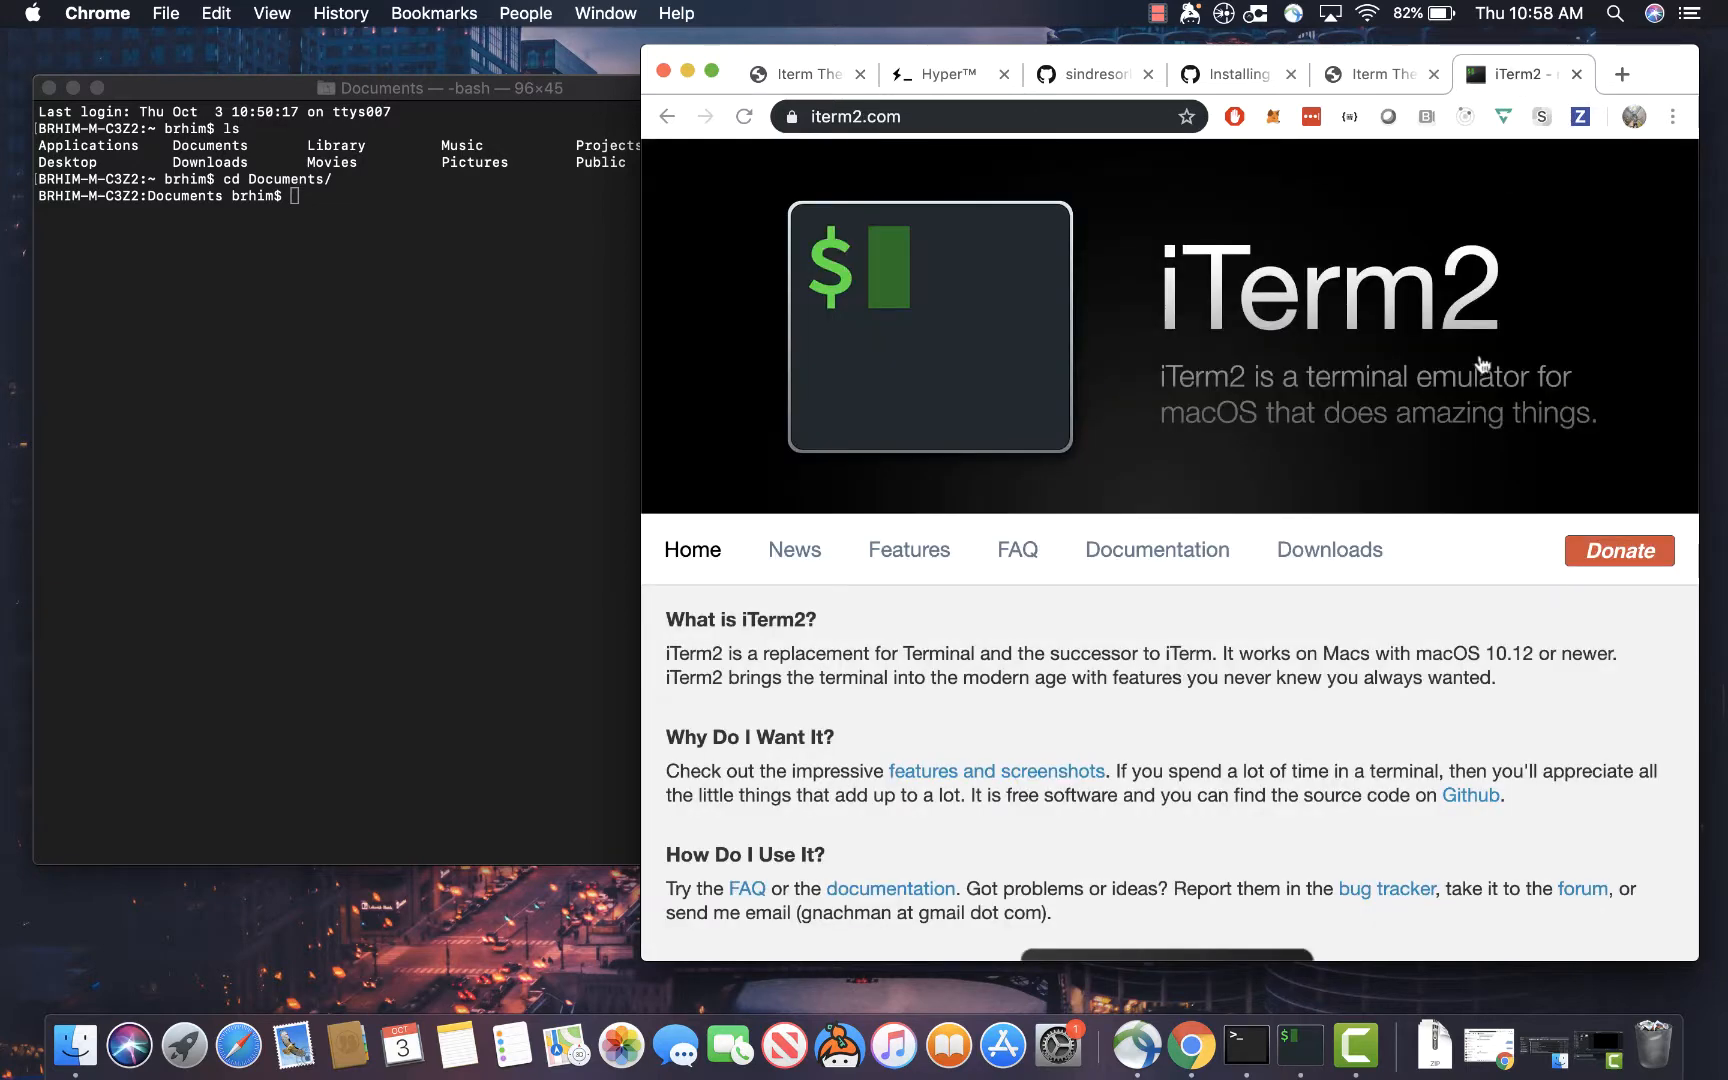
pyautogui.moveTo(1479, 616)
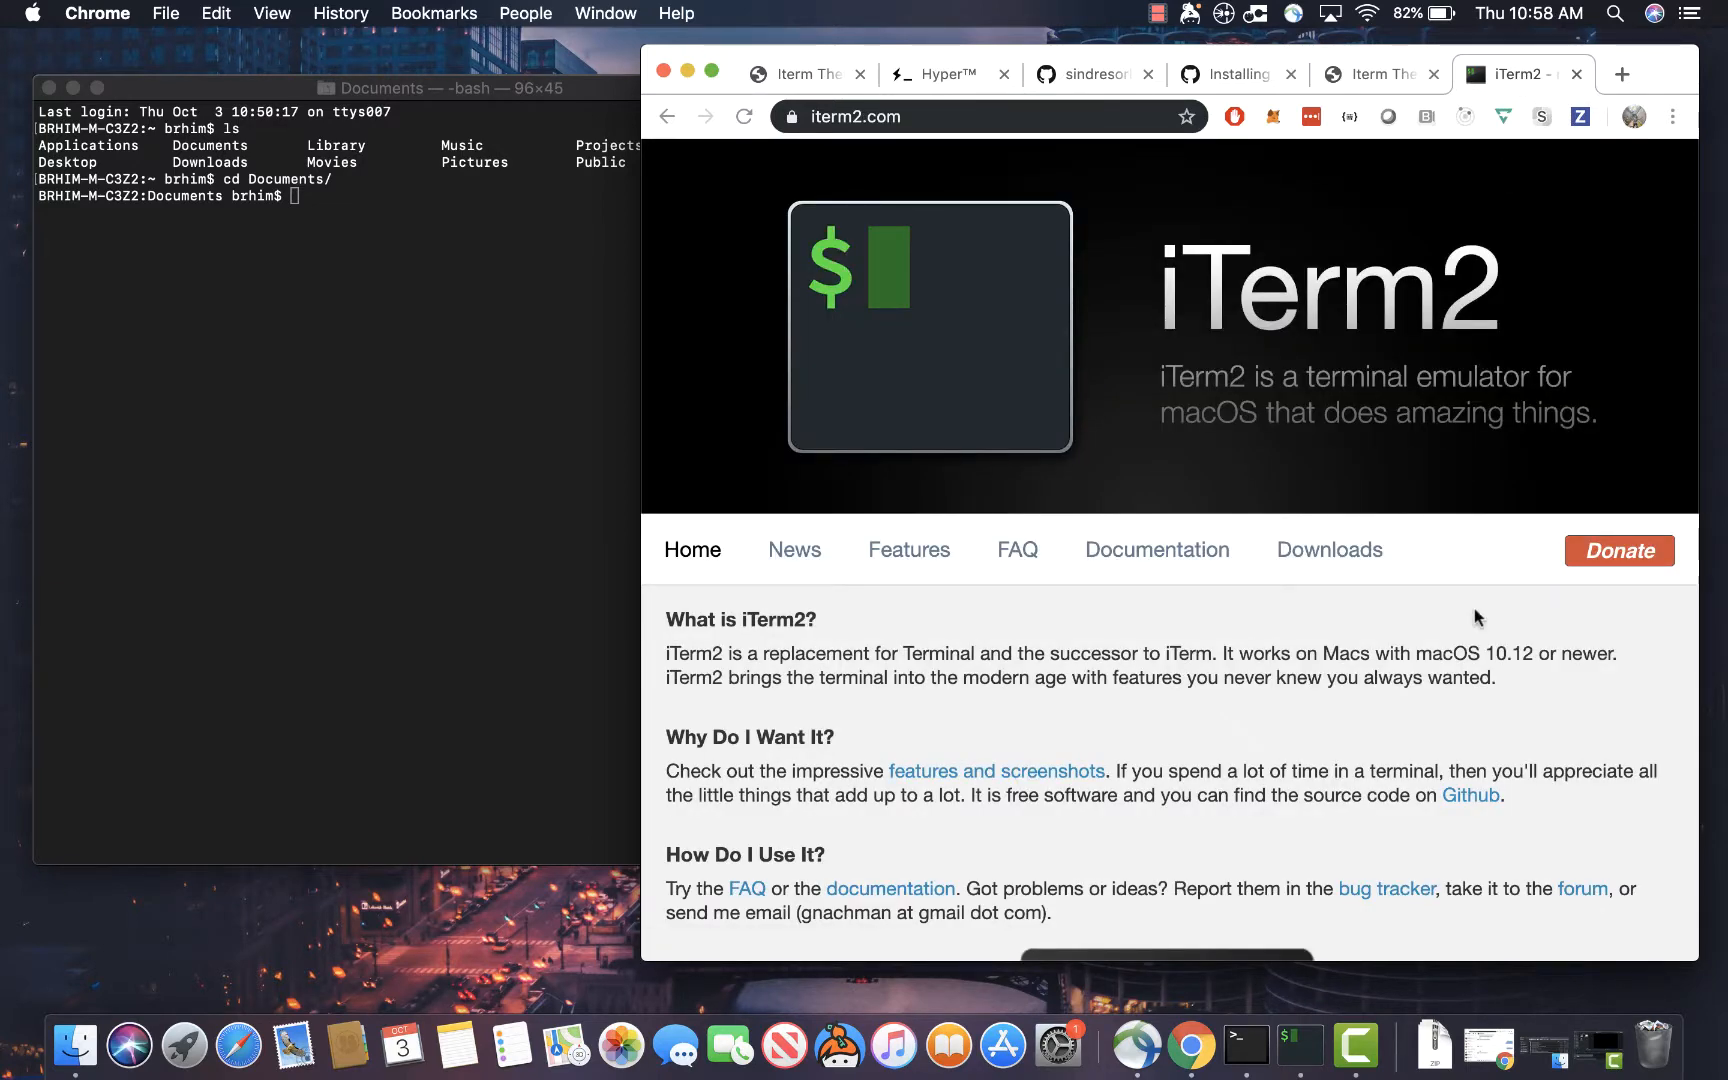
pyautogui.moveTo(1329, 549)
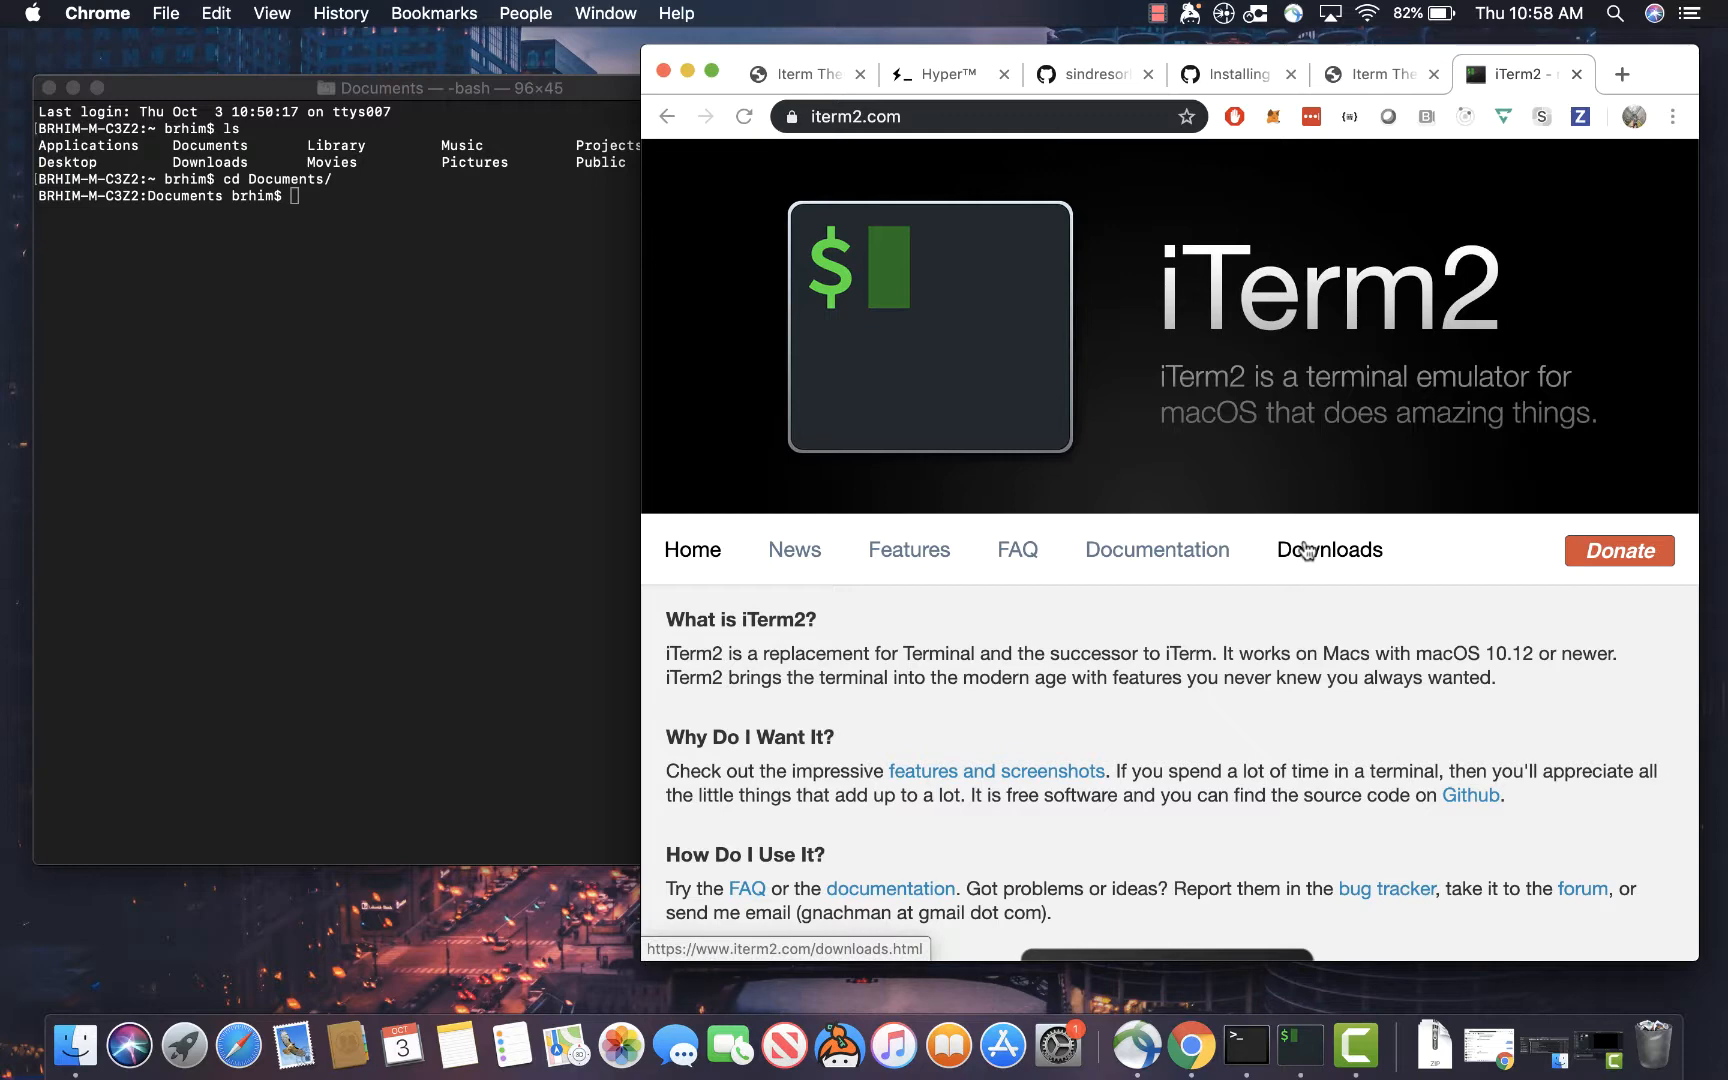
# Download the stable iTerm2 3.3.4 zip from iterm2.com's Downloads page
pyautogui.click(1328, 550)
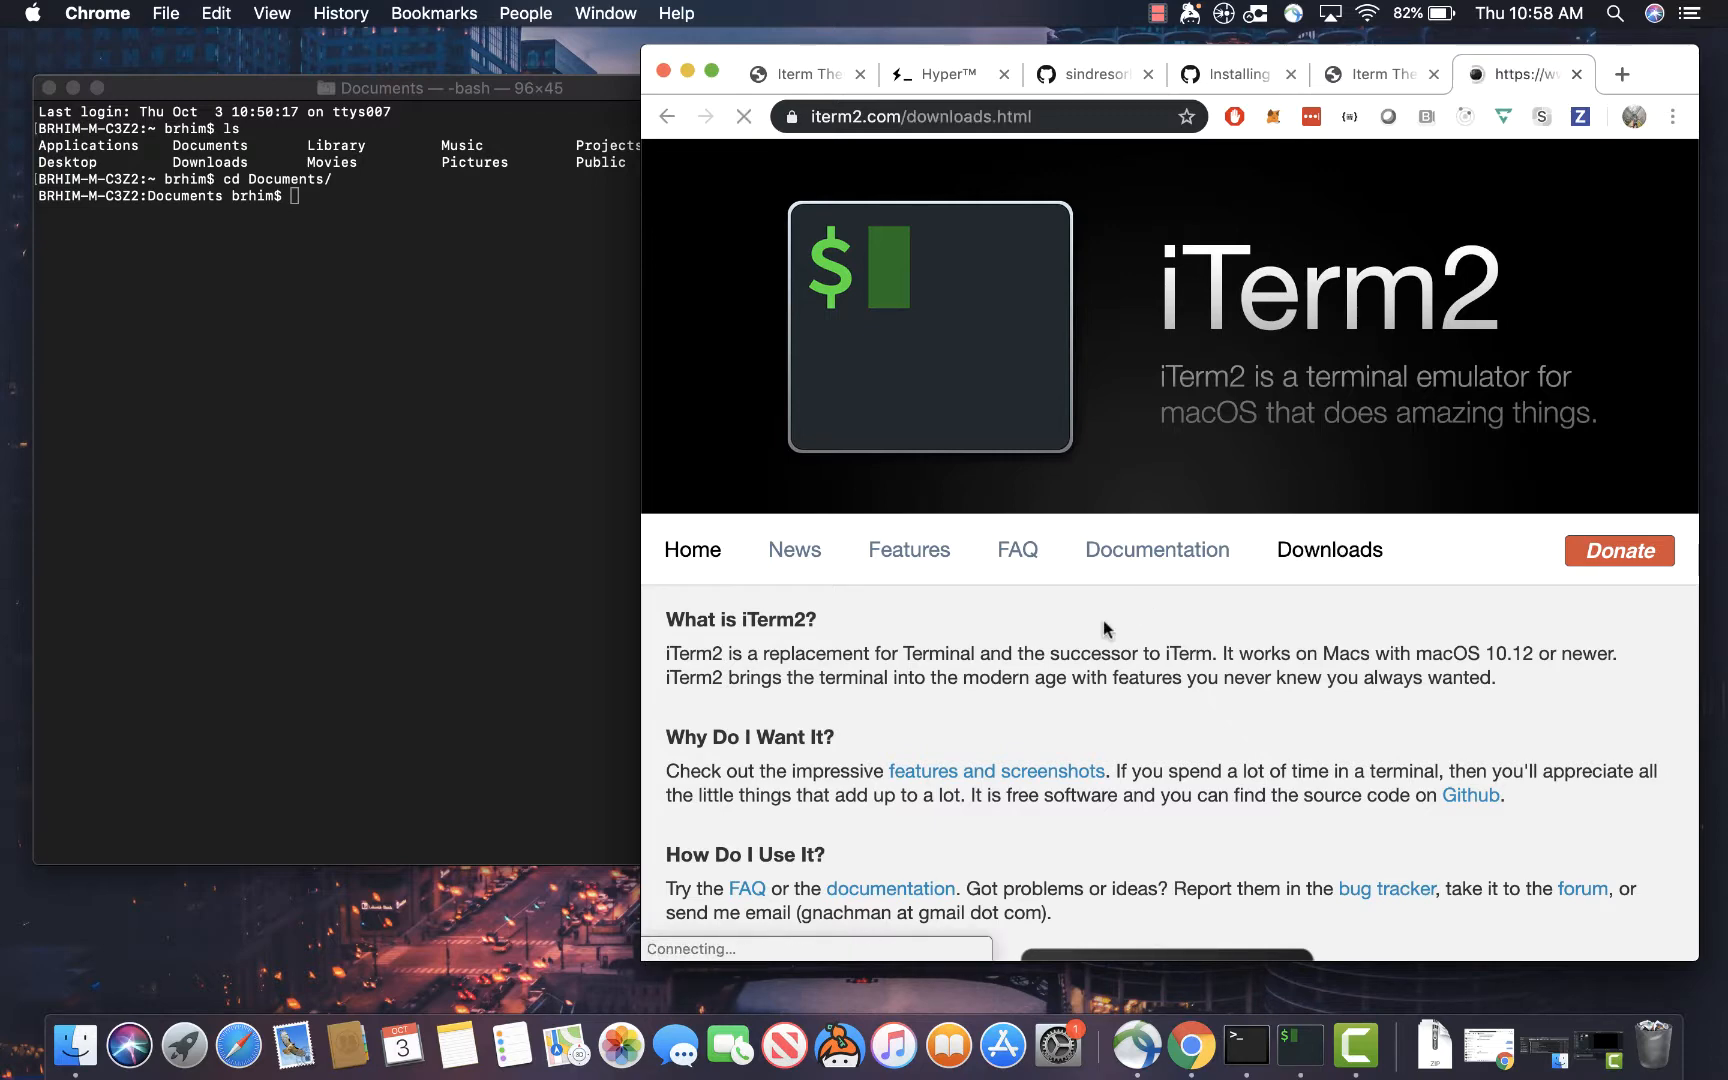
pyautogui.click(1329, 549)
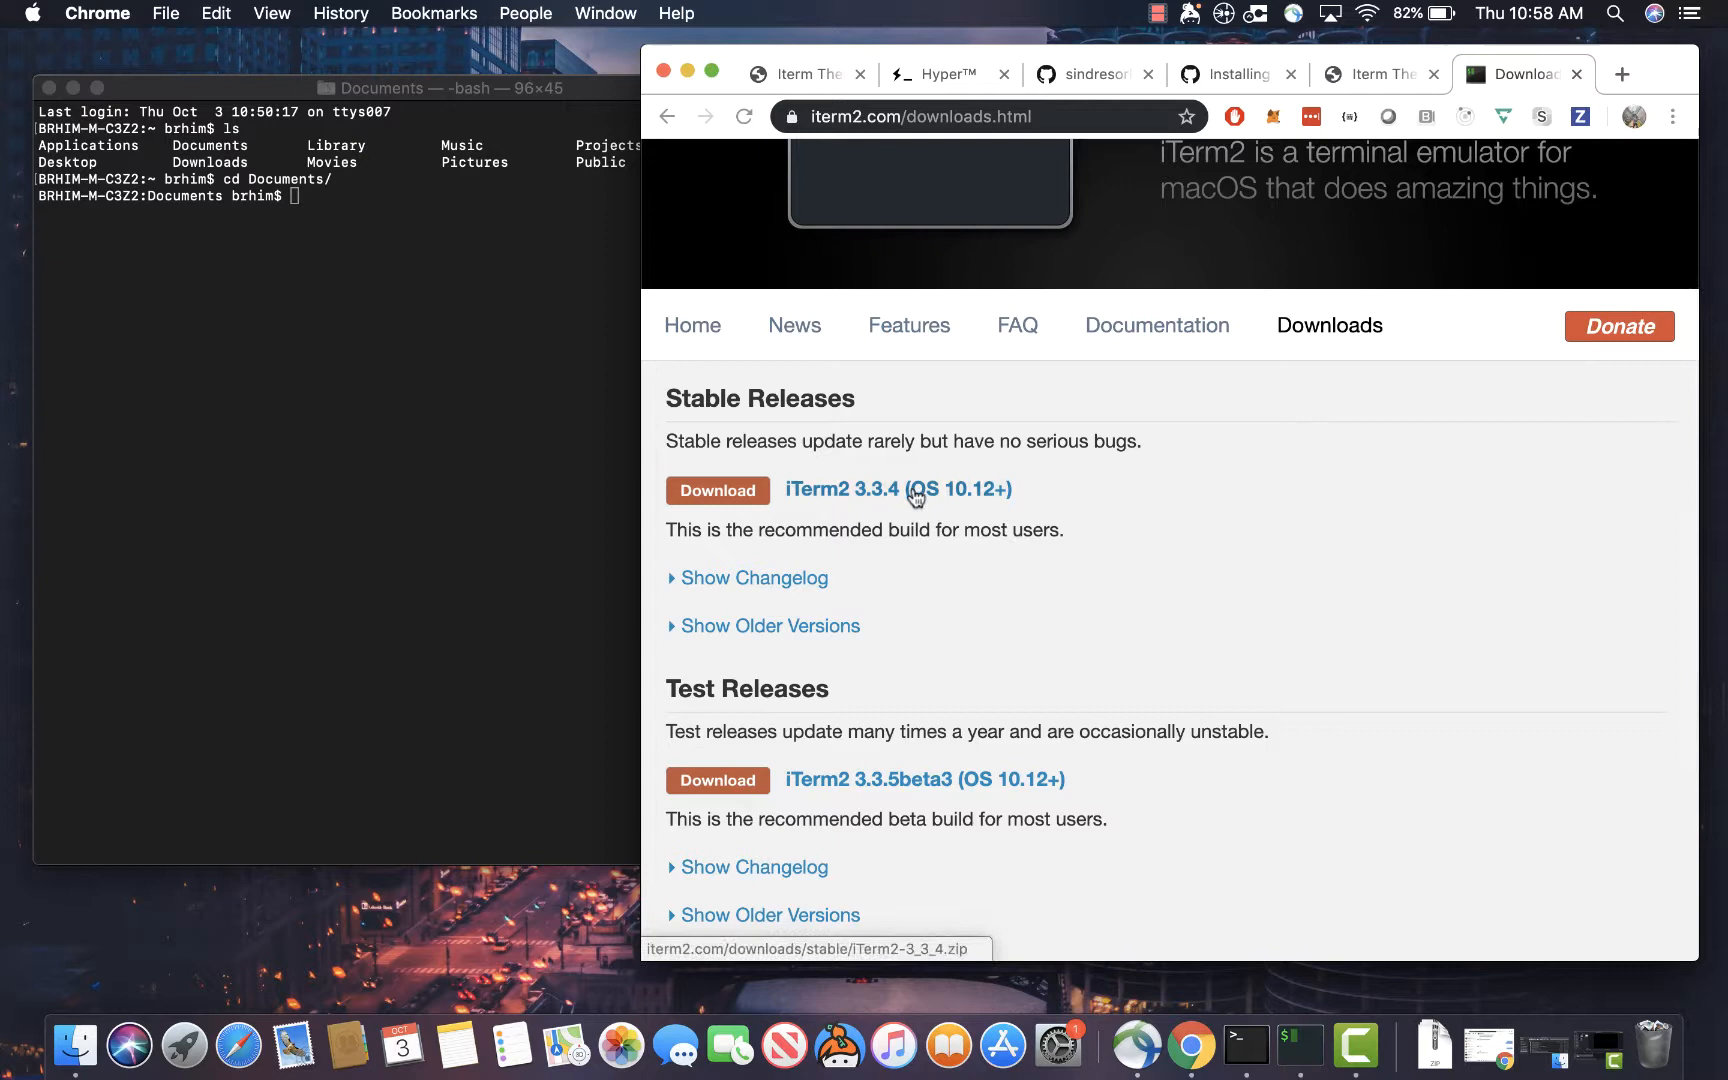
pyautogui.click(716, 489)
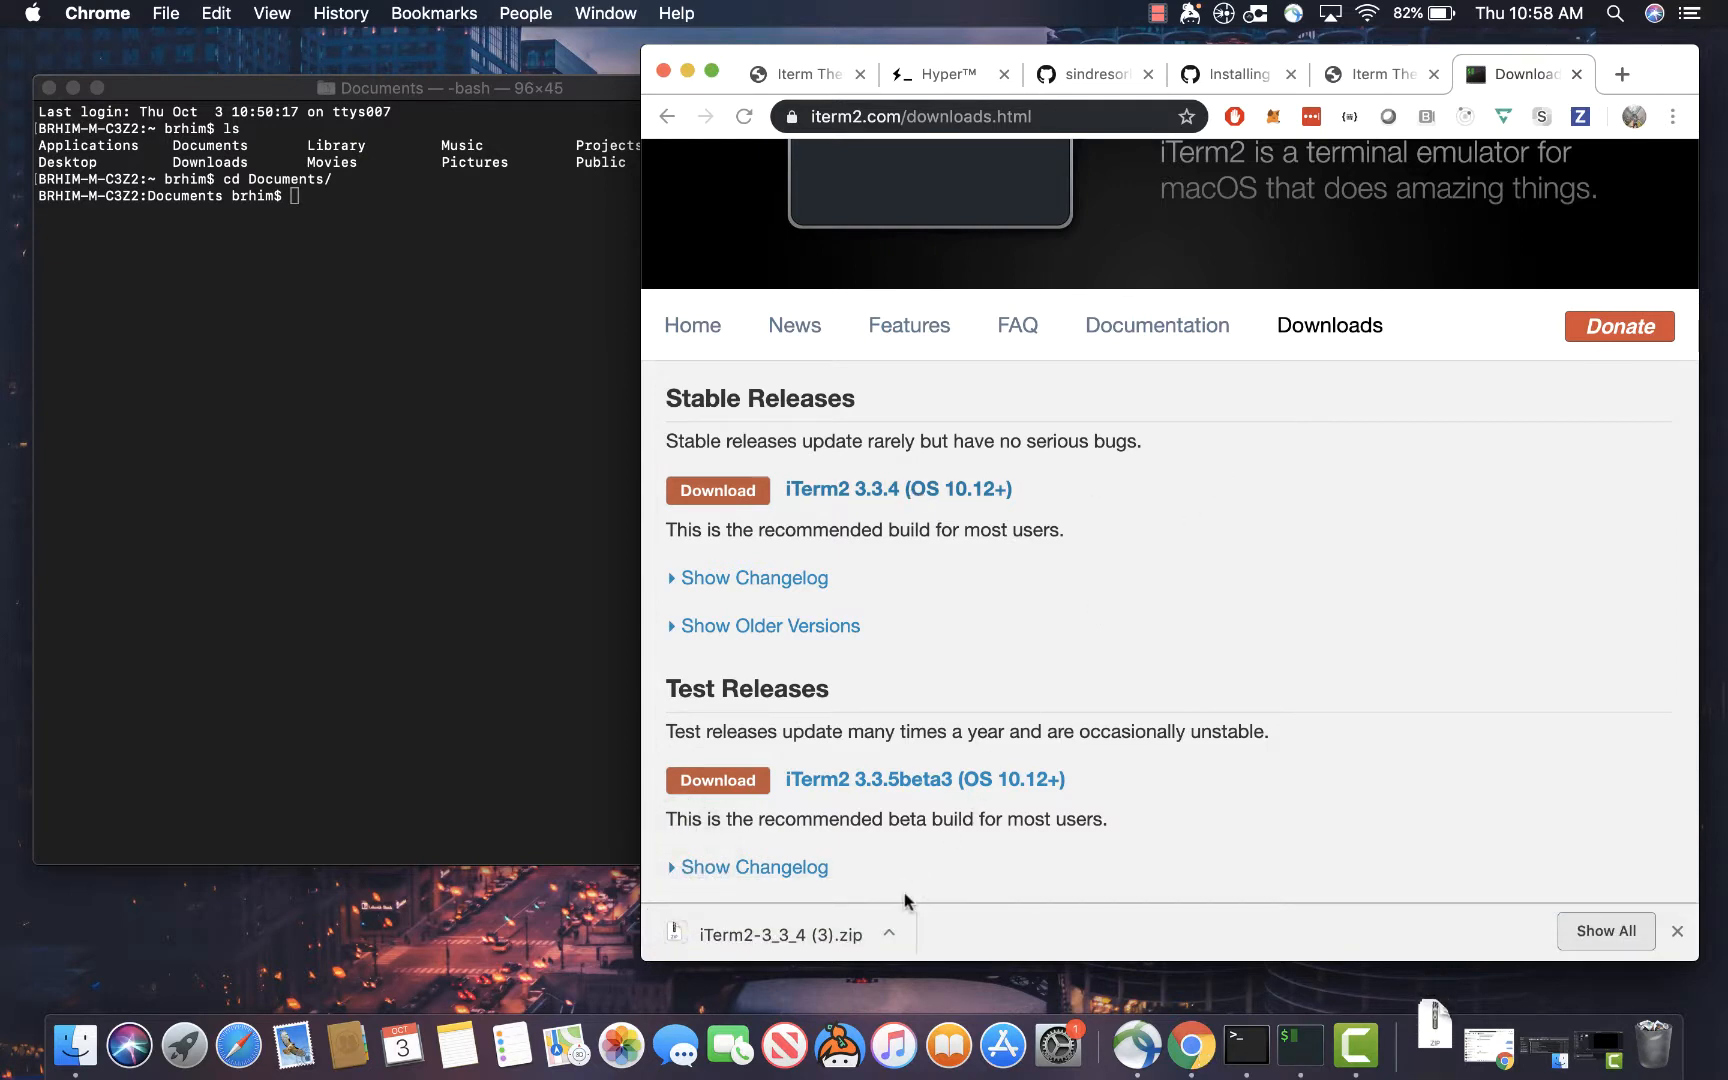
pyautogui.moveTo(978, 130)
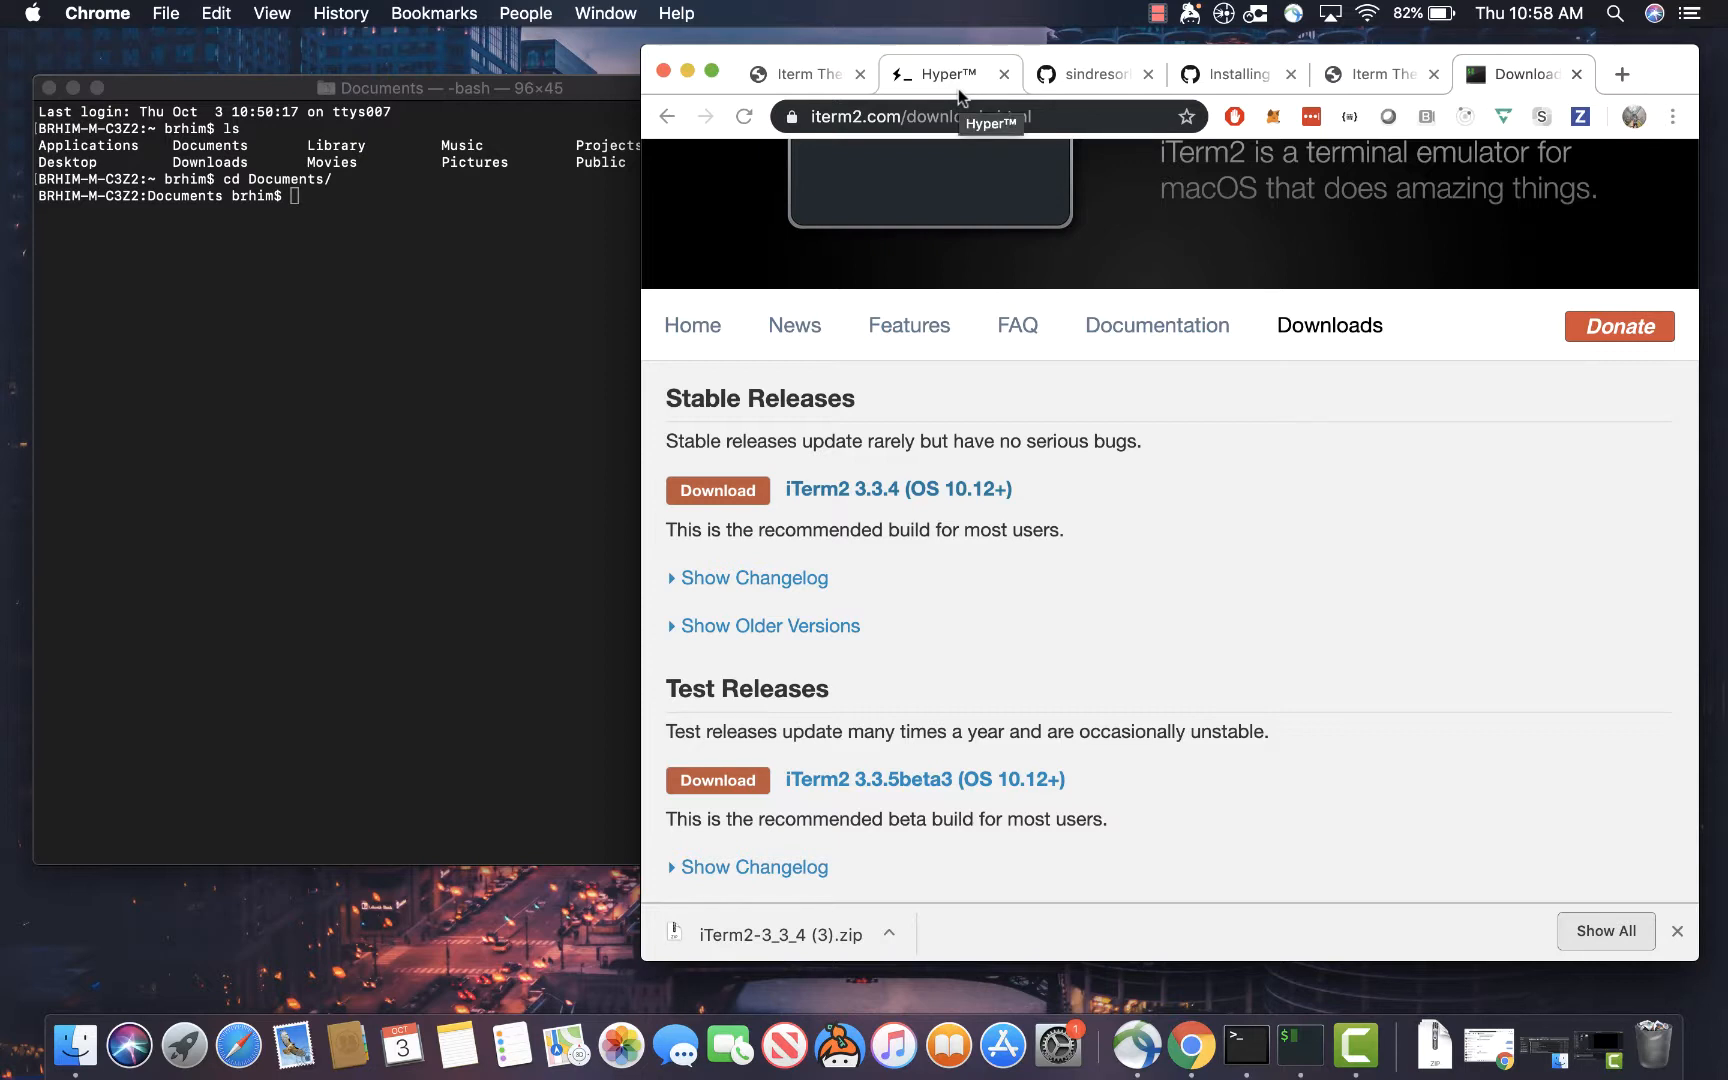
# Switch to the Hyper tab, view its Plugins page, then close that tab
pyautogui.click(944, 74)
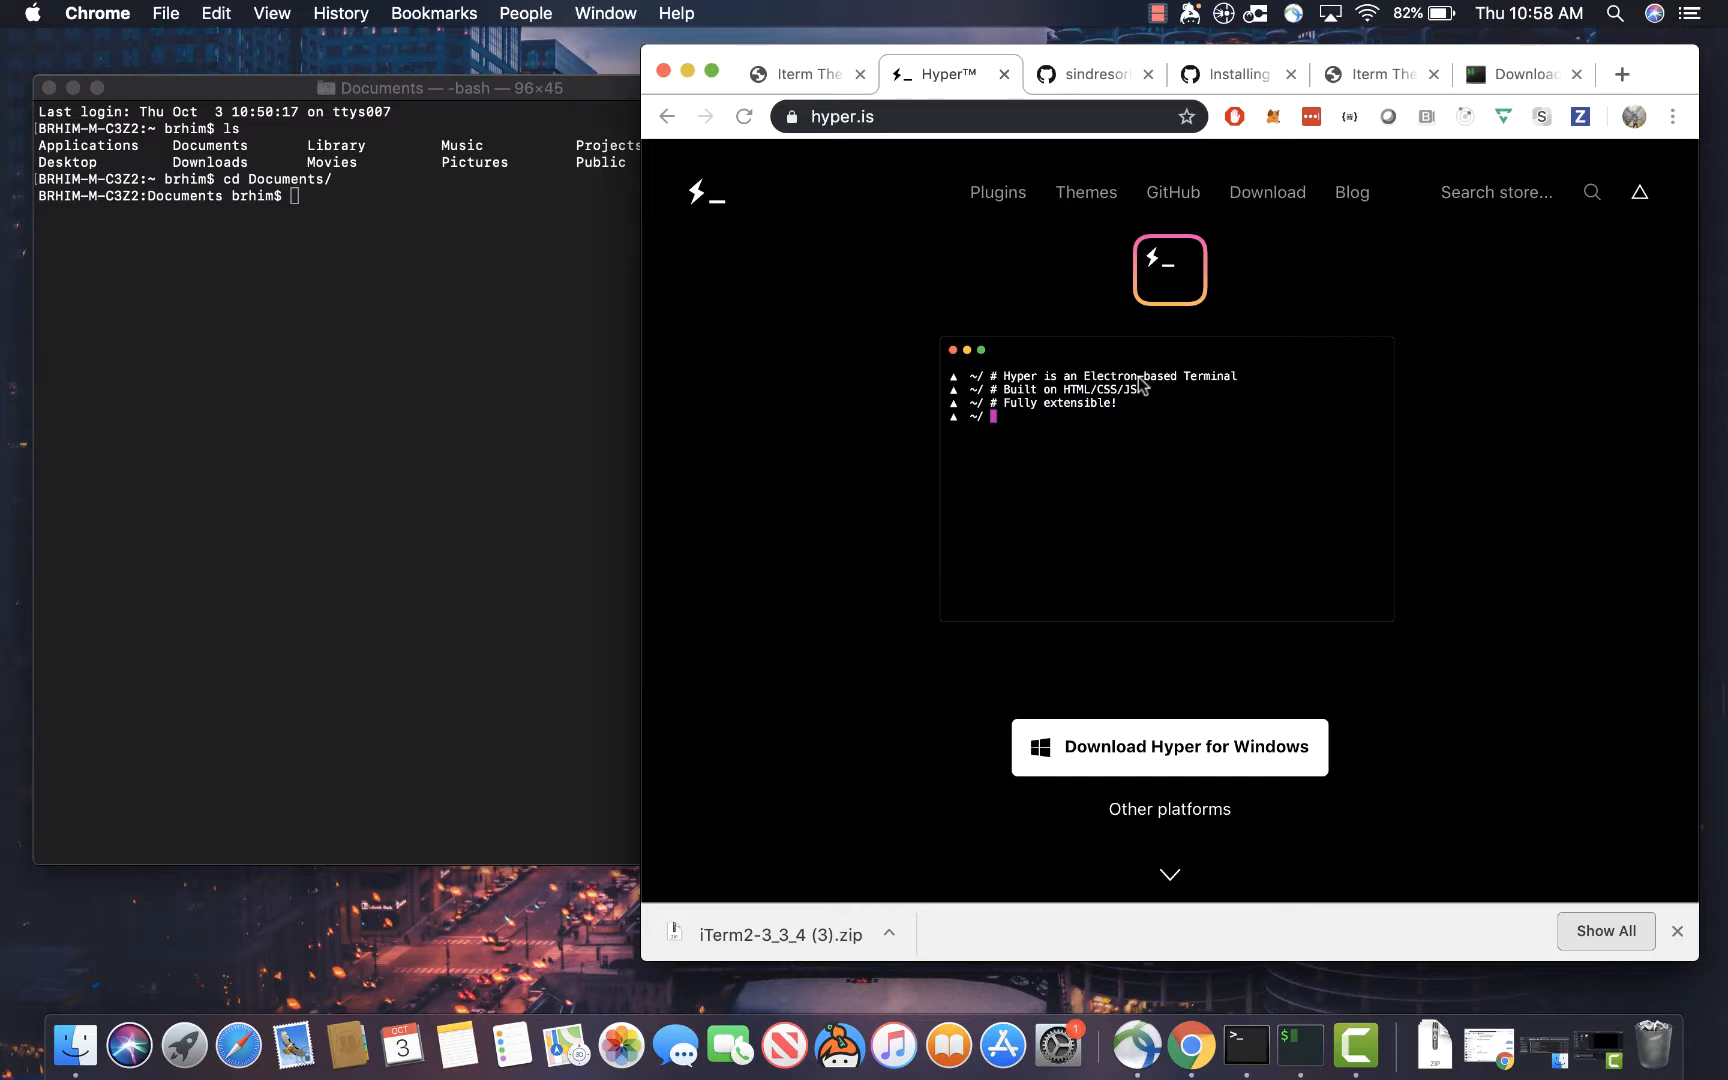
pyautogui.moveTo(1396, 318)
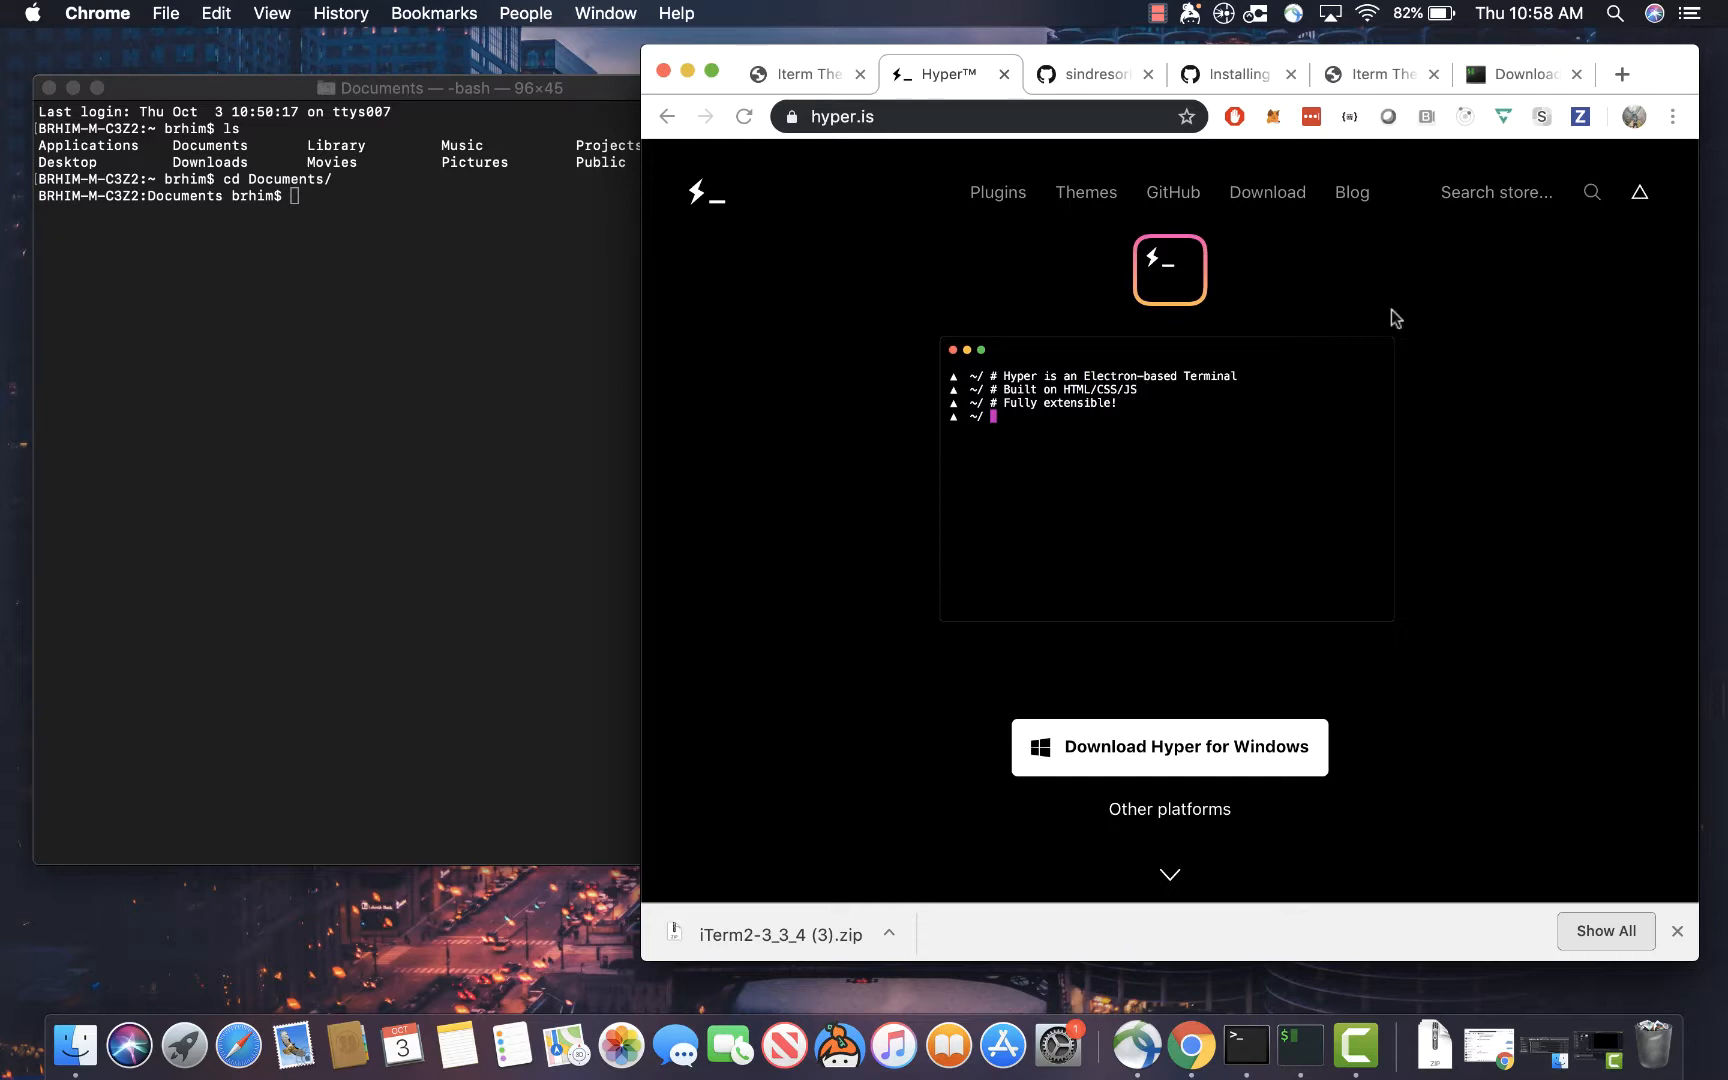
pyautogui.click(995, 192)
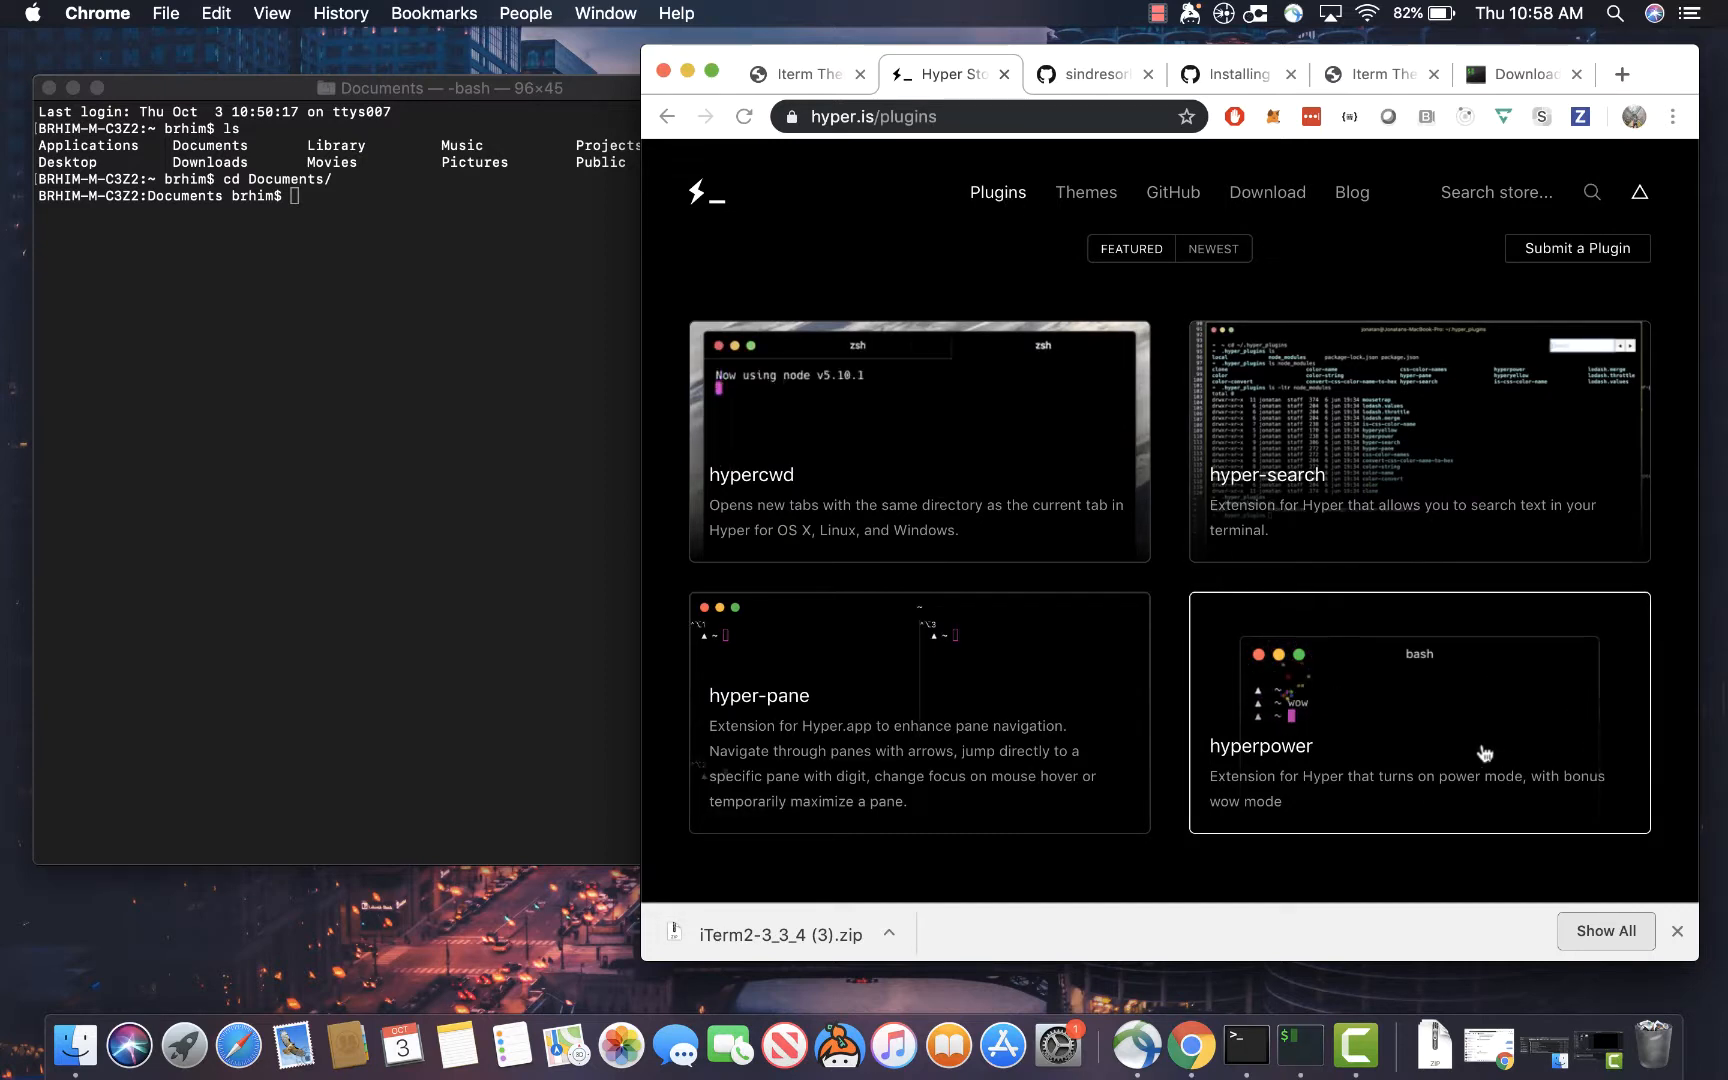
pyautogui.moveTo(1444, 735)
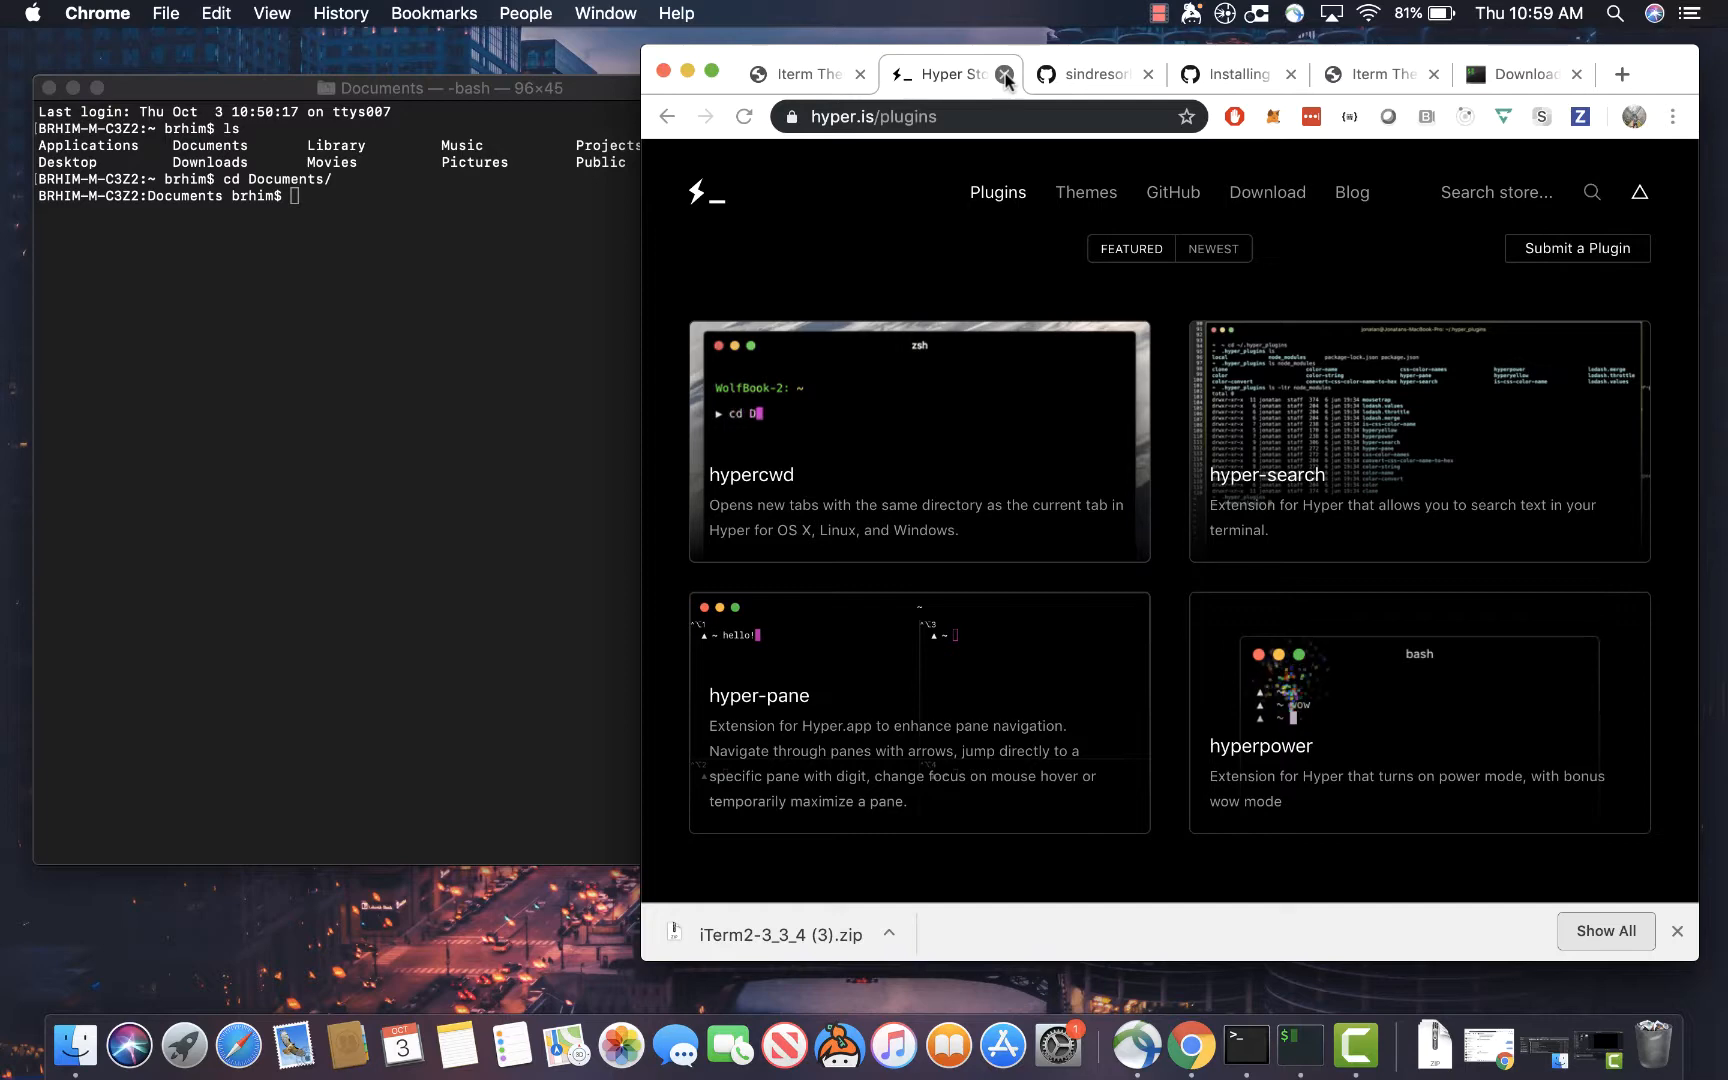
pyautogui.click(1004, 74)
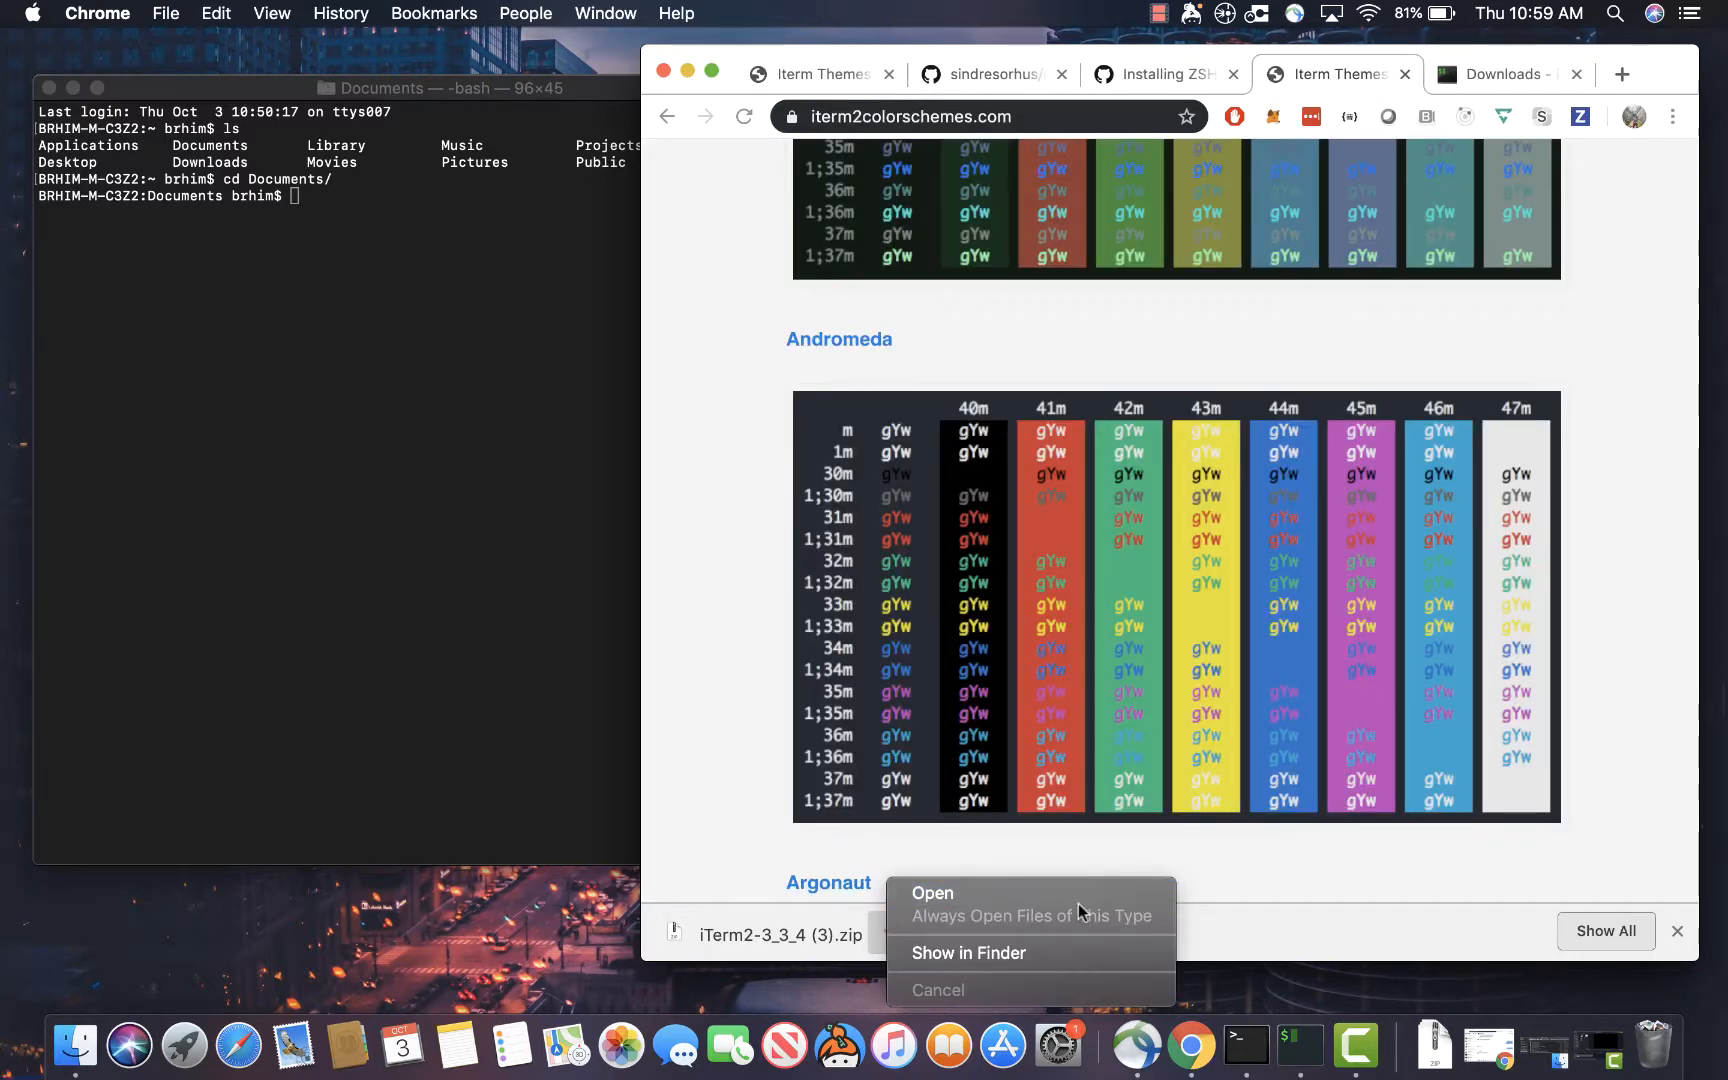
# Reveal the iTerm2 download in Finder and approve opening the iTerm app
pyautogui.click(968, 952)
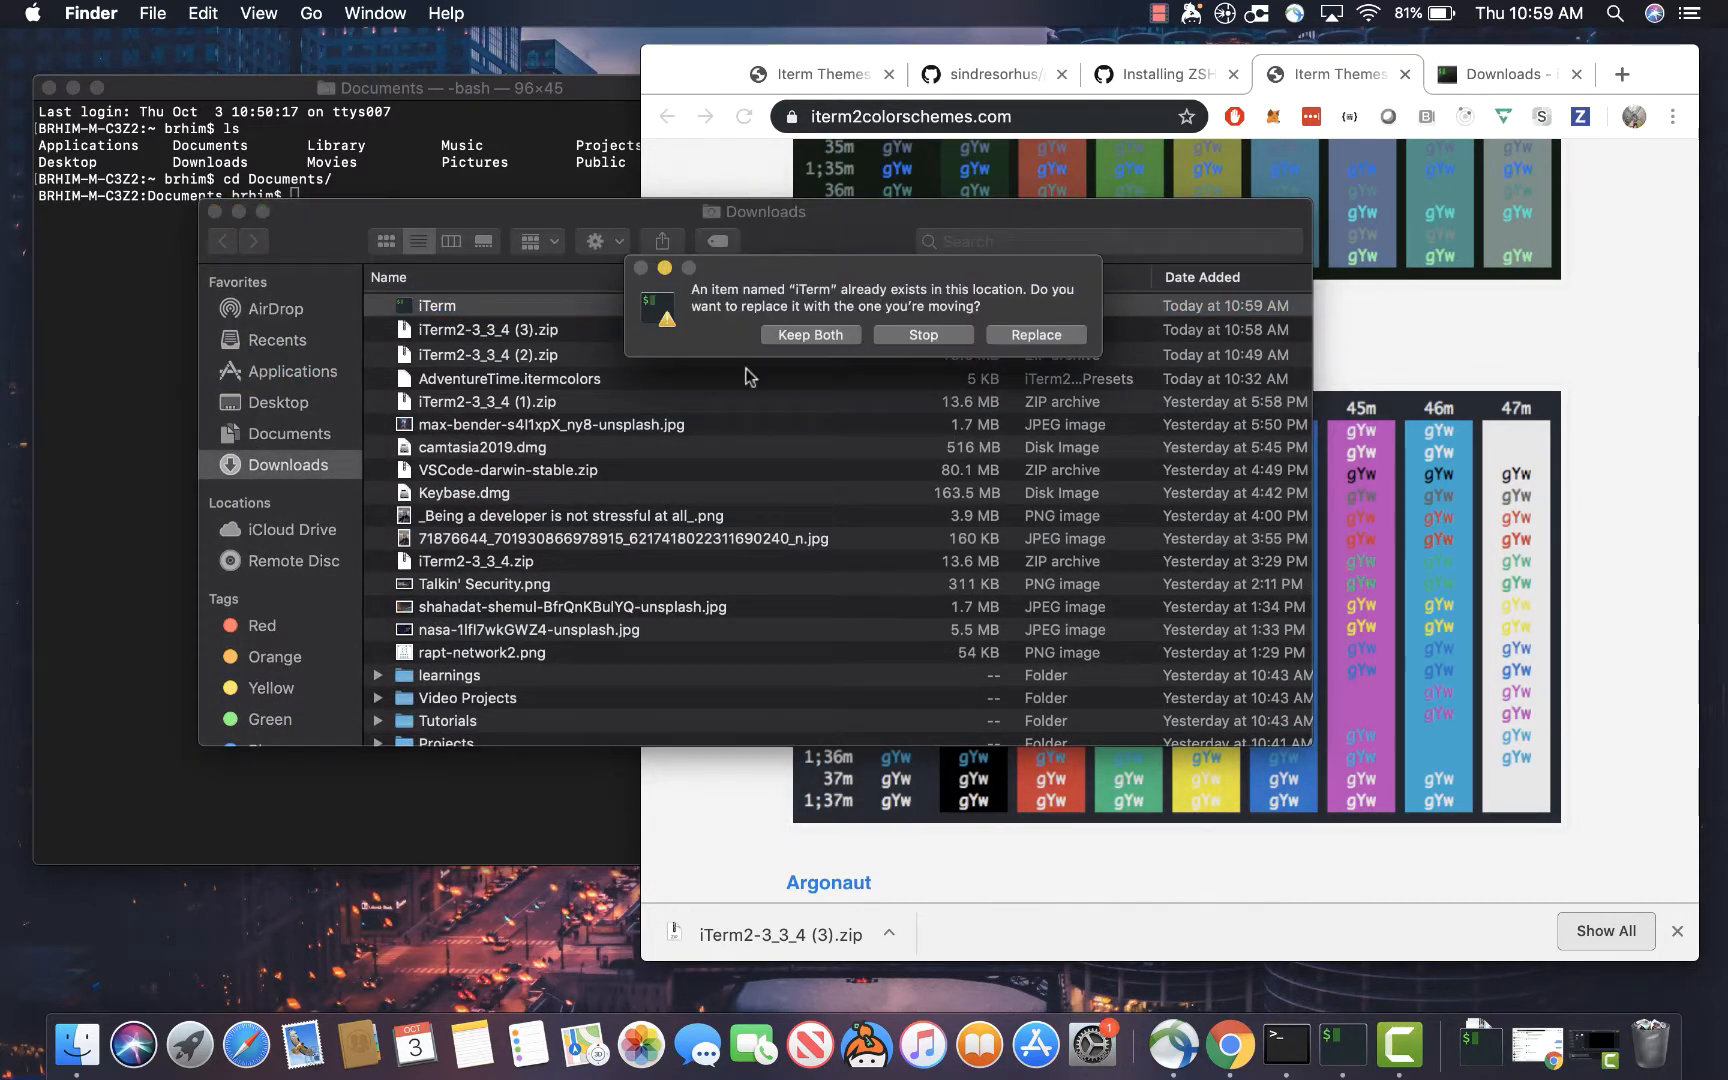
pyautogui.moveTo(1035, 335)
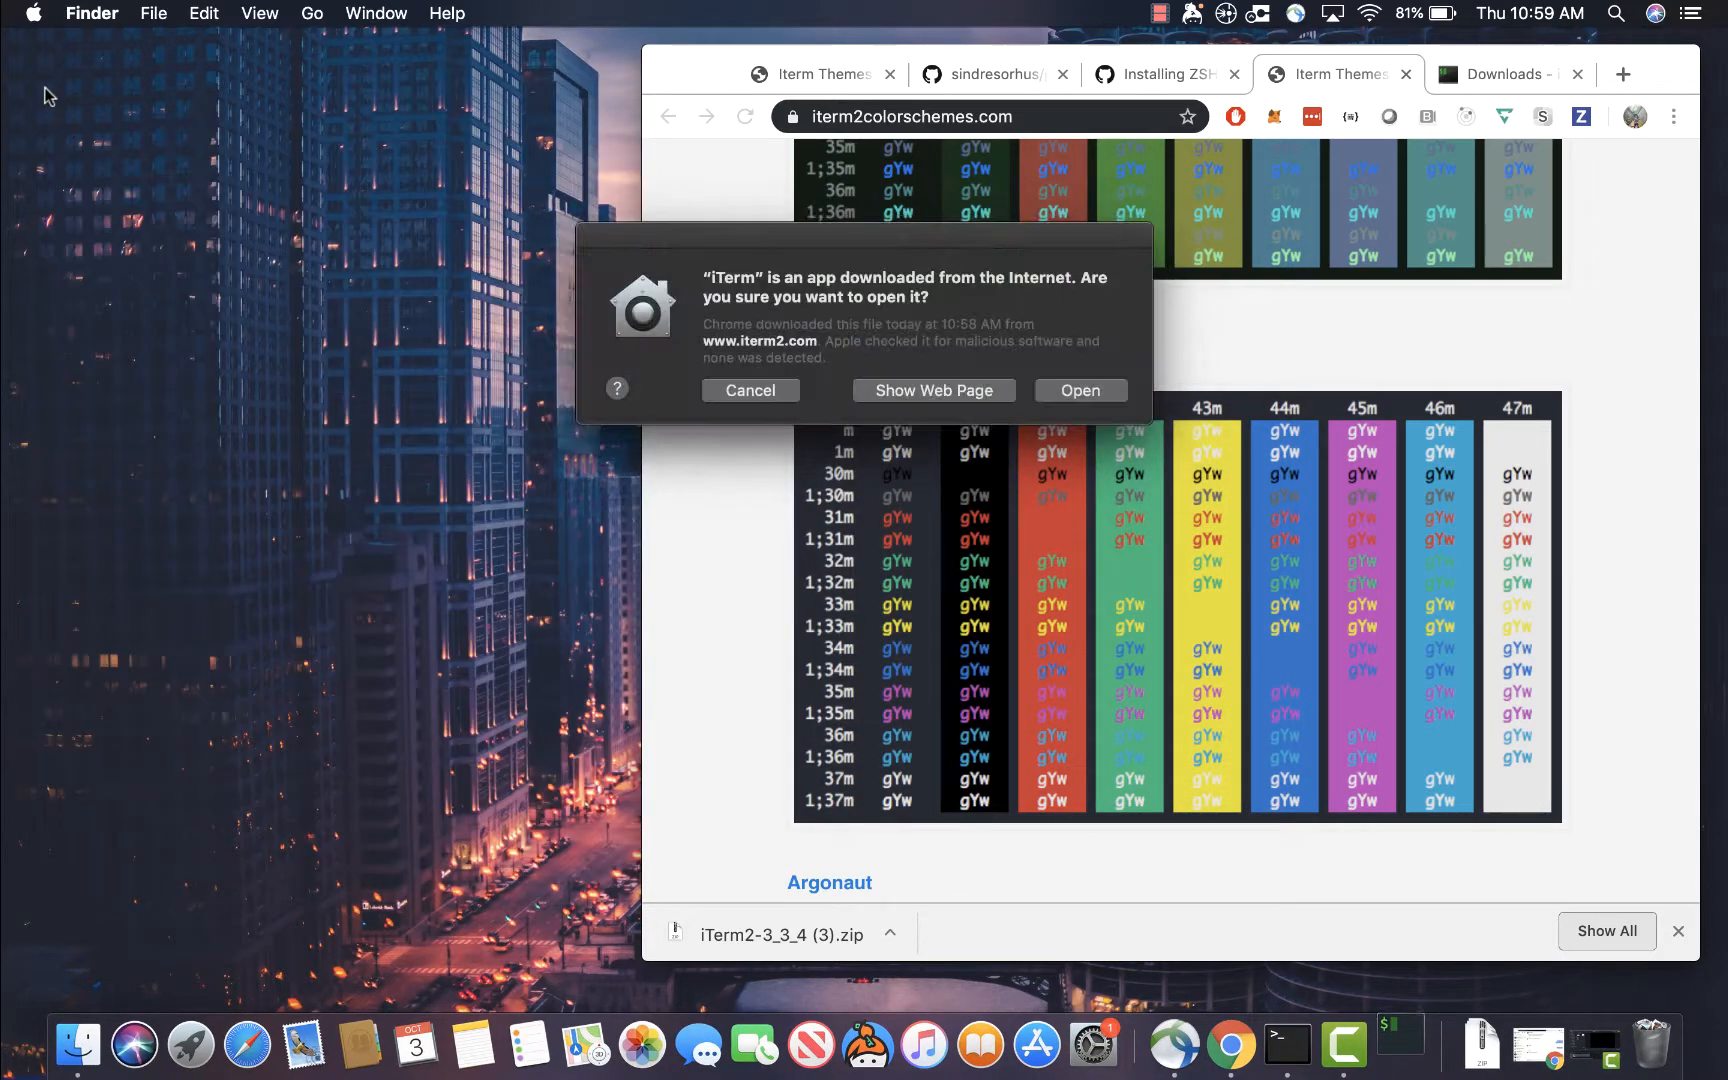
pyautogui.click(1078, 390)
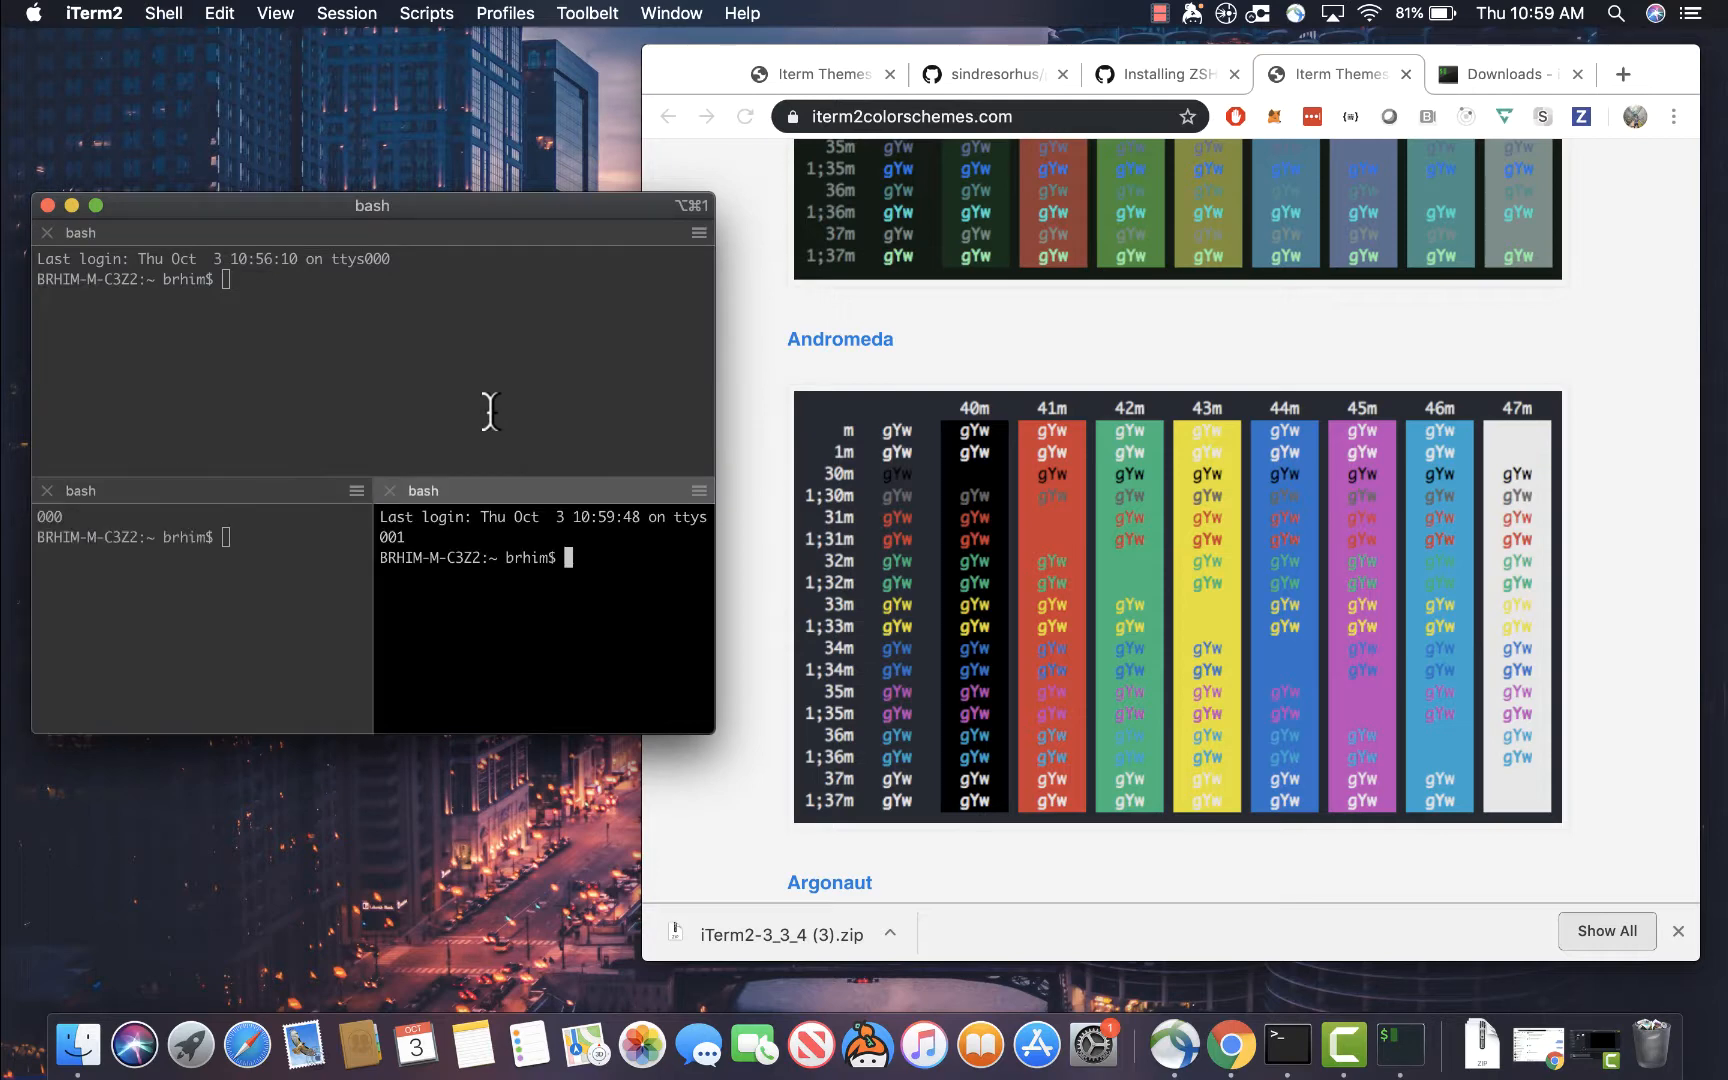
pyautogui.moveTo(518, 300)
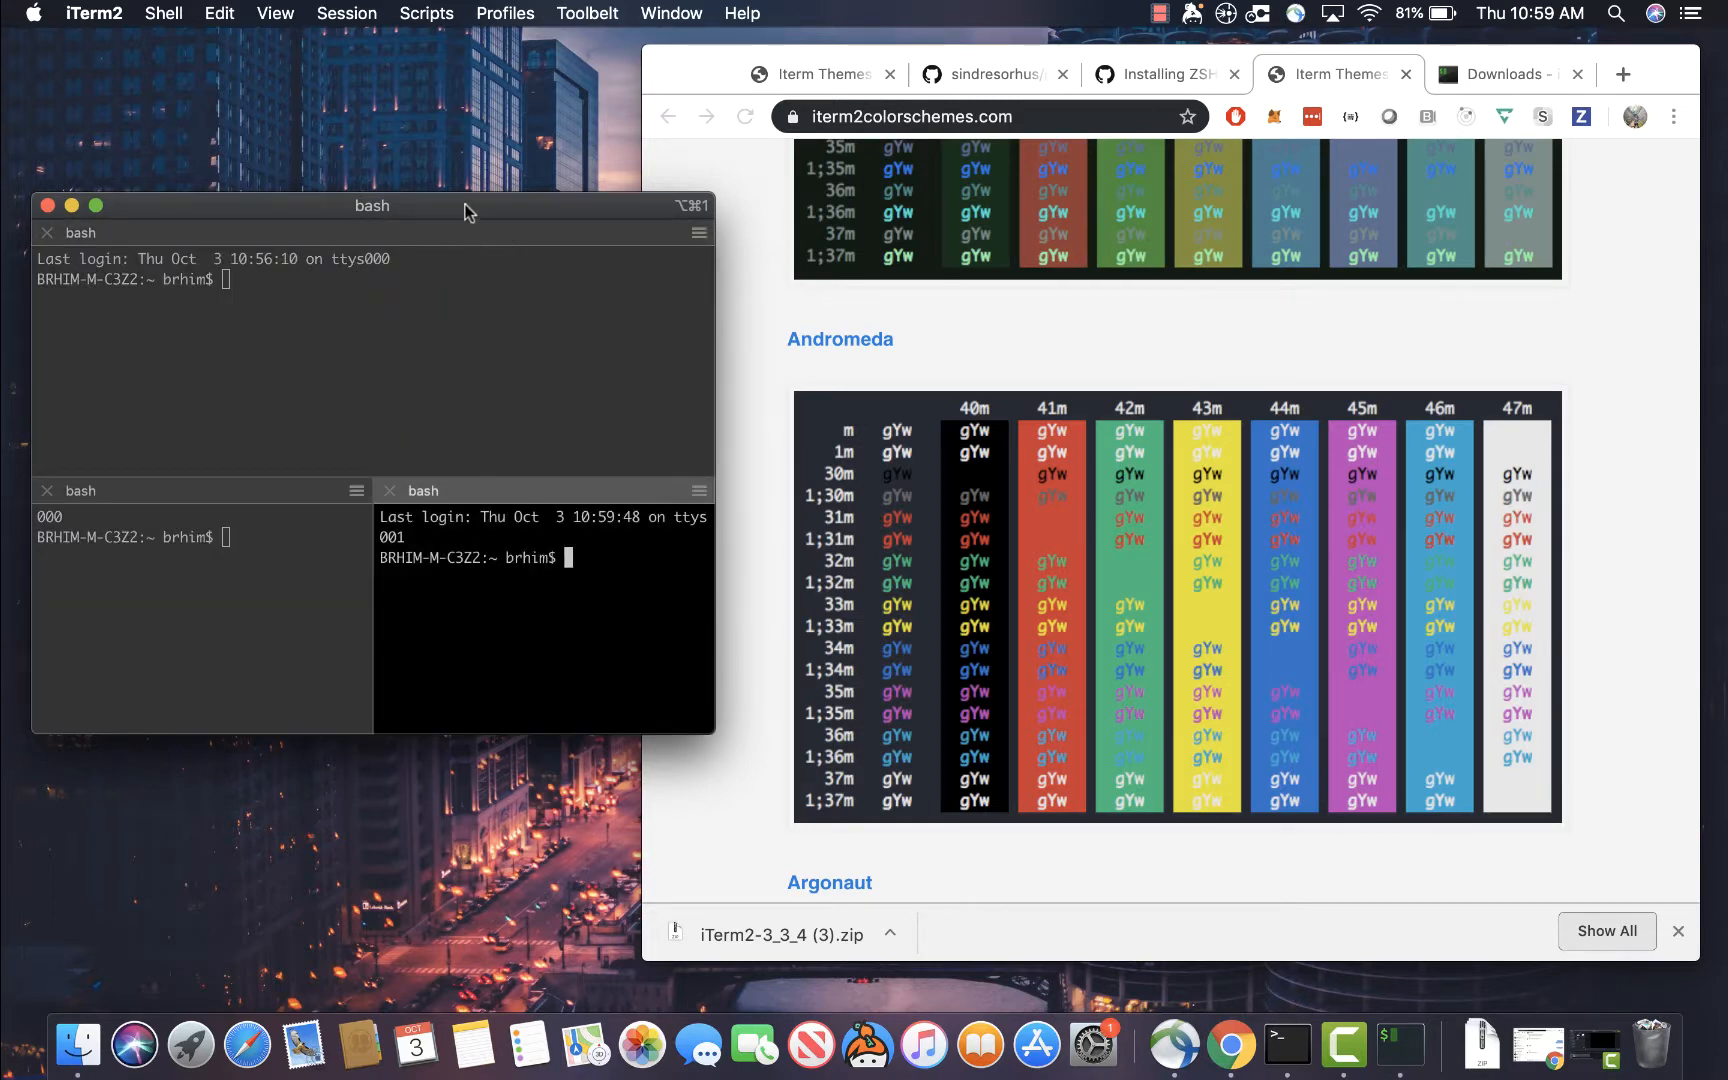
# Move the iTerm2 window higher and close the lower-right and lower-left split panes
pyautogui.moveTo(372, 205); pyautogui.dragTo(372, 93)
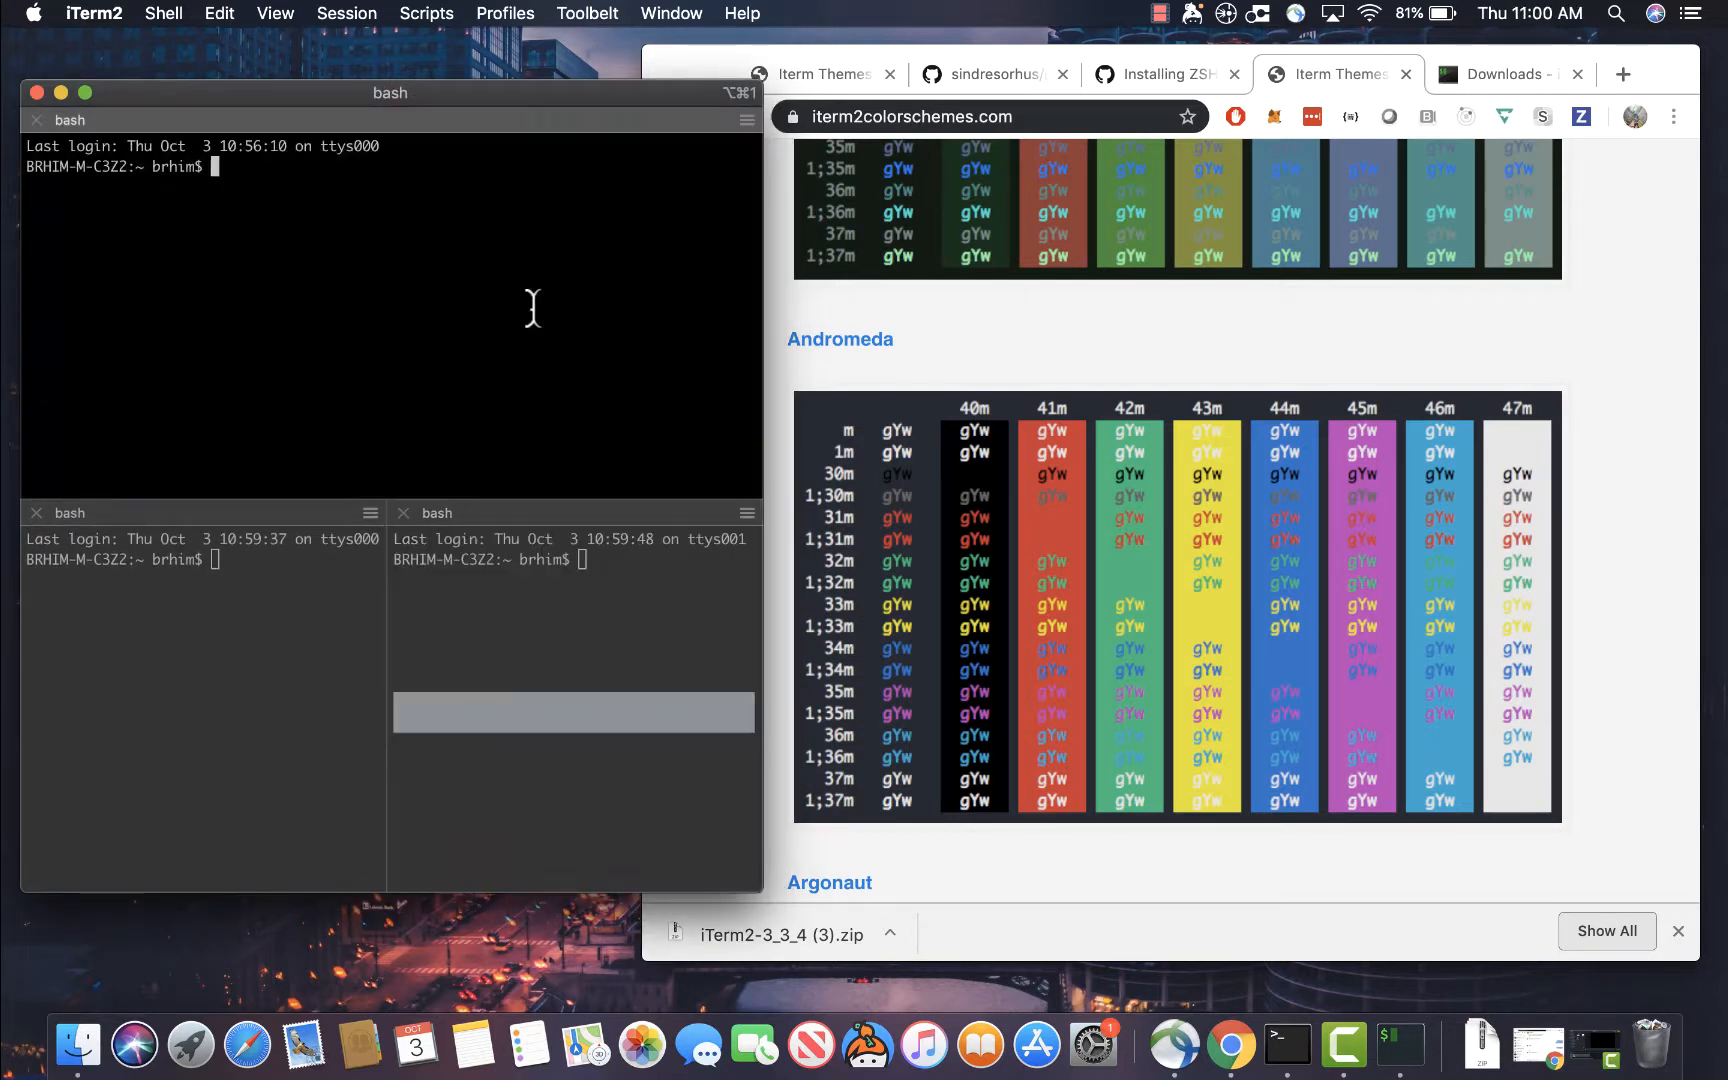
pyautogui.click(204, 705)
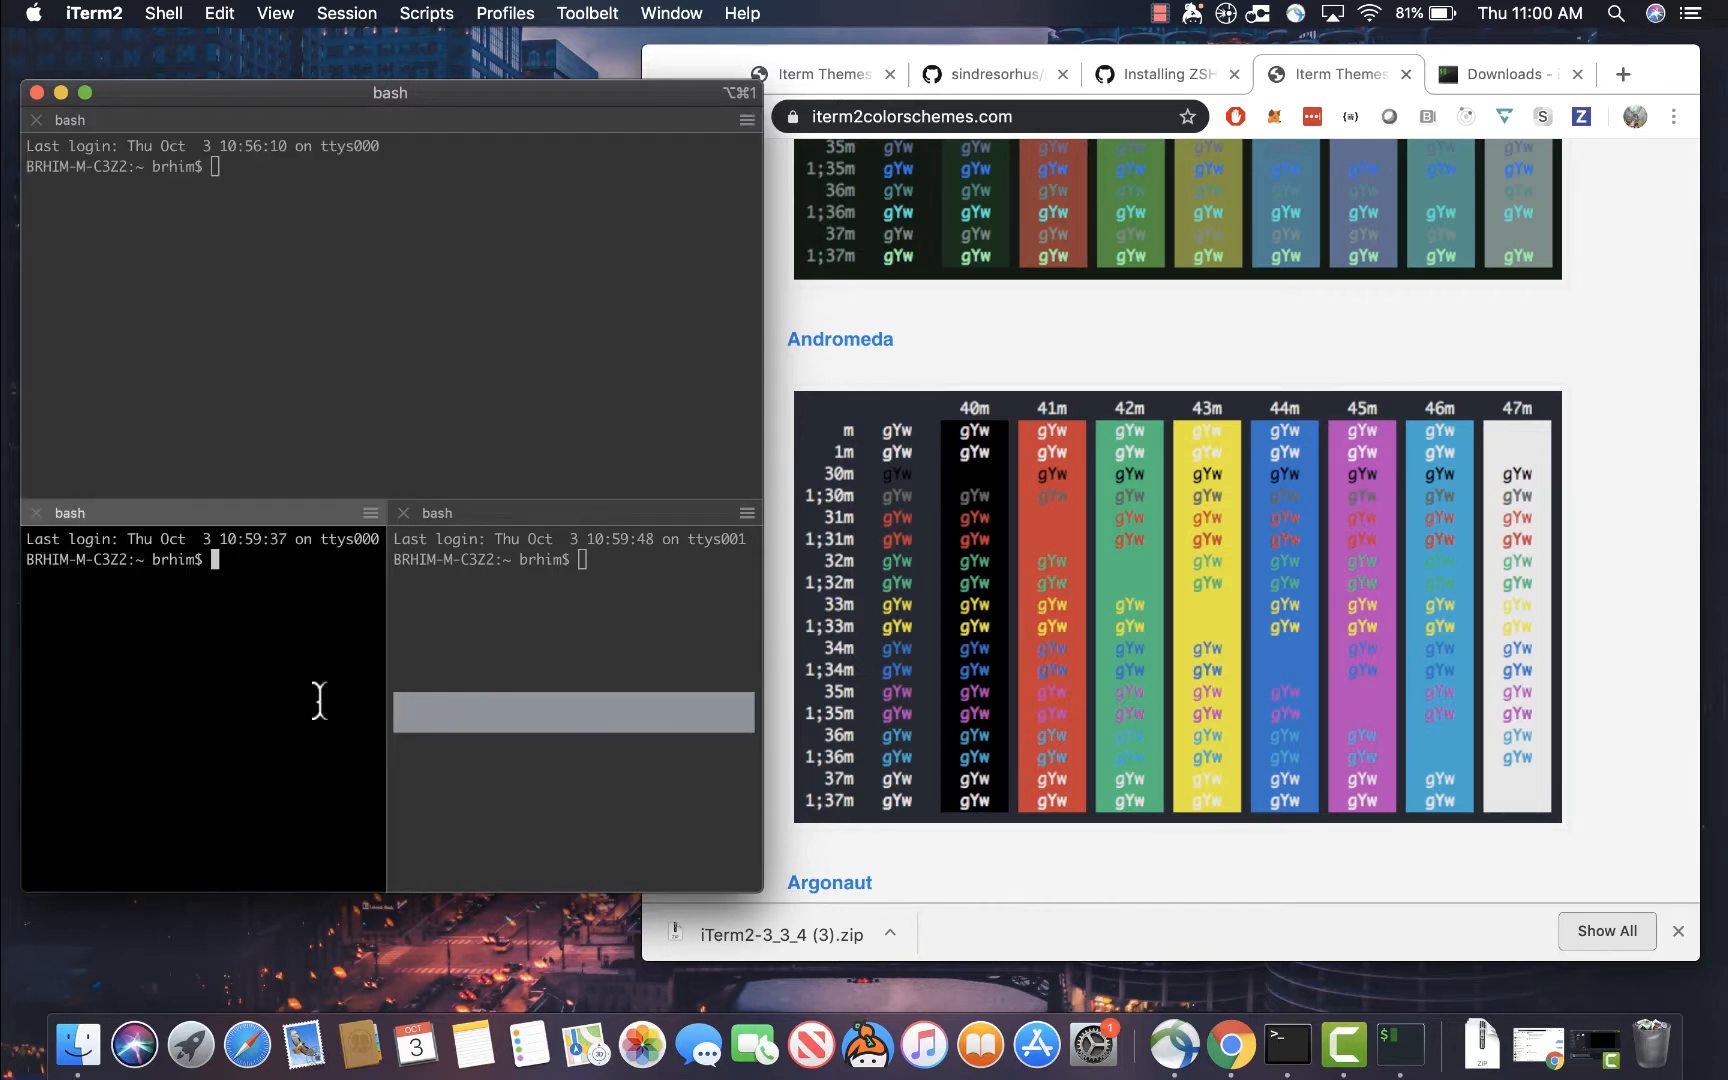
pyautogui.click(404, 512)
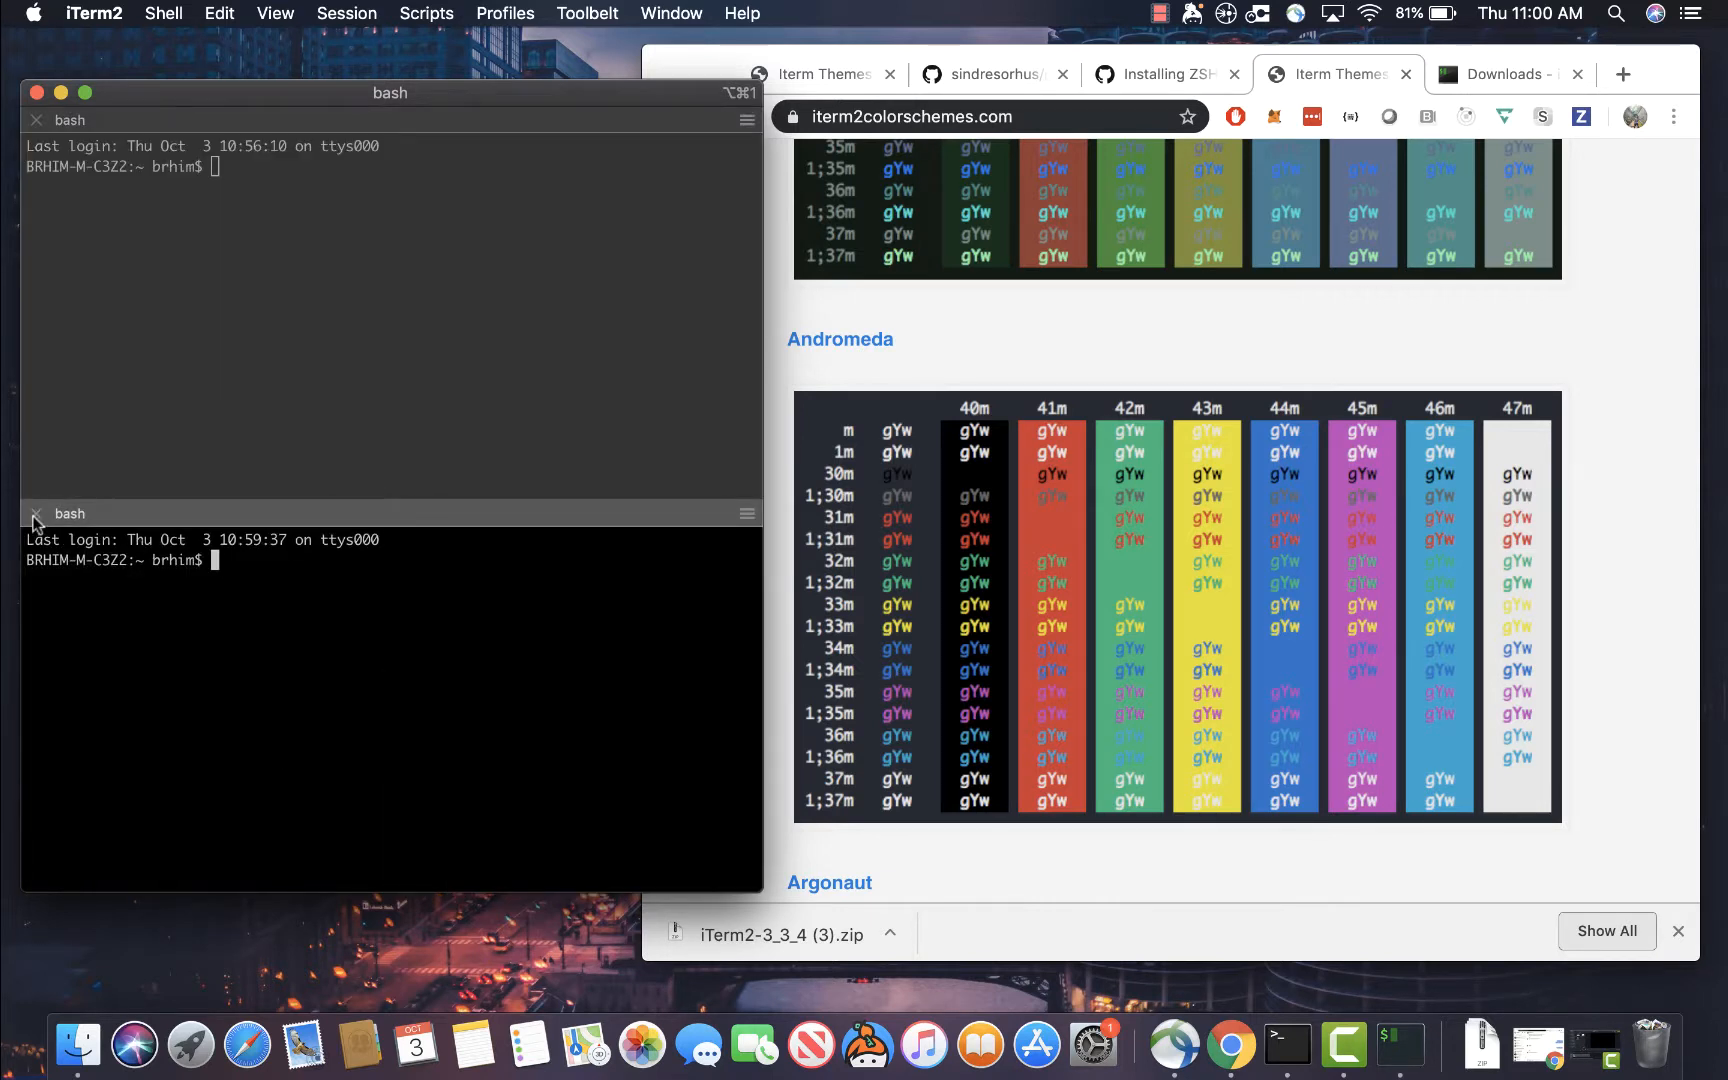
pyautogui.click(34, 514)
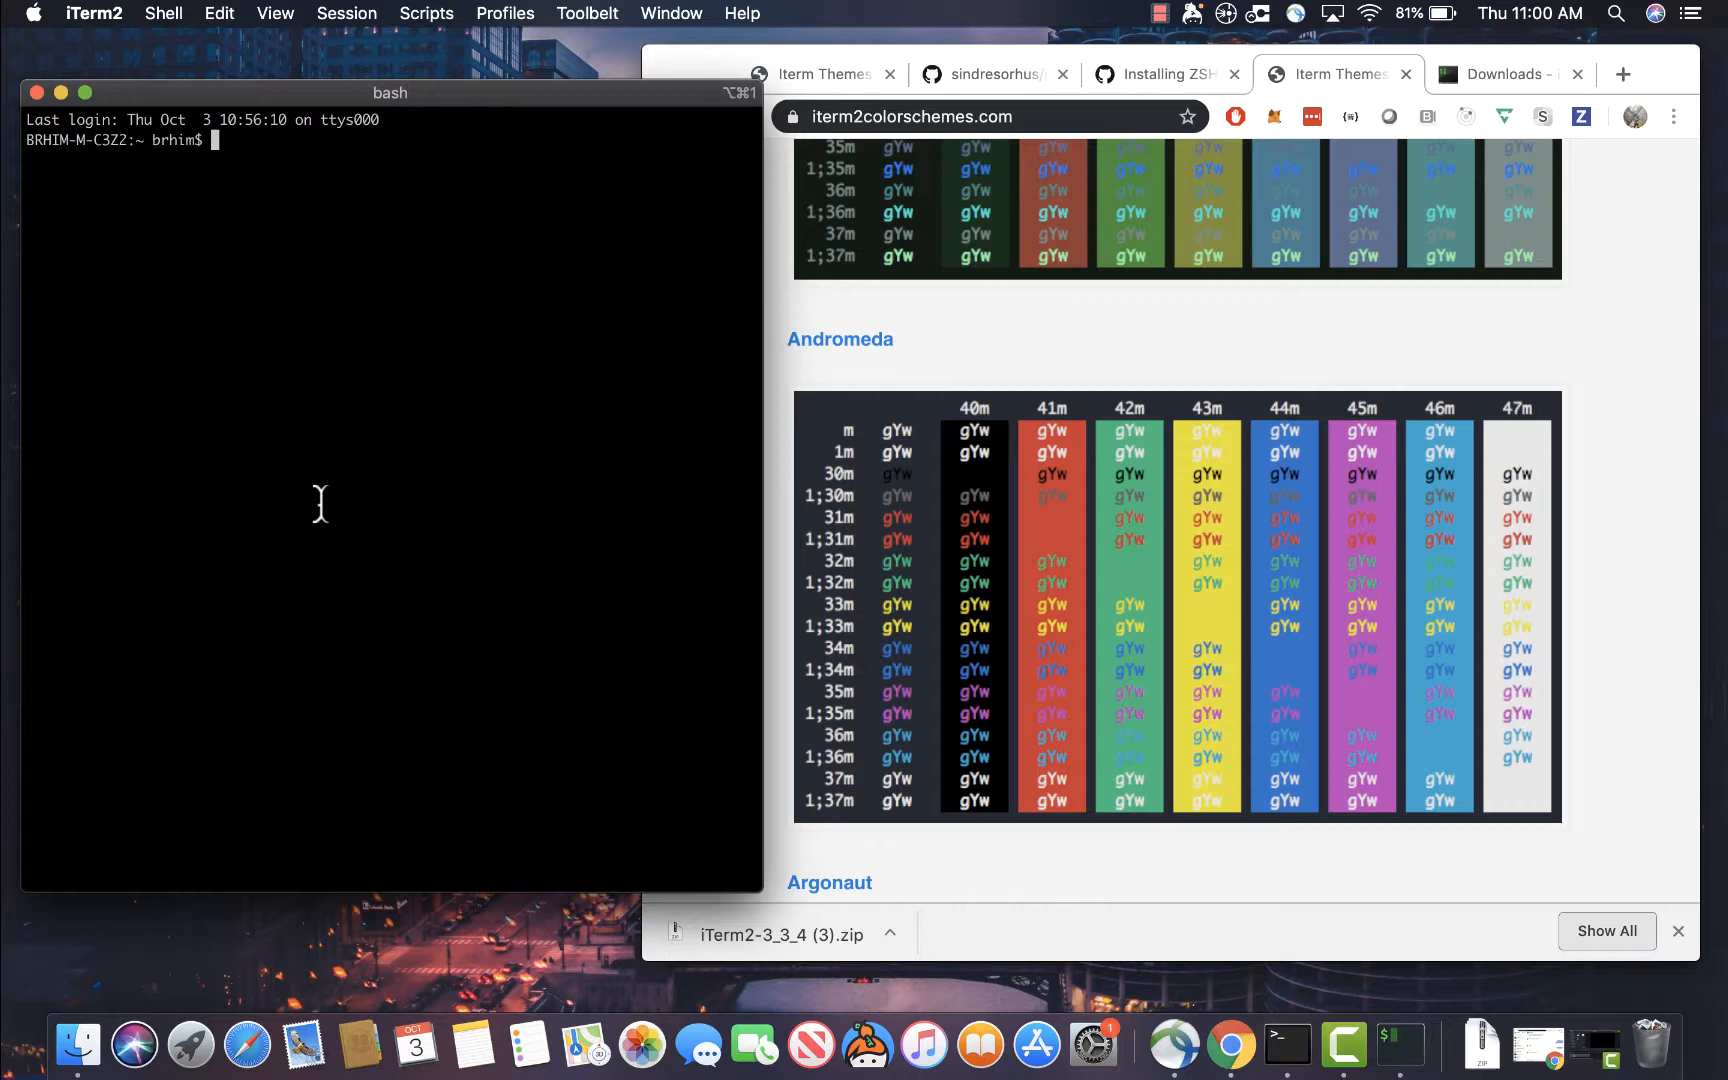
pyautogui.moveTo(467, 476)
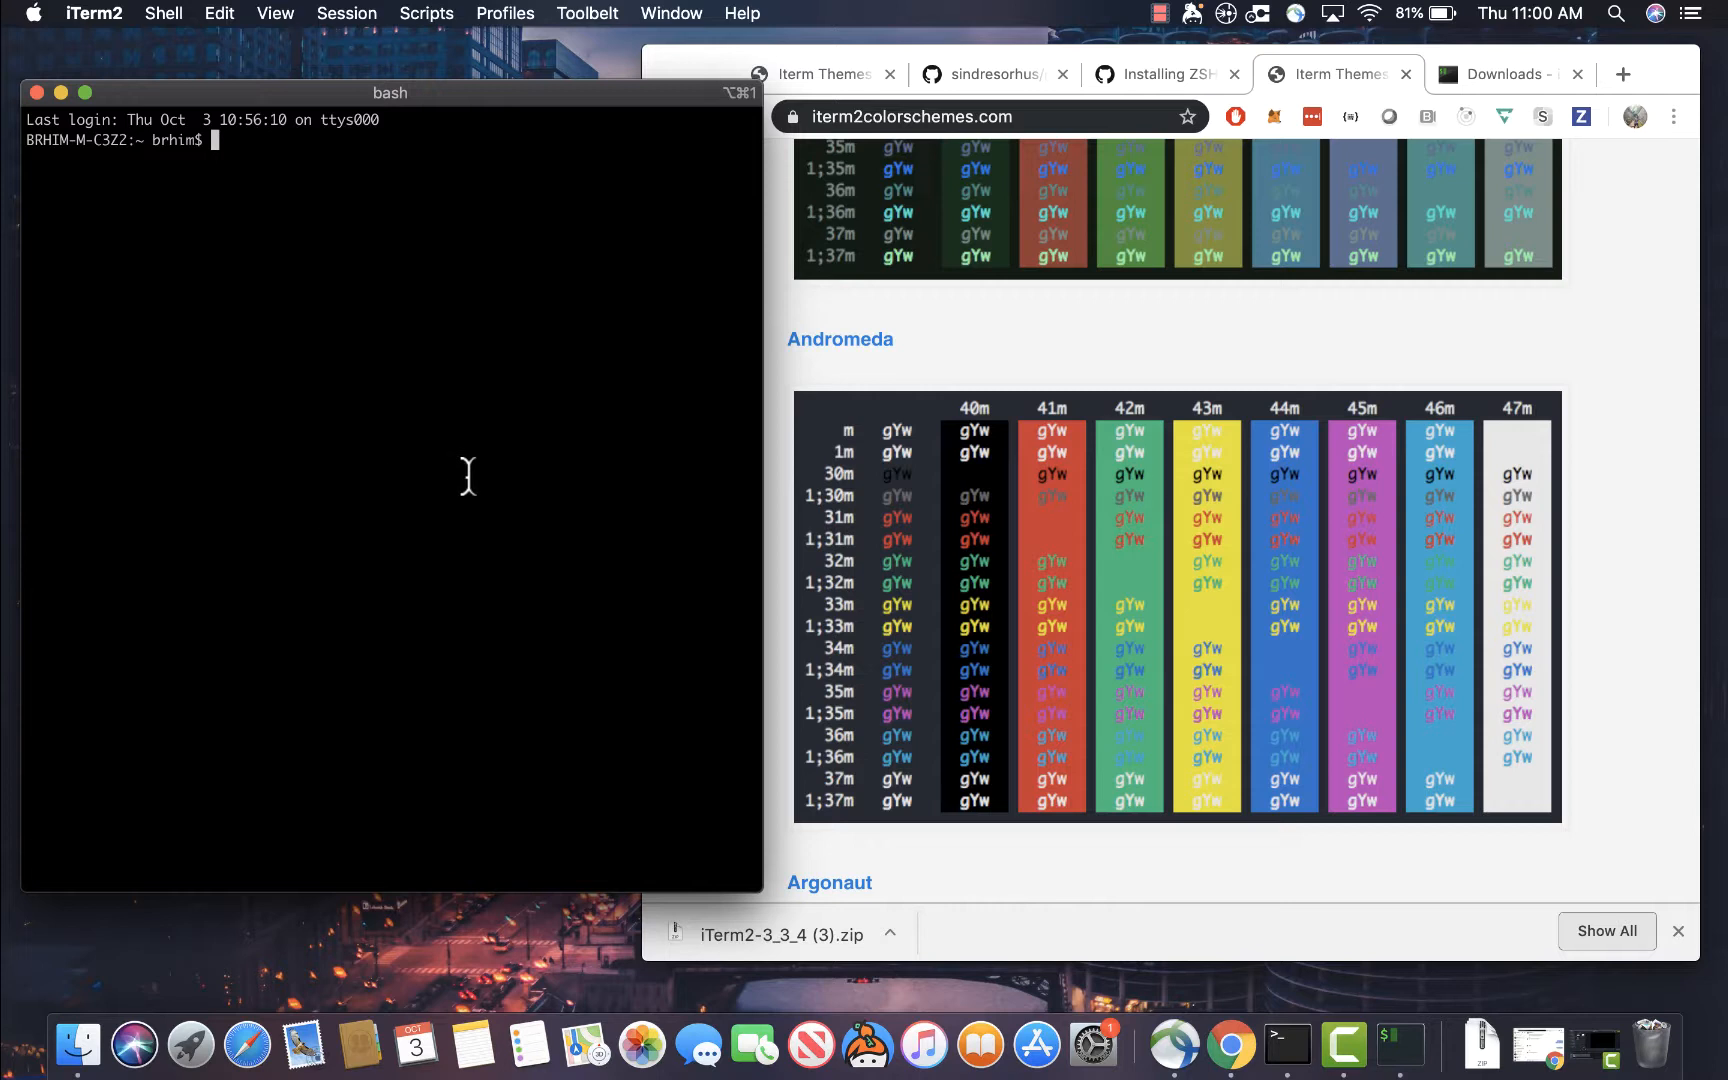
pyautogui.moveTo(1028, 463)
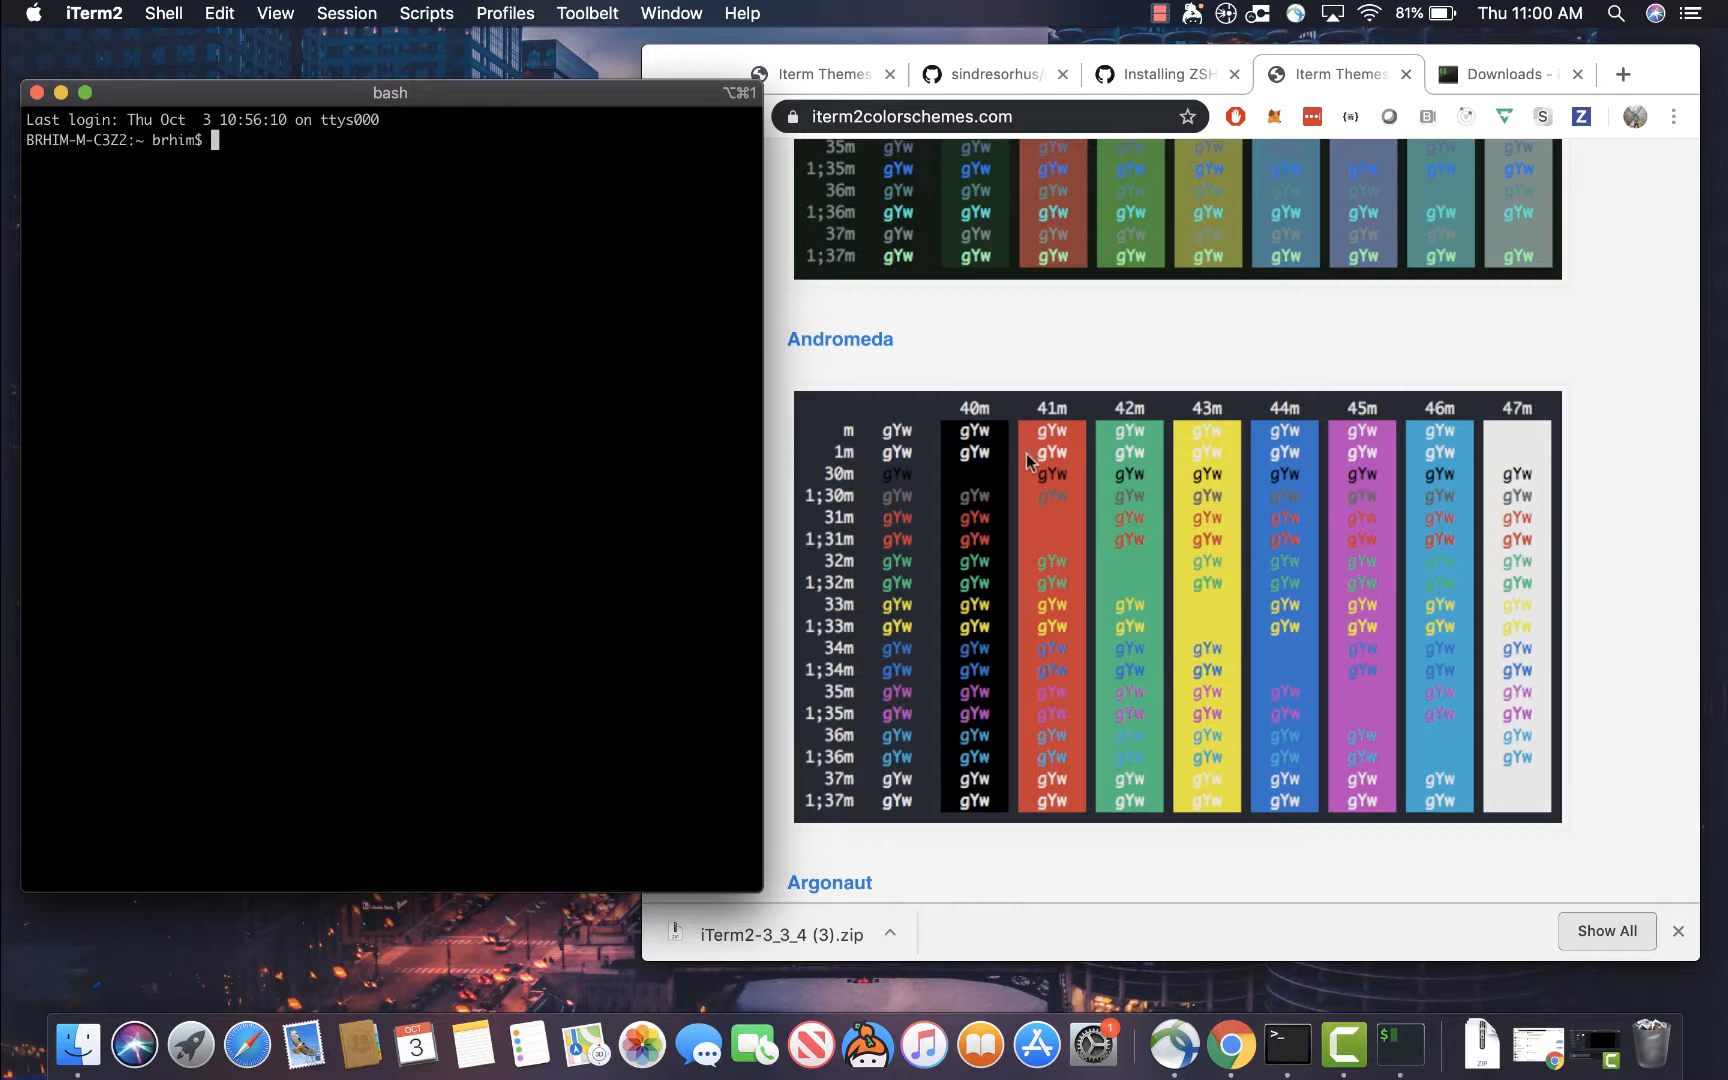
pyautogui.moveTo(1182, 110)
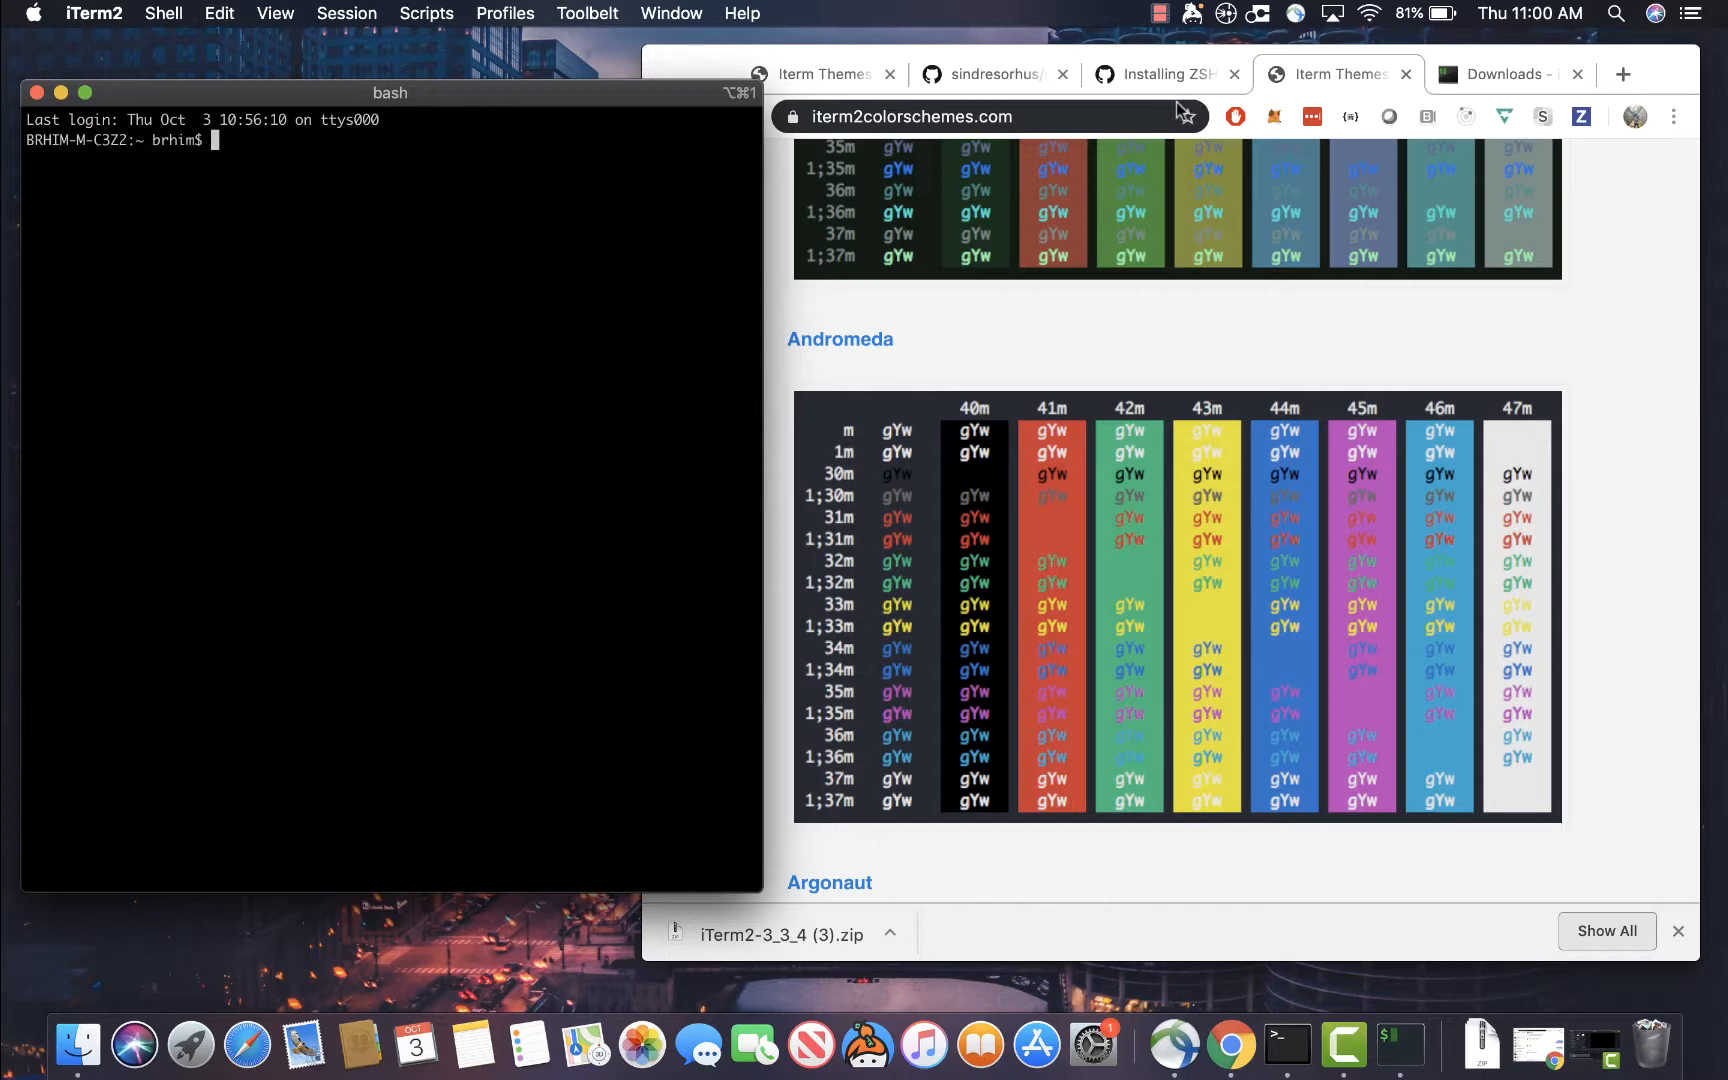
pyautogui.moveTo(1201, 101)
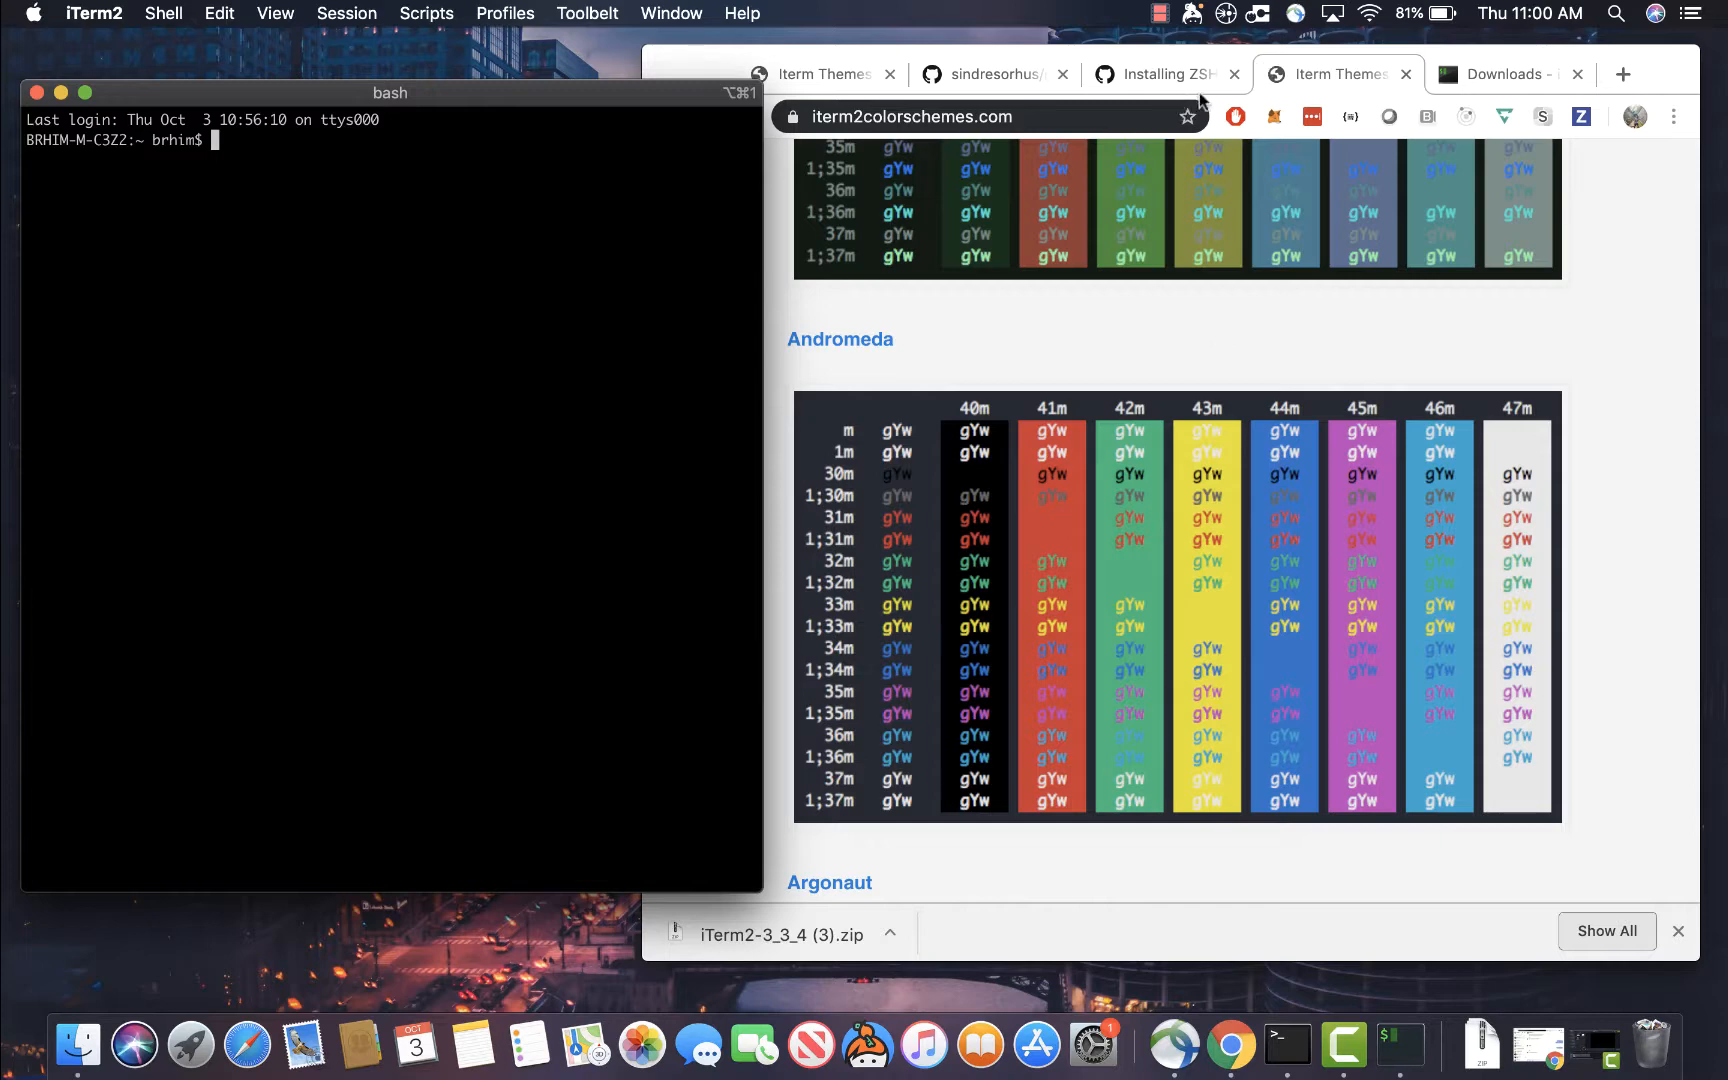
# Switch to the Installing ZSH wiki tab and scroll to the macOS brew instructions
pyautogui.click(1159, 74)
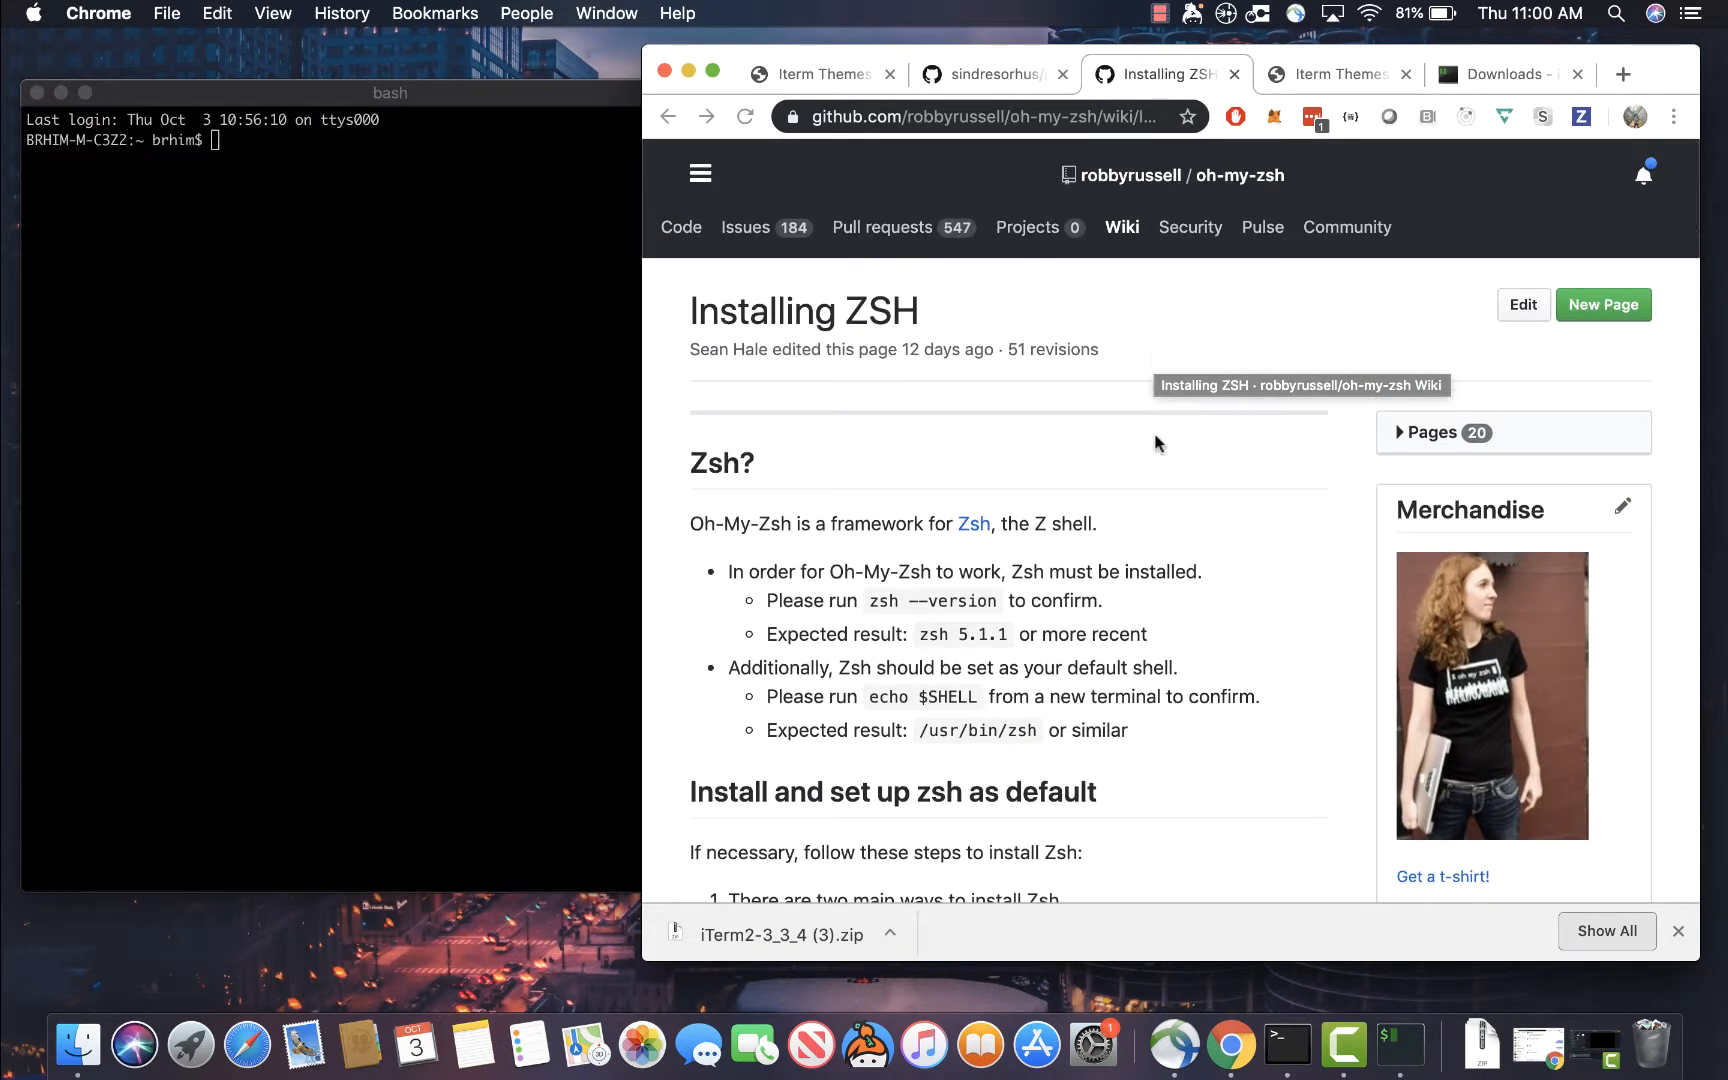
pyautogui.scroll(-3)
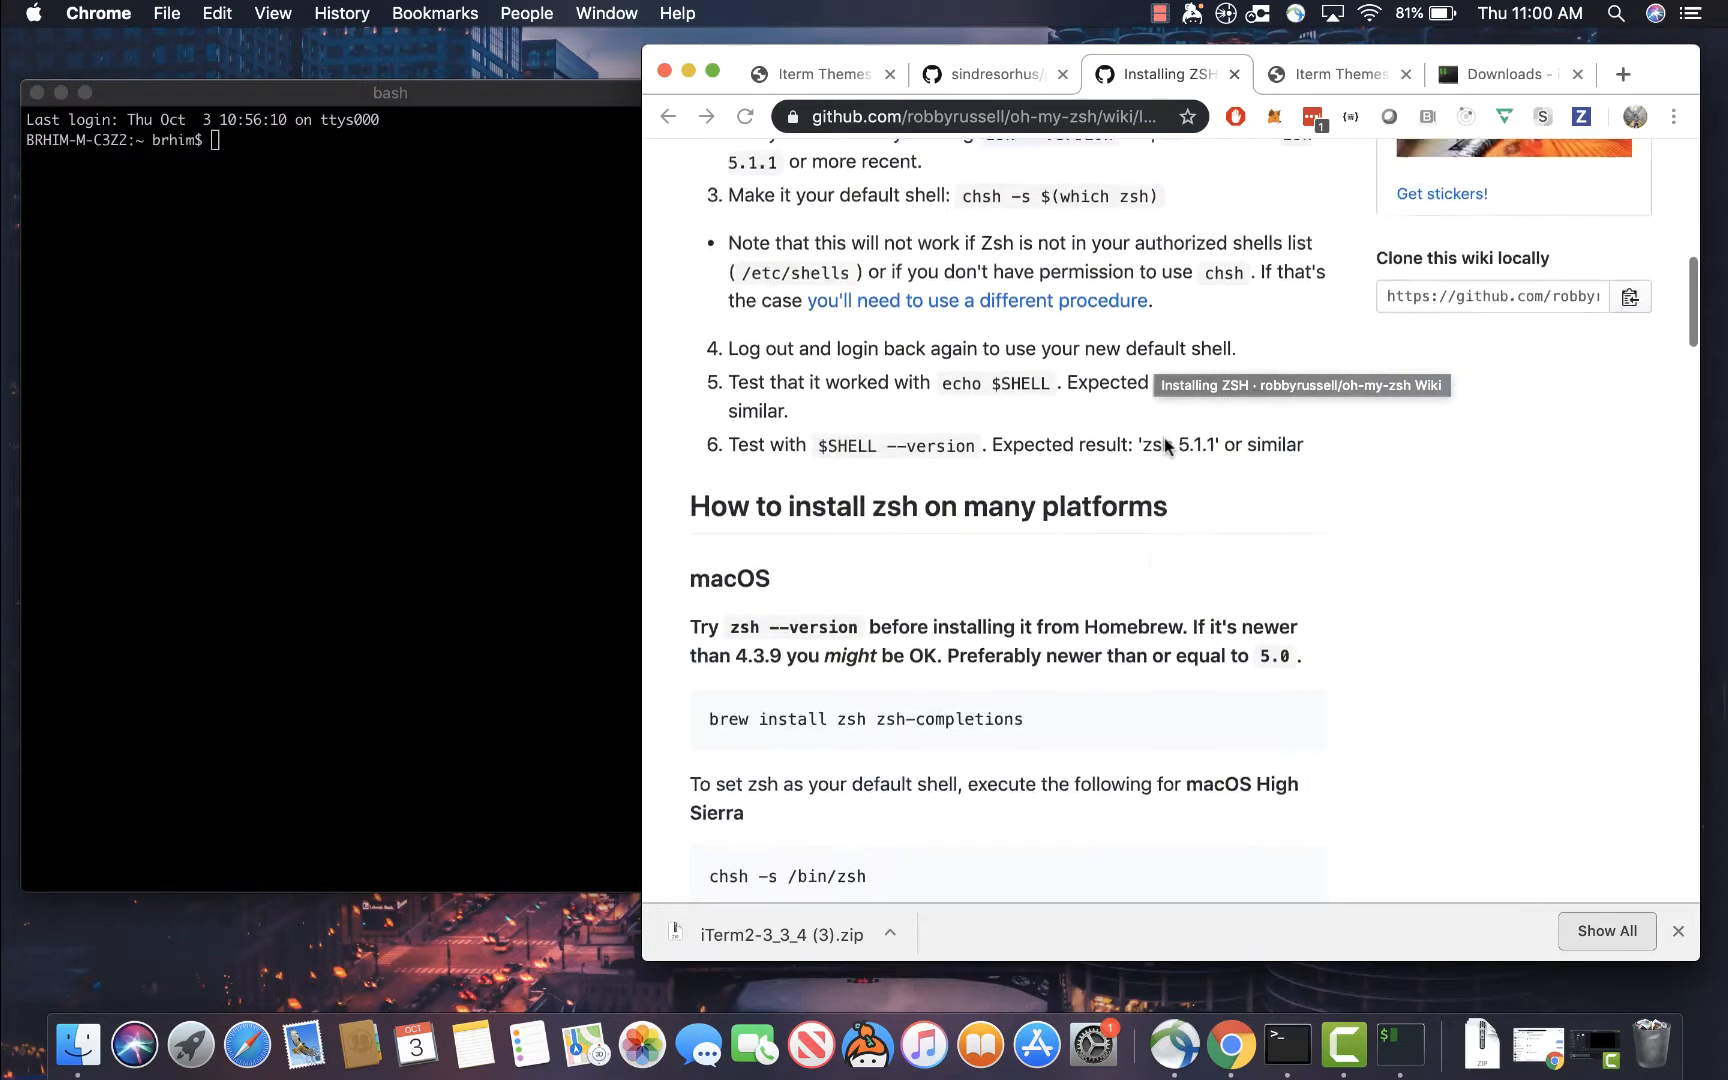
pyautogui.scroll(-3)
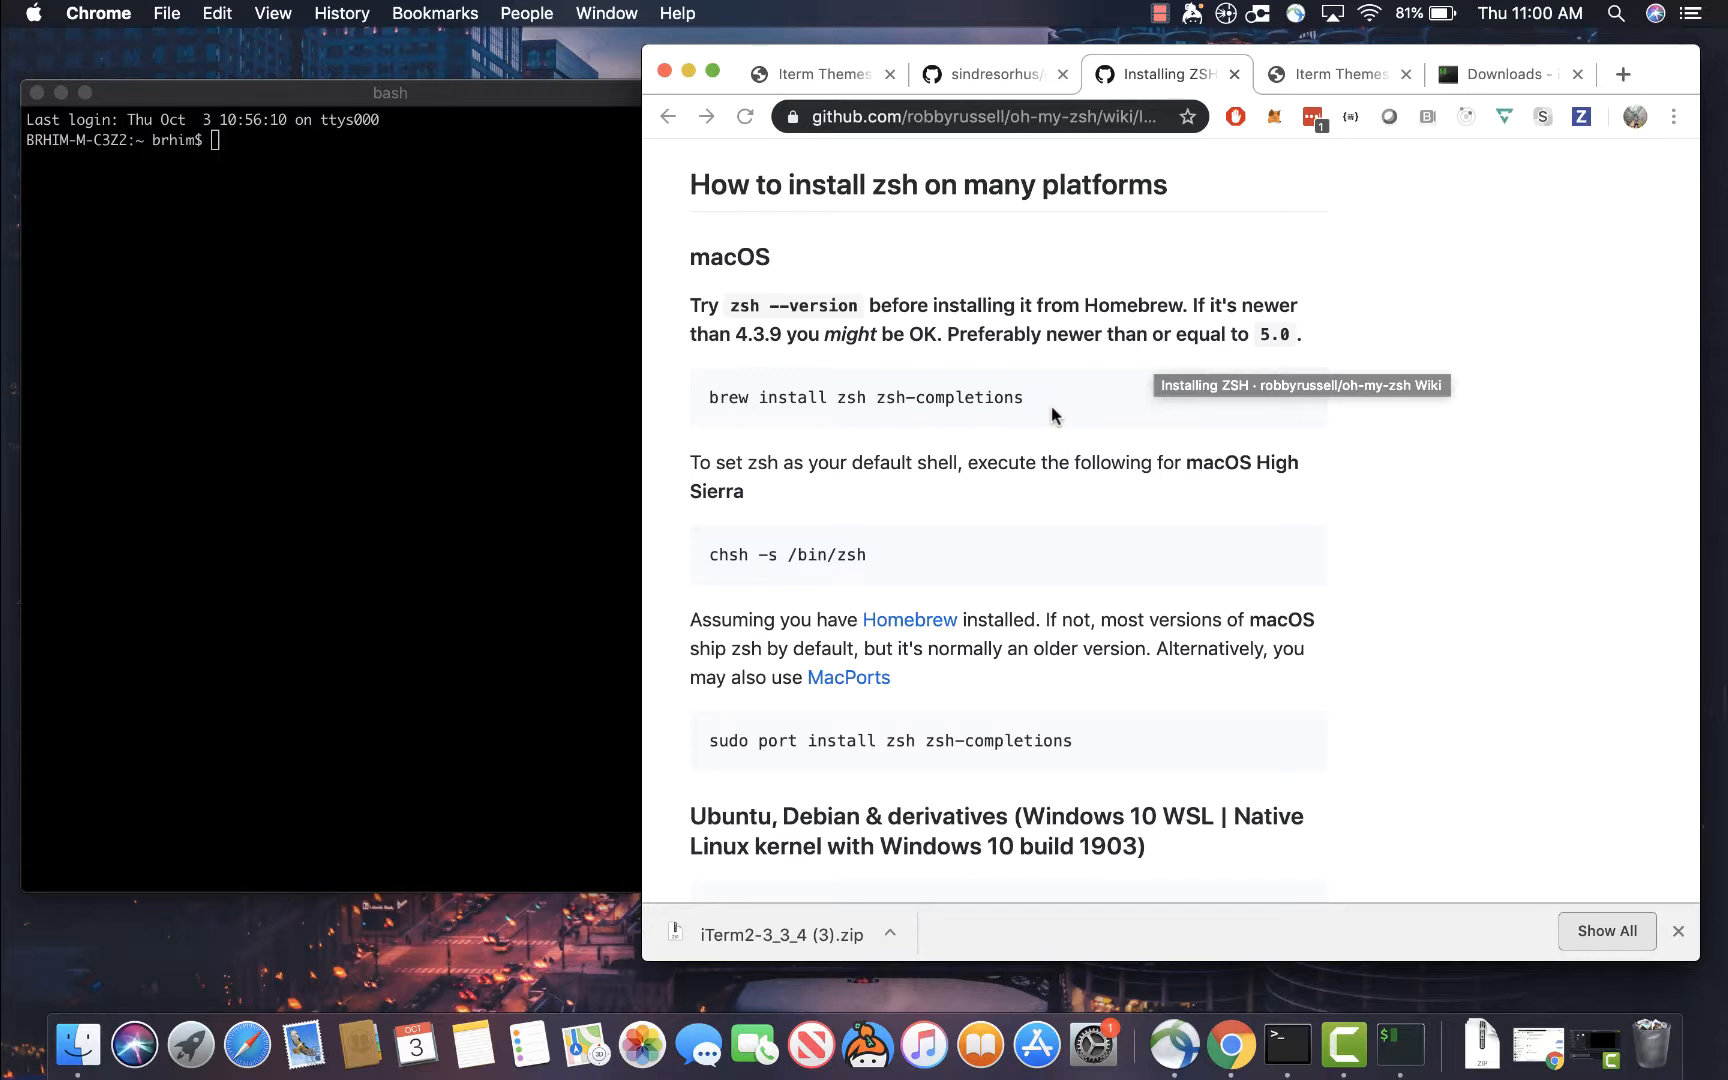
pyautogui.moveTo(1045, 411)
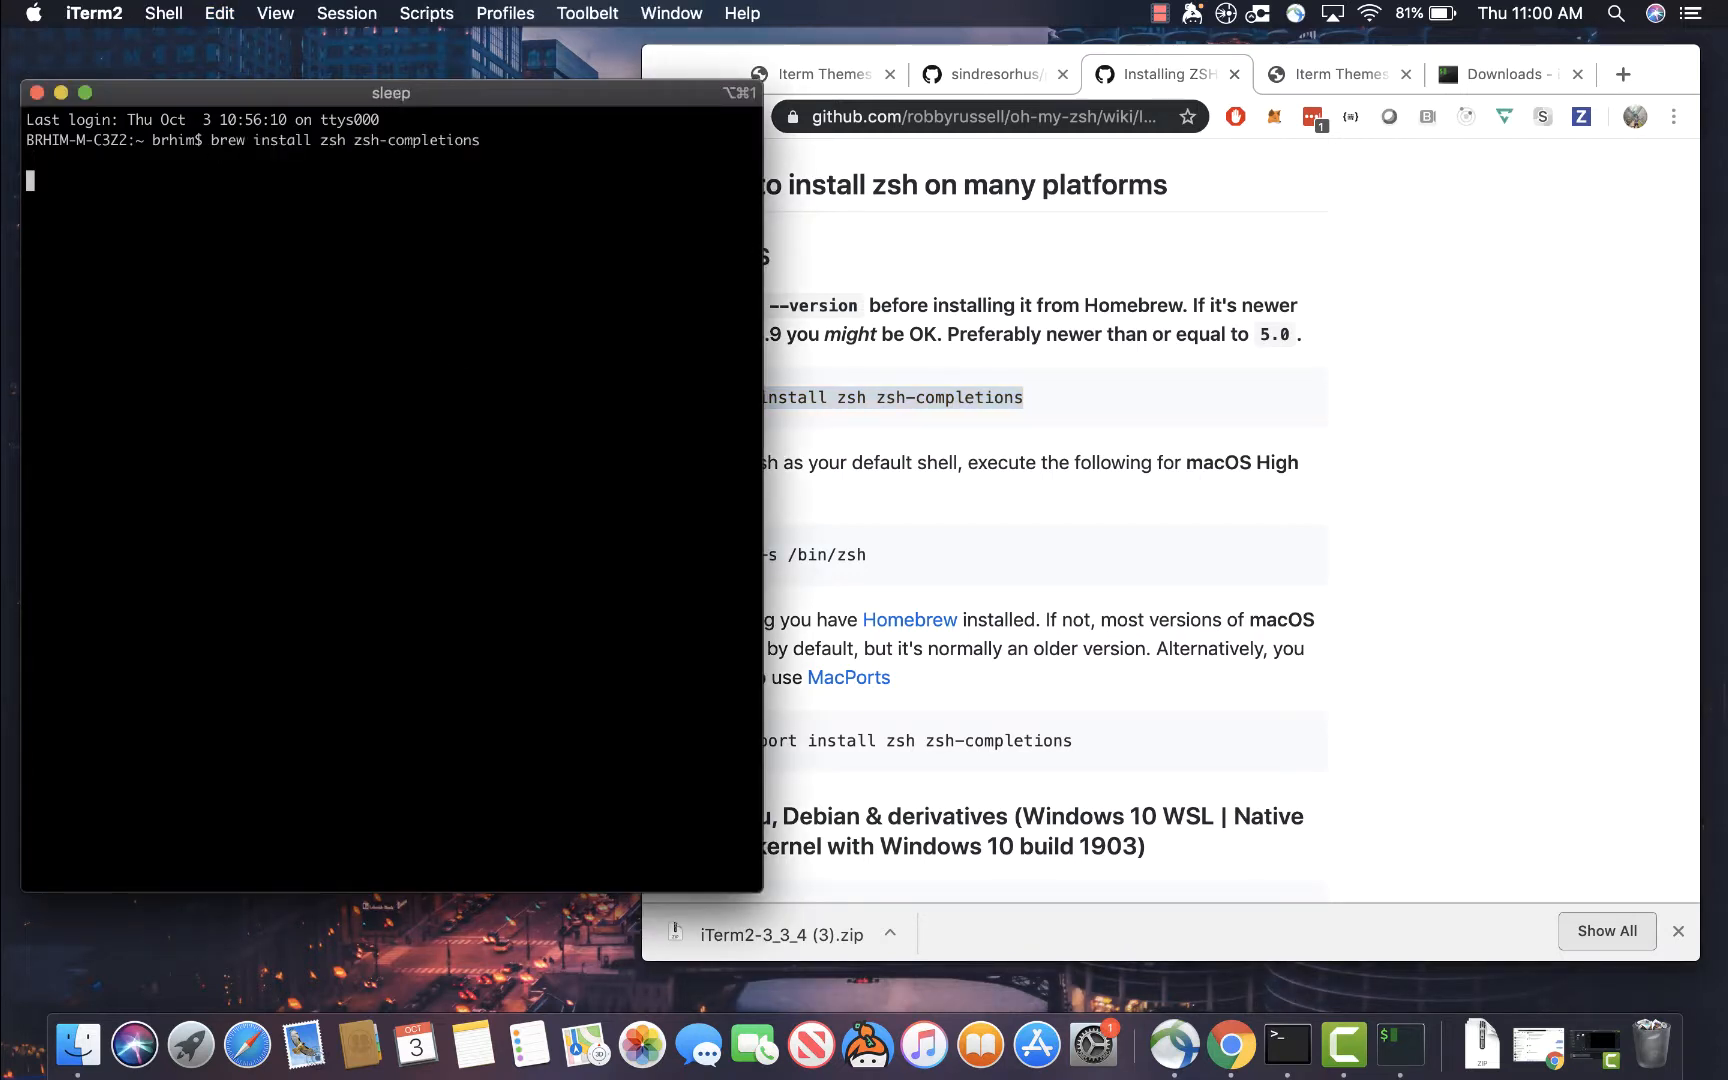
# After brew finishes, run chsh -s /bin/zsh to make zsh the login shell
pyautogui.press('Return')
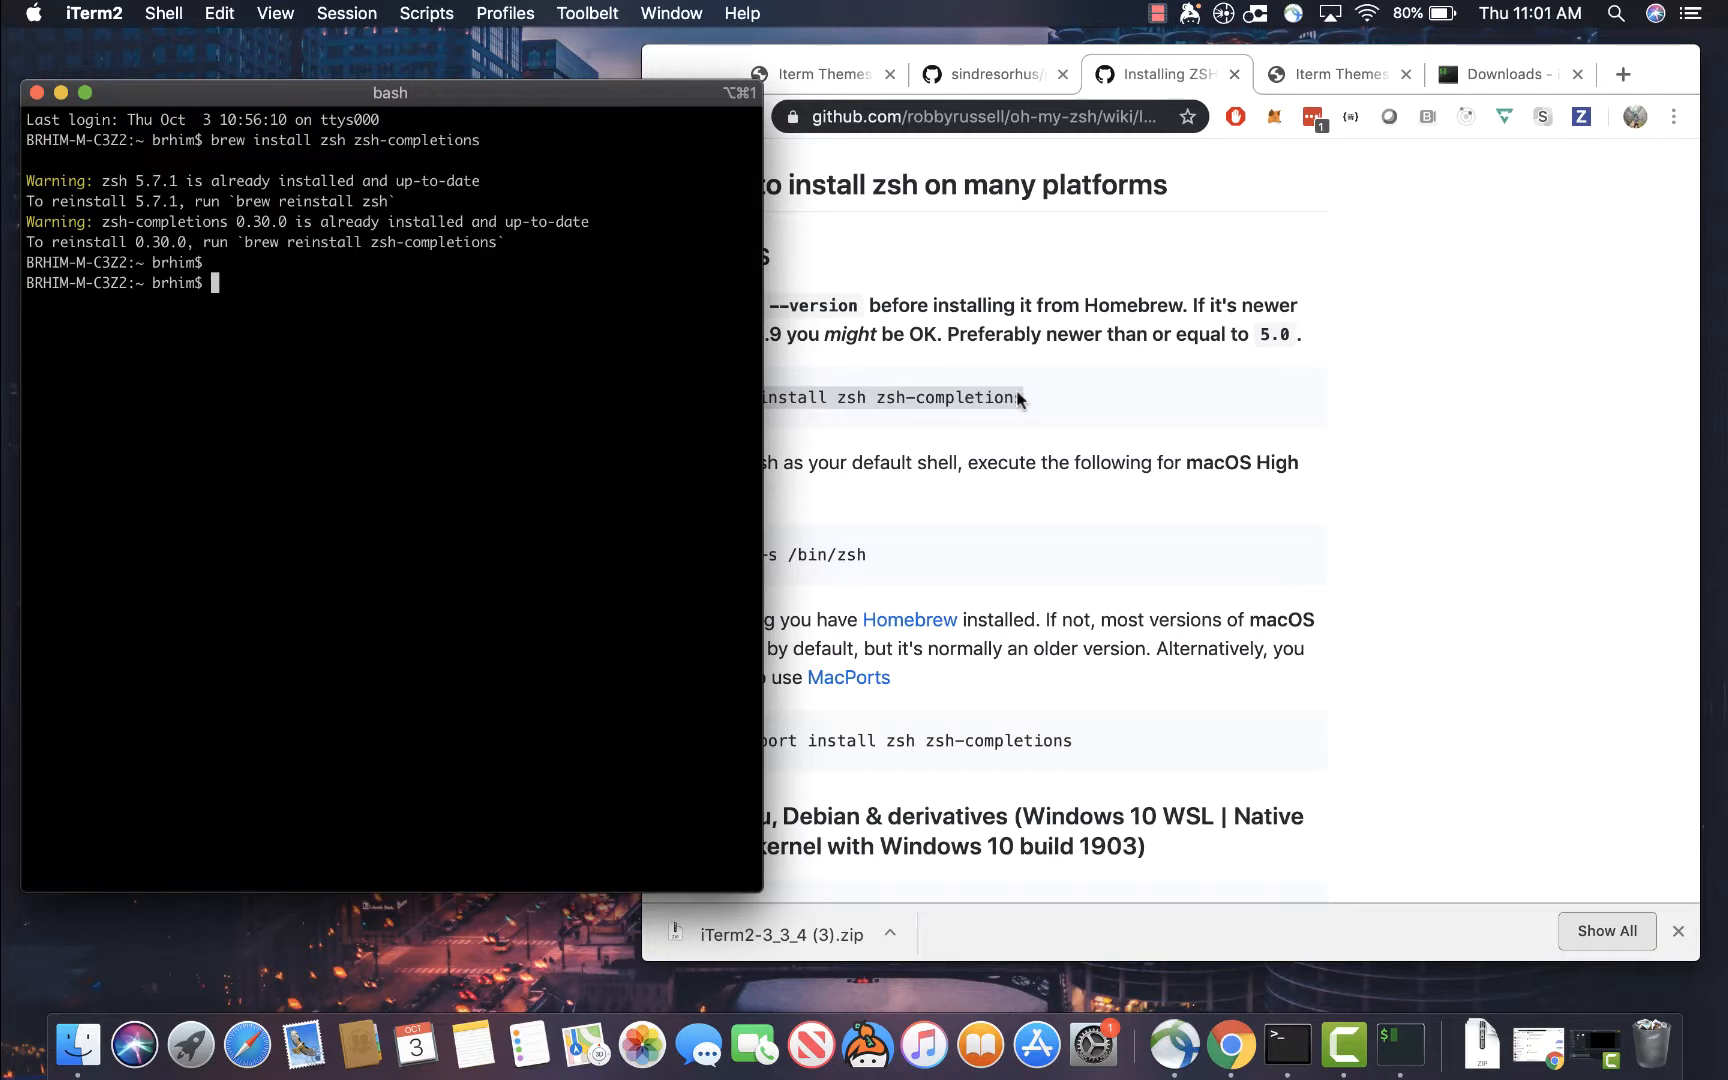
pyautogui.moveTo(1014, 399)
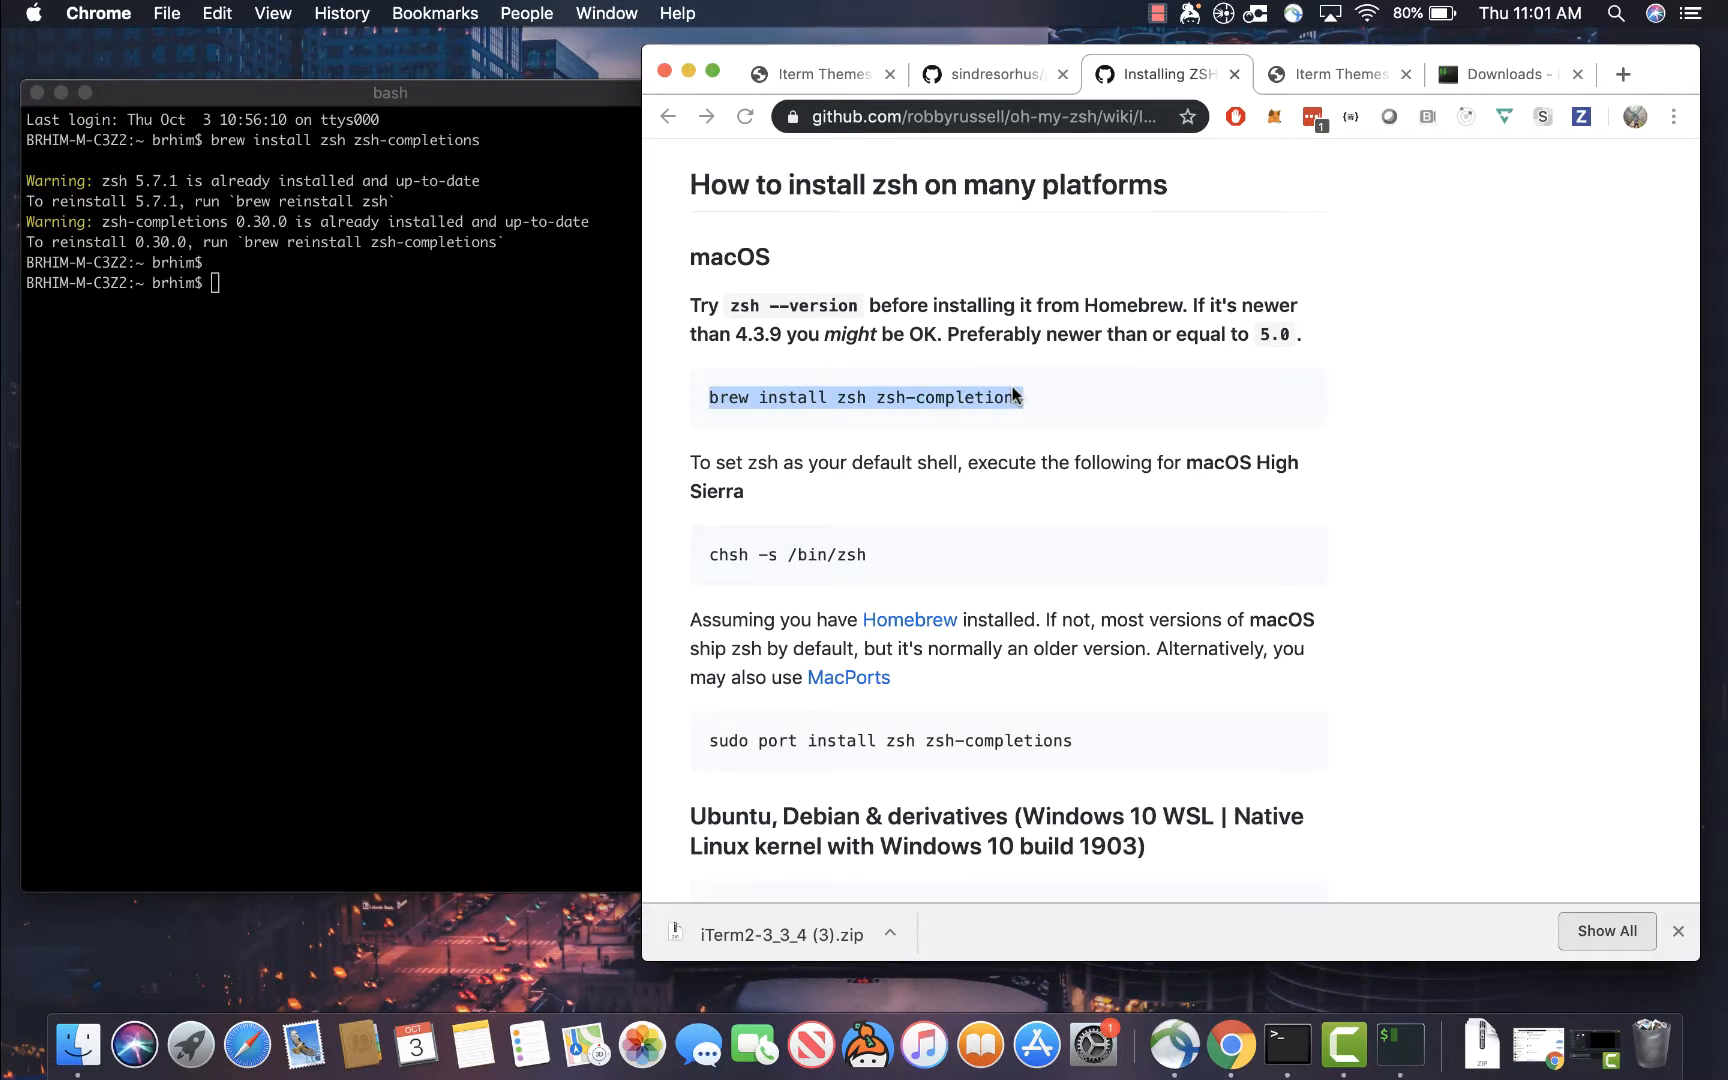
pyautogui.moveTo(941, 530)
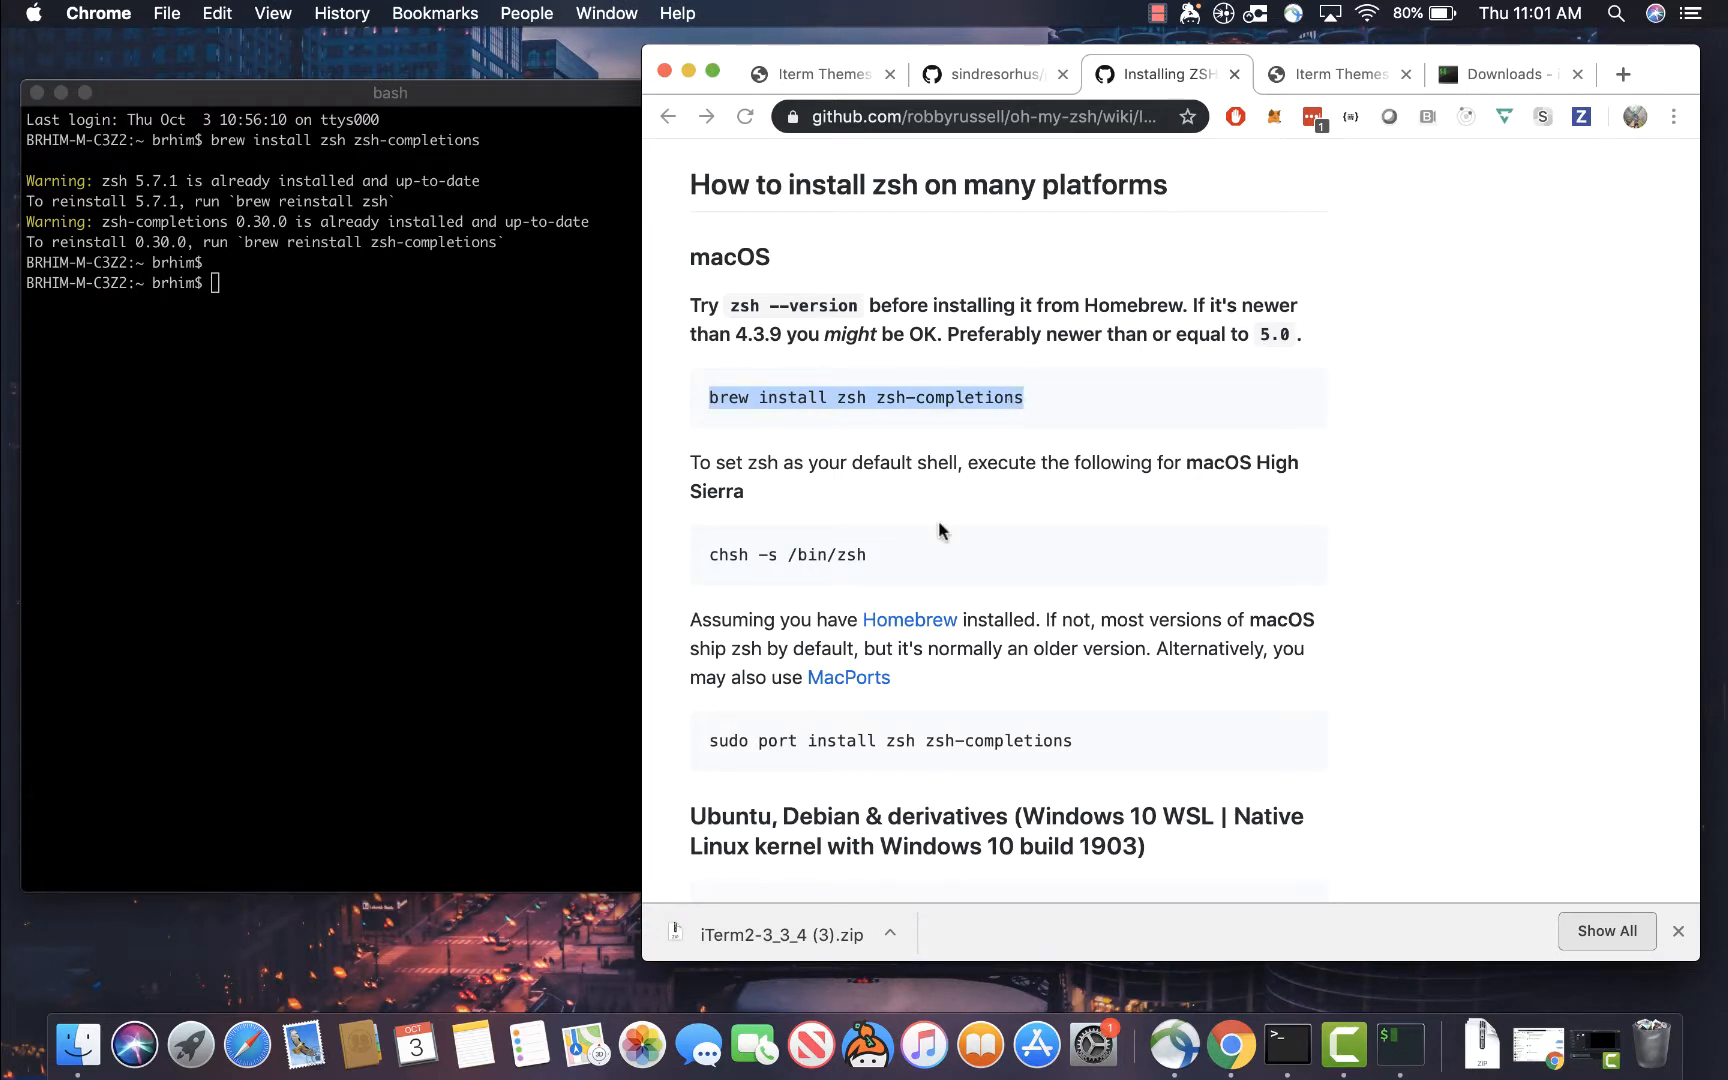
pyautogui.moveTo(927, 552)
pyautogui.write('chs')
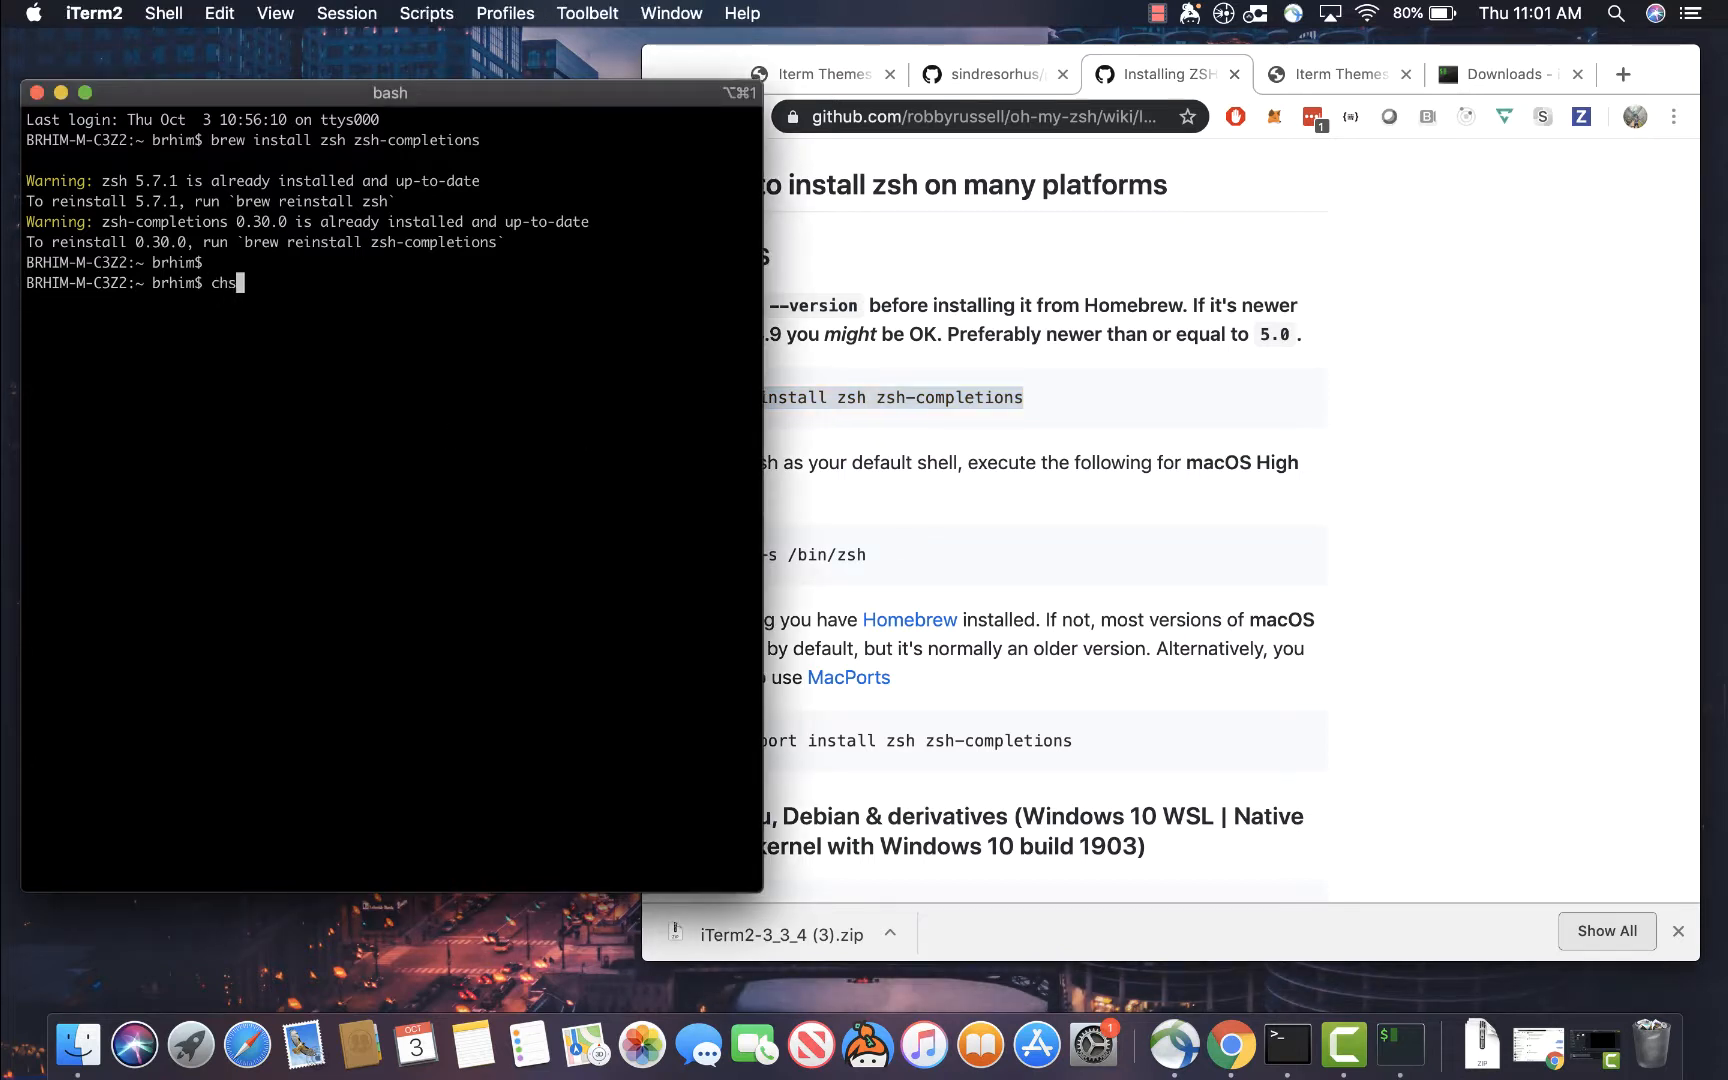
pyautogui.write("h -s 'bi")
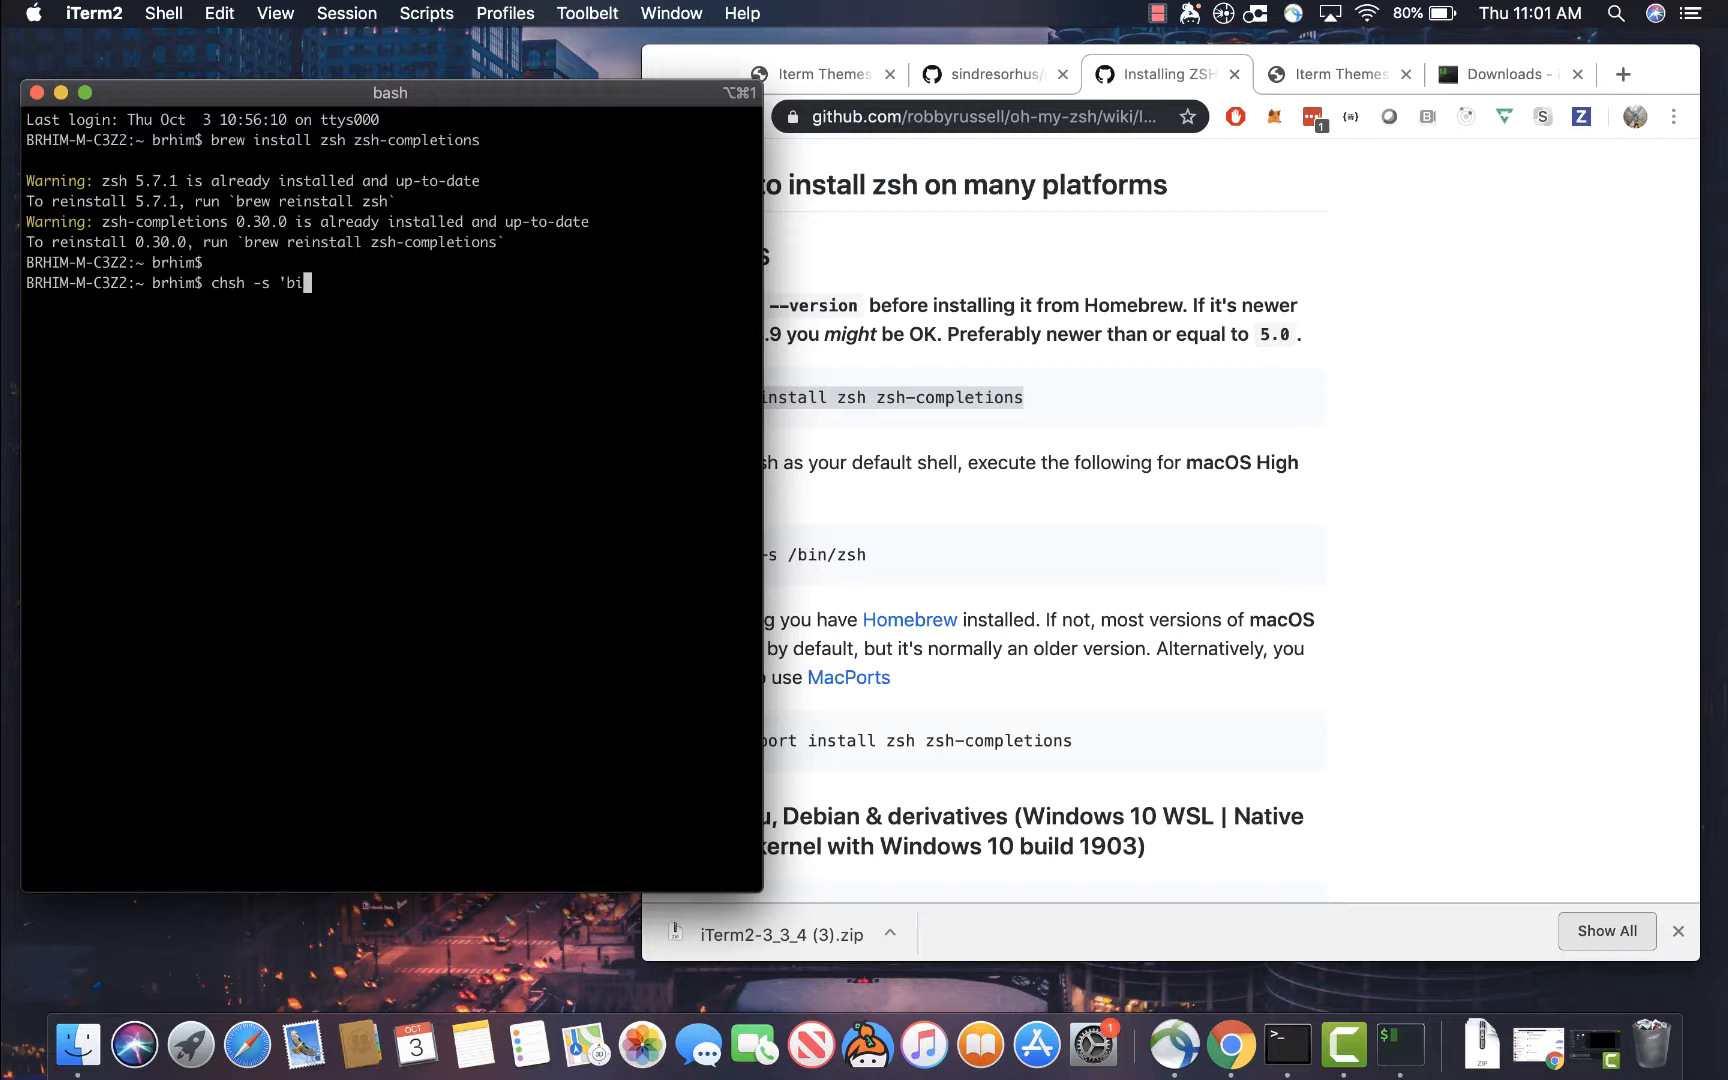
pyautogui.write('/bin/zs')
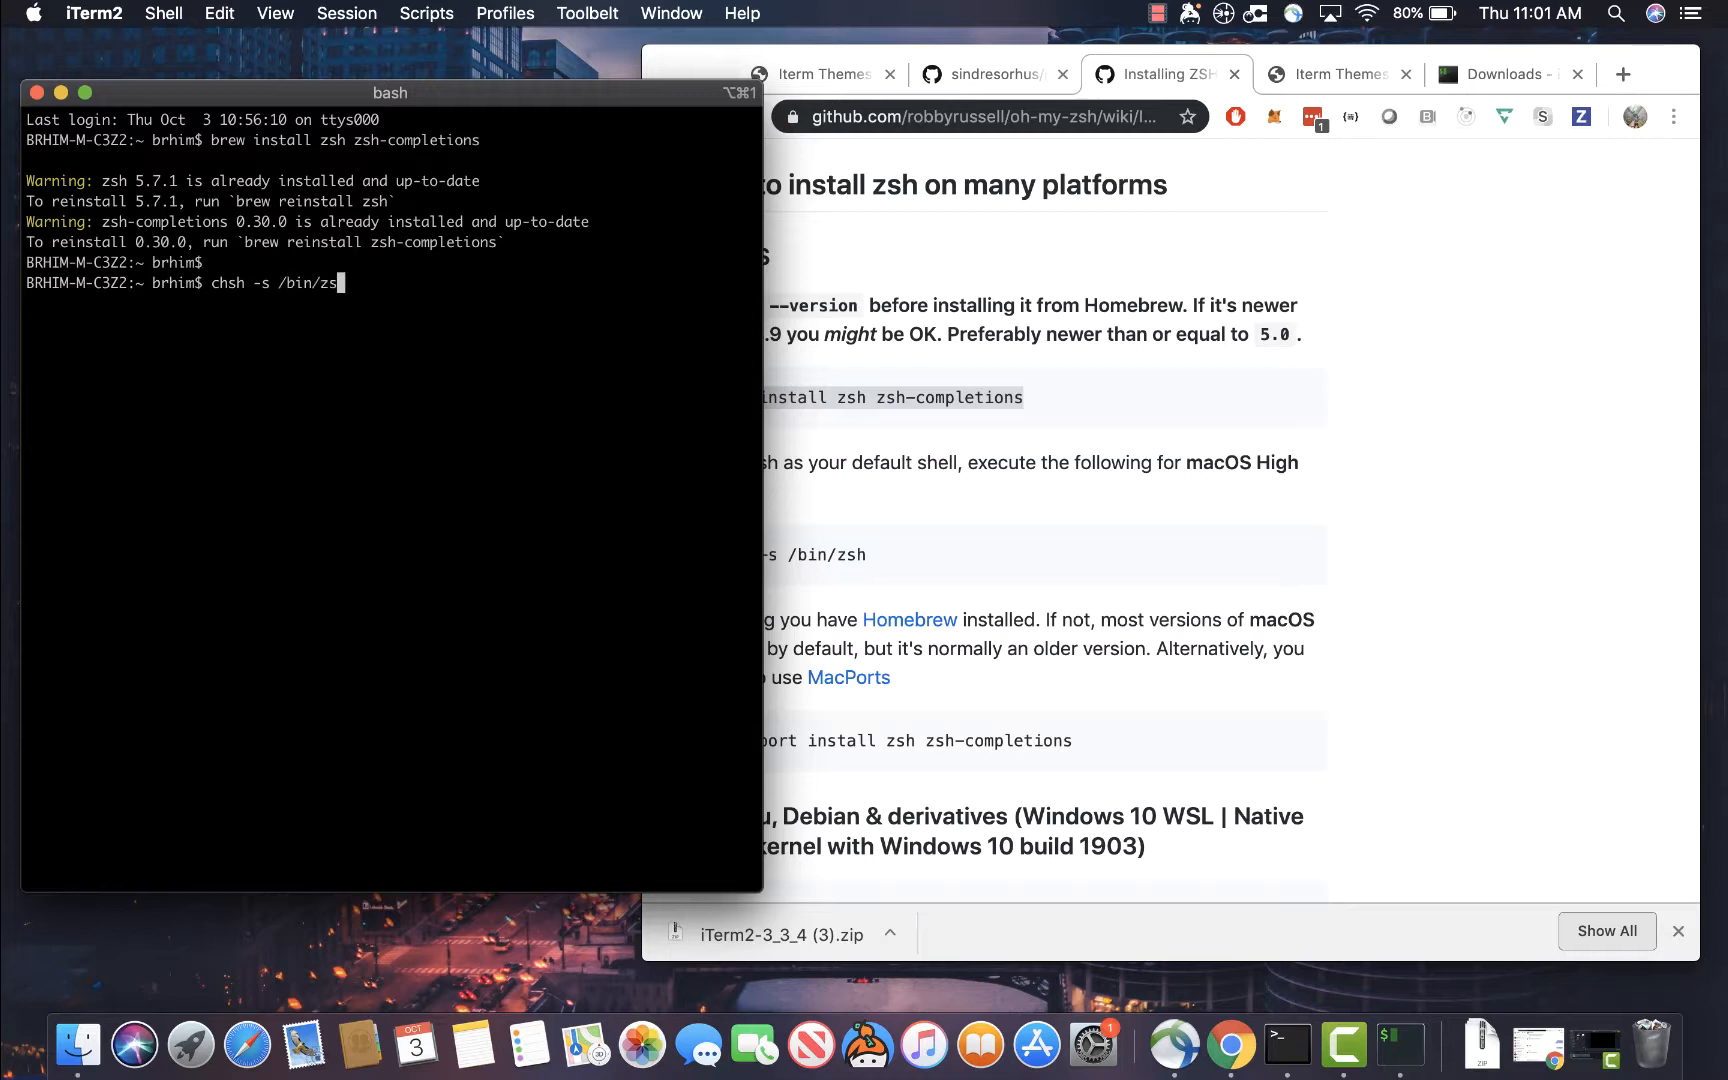
pyautogui.press('Return')
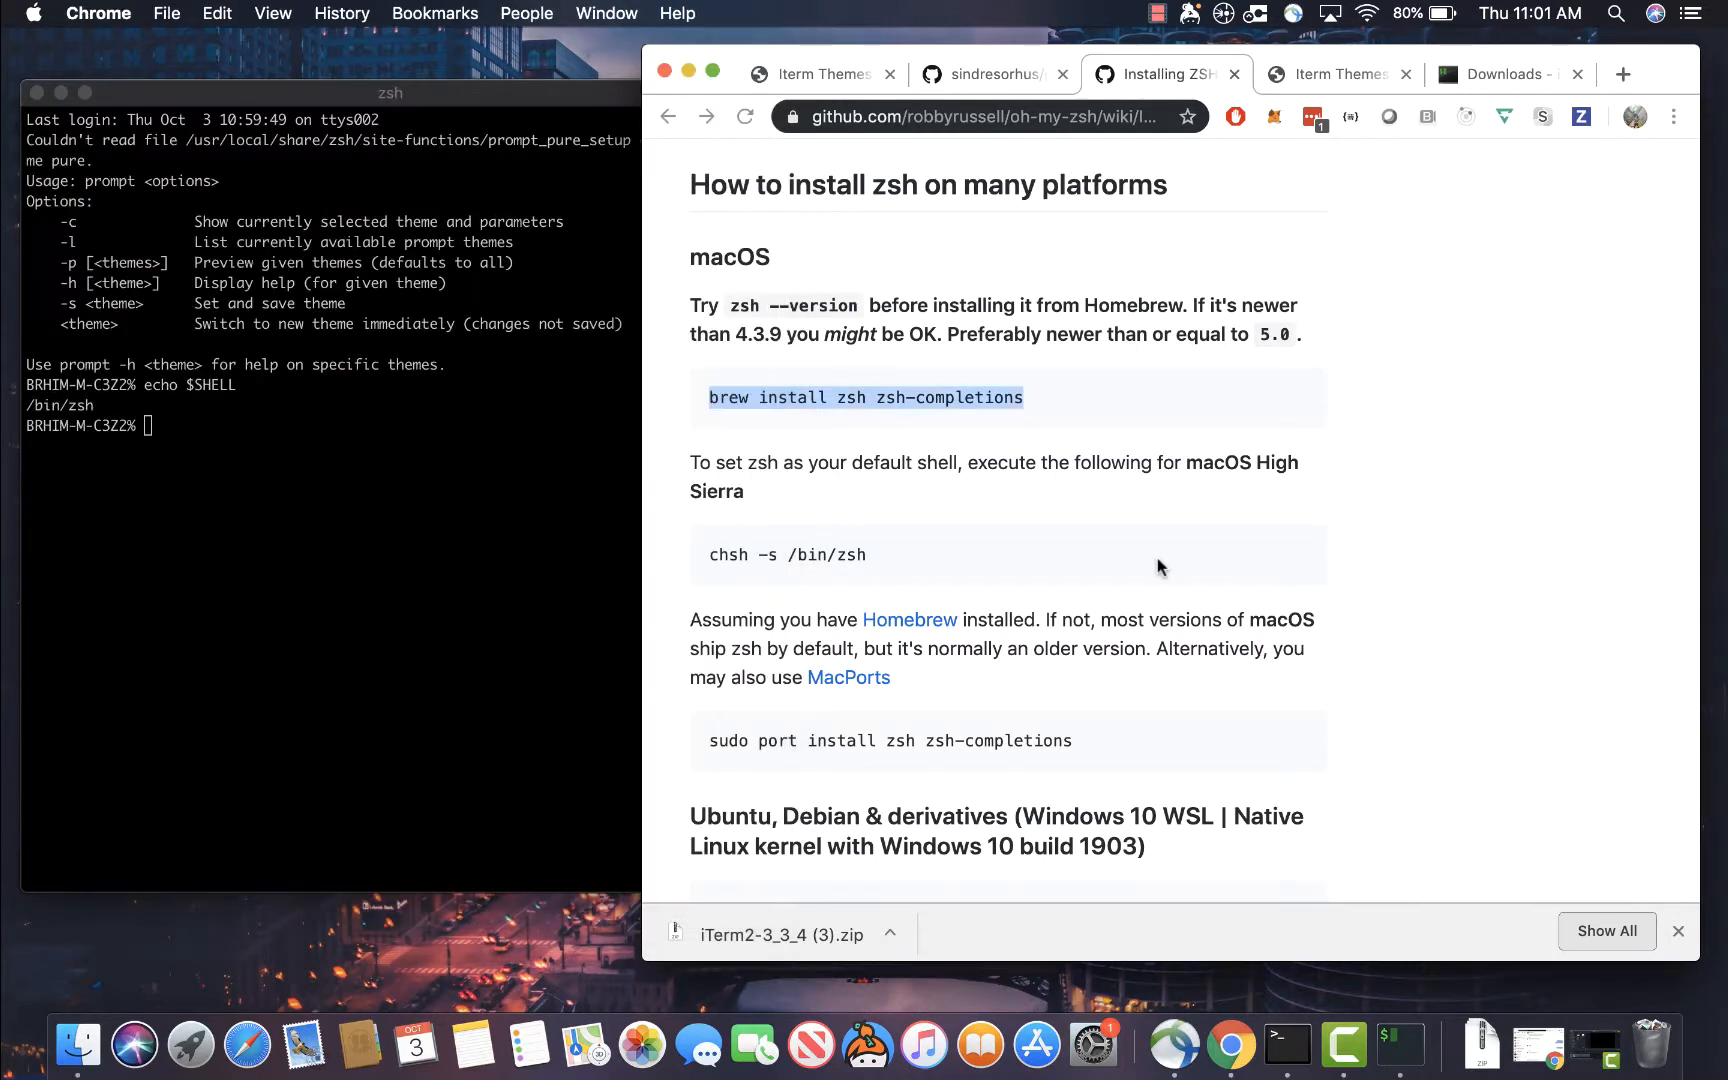
# Open the robbyrussell/oh-my-zsh repository and scroll to the Basic Installation curl command
pyautogui.scroll(3)
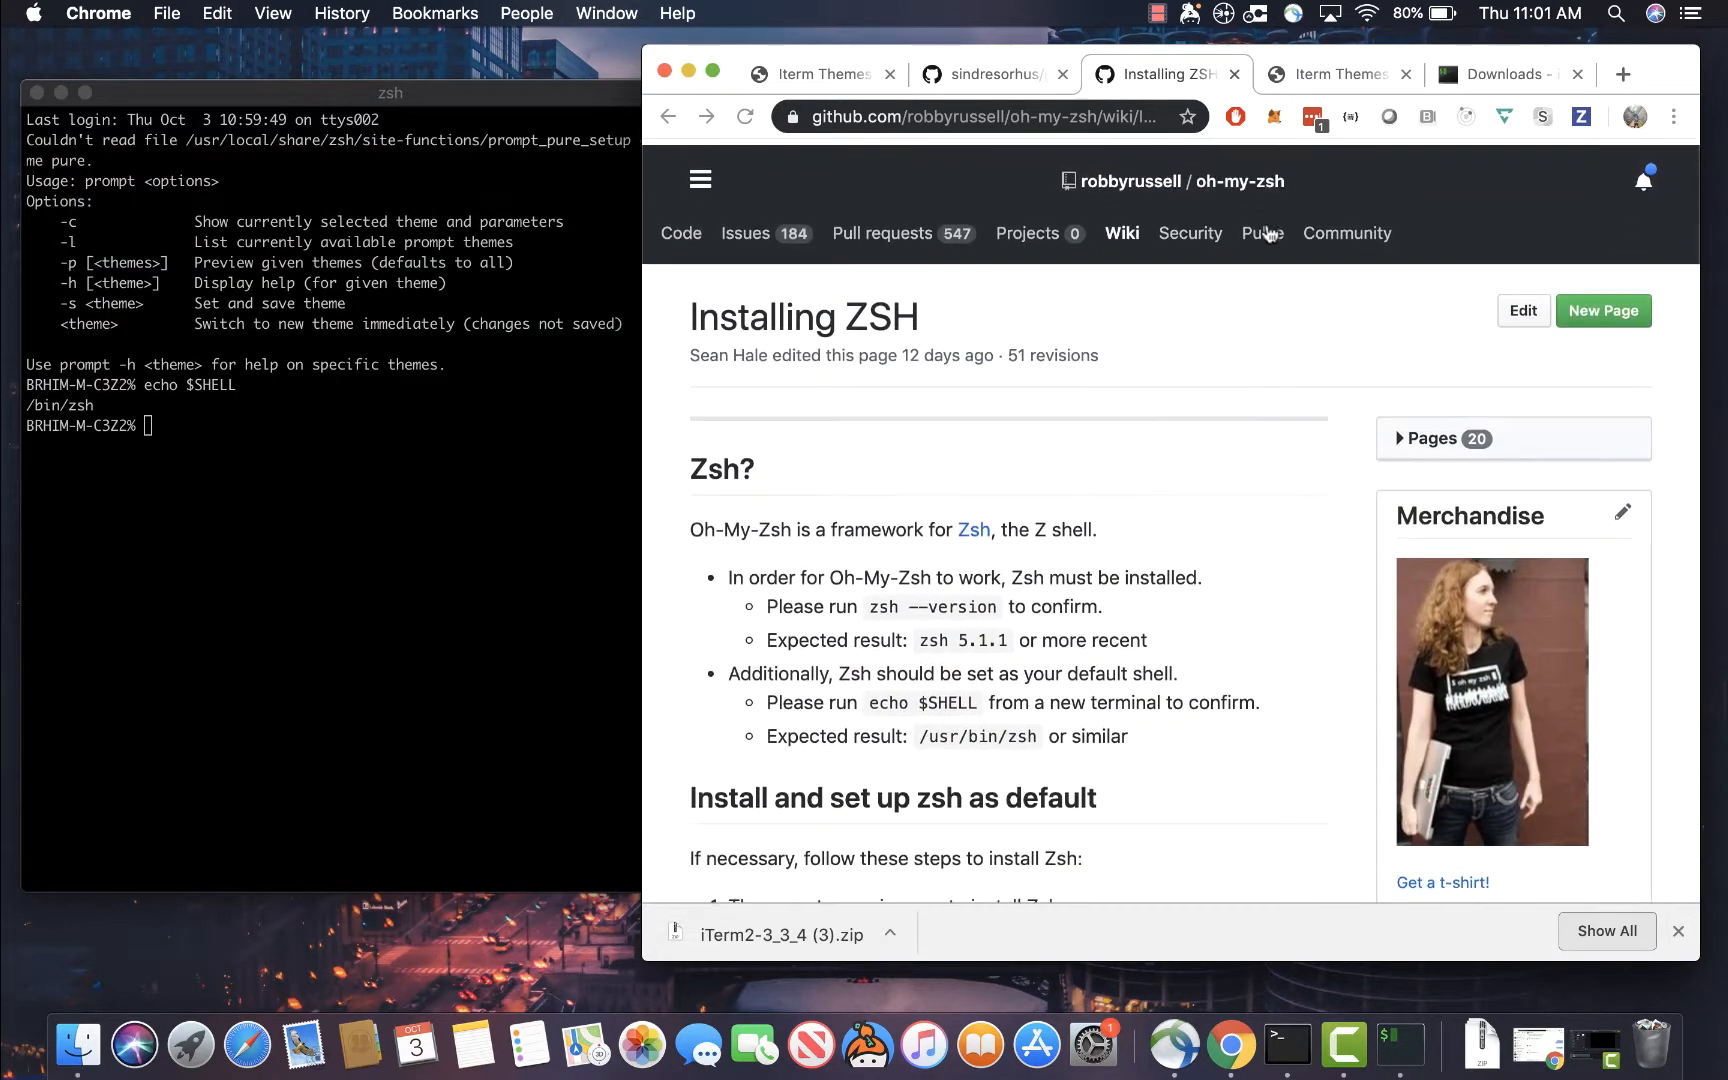
pyautogui.click(745, 117)
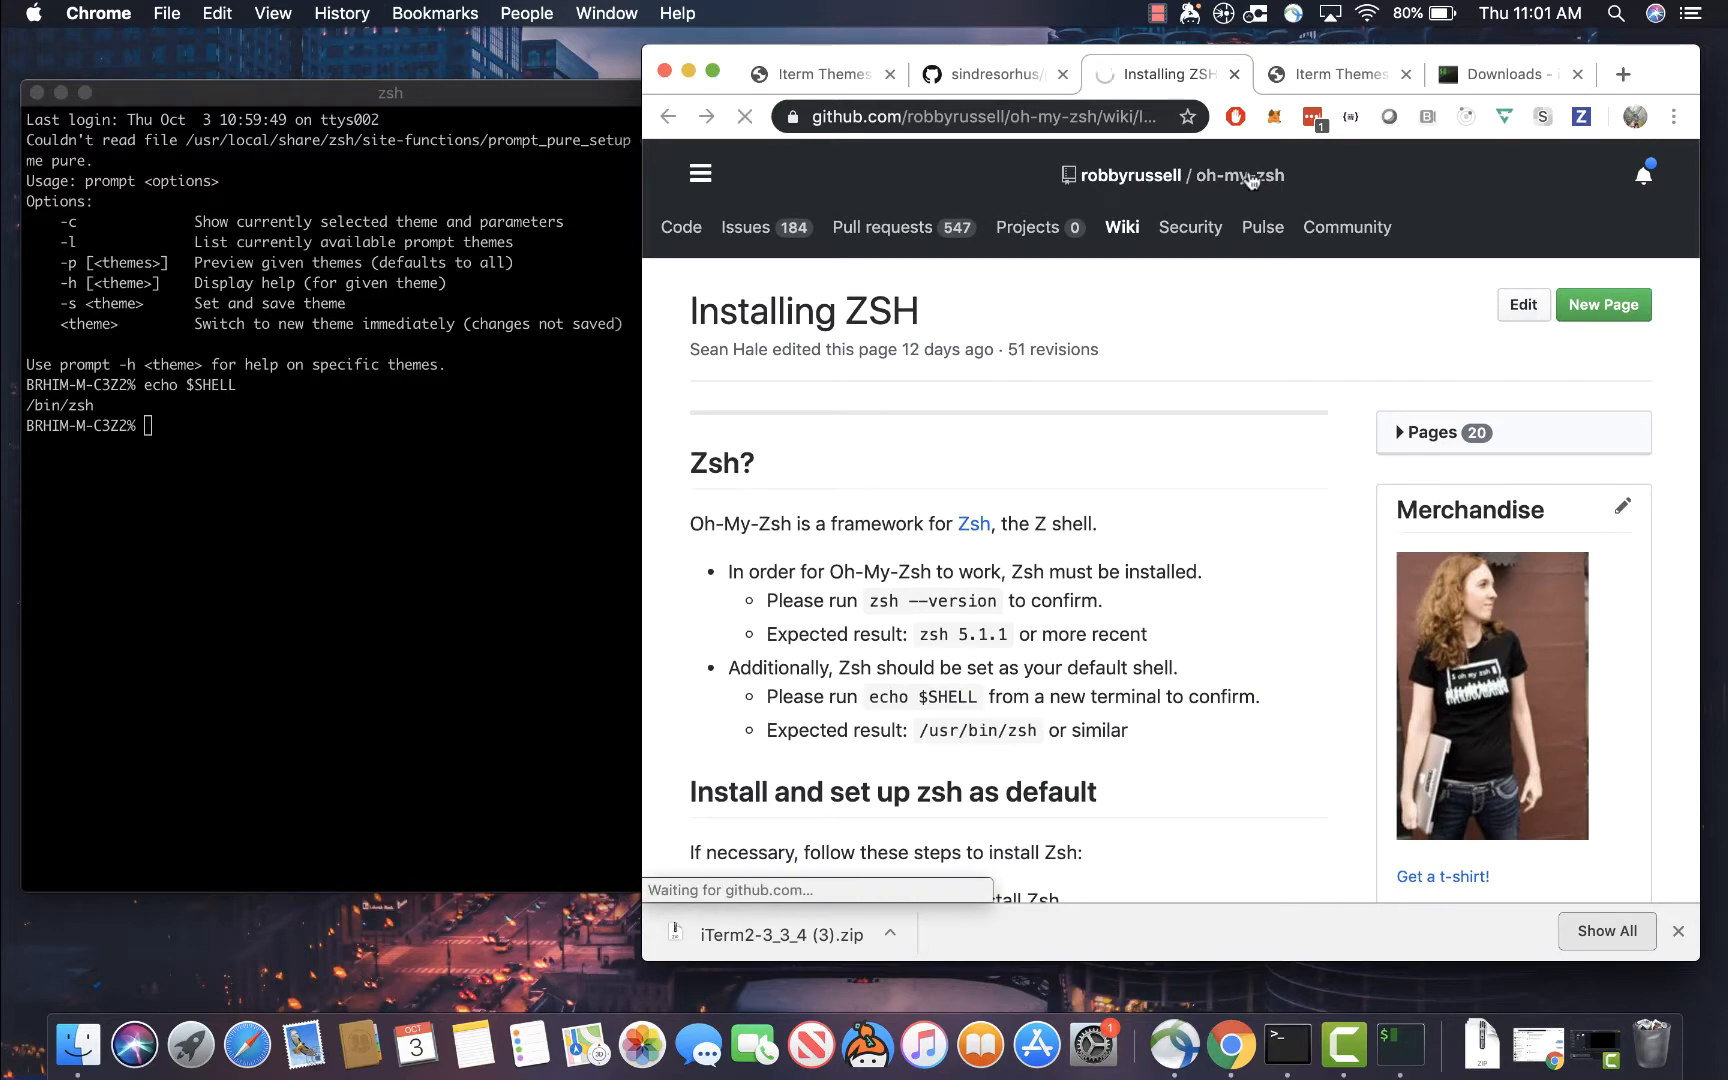
pyautogui.click(1253, 174)
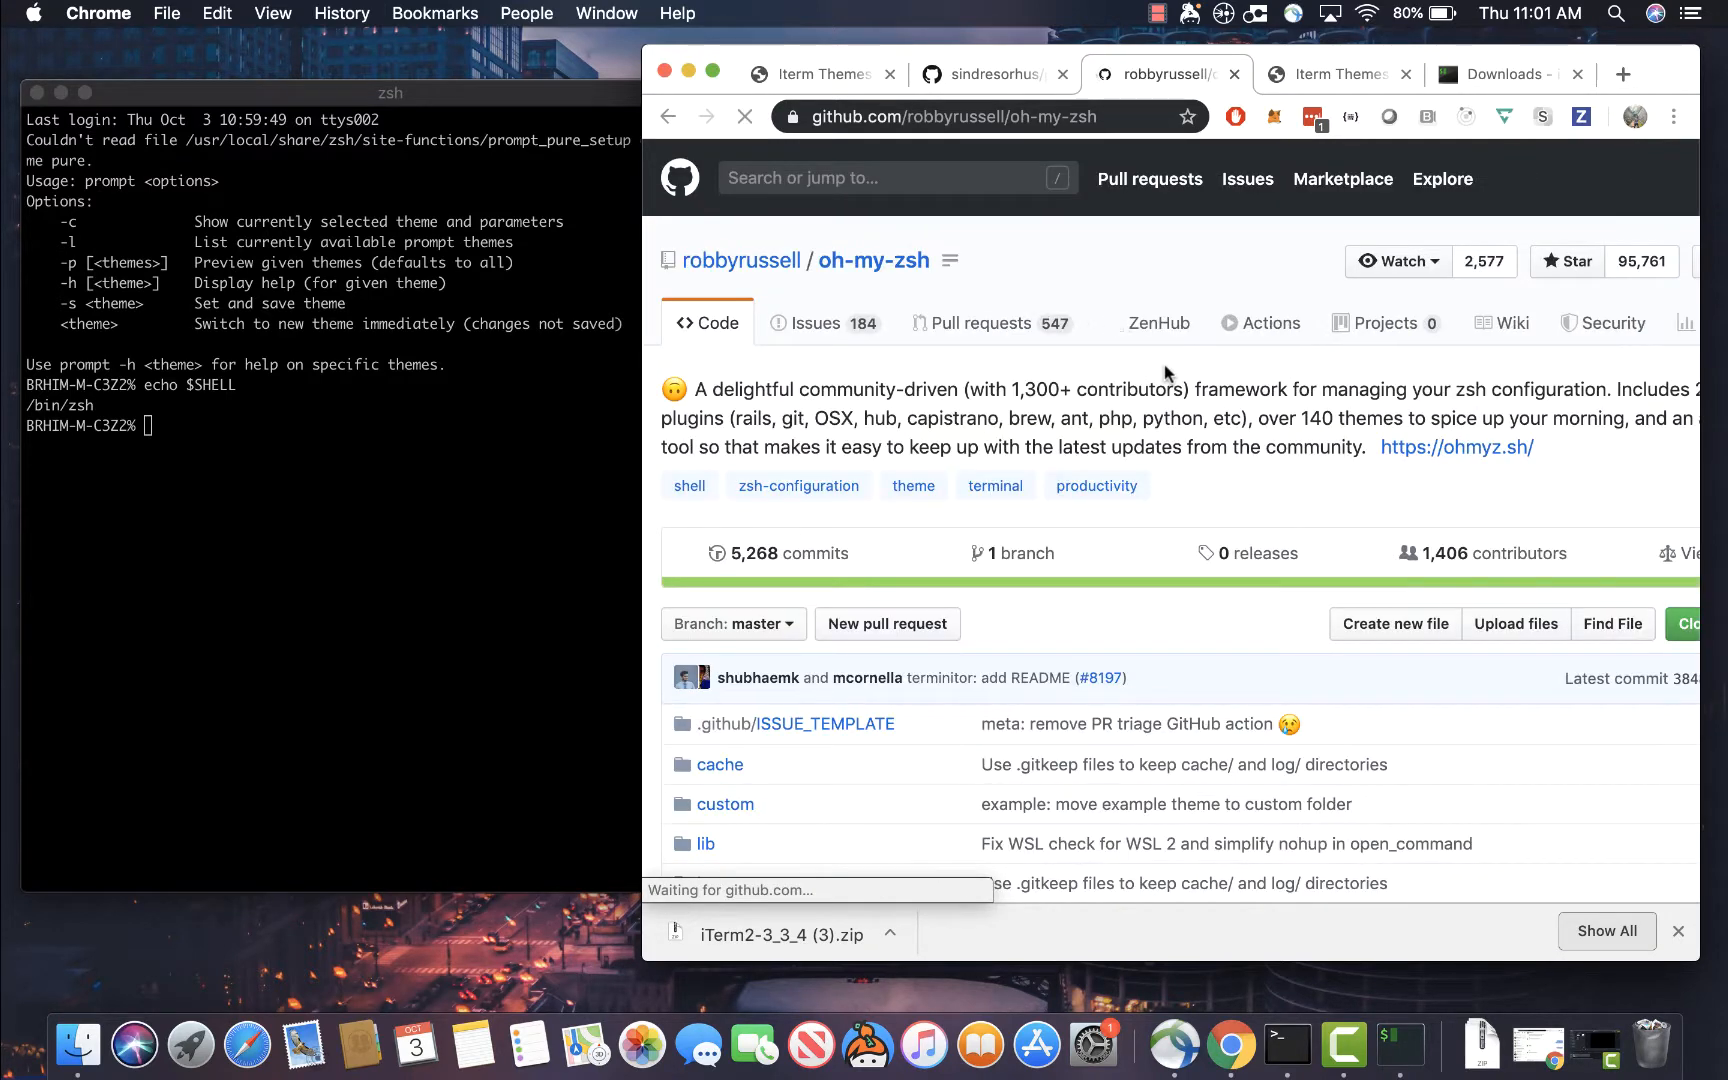
pyautogui.scroll(-3)
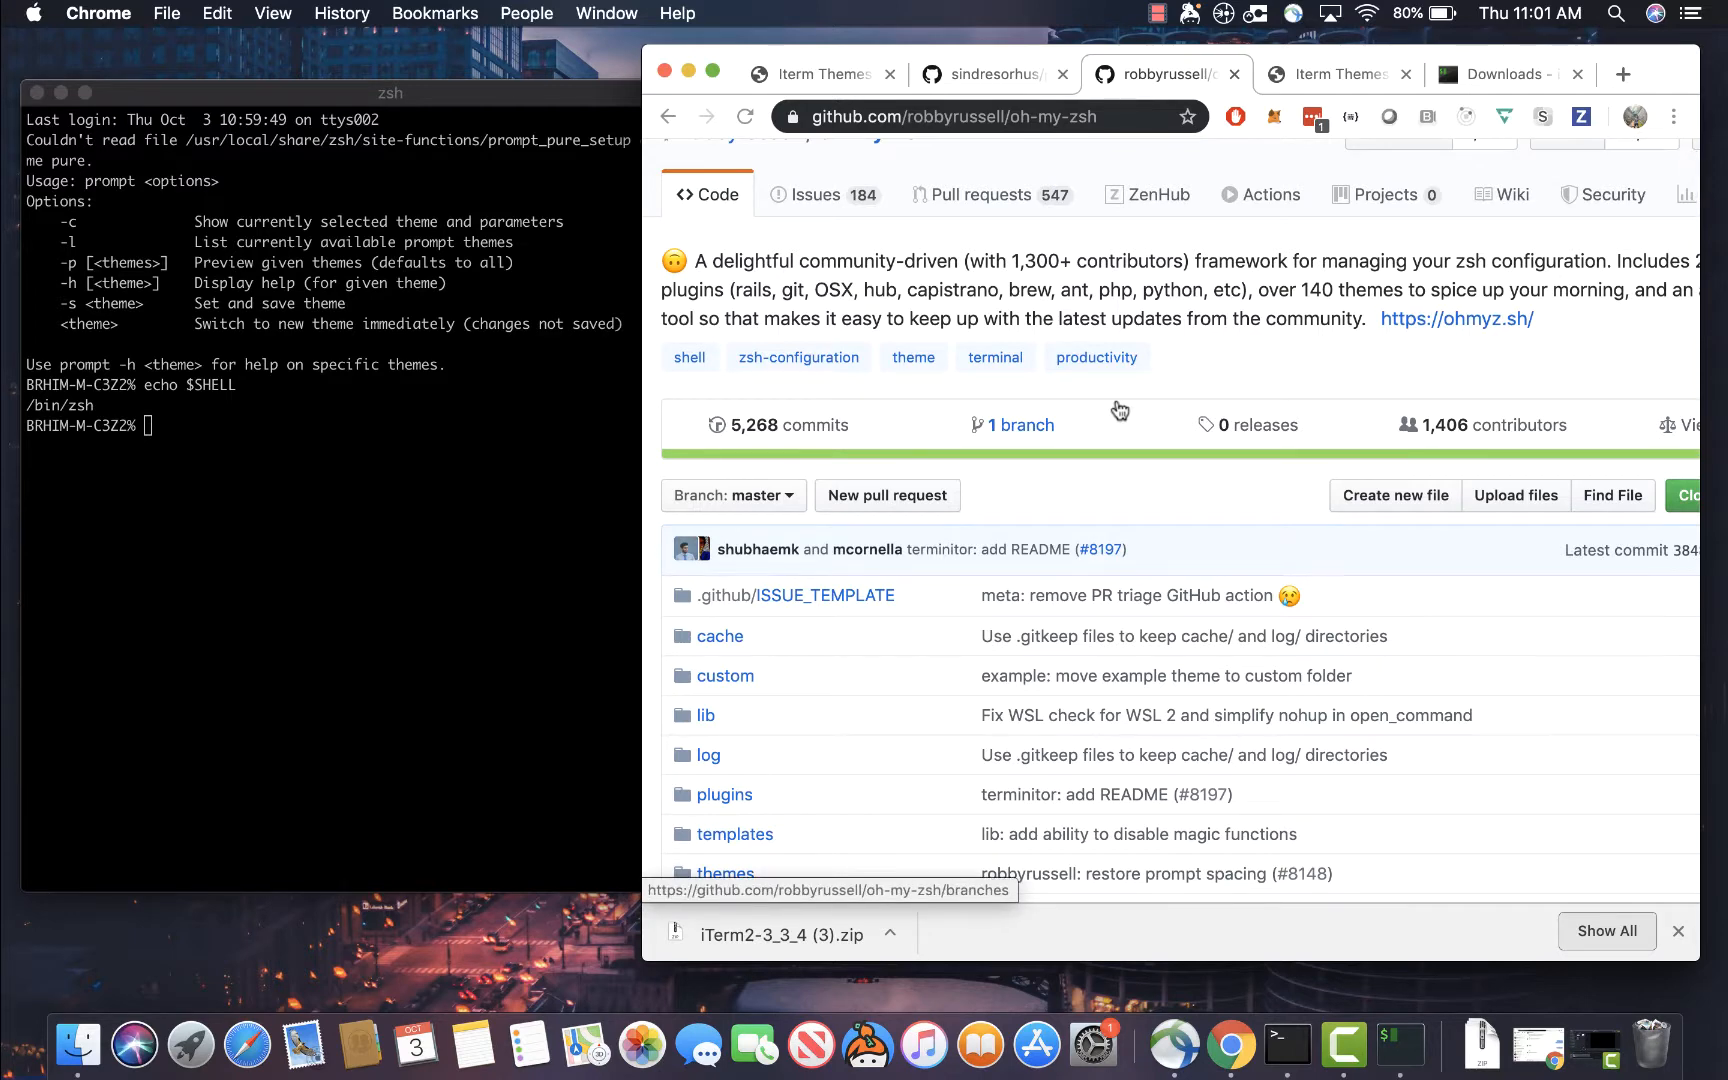
pyautogui.scroll(-3)
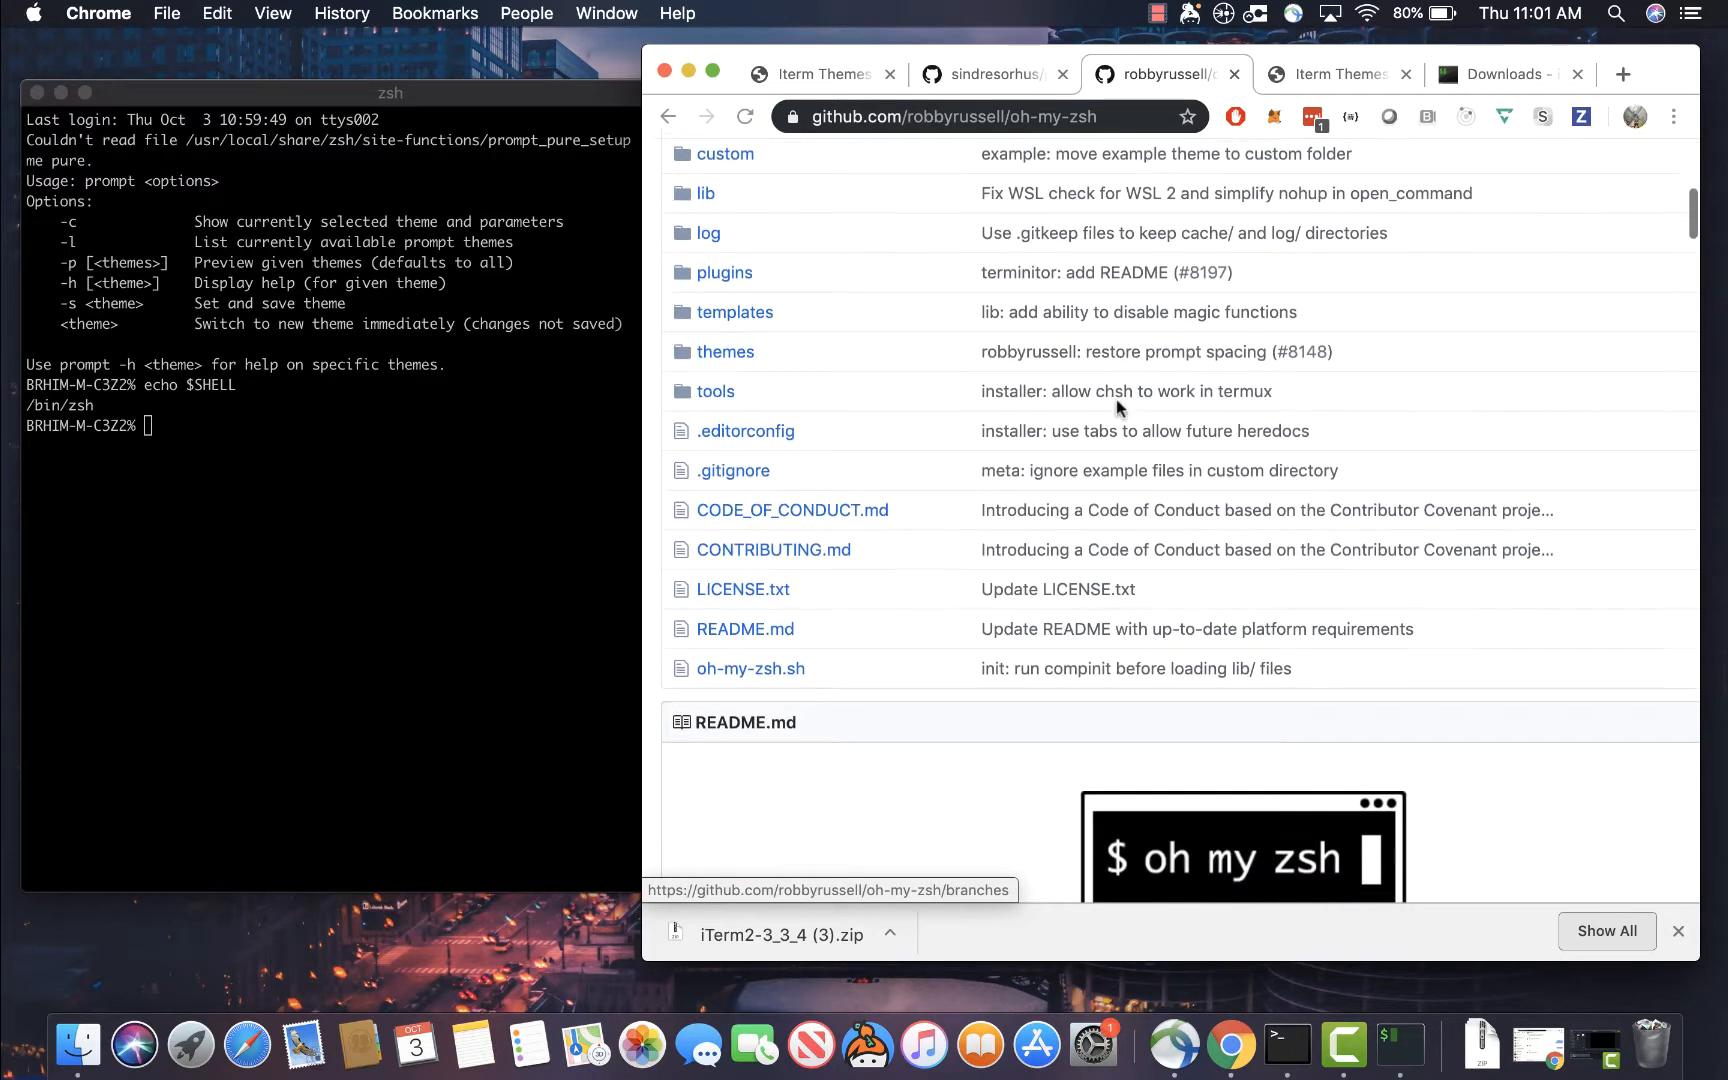
pyautogui.scroll(-3)
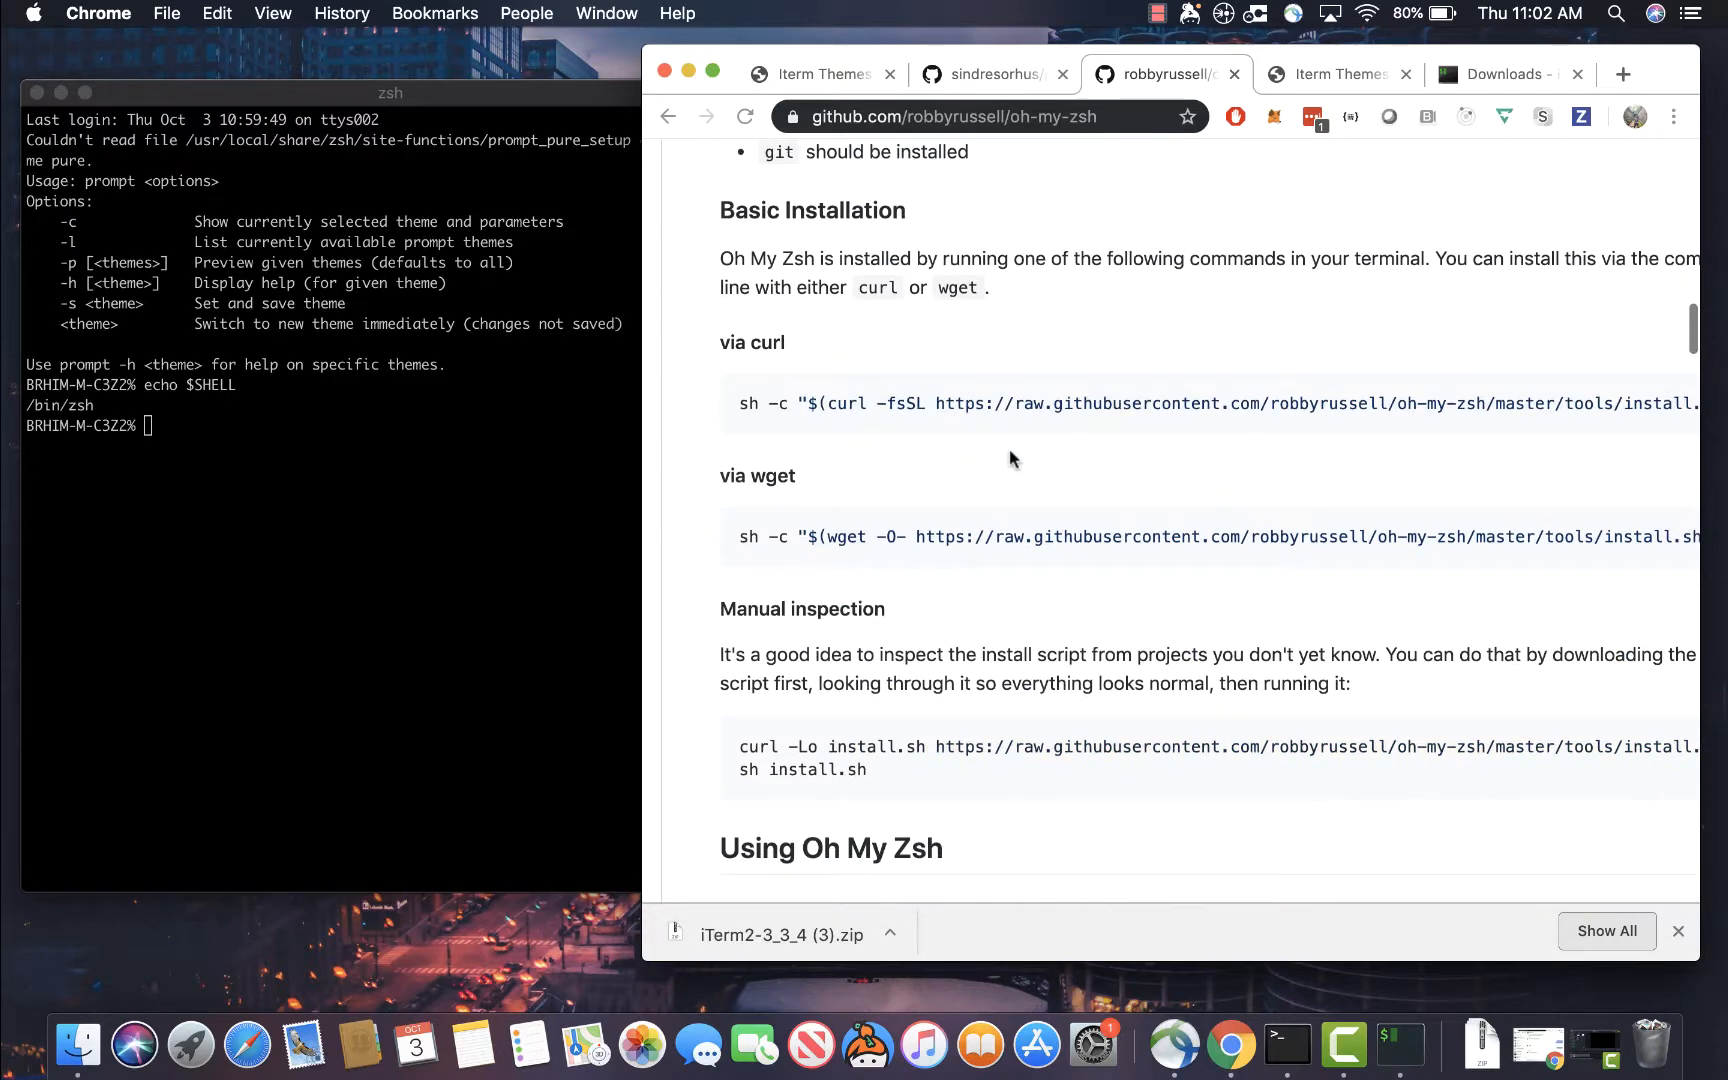
pyautogui.moveTo(966, 397)
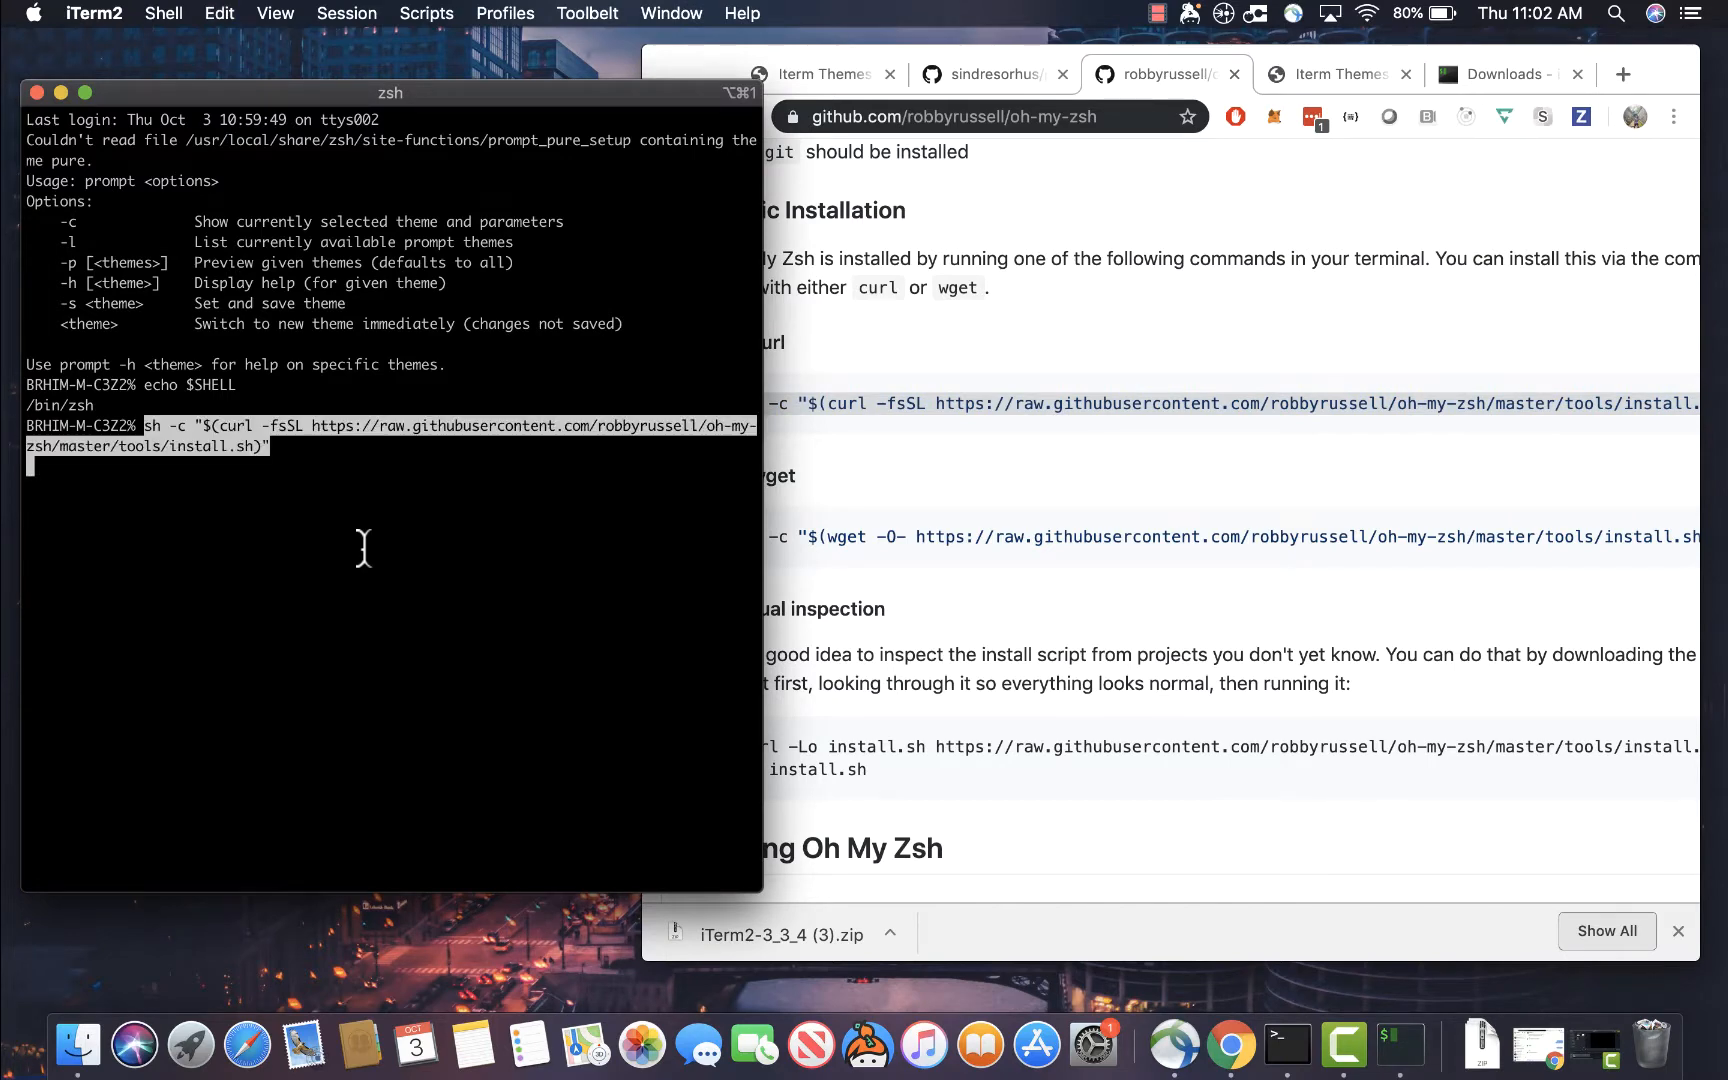
# Run the pasted curl install script and review the Oh My Zsh installed output
pyautogui.press('Return')
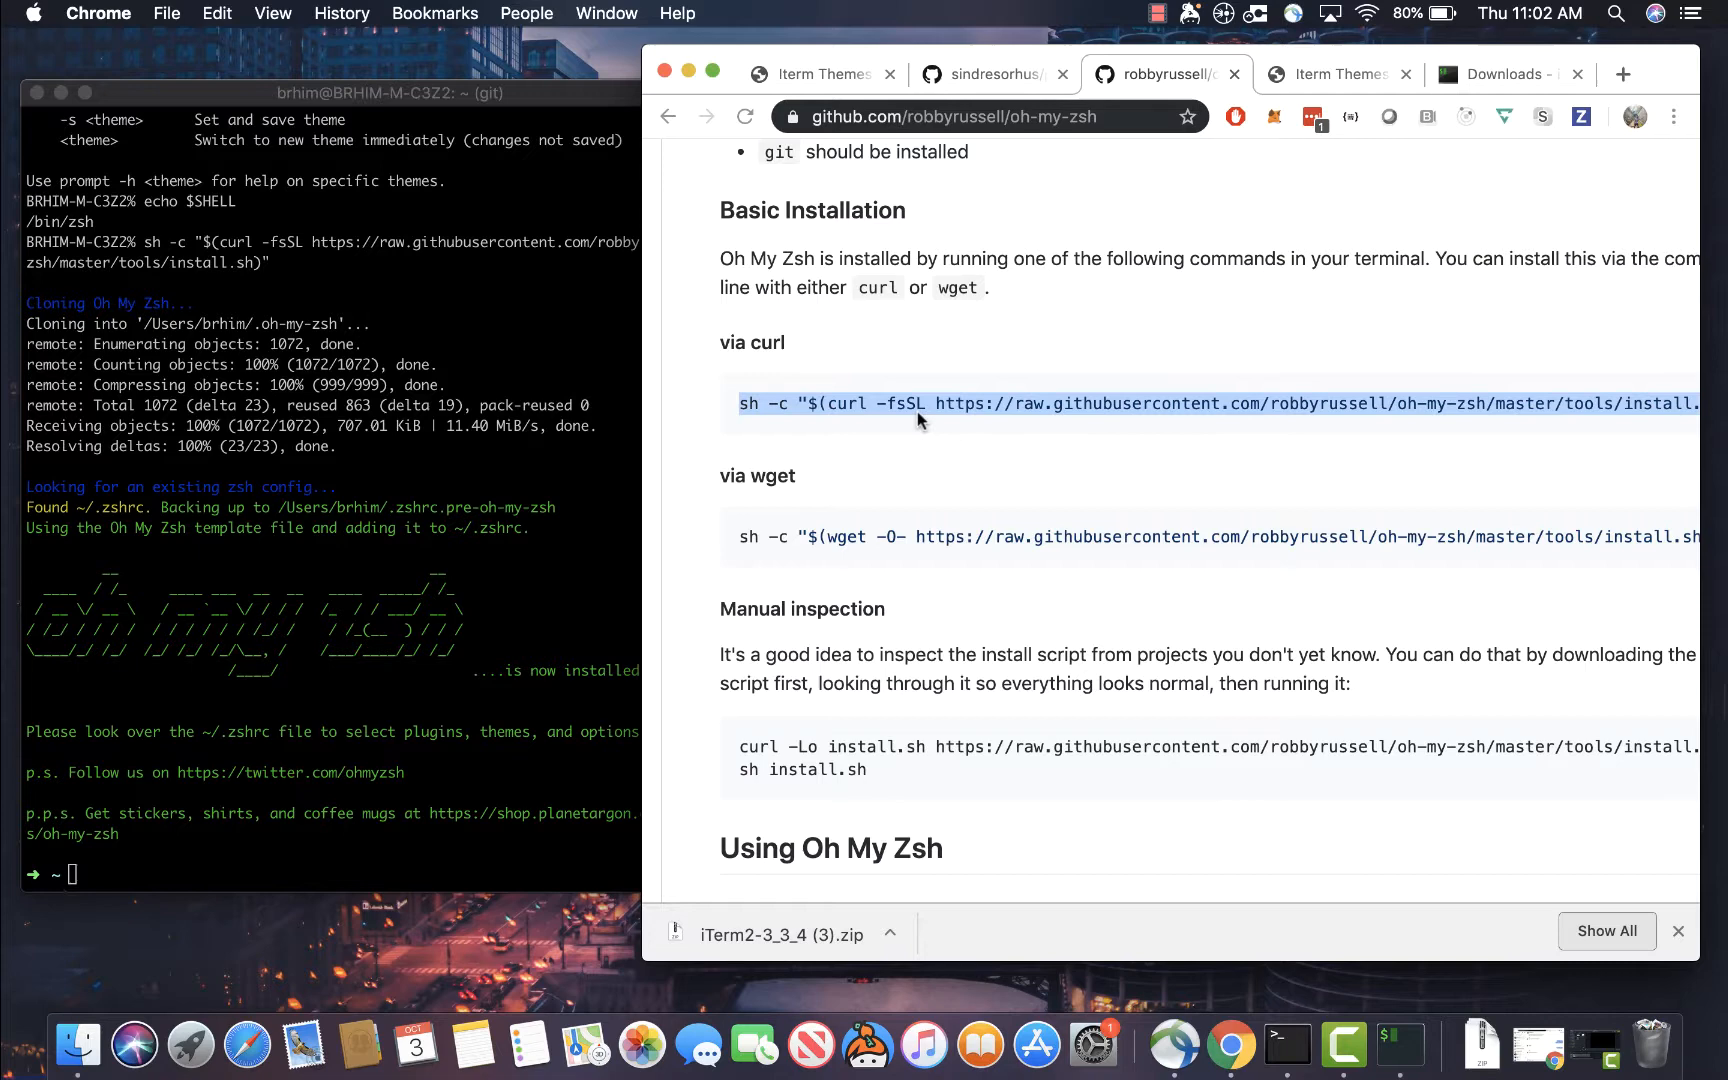
pyautogui.moveTo(1146, 426)
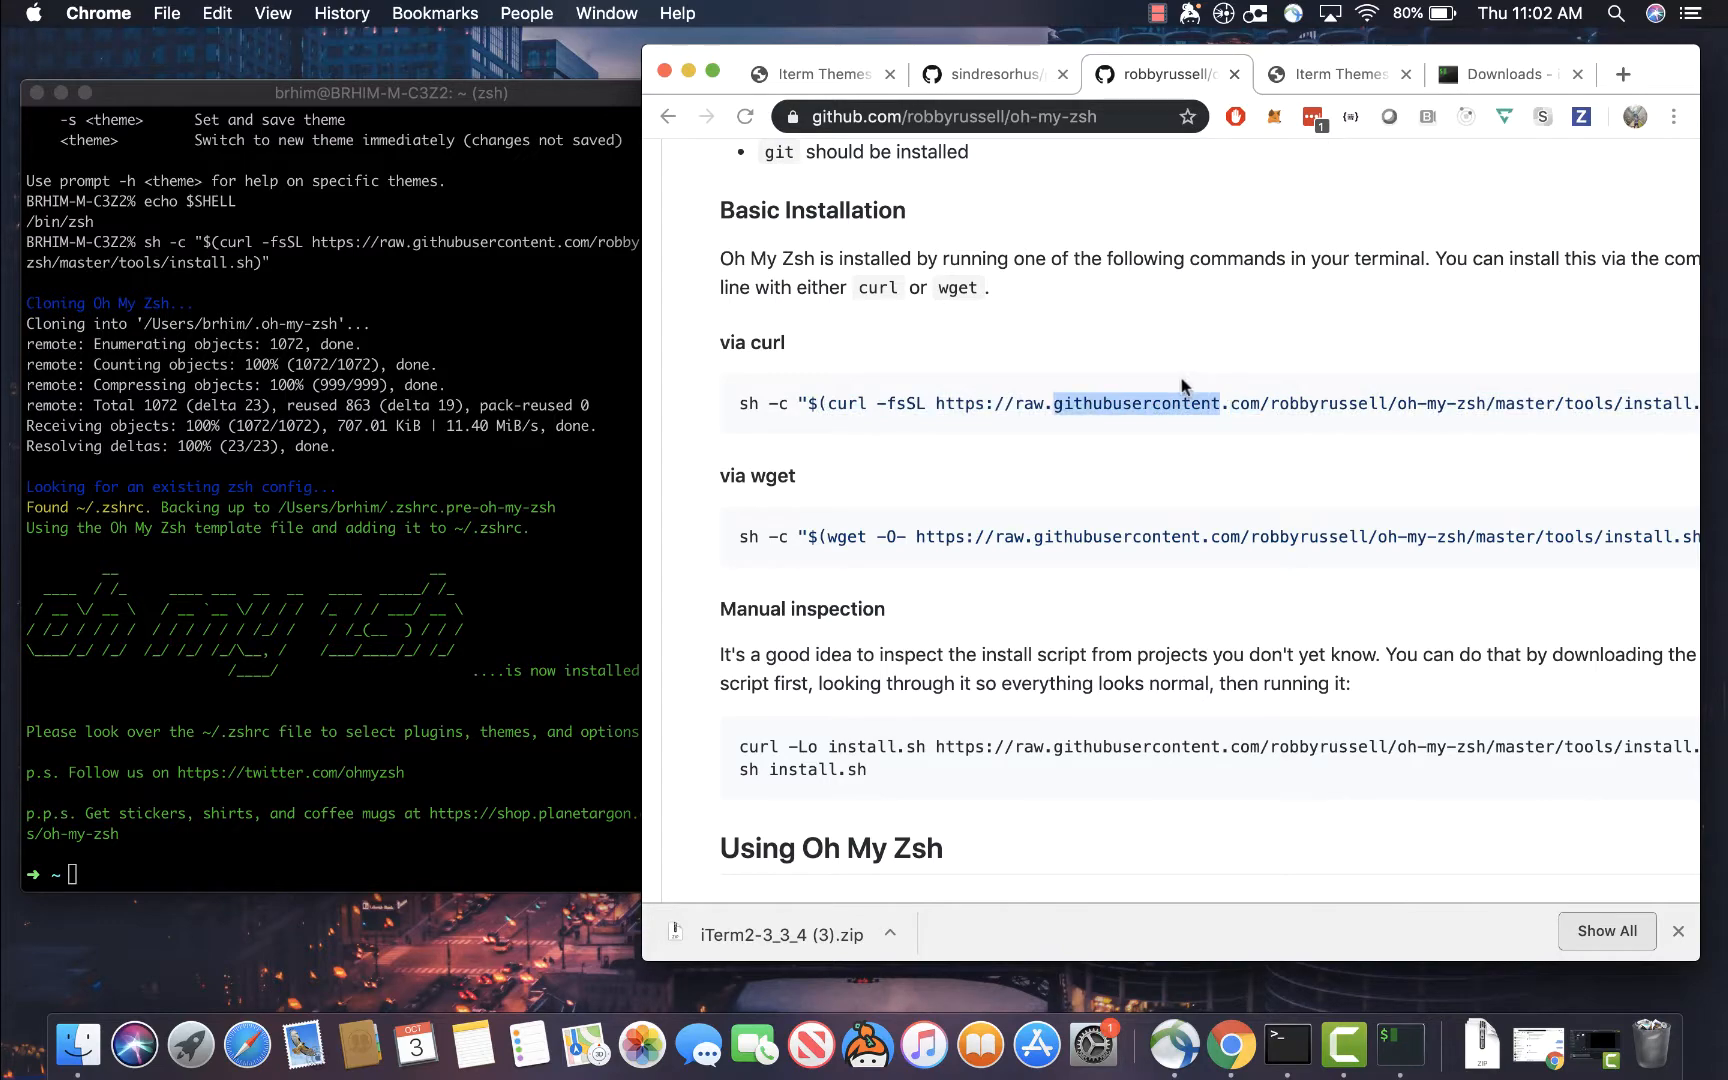
pyautogui.scroll(3)
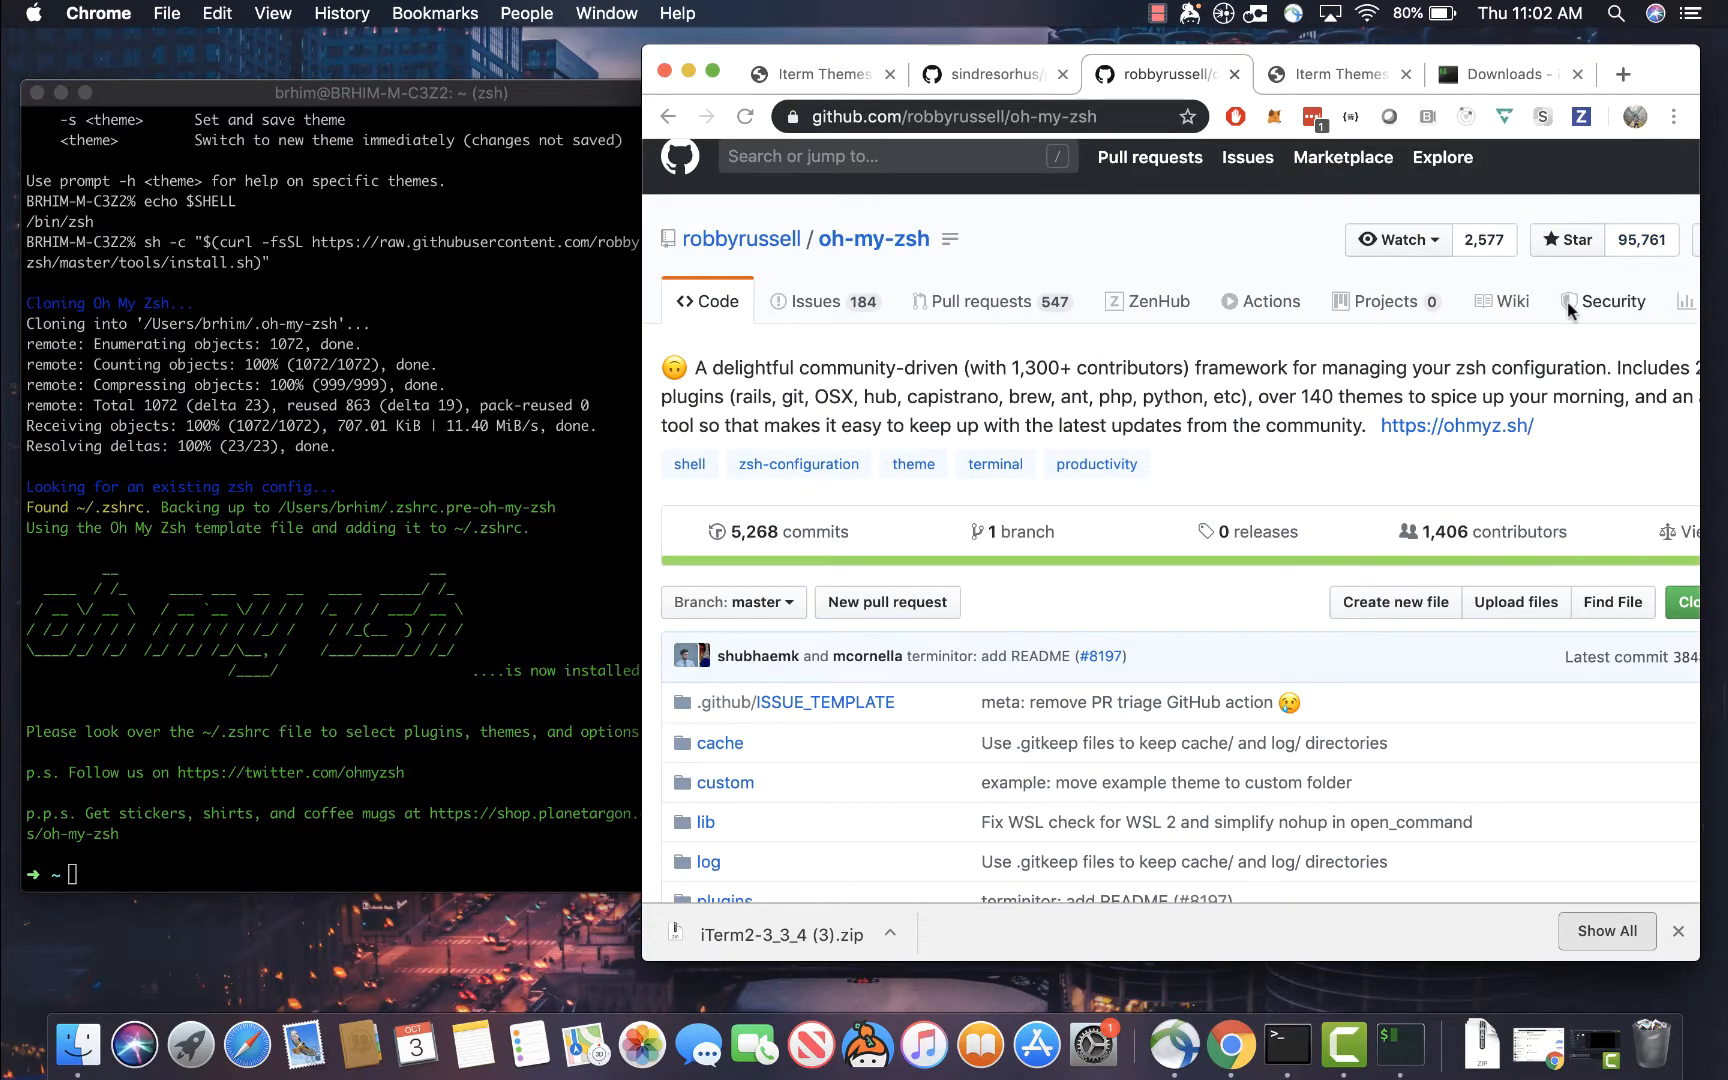
pyautogui.scroll(-3)
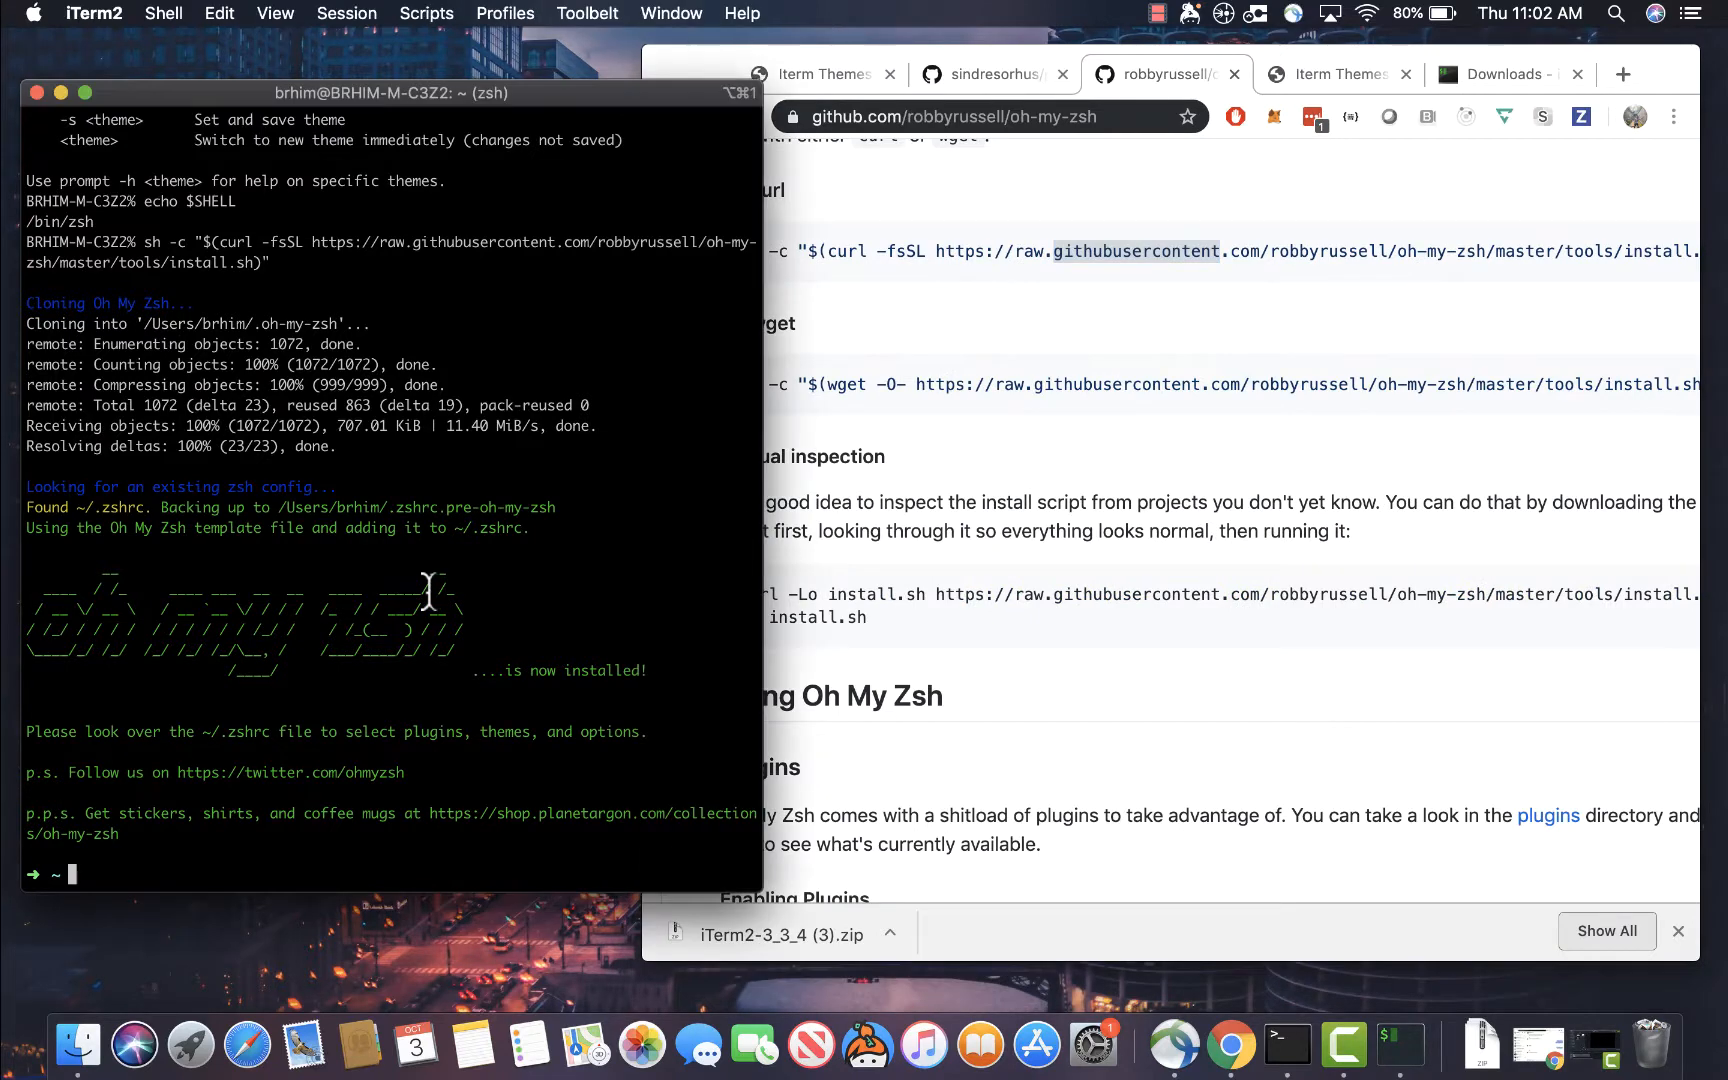
pyautogui.moveTo(441, 698)
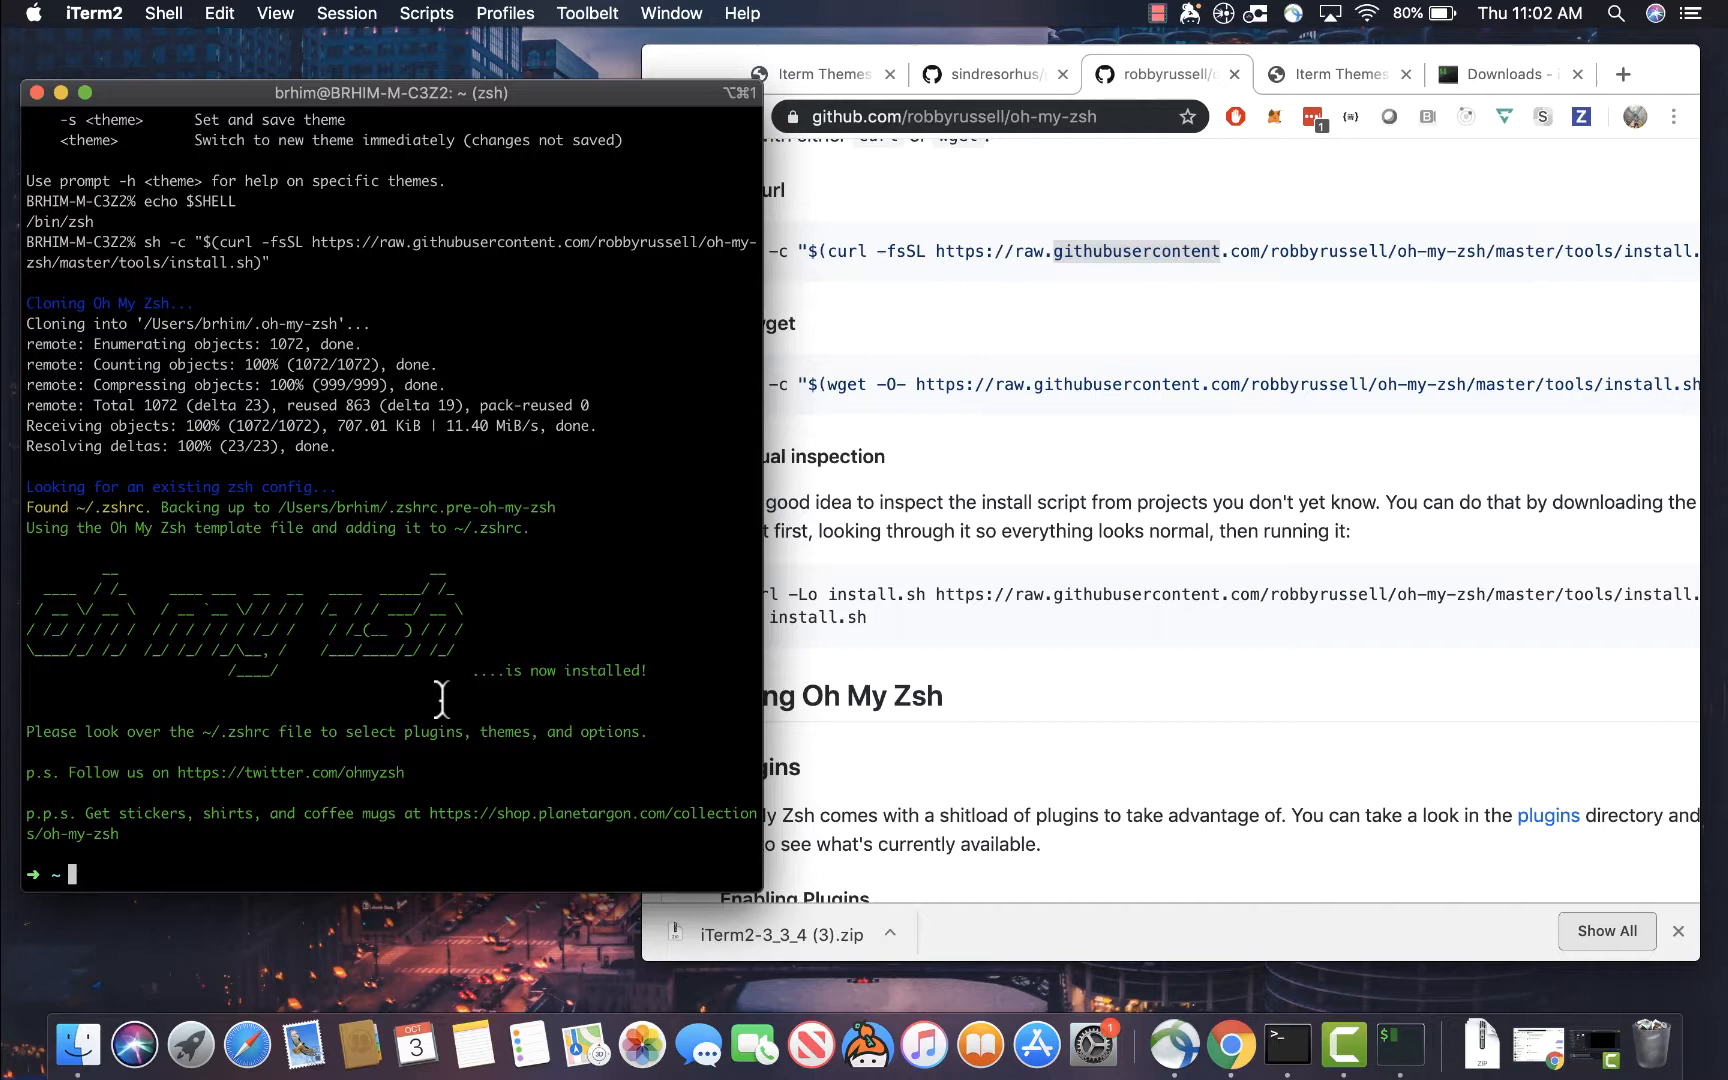
# Use cd and ls through Downloads, Projects and /Users, returning to the brhim home folder
pyautogui.write('l')
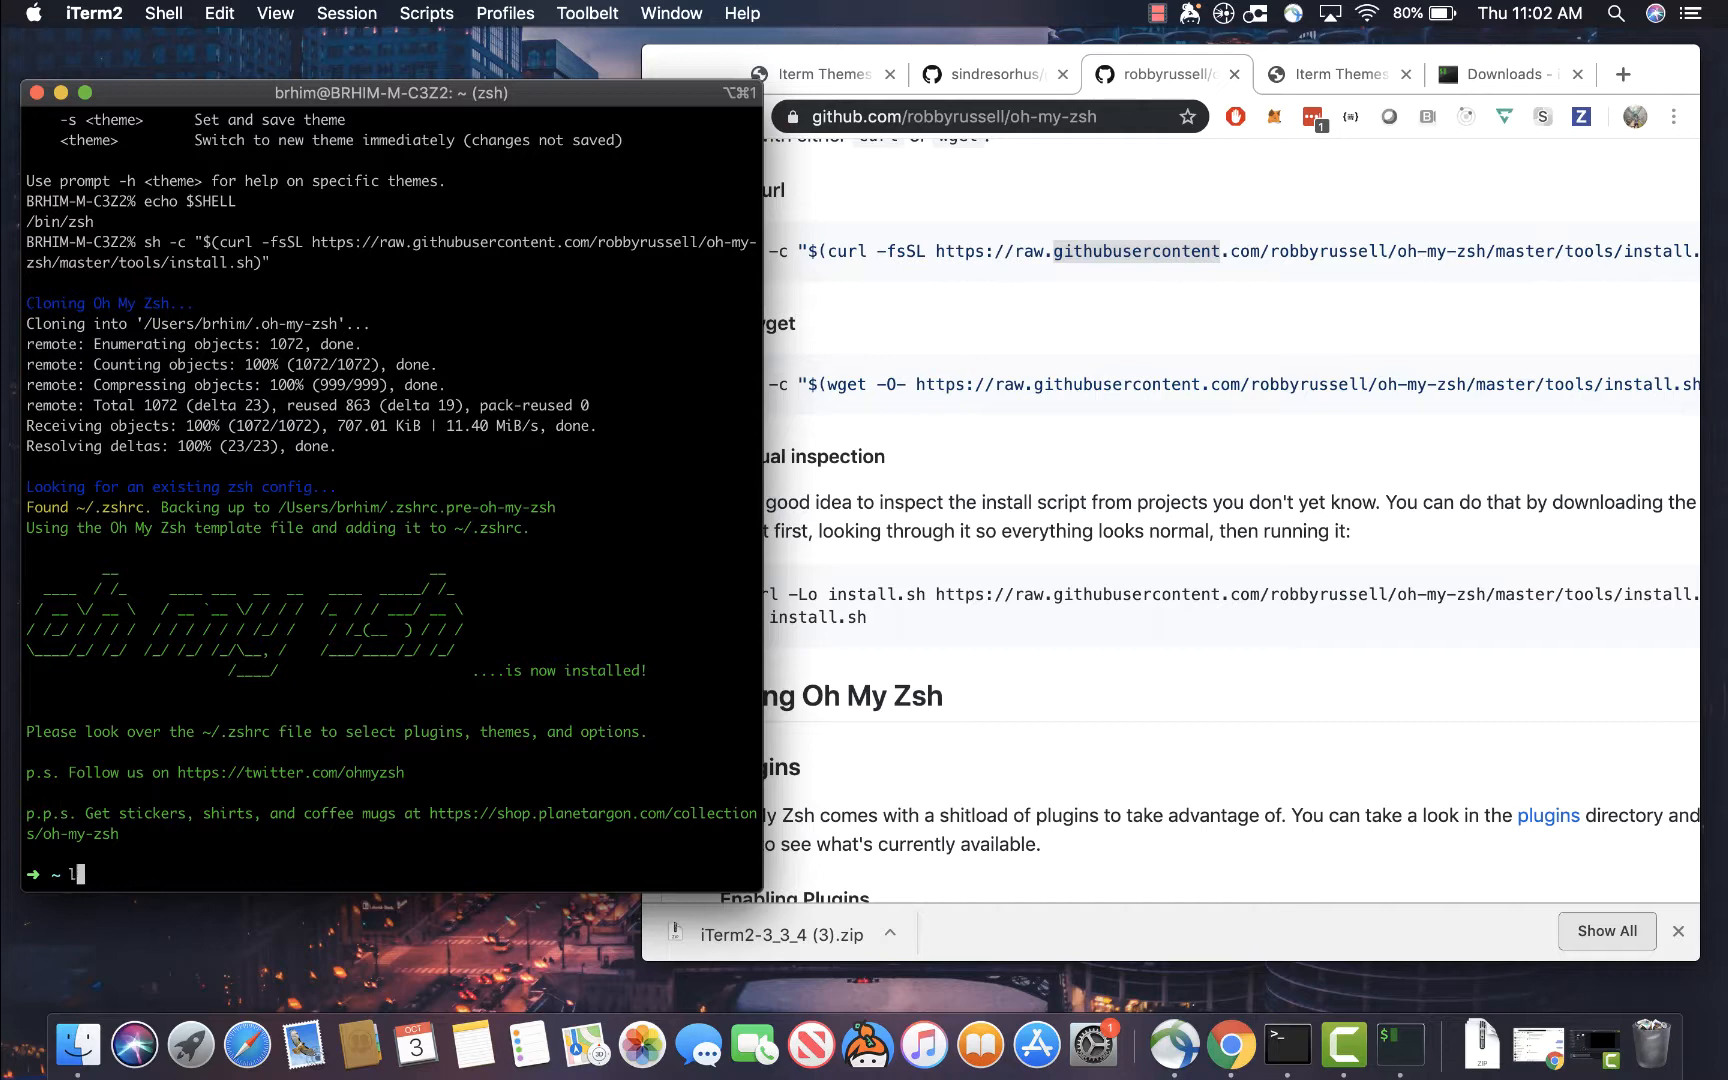
pyautogui.write('cd term')
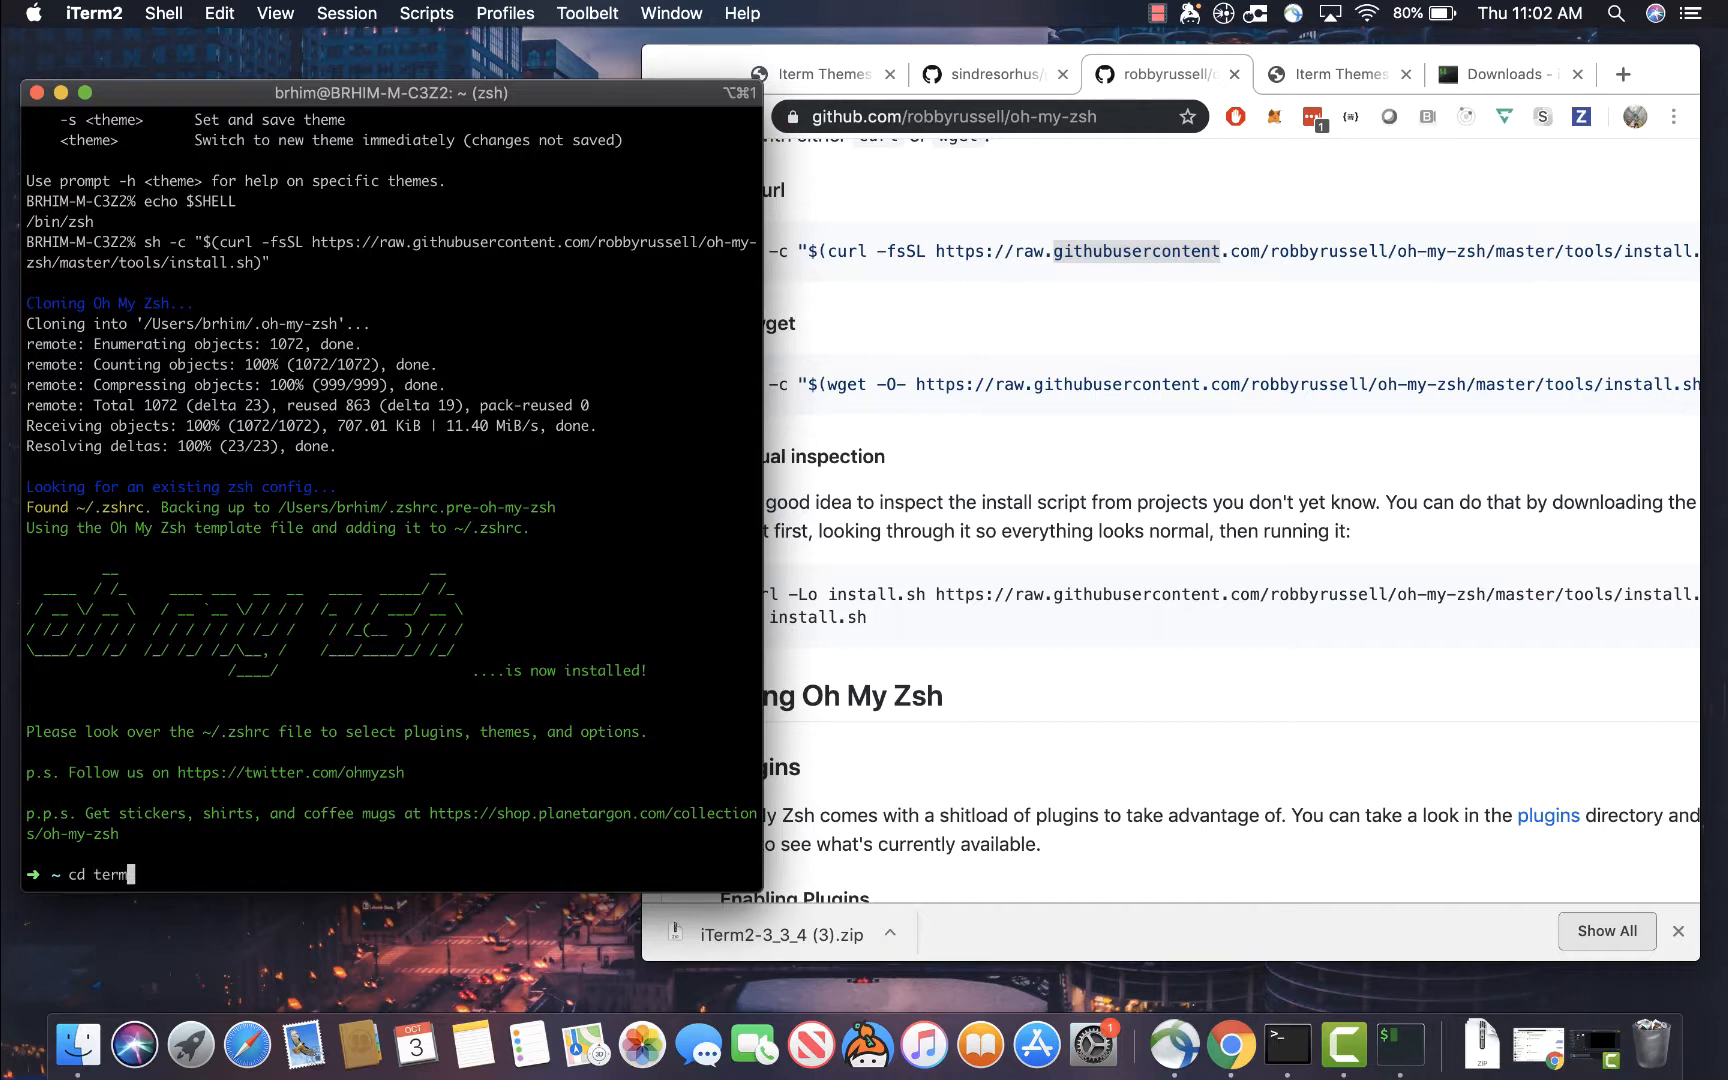
pyautogui.press('Return')
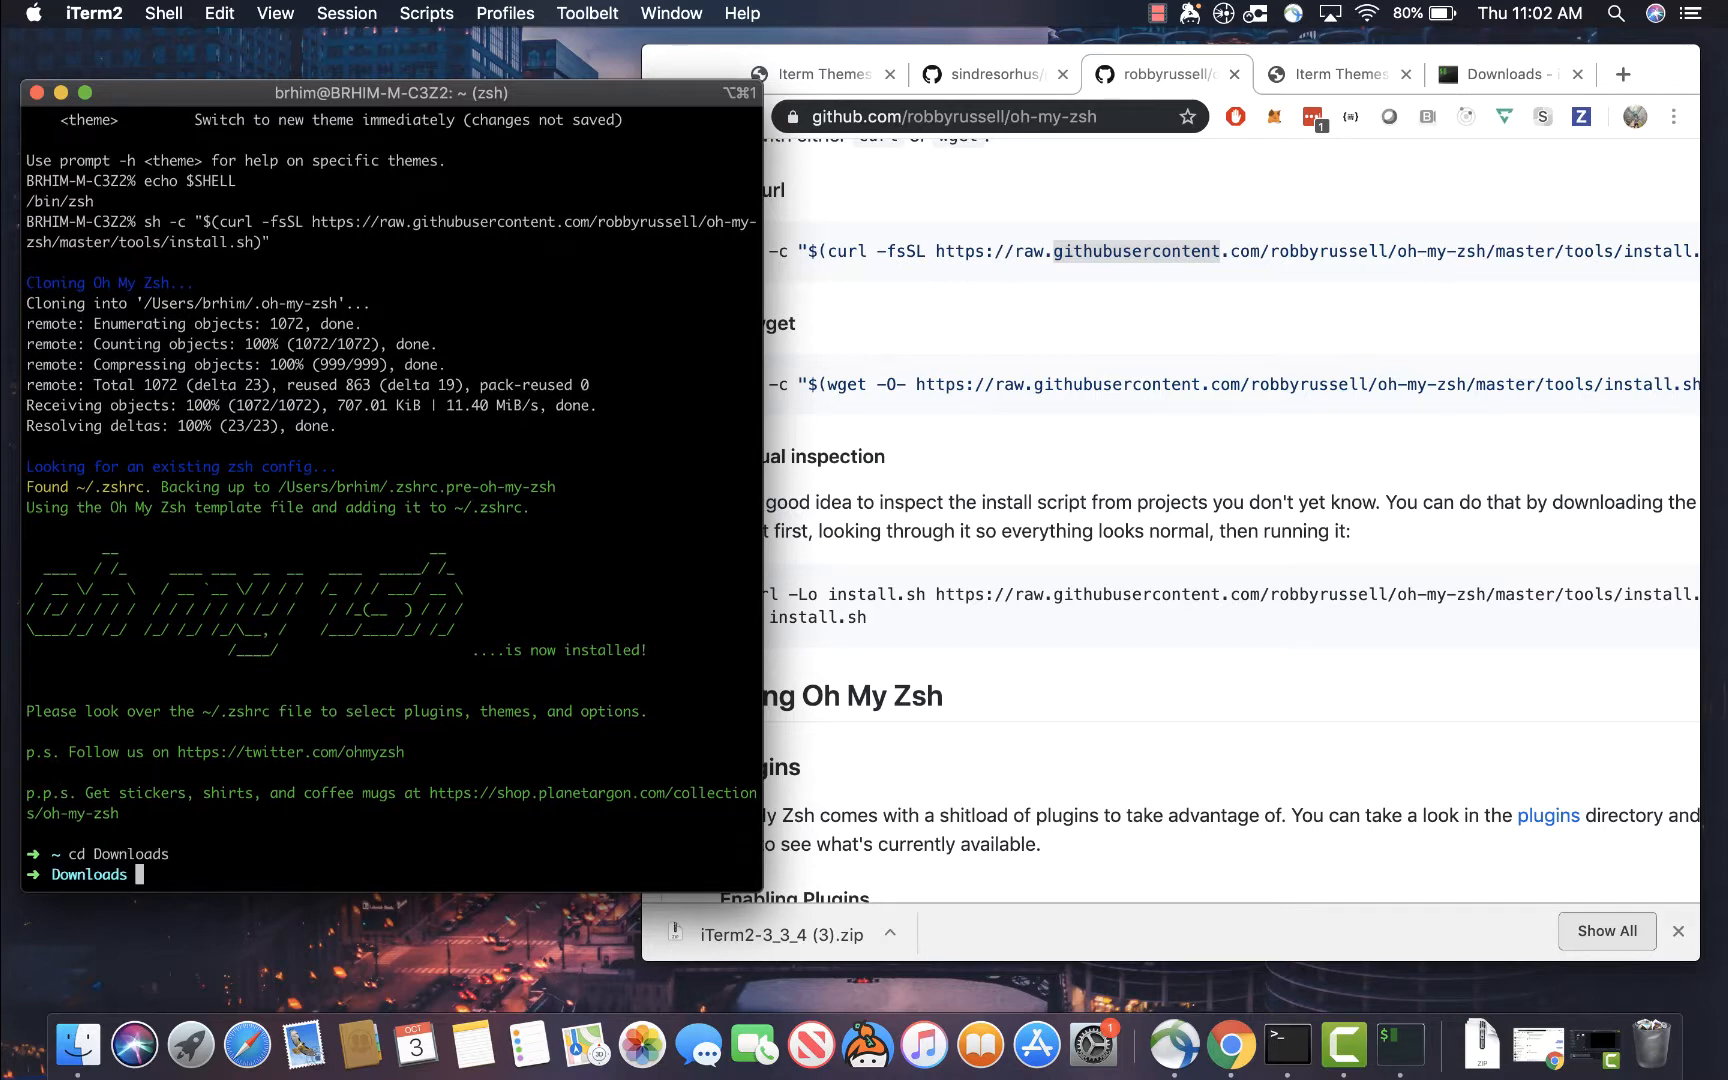
pyautogui.press('Return')
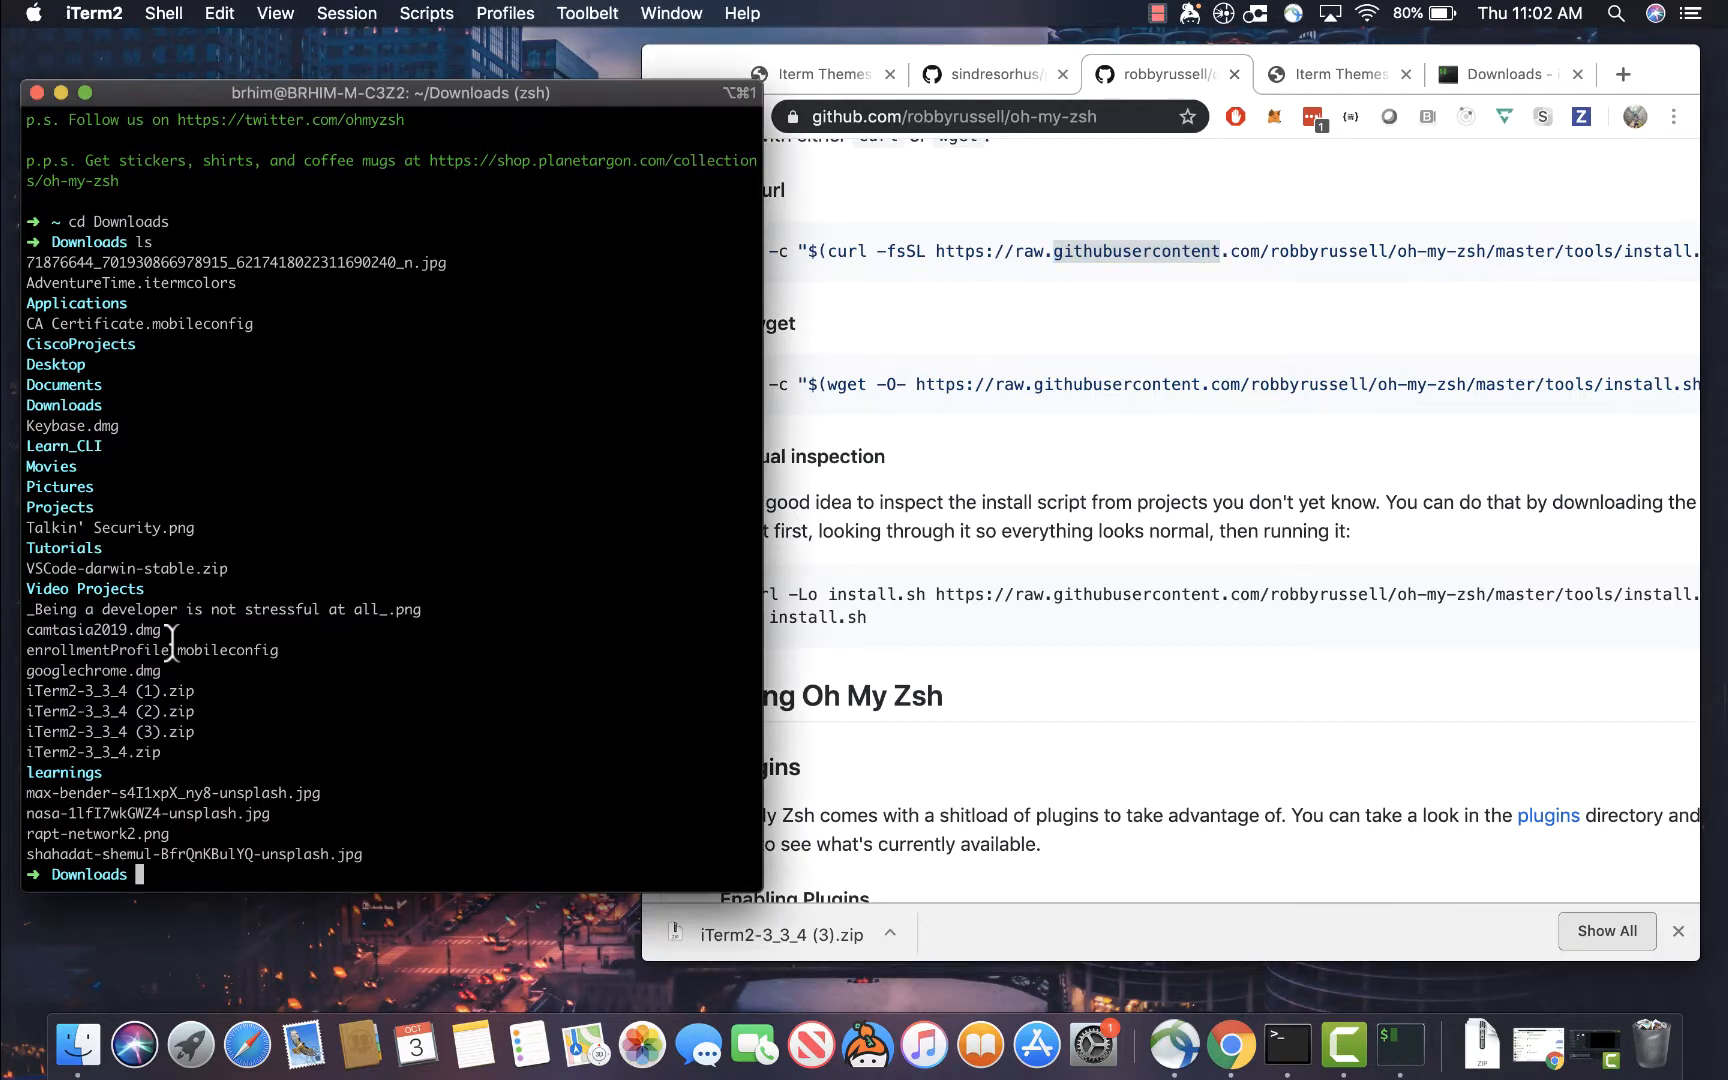
pyautogui.press('Return')
pyautogui.write('cd')
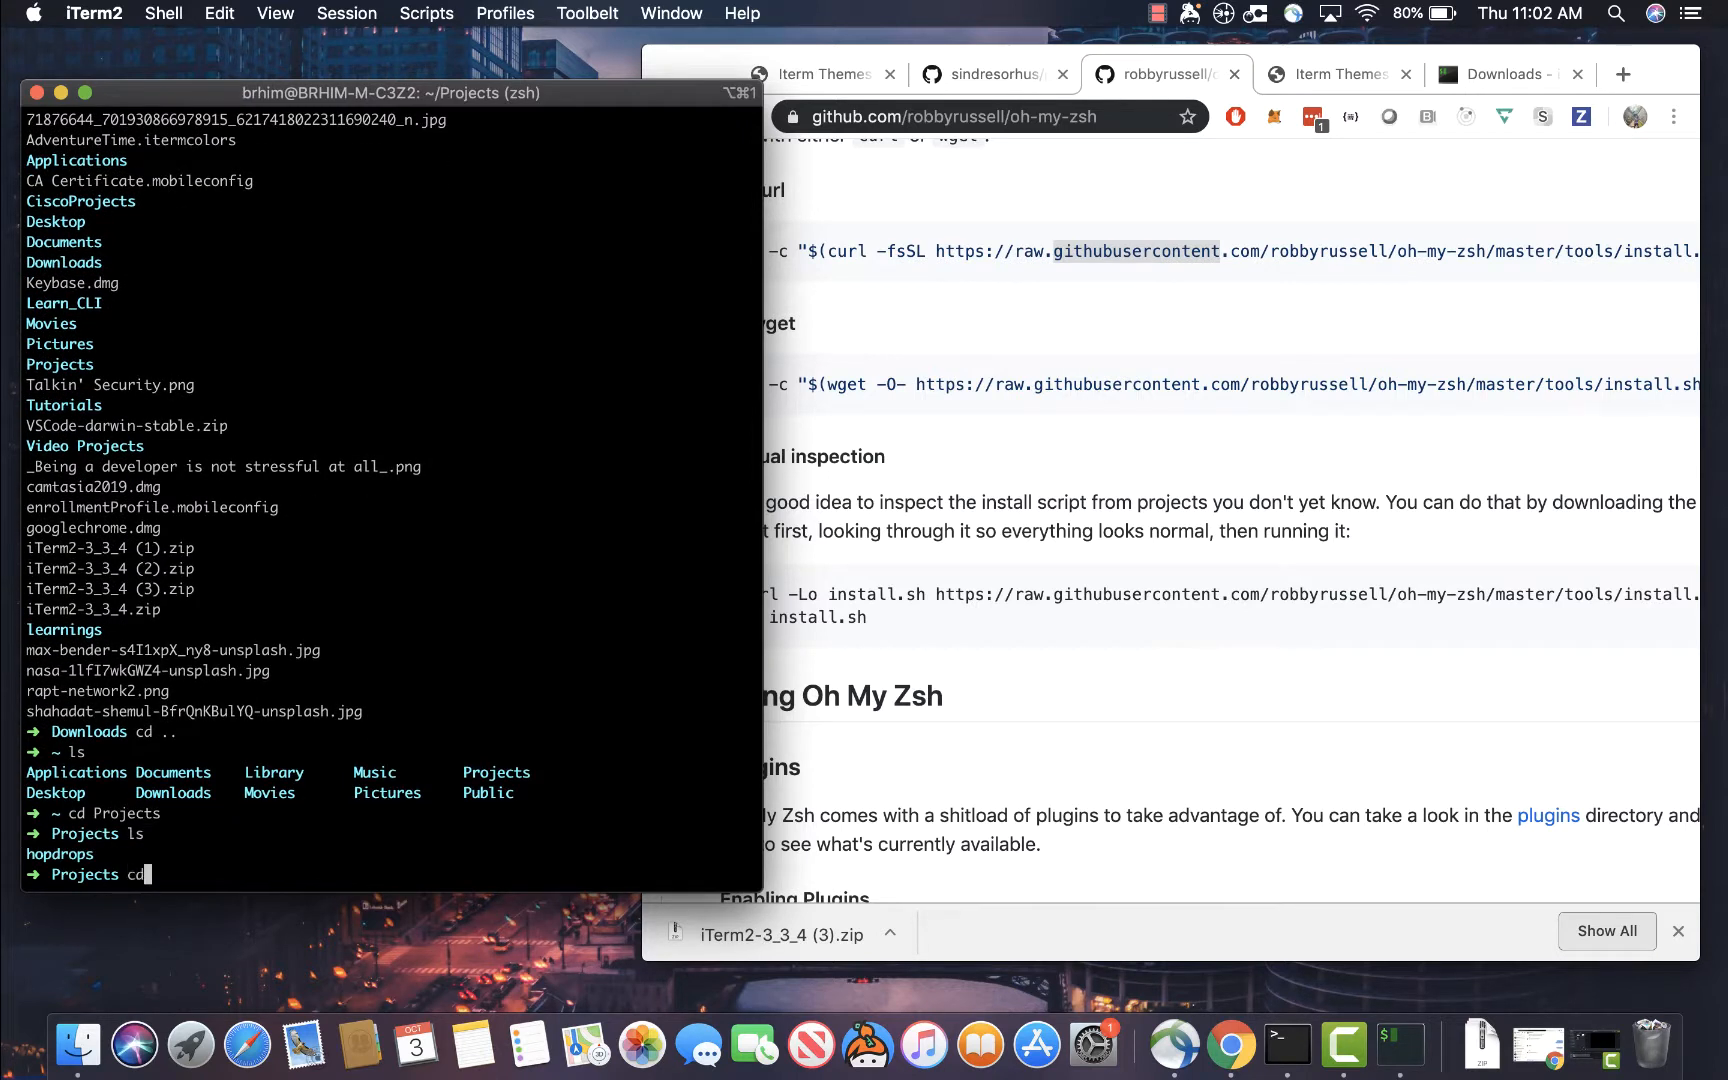
pyautogui.press('Return')
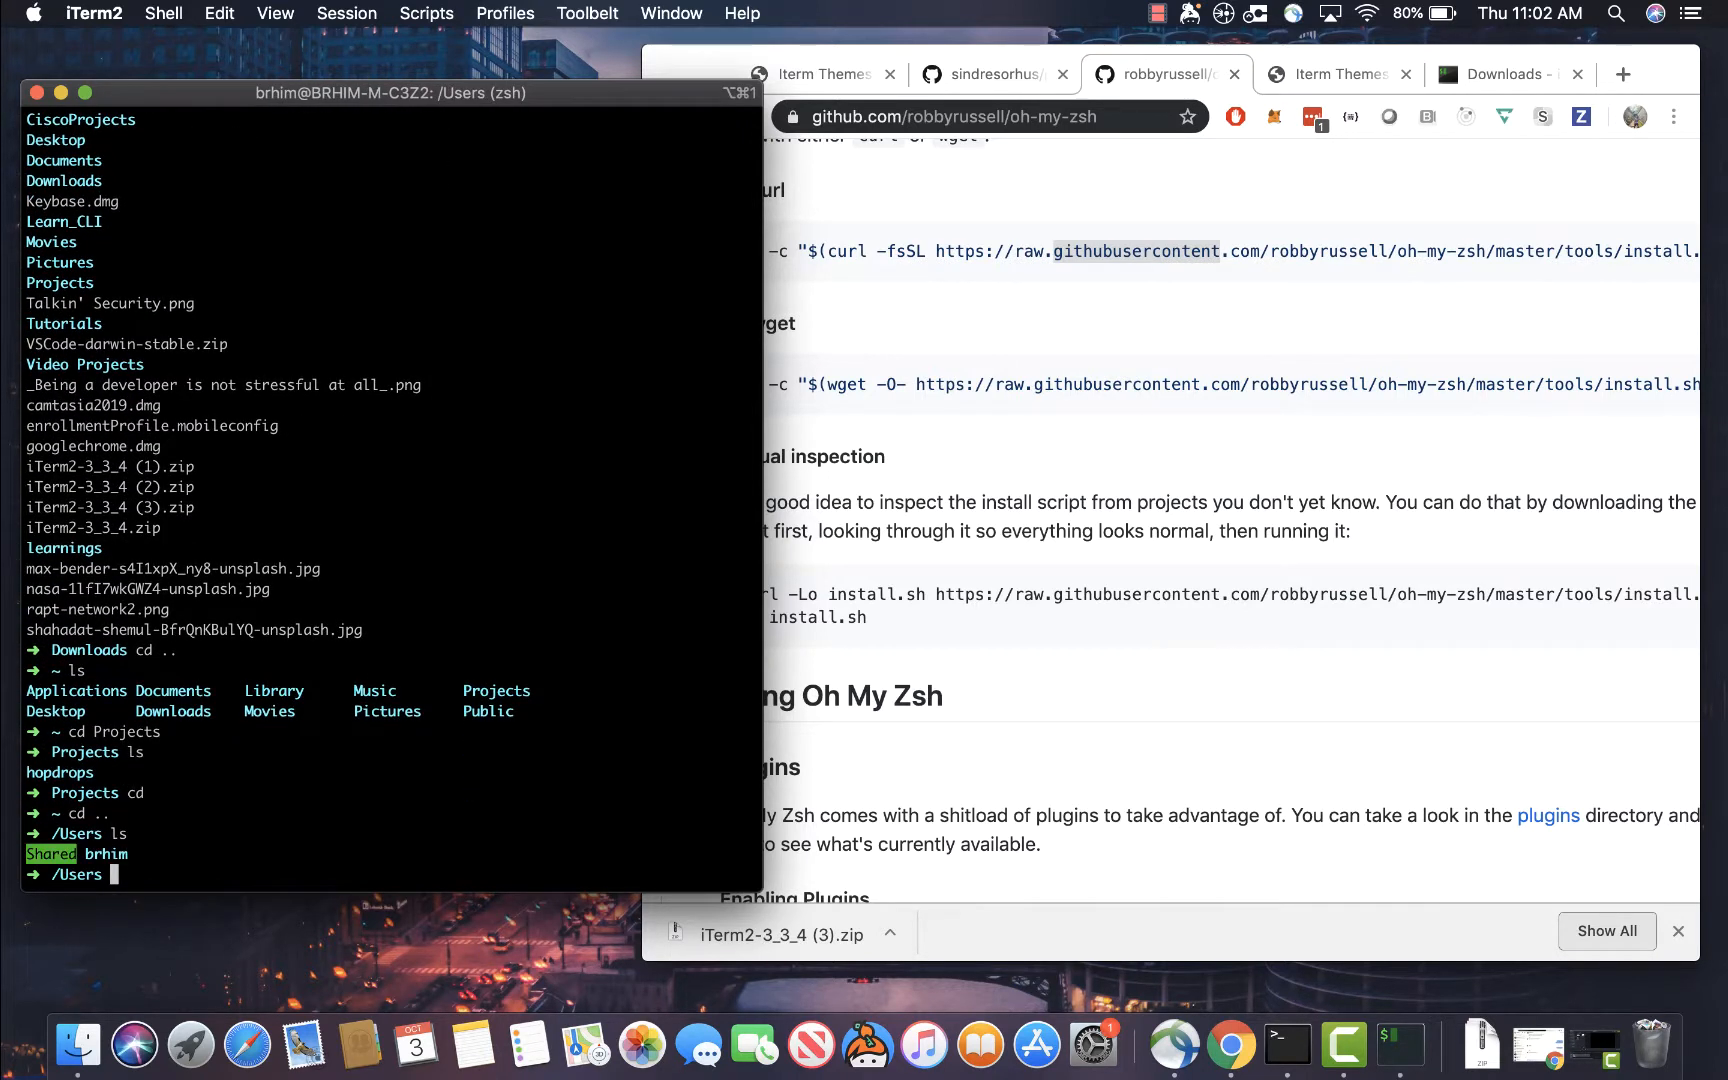
pyautogui.write('cd brhim')
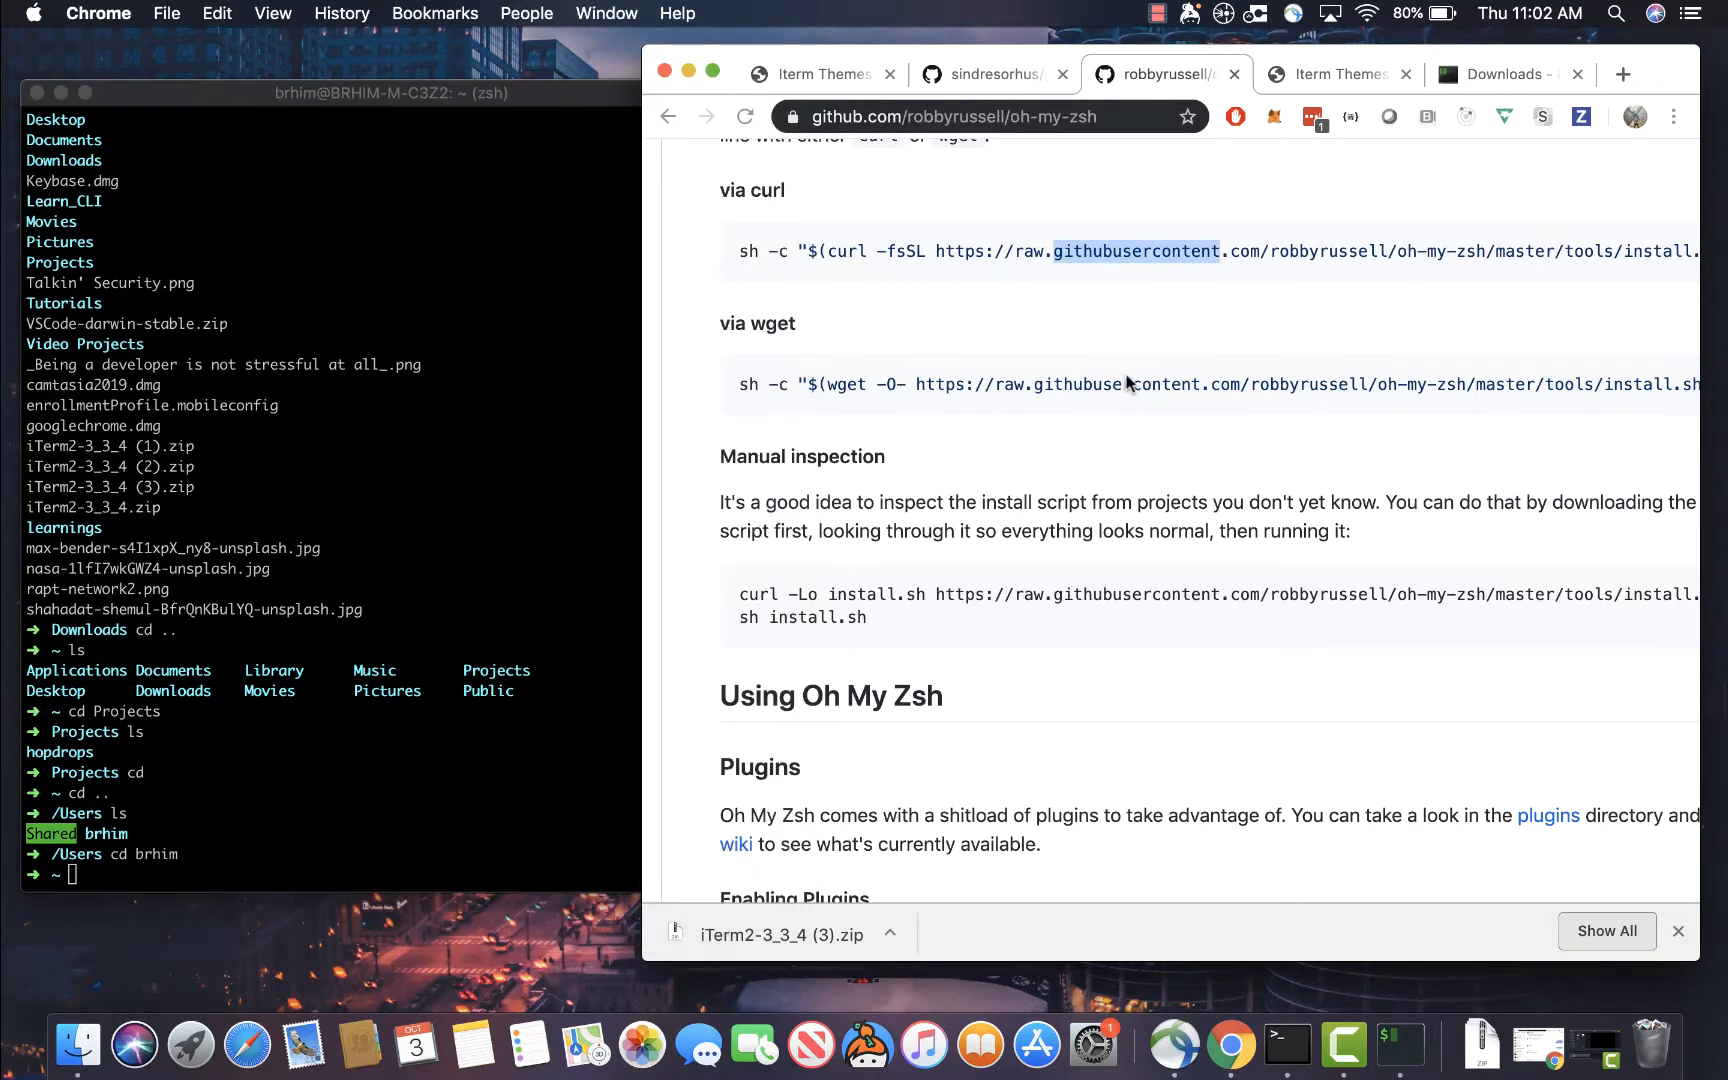
pyautogui.moveTo(994, 74)
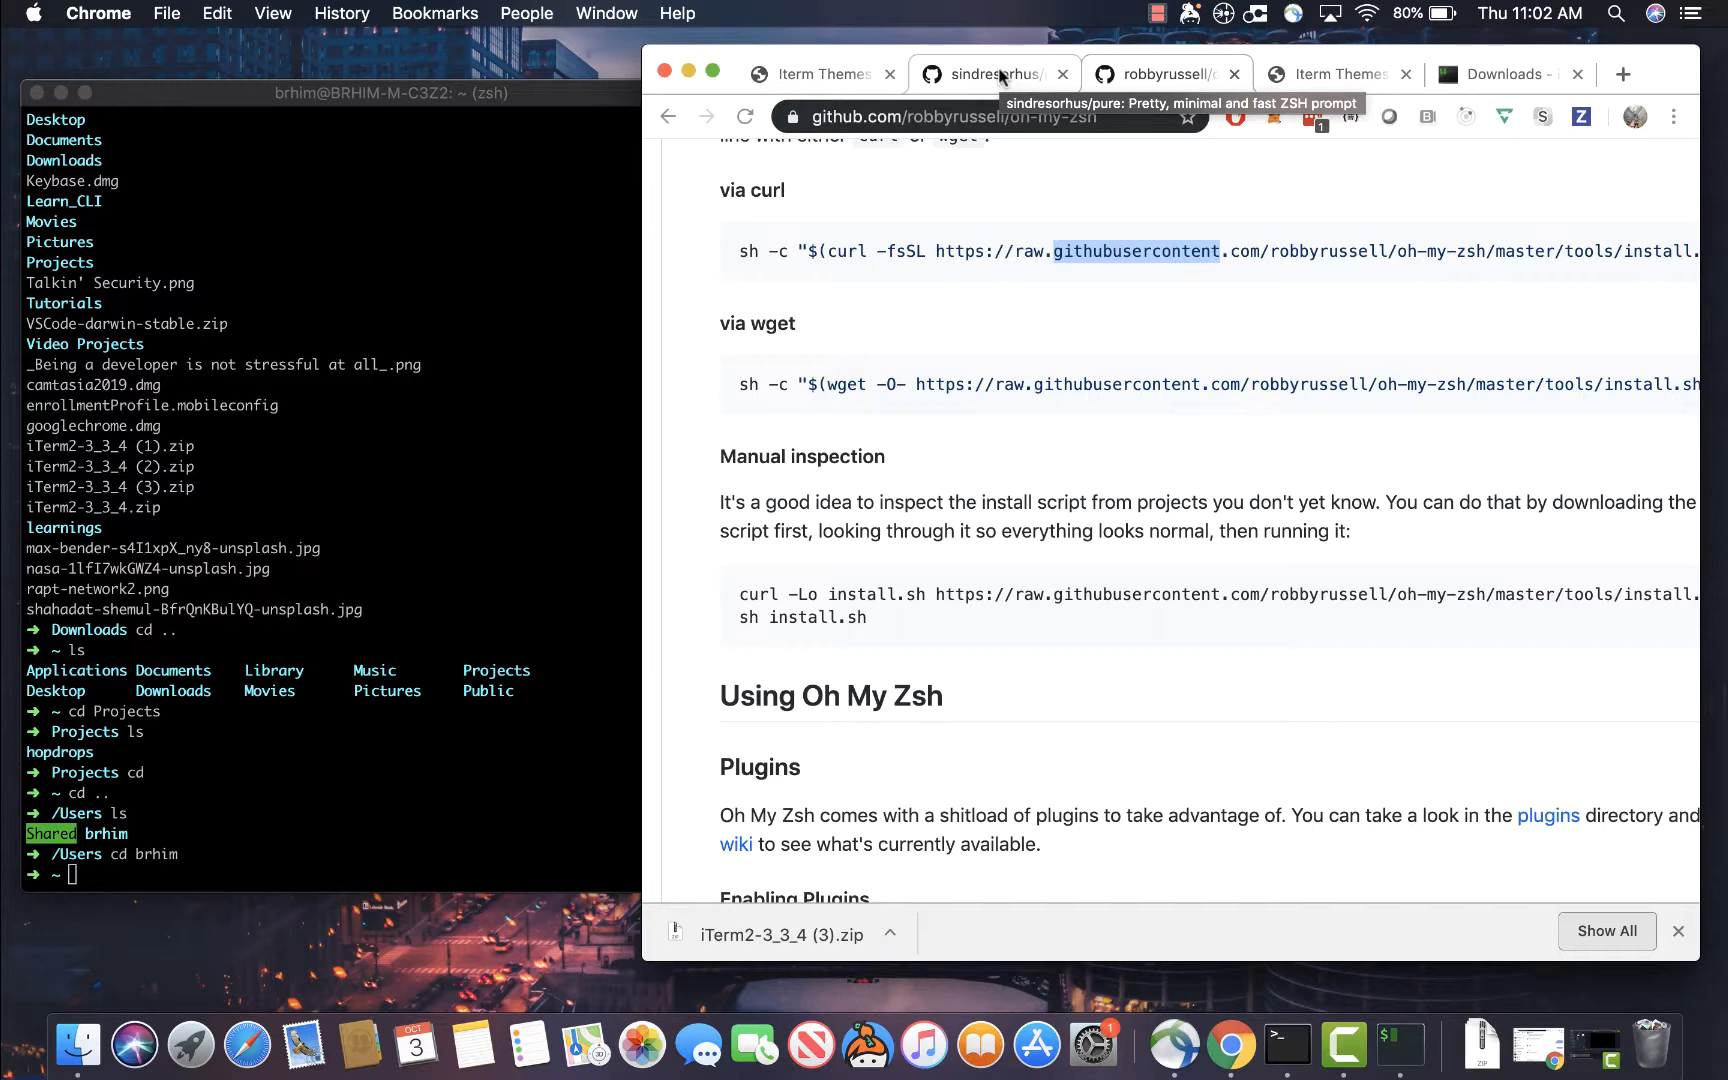
# Bring Chrome forward and scroll the sindresorhus/pure README from the demo to Install
pyautogui.click(993, 74)
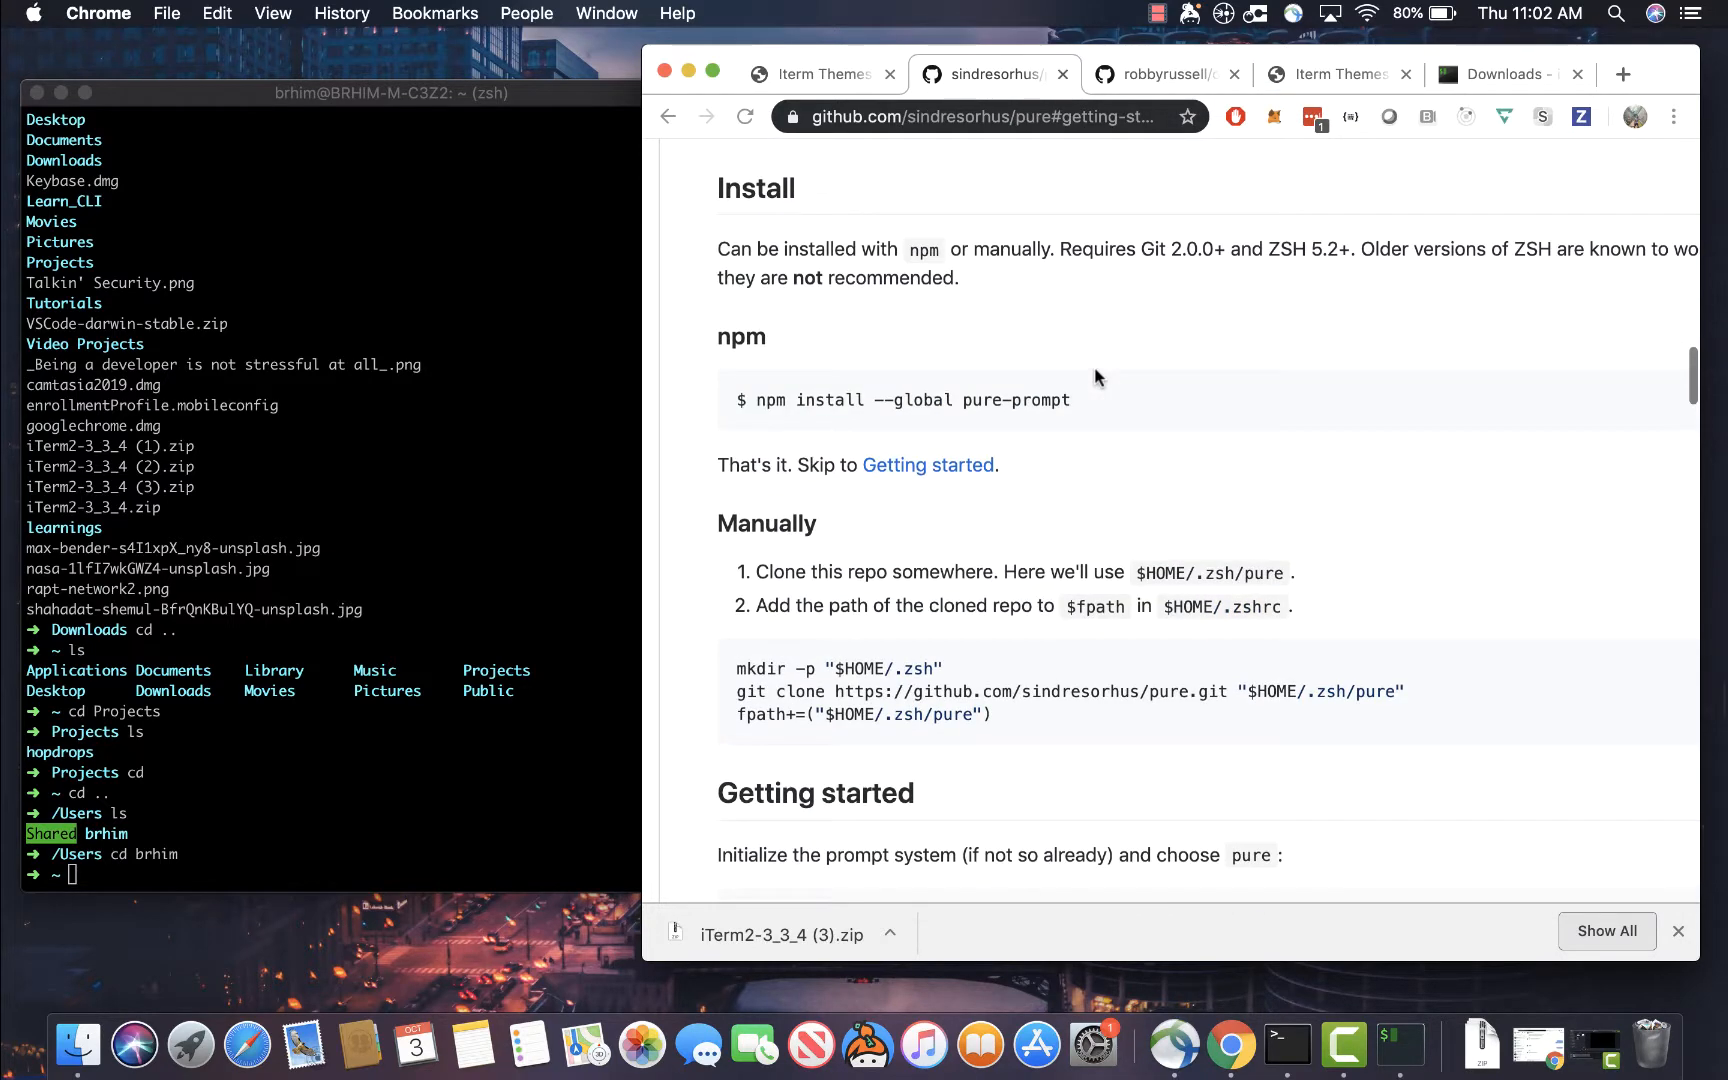
pyautogui.scroll(3)
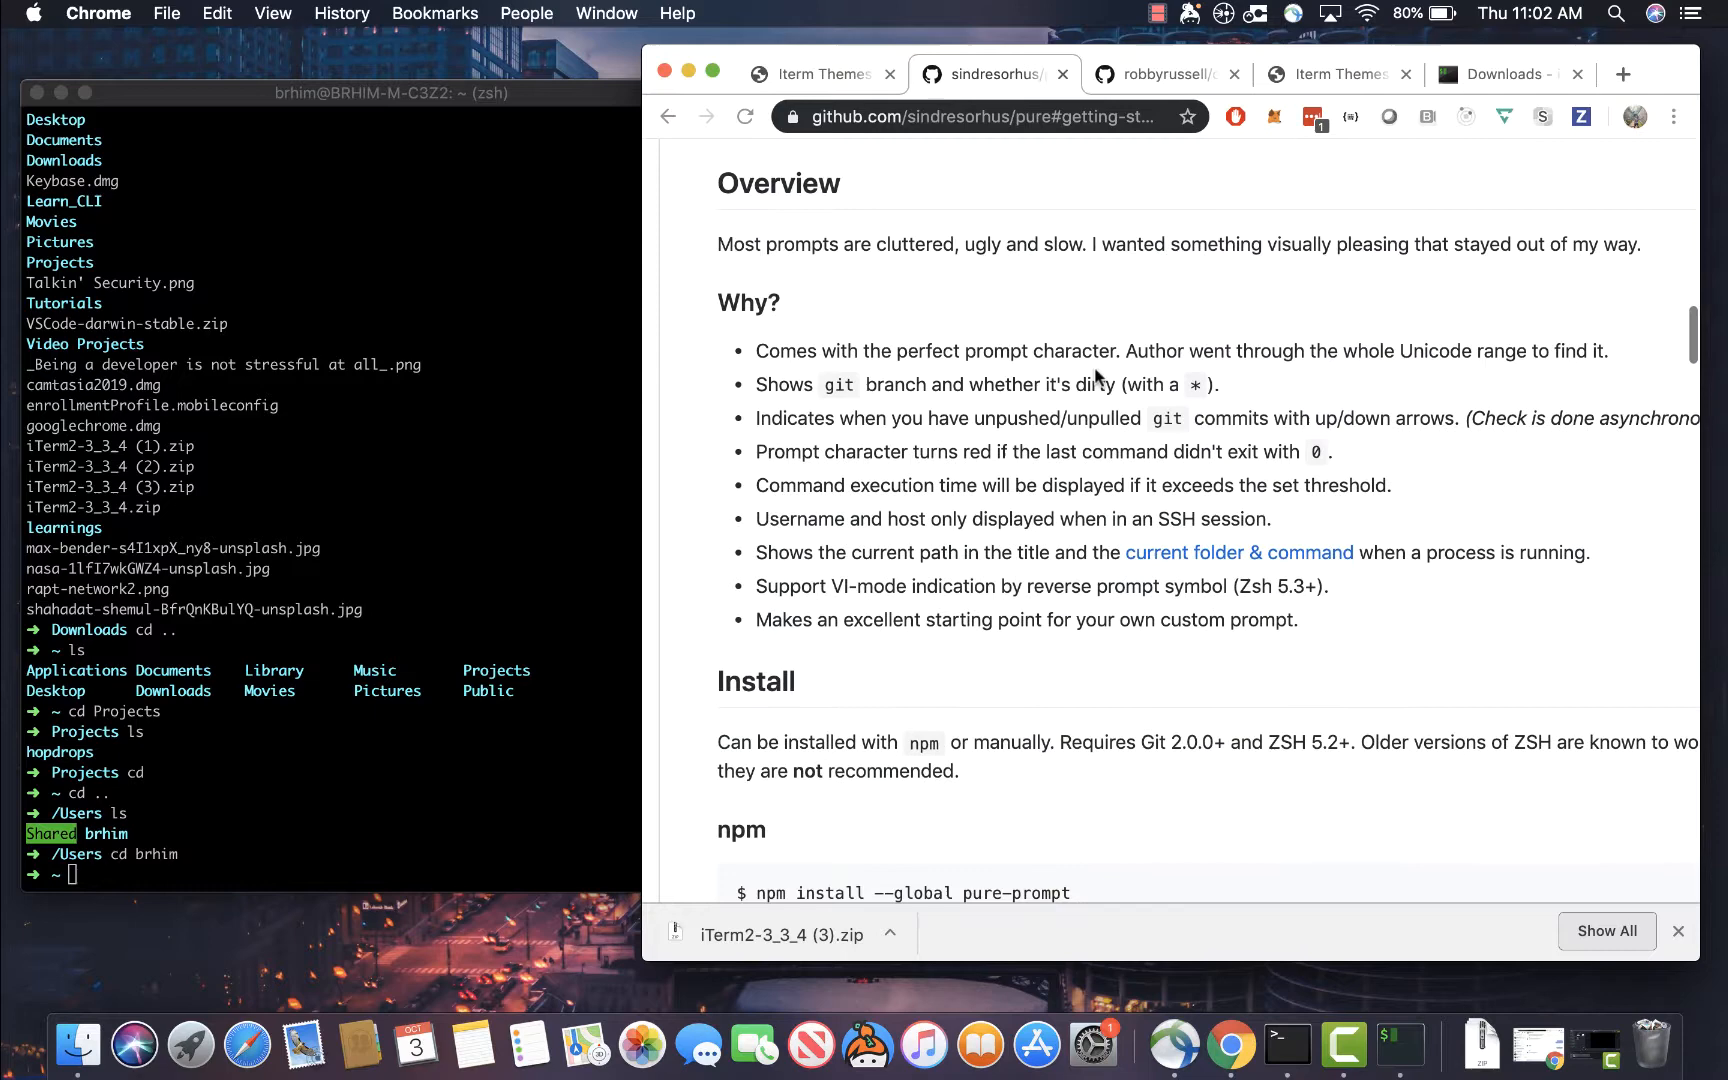
pyautogui.scroll(3)
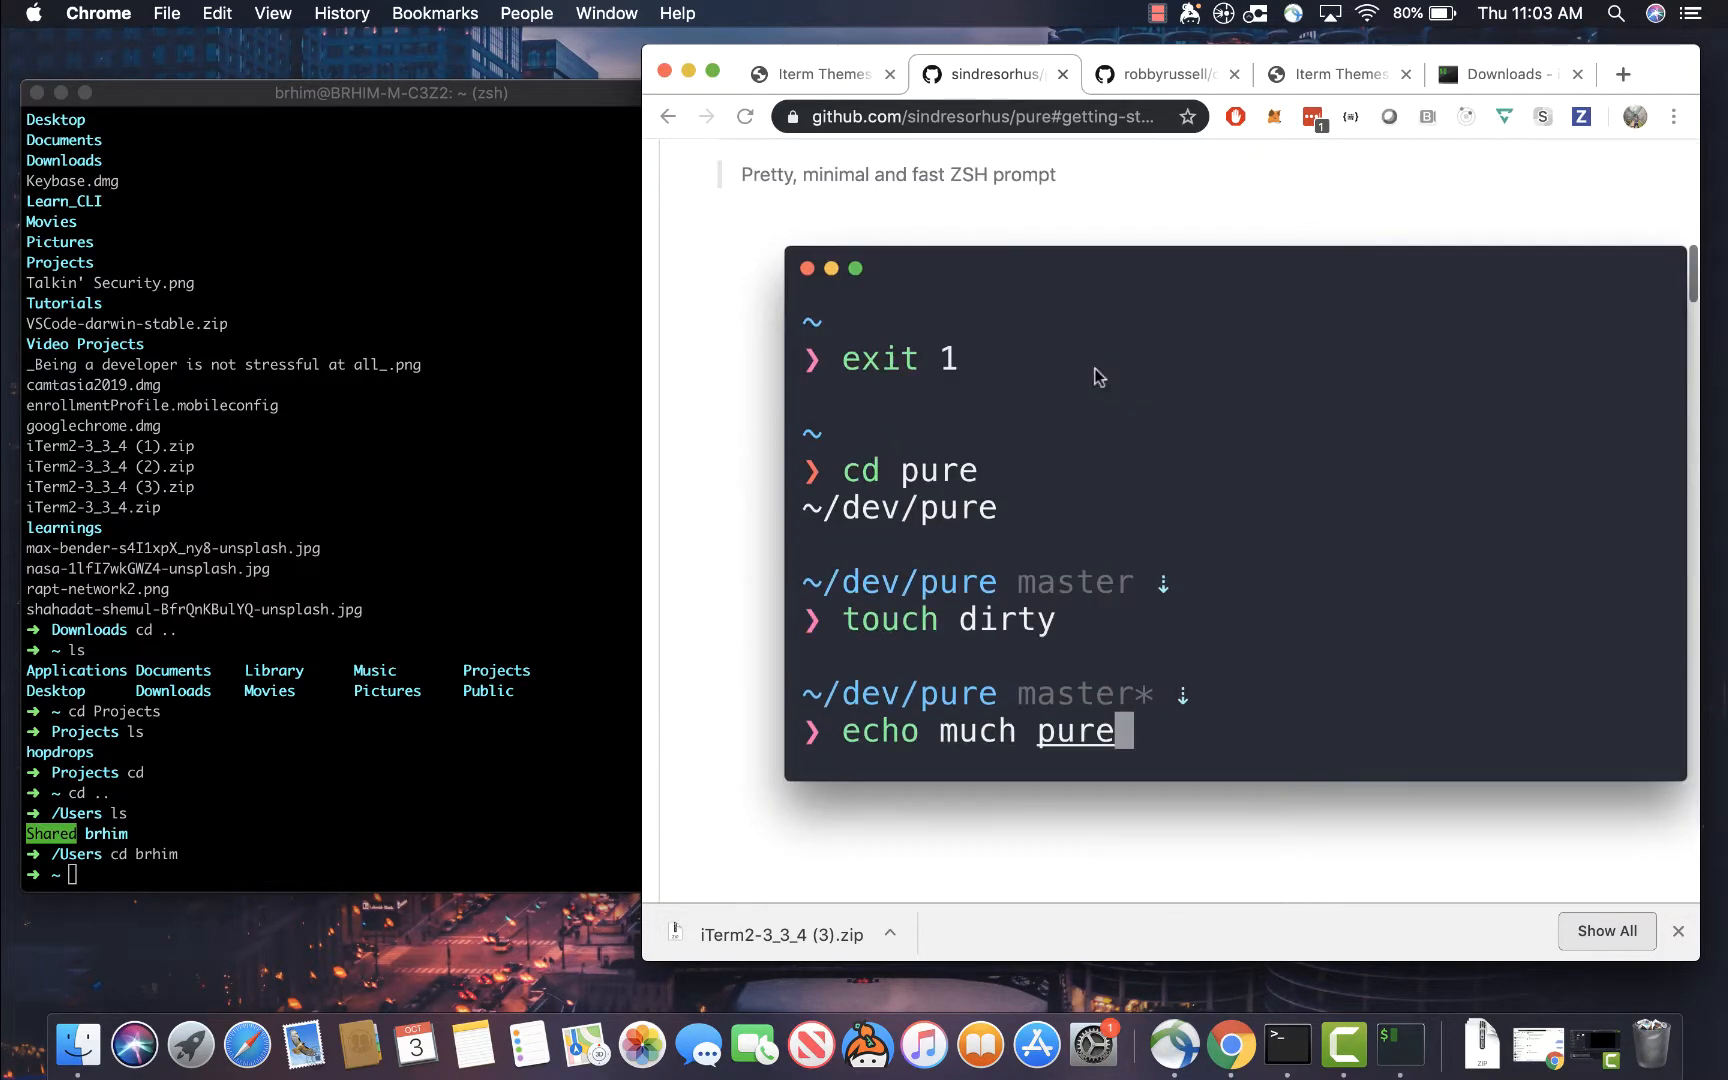
pyautogui.scroll(-3)
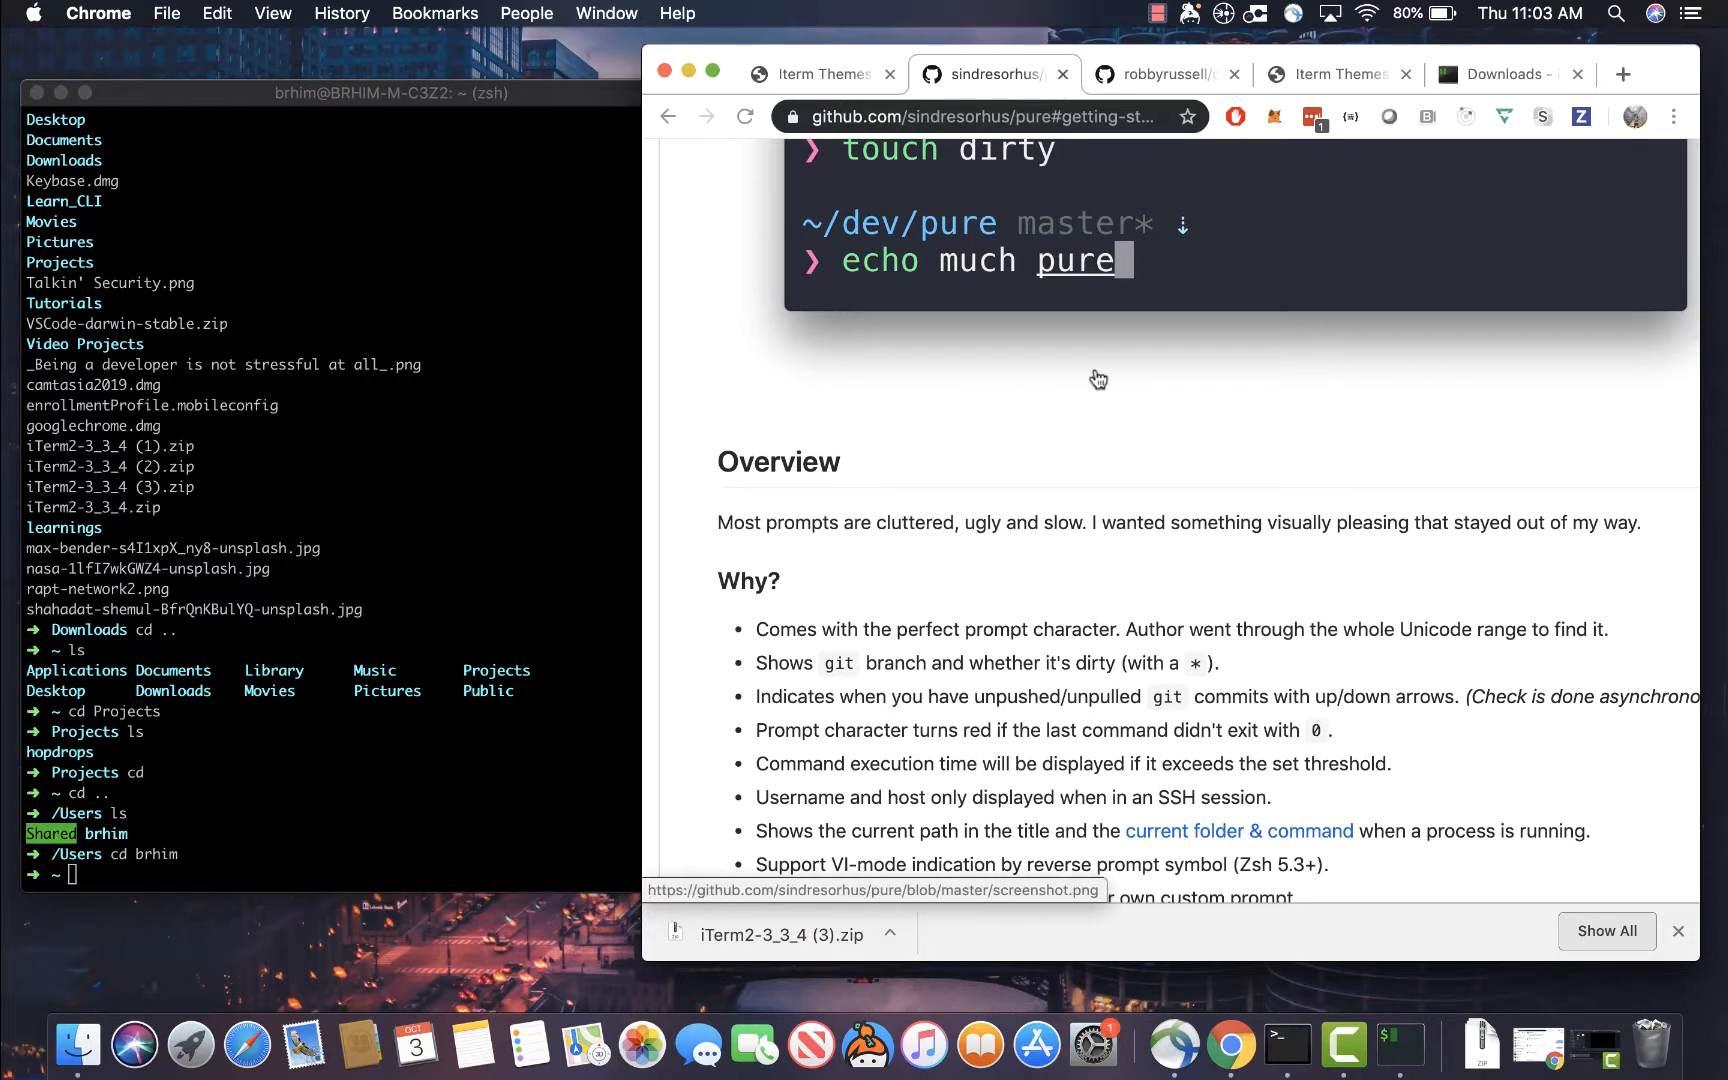
pyautogui.scroll(-3)
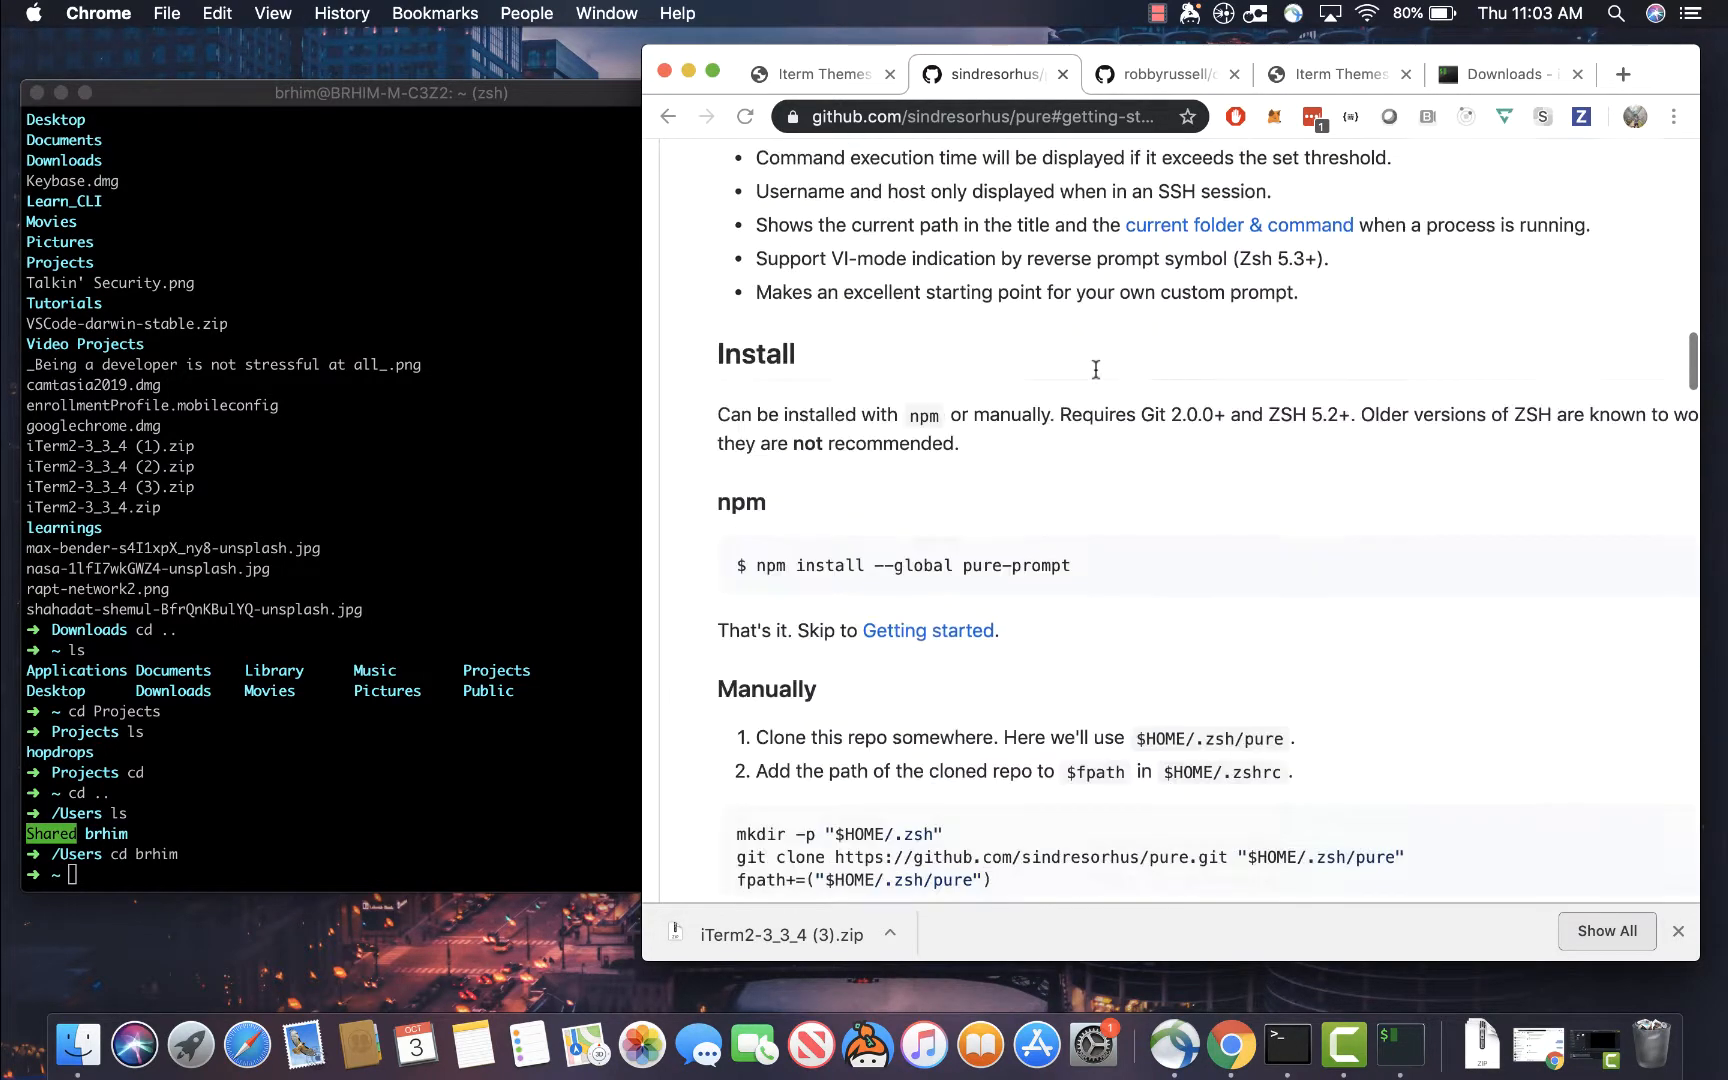
pyautogui.scroll(-3)
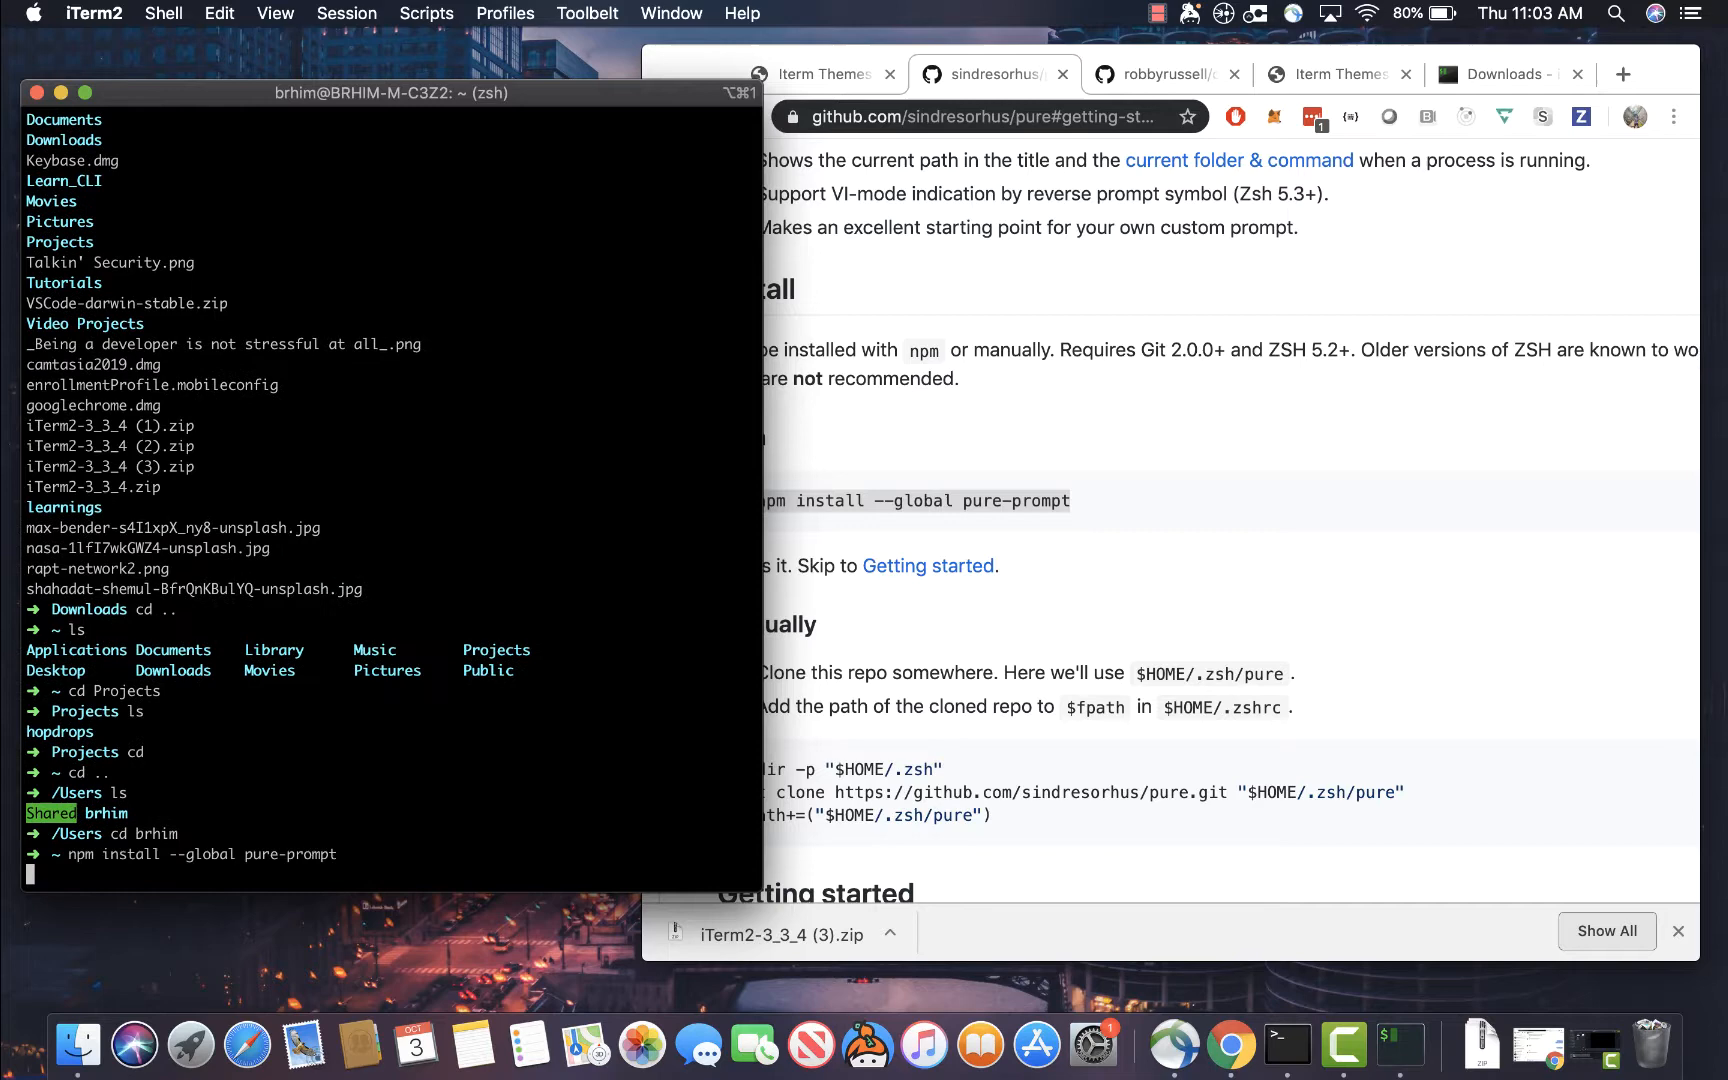
# Run npm install --global pure-prompt to add pure-prompt 1.10.3
pyautogui.press('Return')
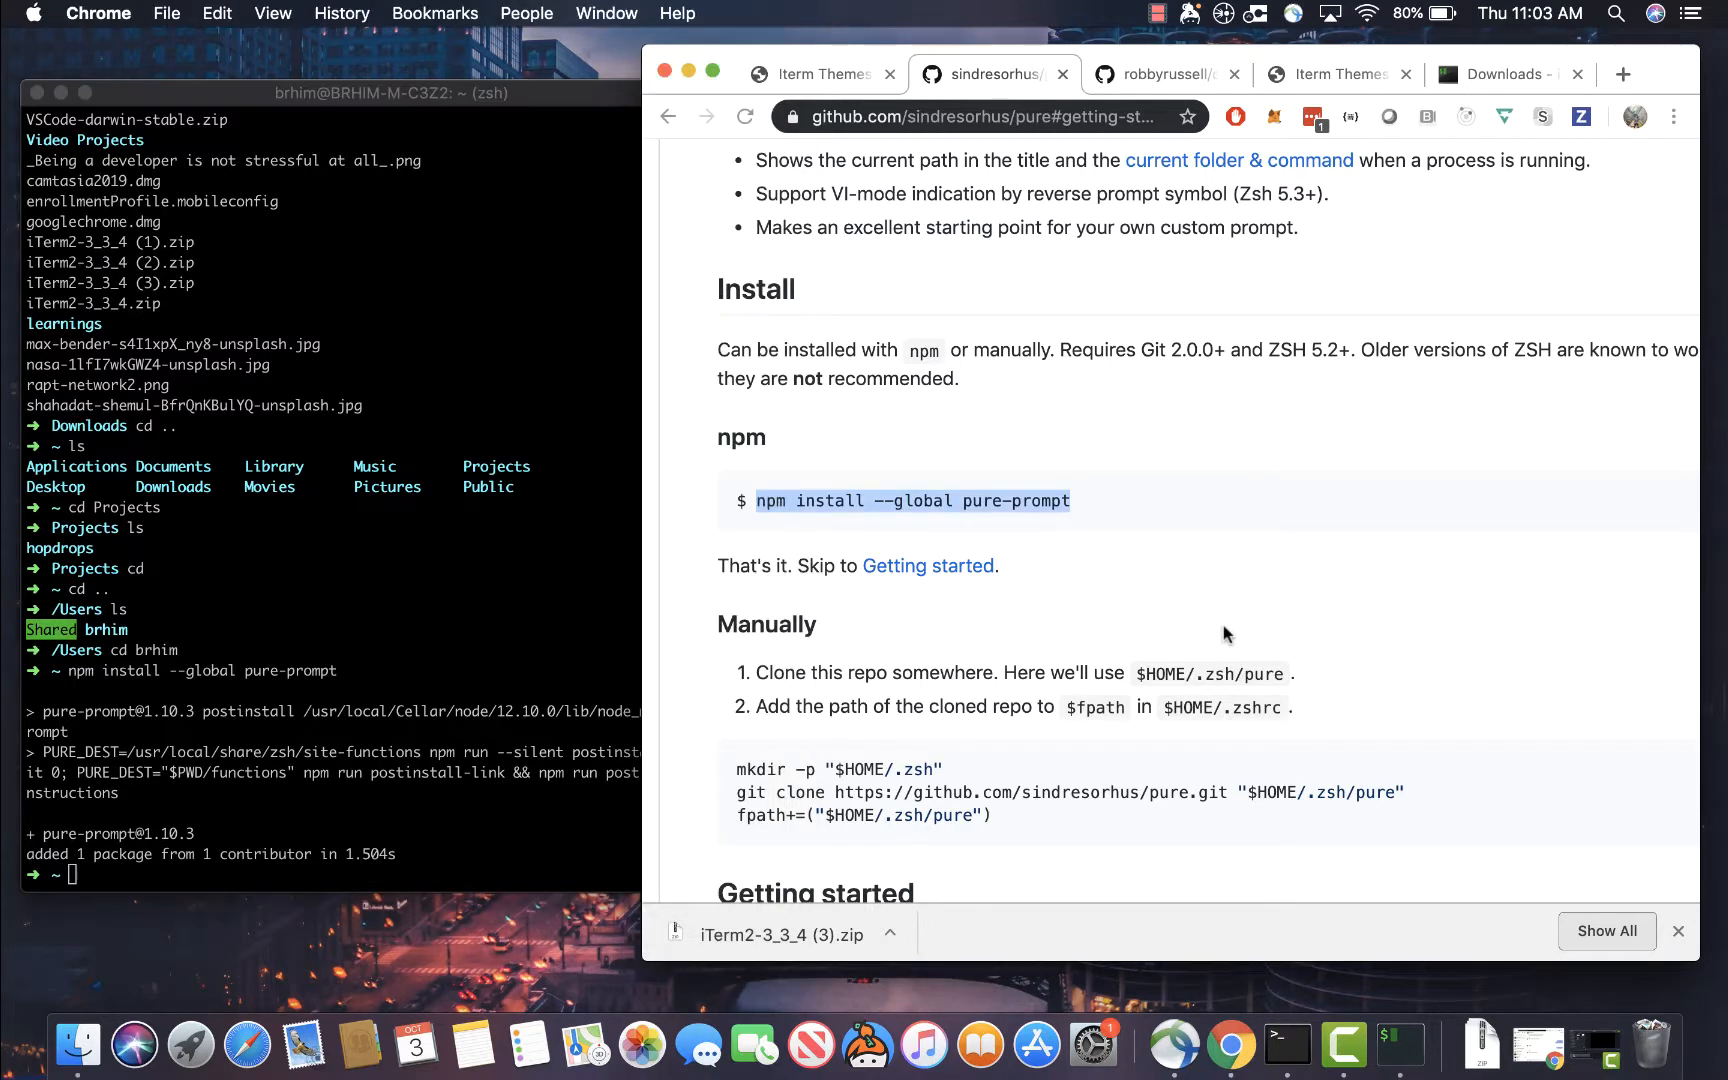
pyautogui.scroll(-3)
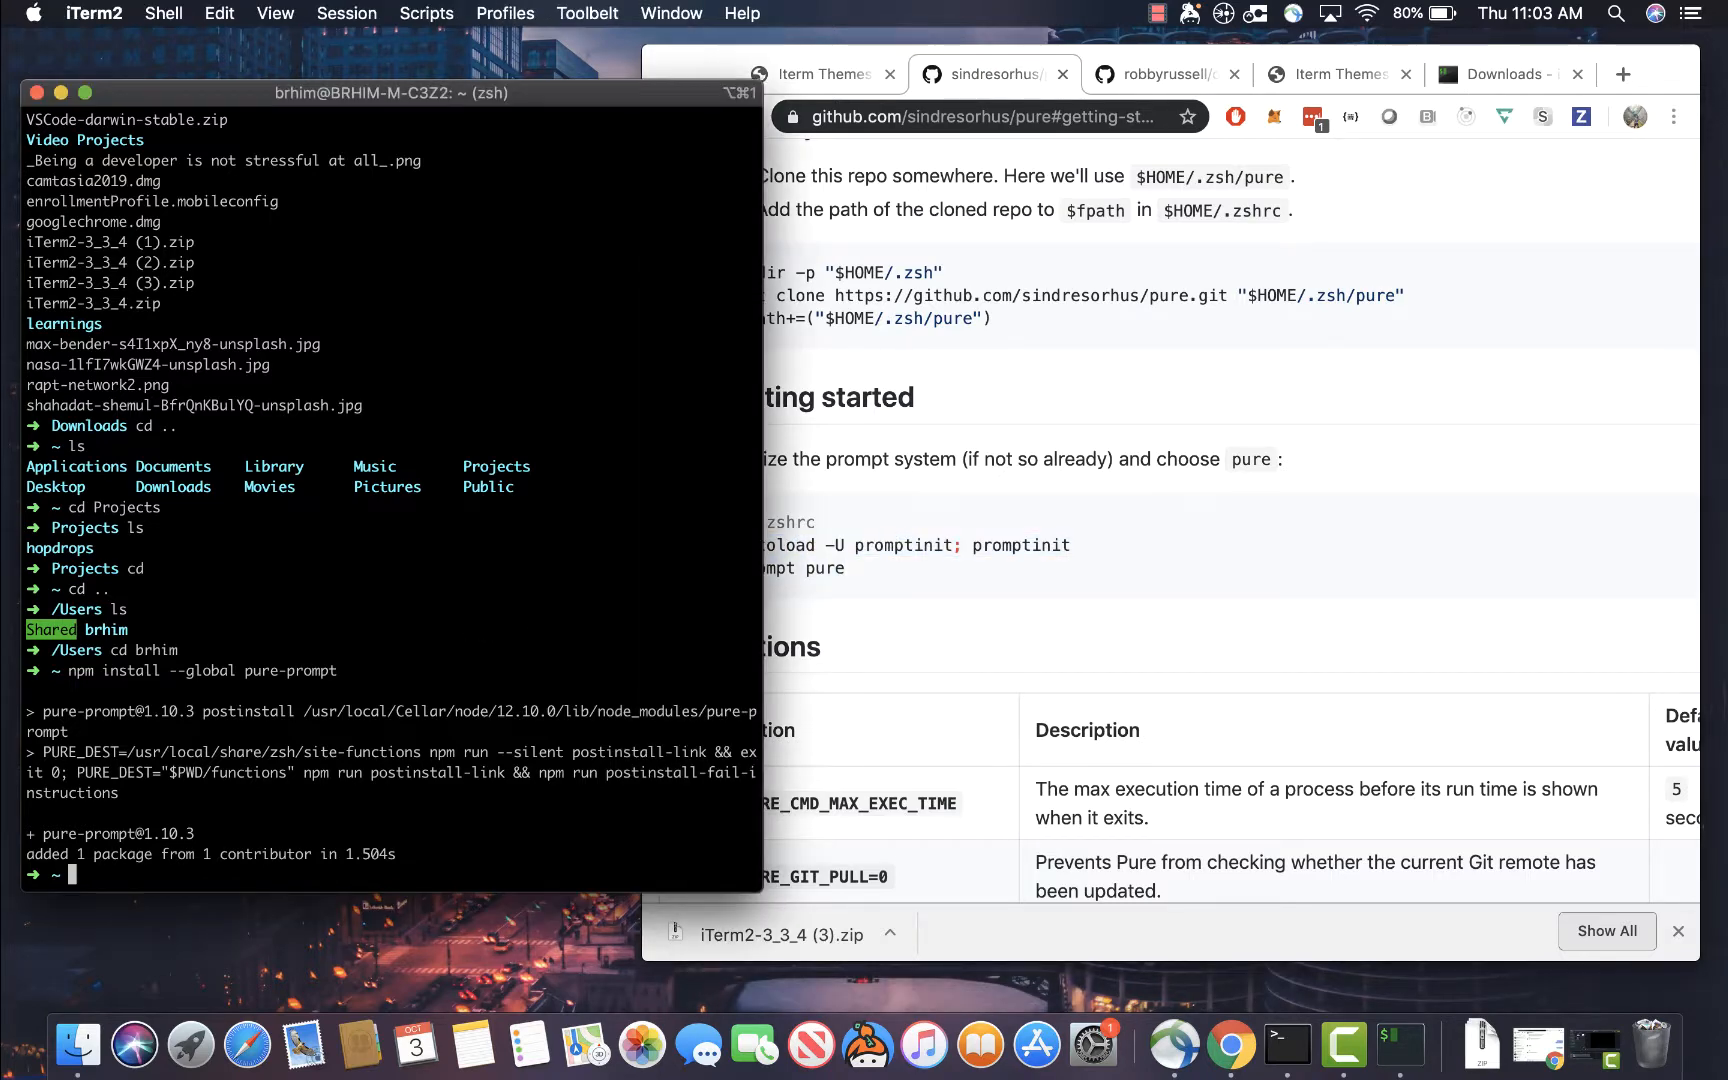
# Open ~/.zshrc in vi, clear the ZSH_THEME="robbyrussell" value, and quit back to zsh
pyautogui.write('vi')
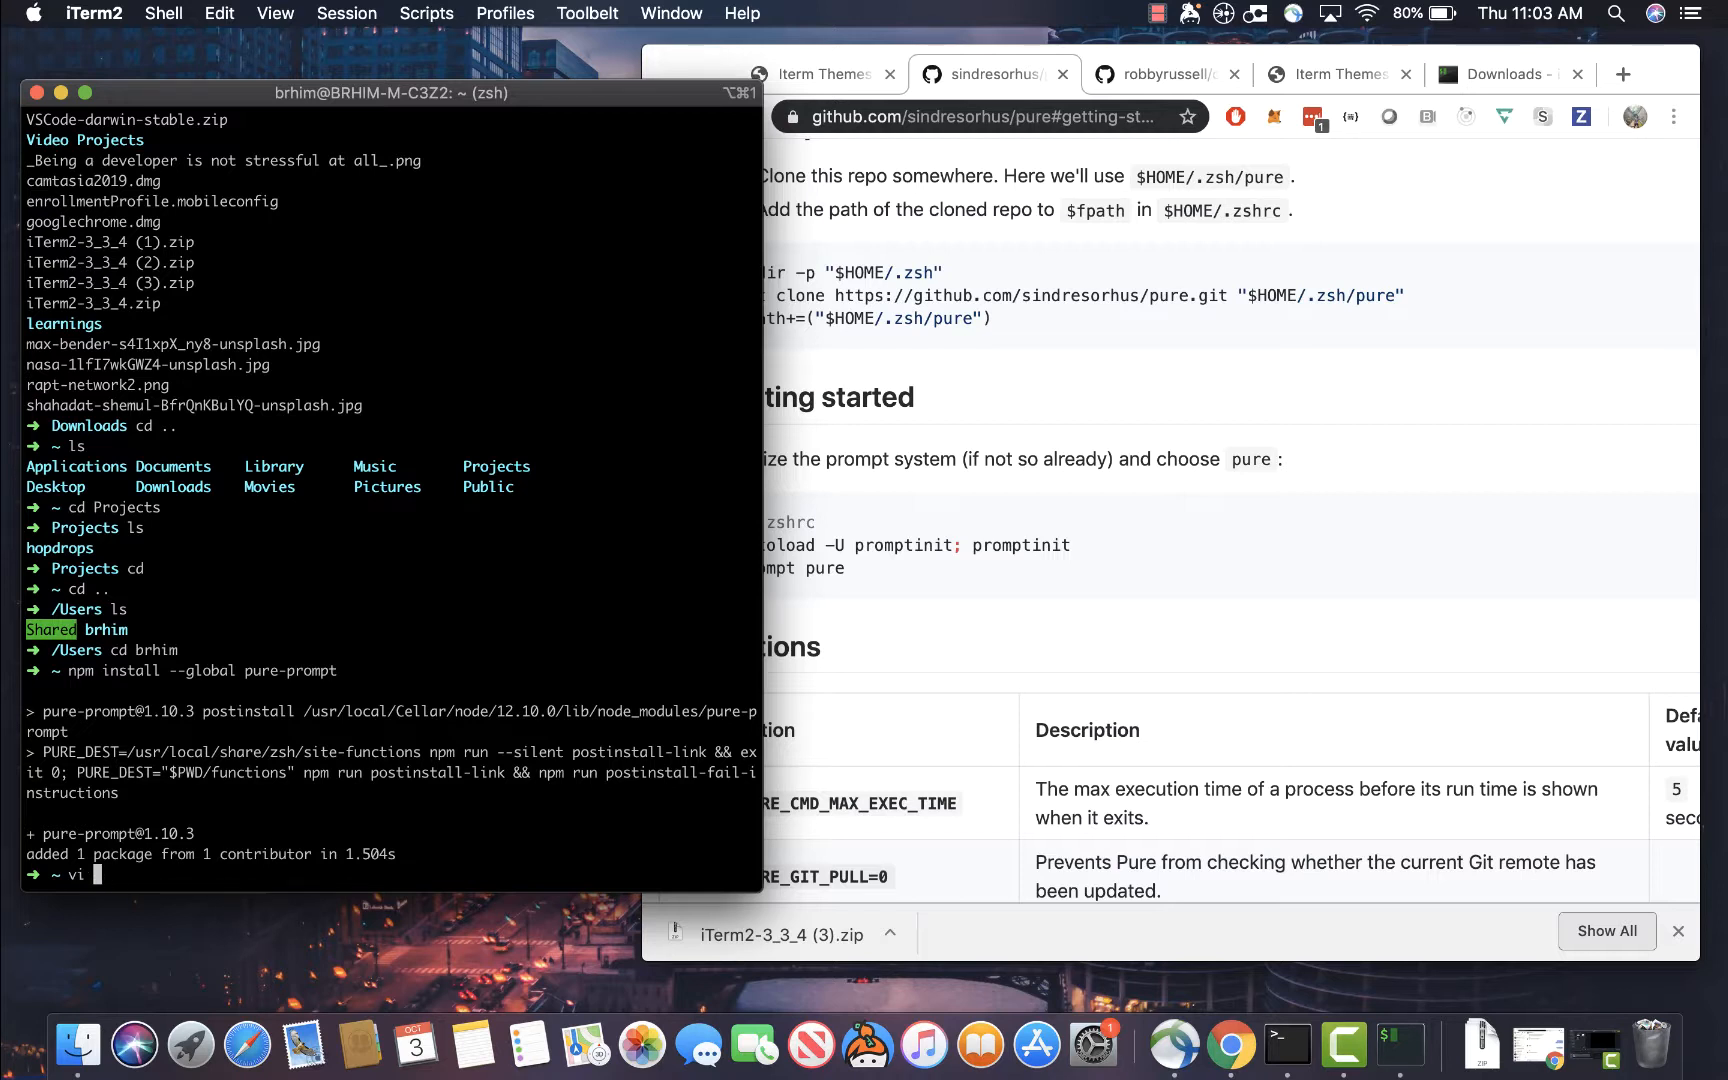
pyautogui.write('/.zshrc')
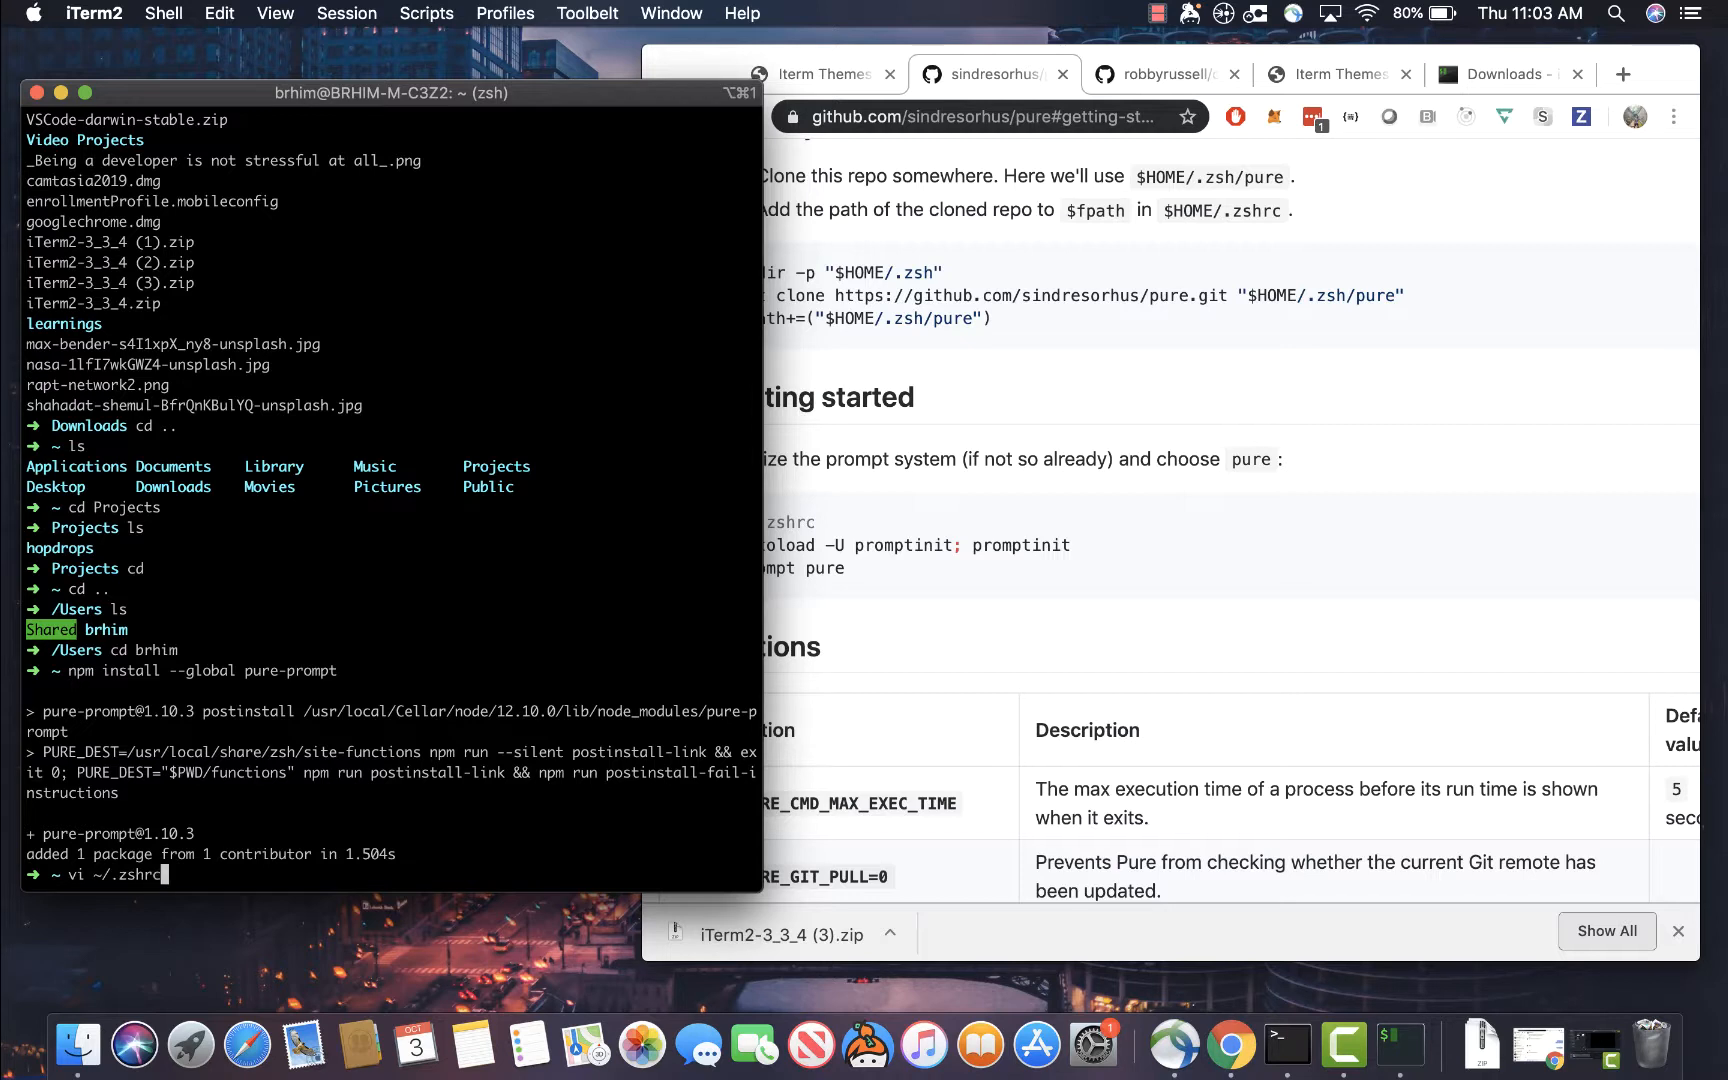
pyautogui.moveTo(952, 628)
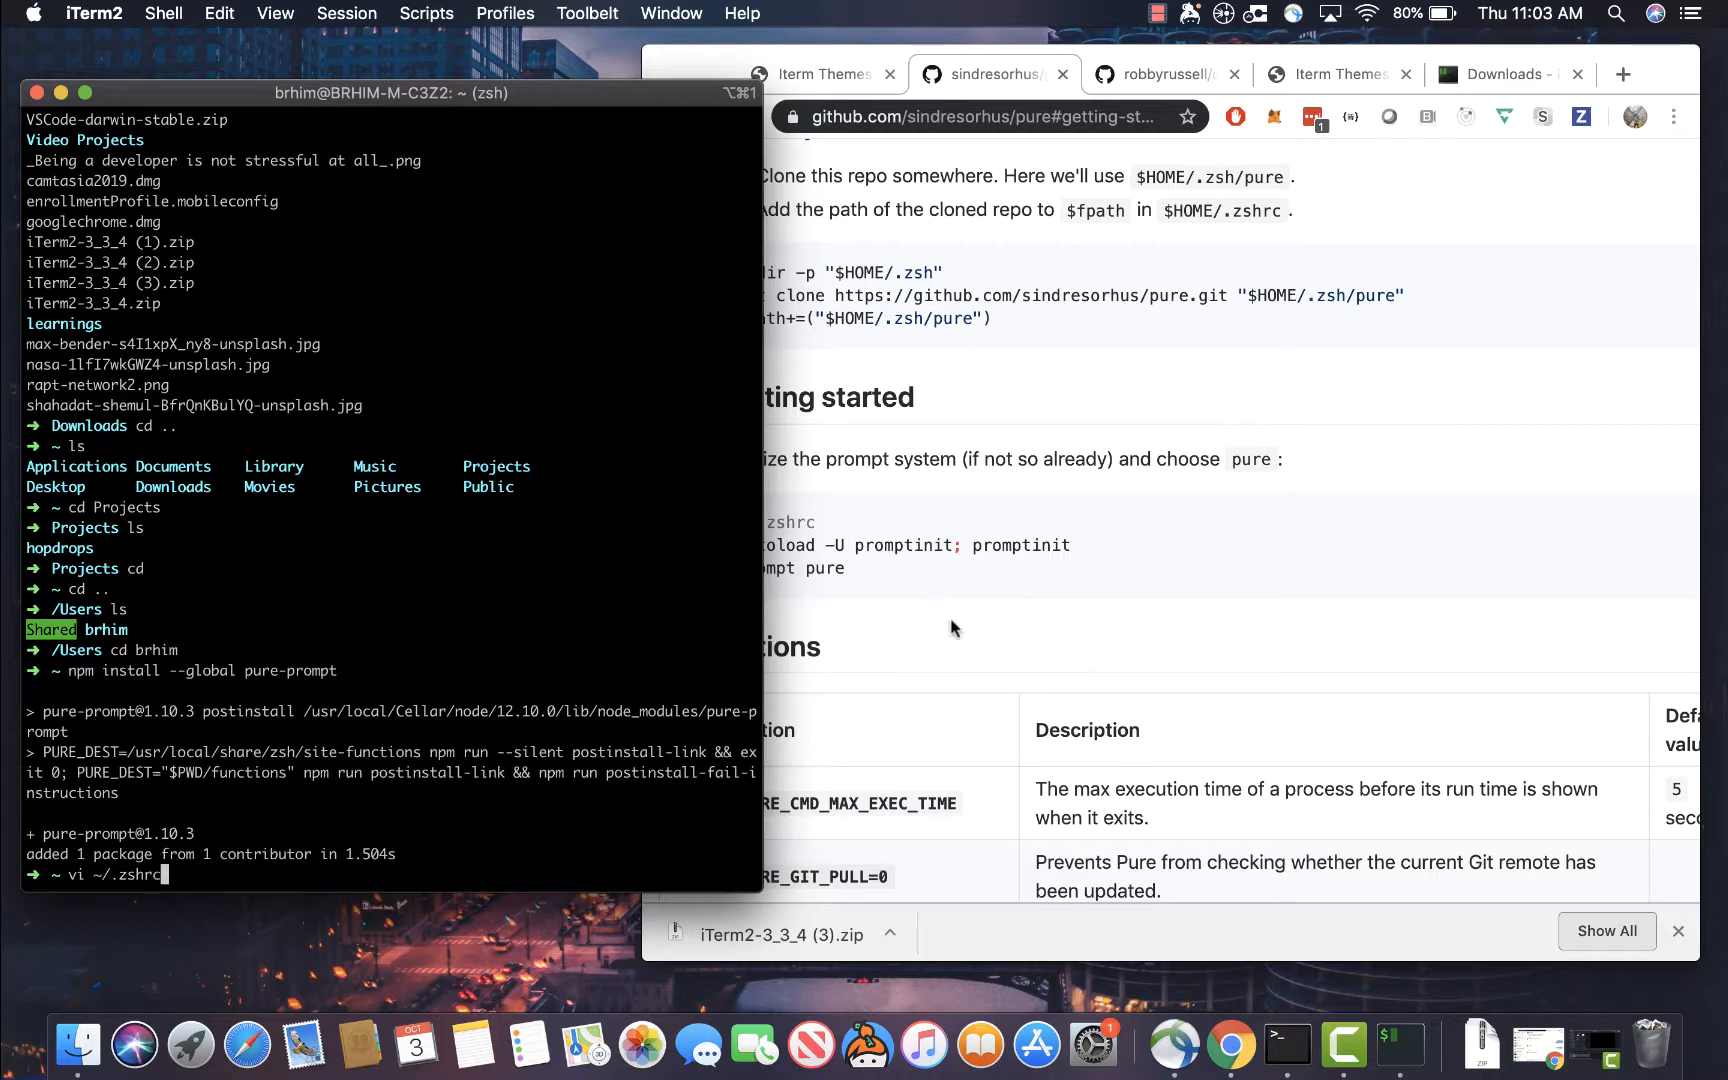
pyautogui.moveTo(676, 638)
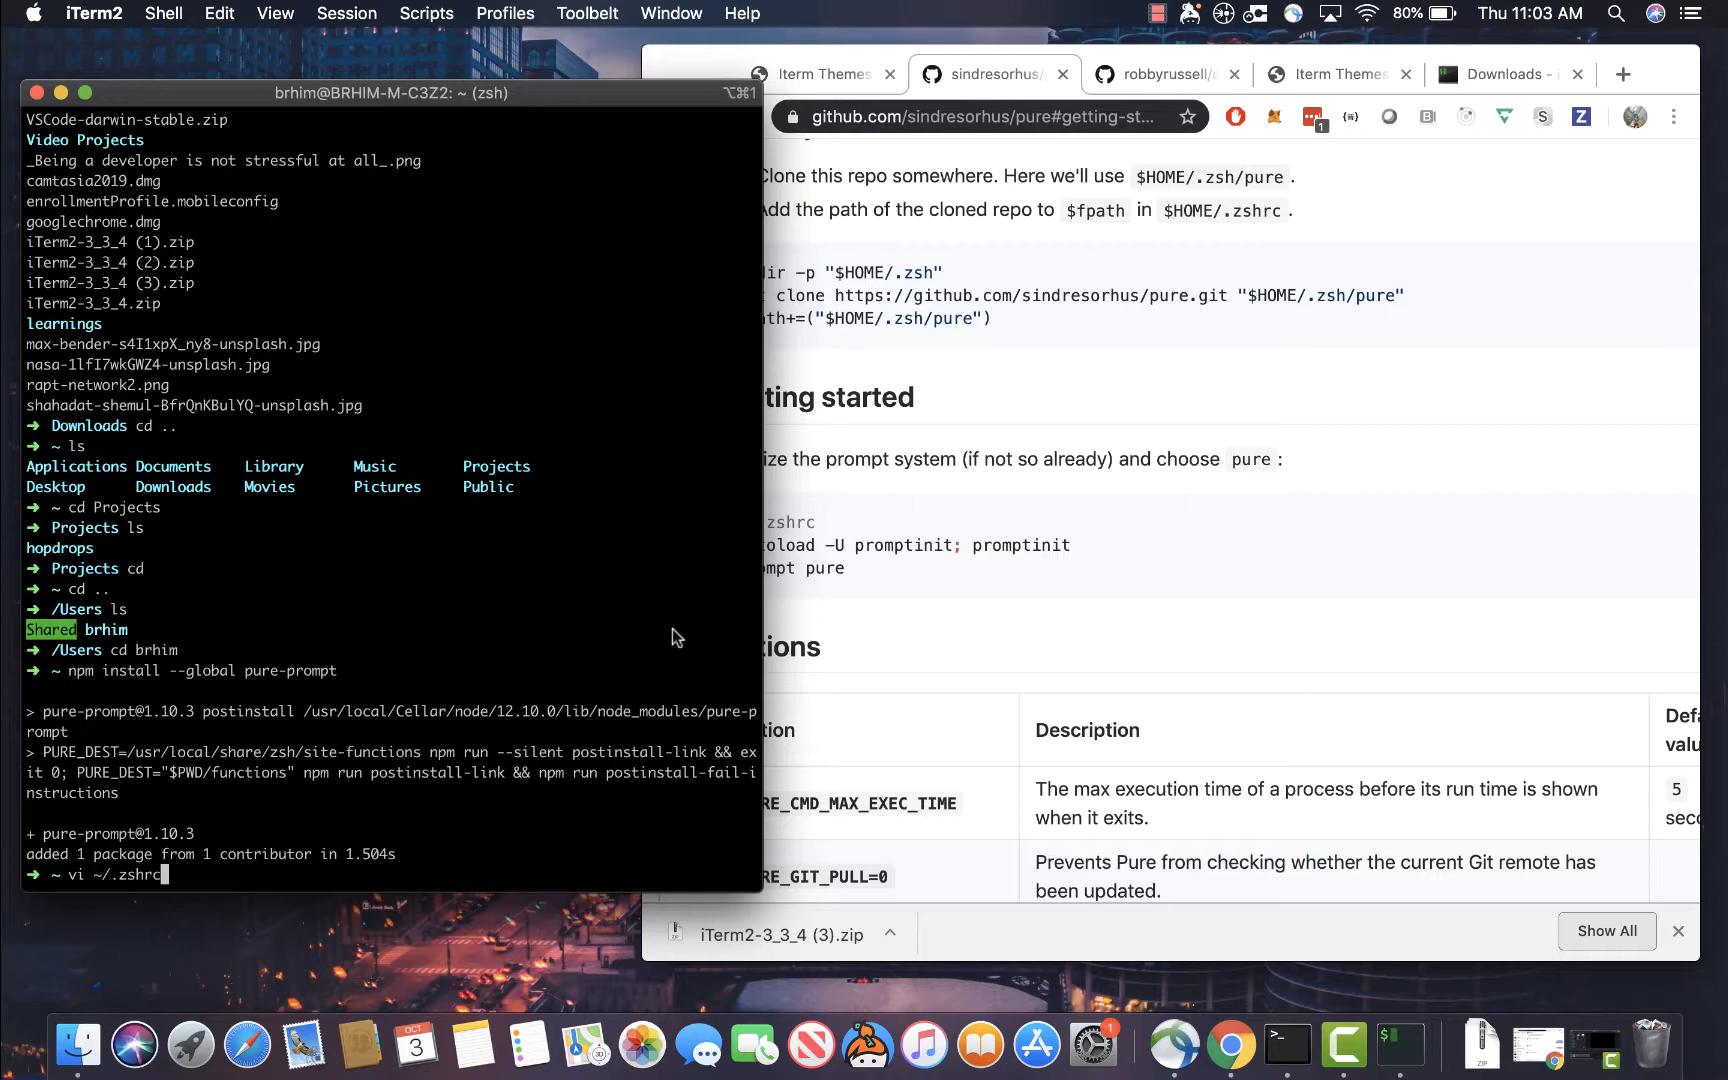
pyautogui.press('Return')
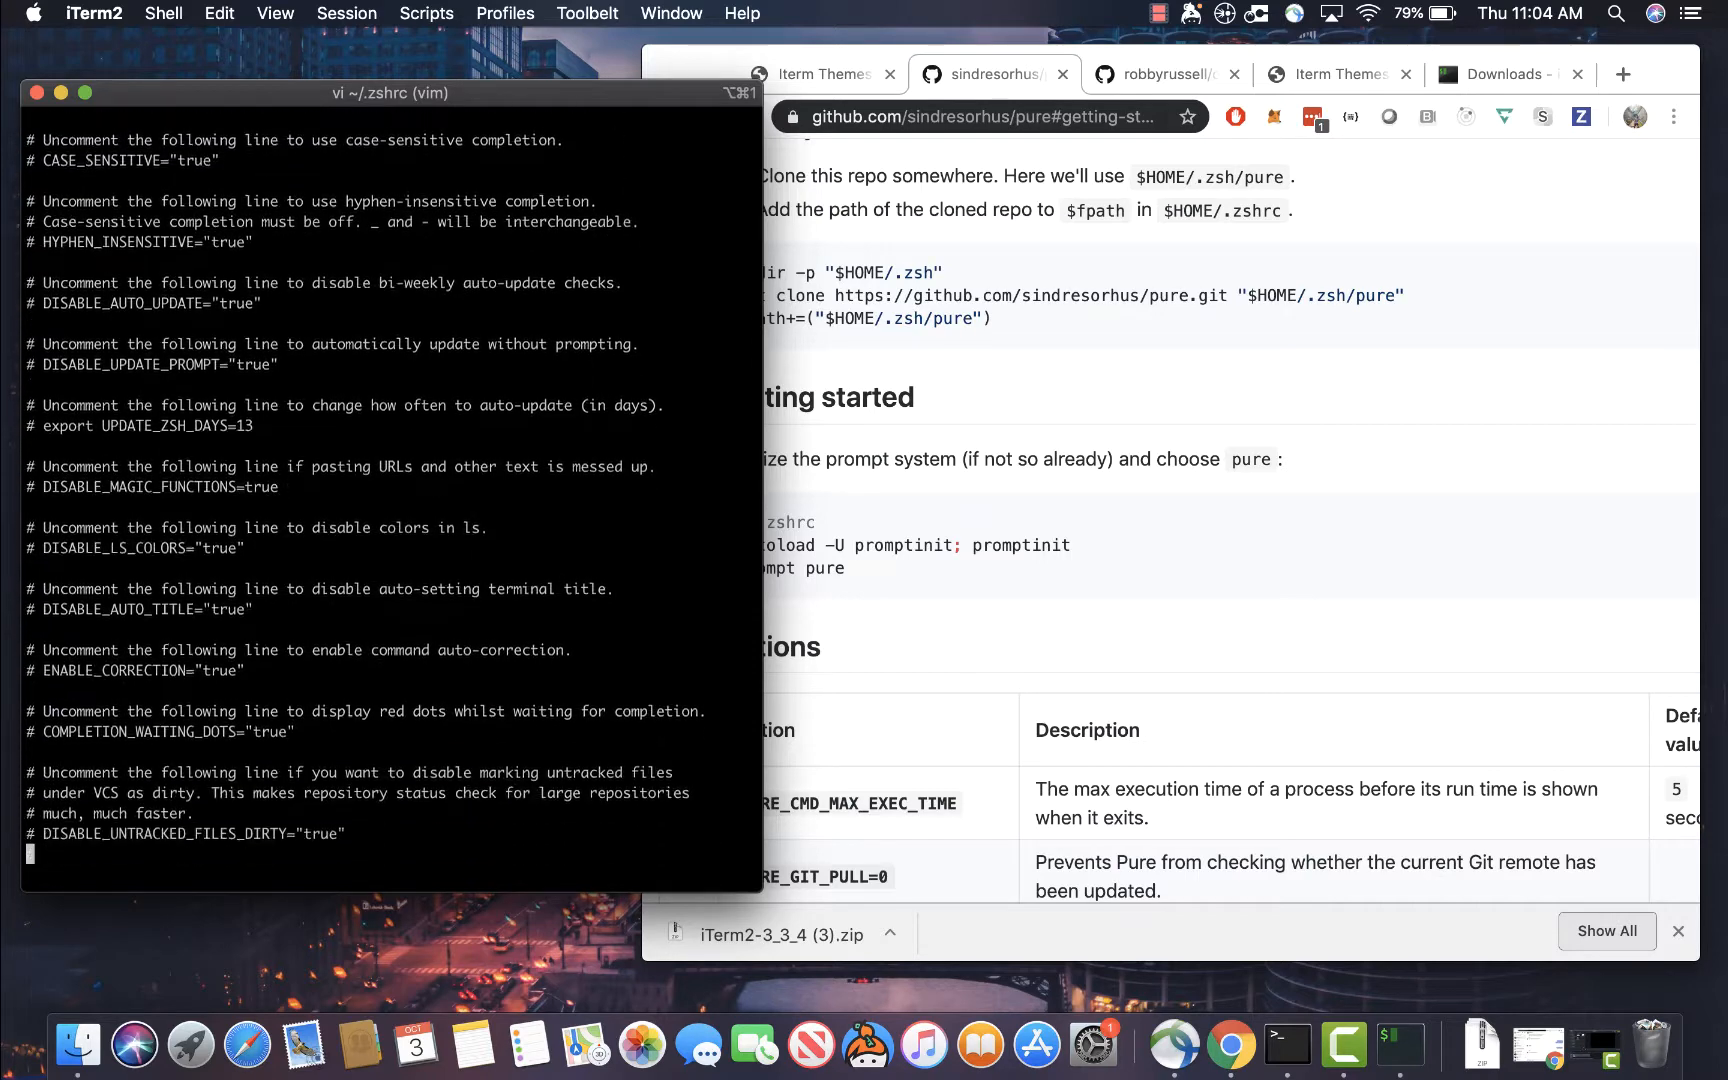
pyautogui.scroll(-3)
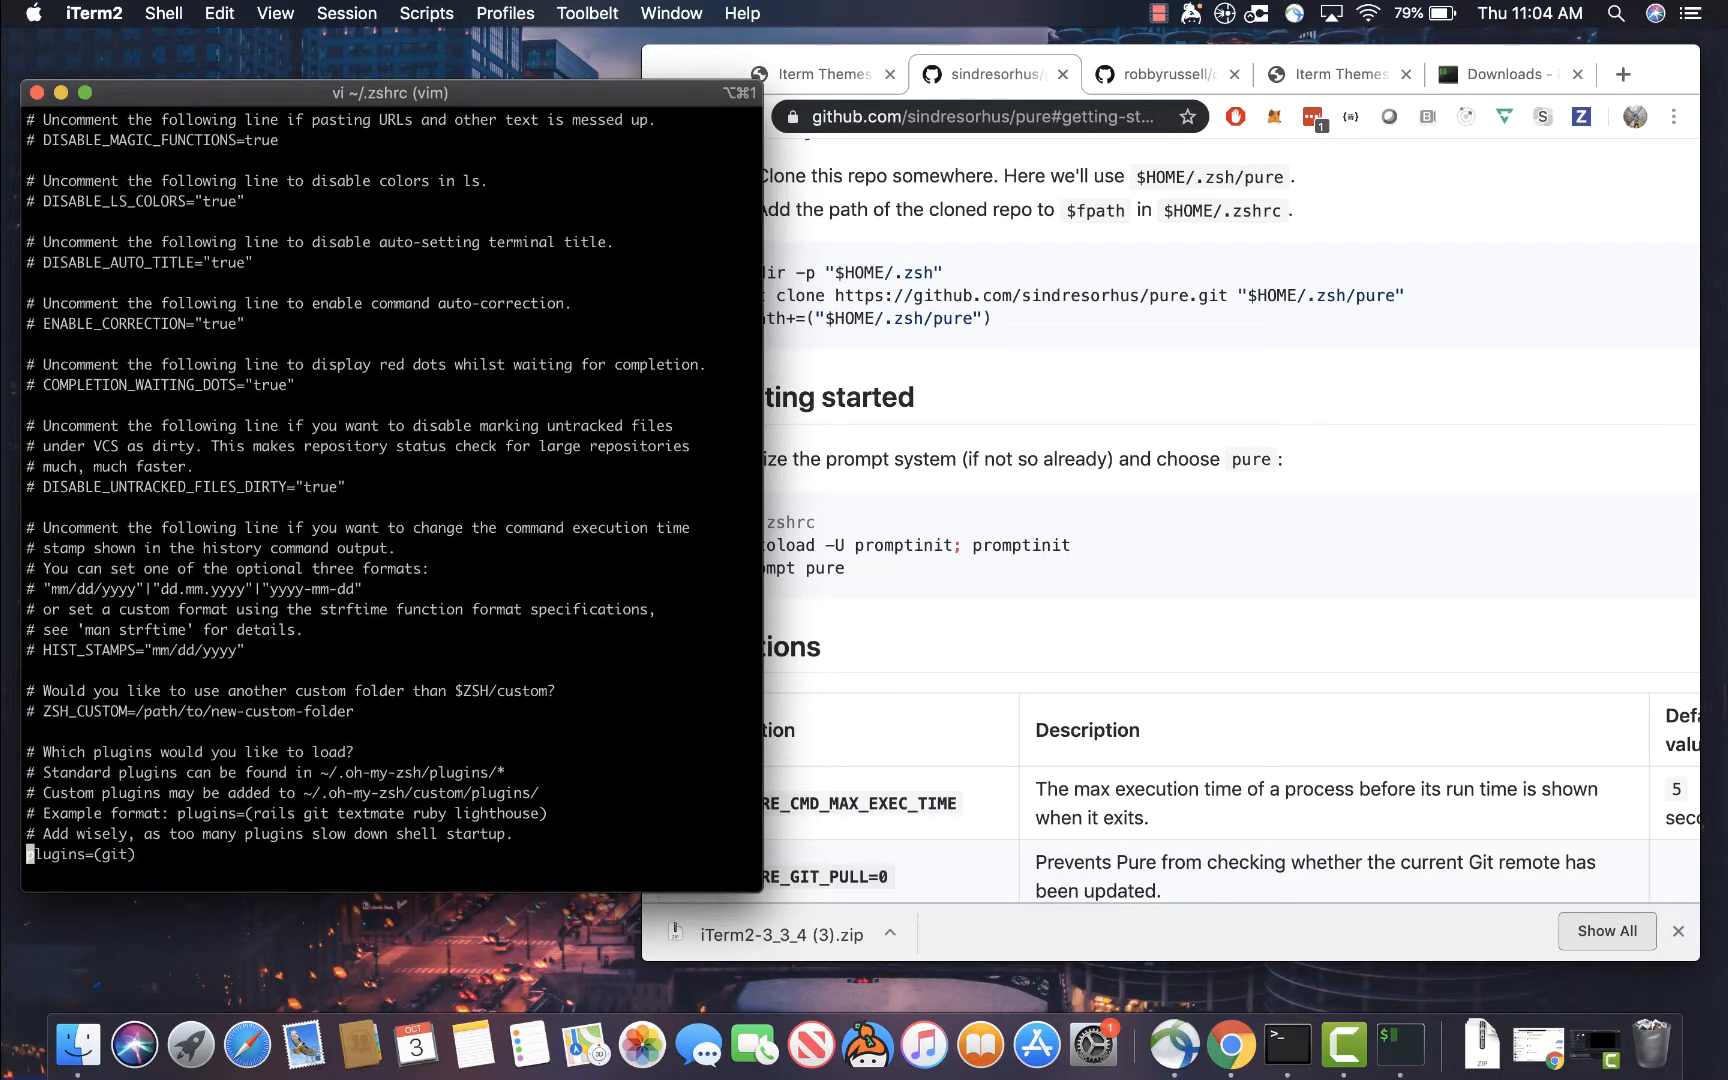
pyautogui.scroll(-3)
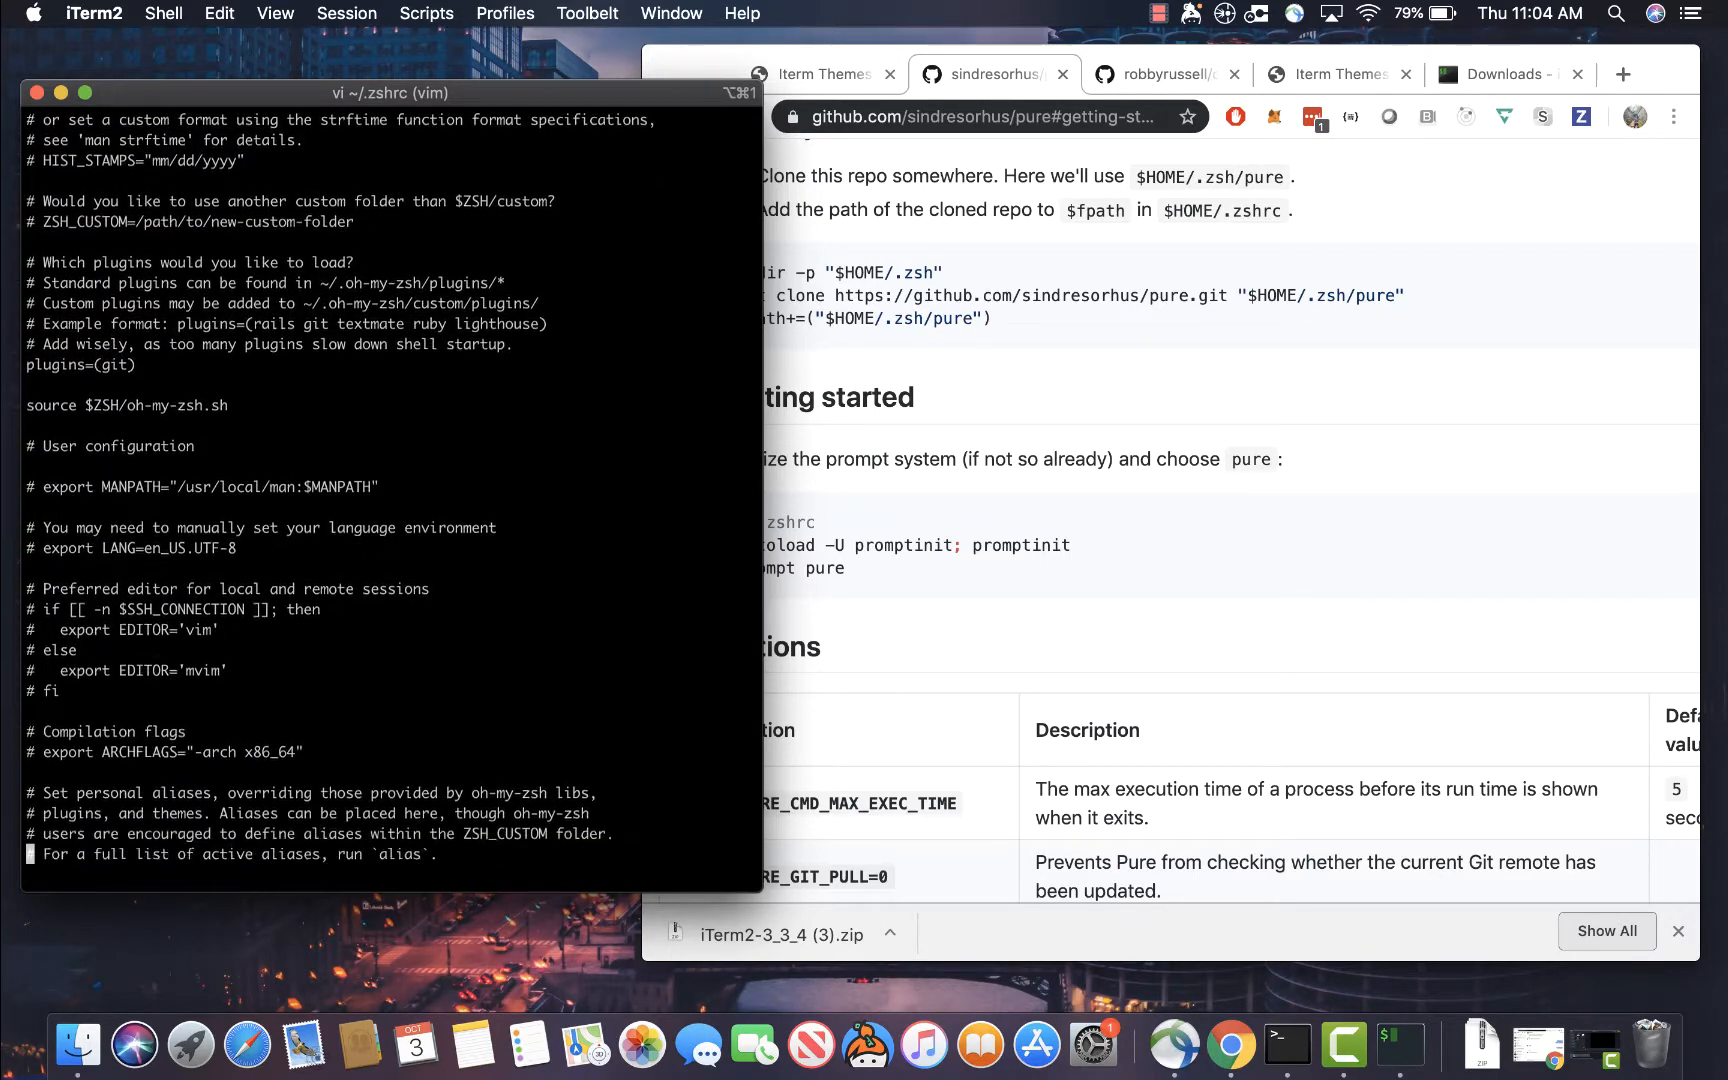
pyautogui.scroll(-3)
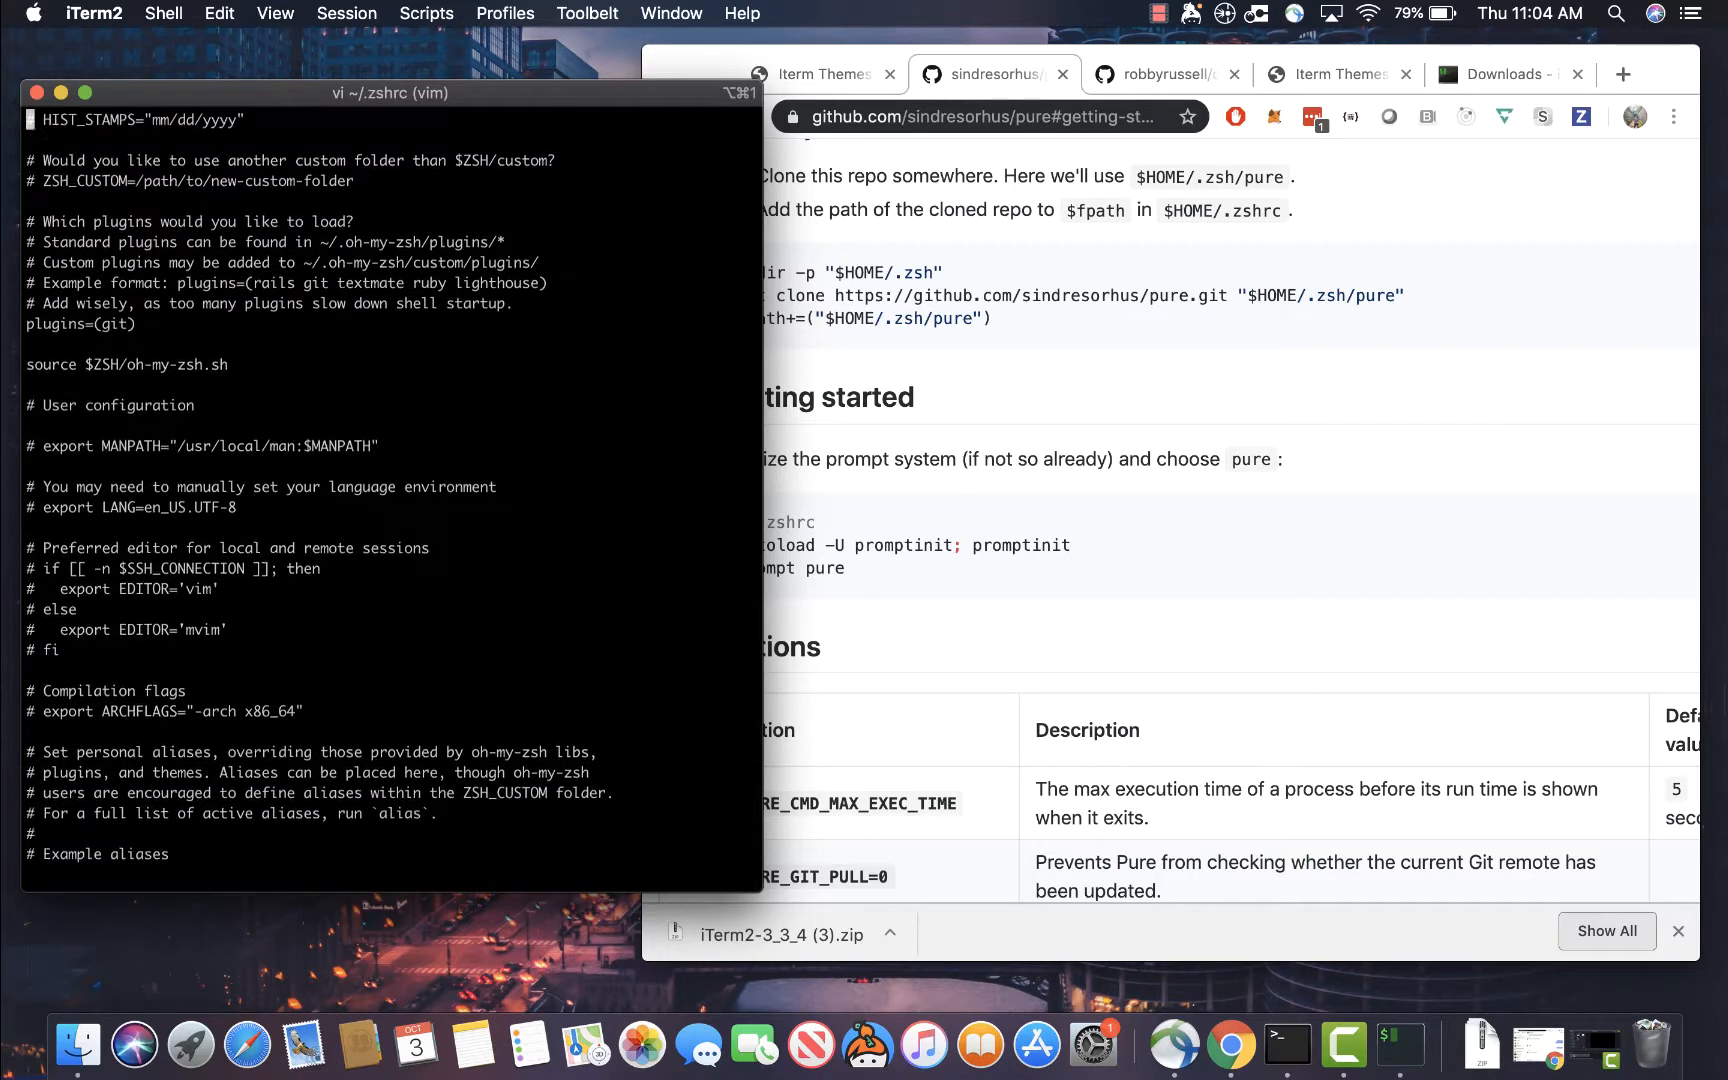
pyautogui.scroll(3)
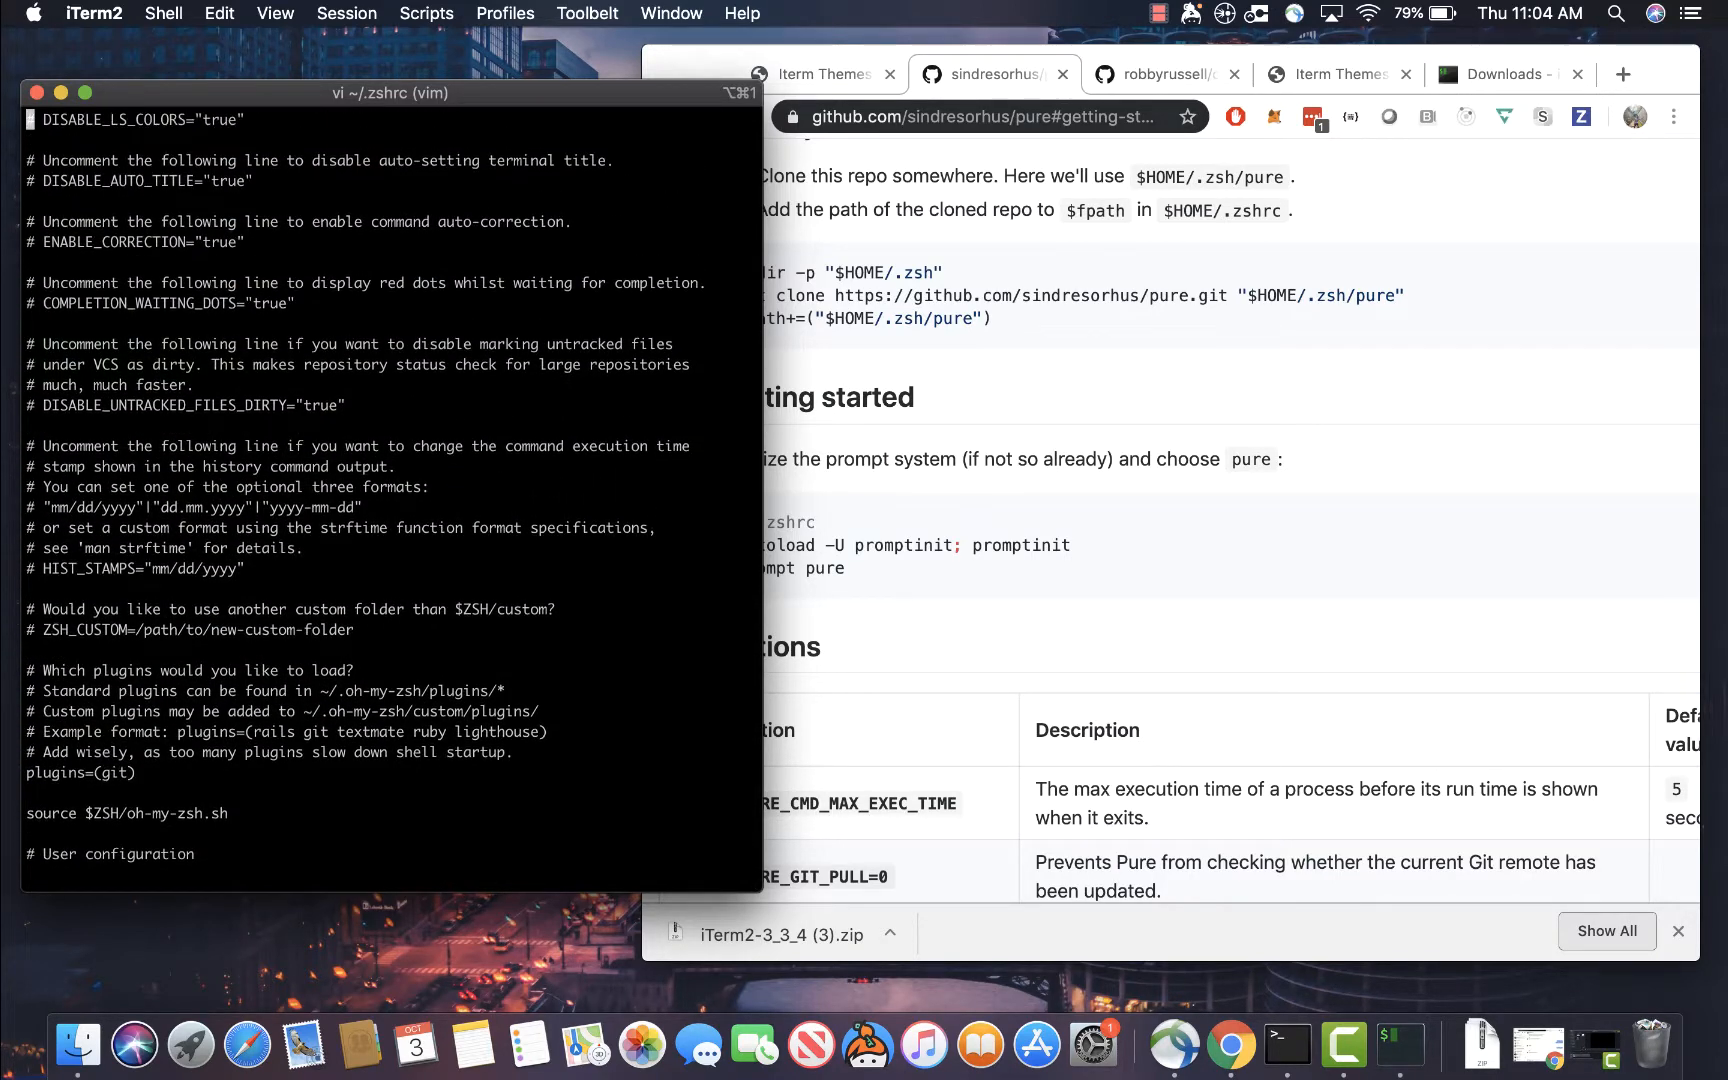
pyautogui.scroll(3)
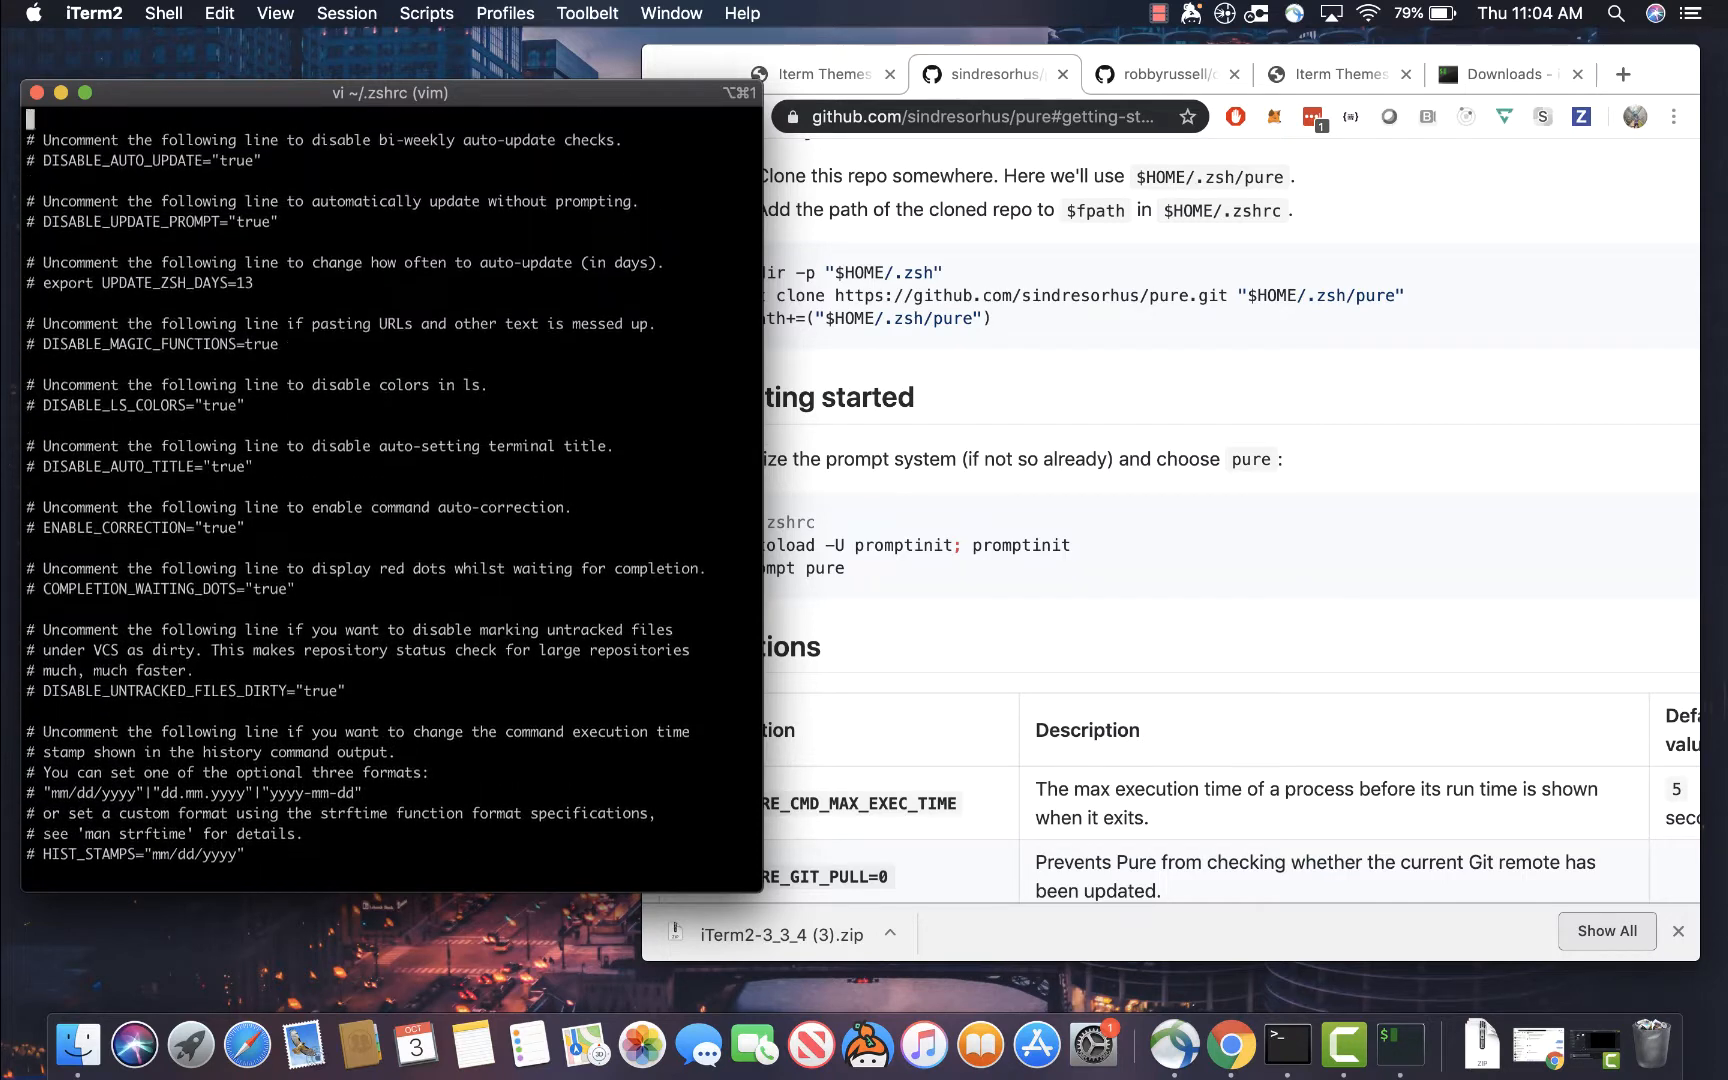
pyautogui.scroll(3)
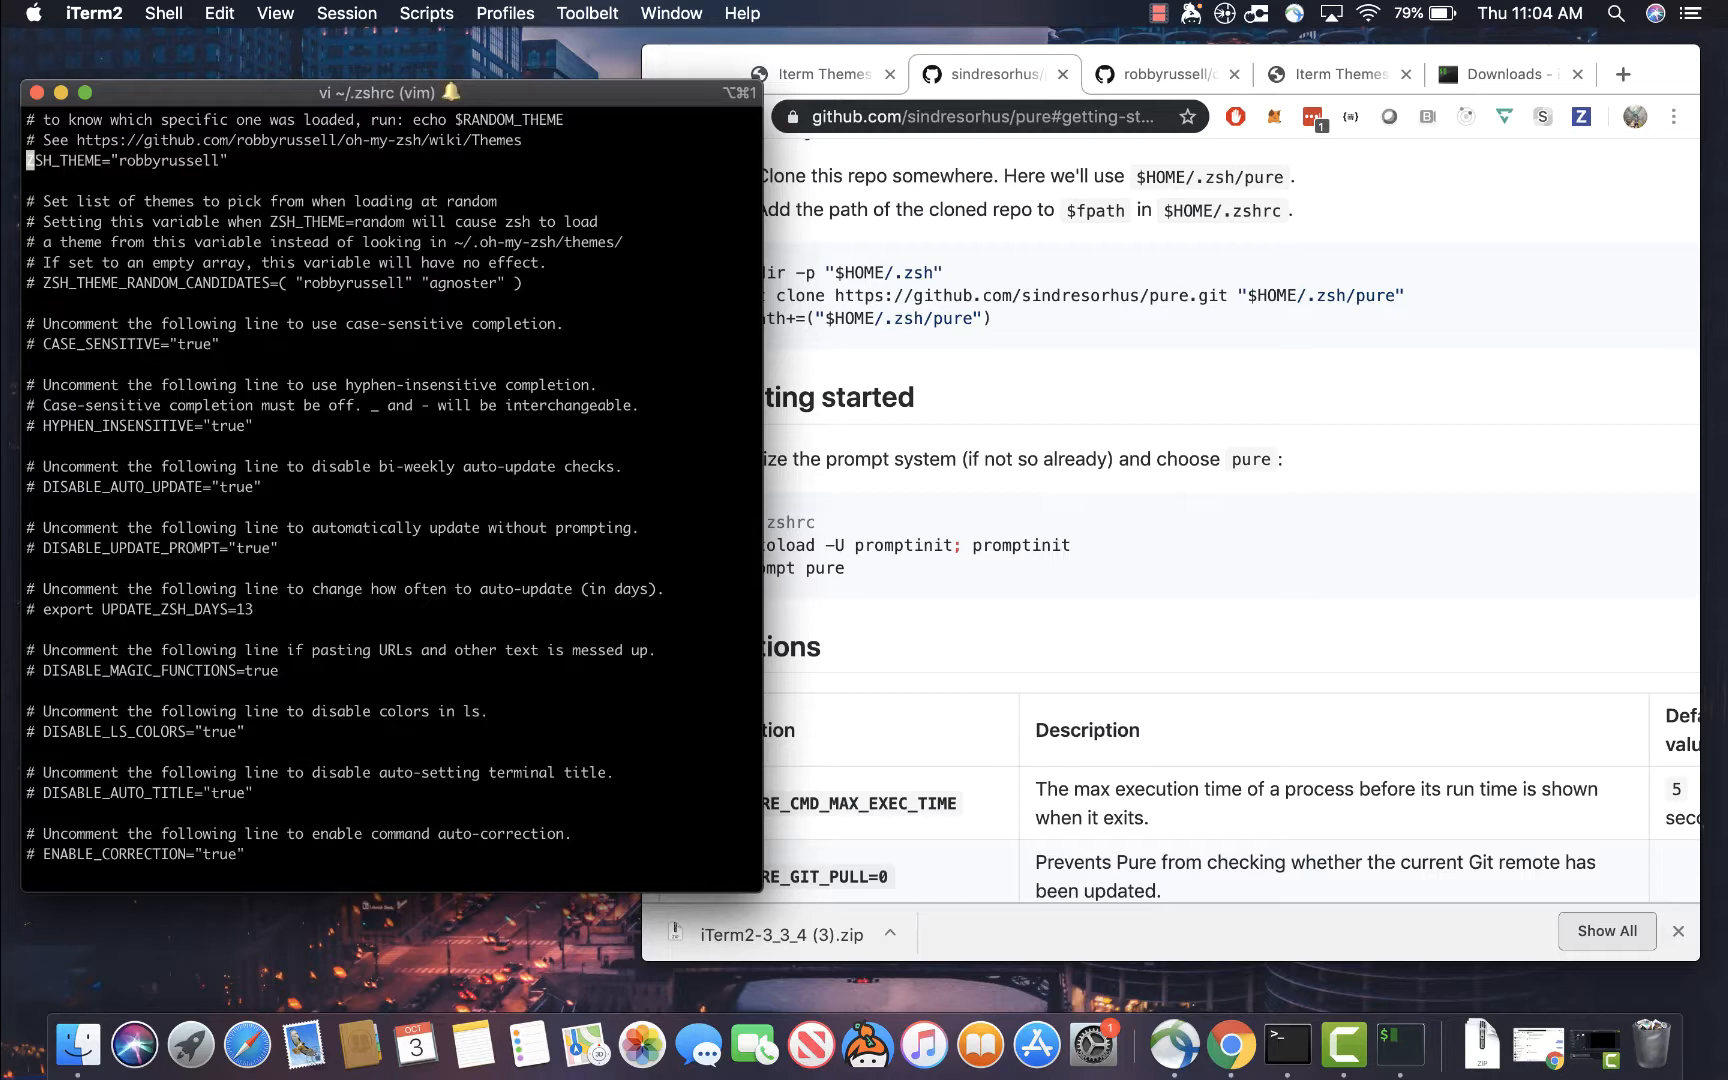
pyautogui.press('i')
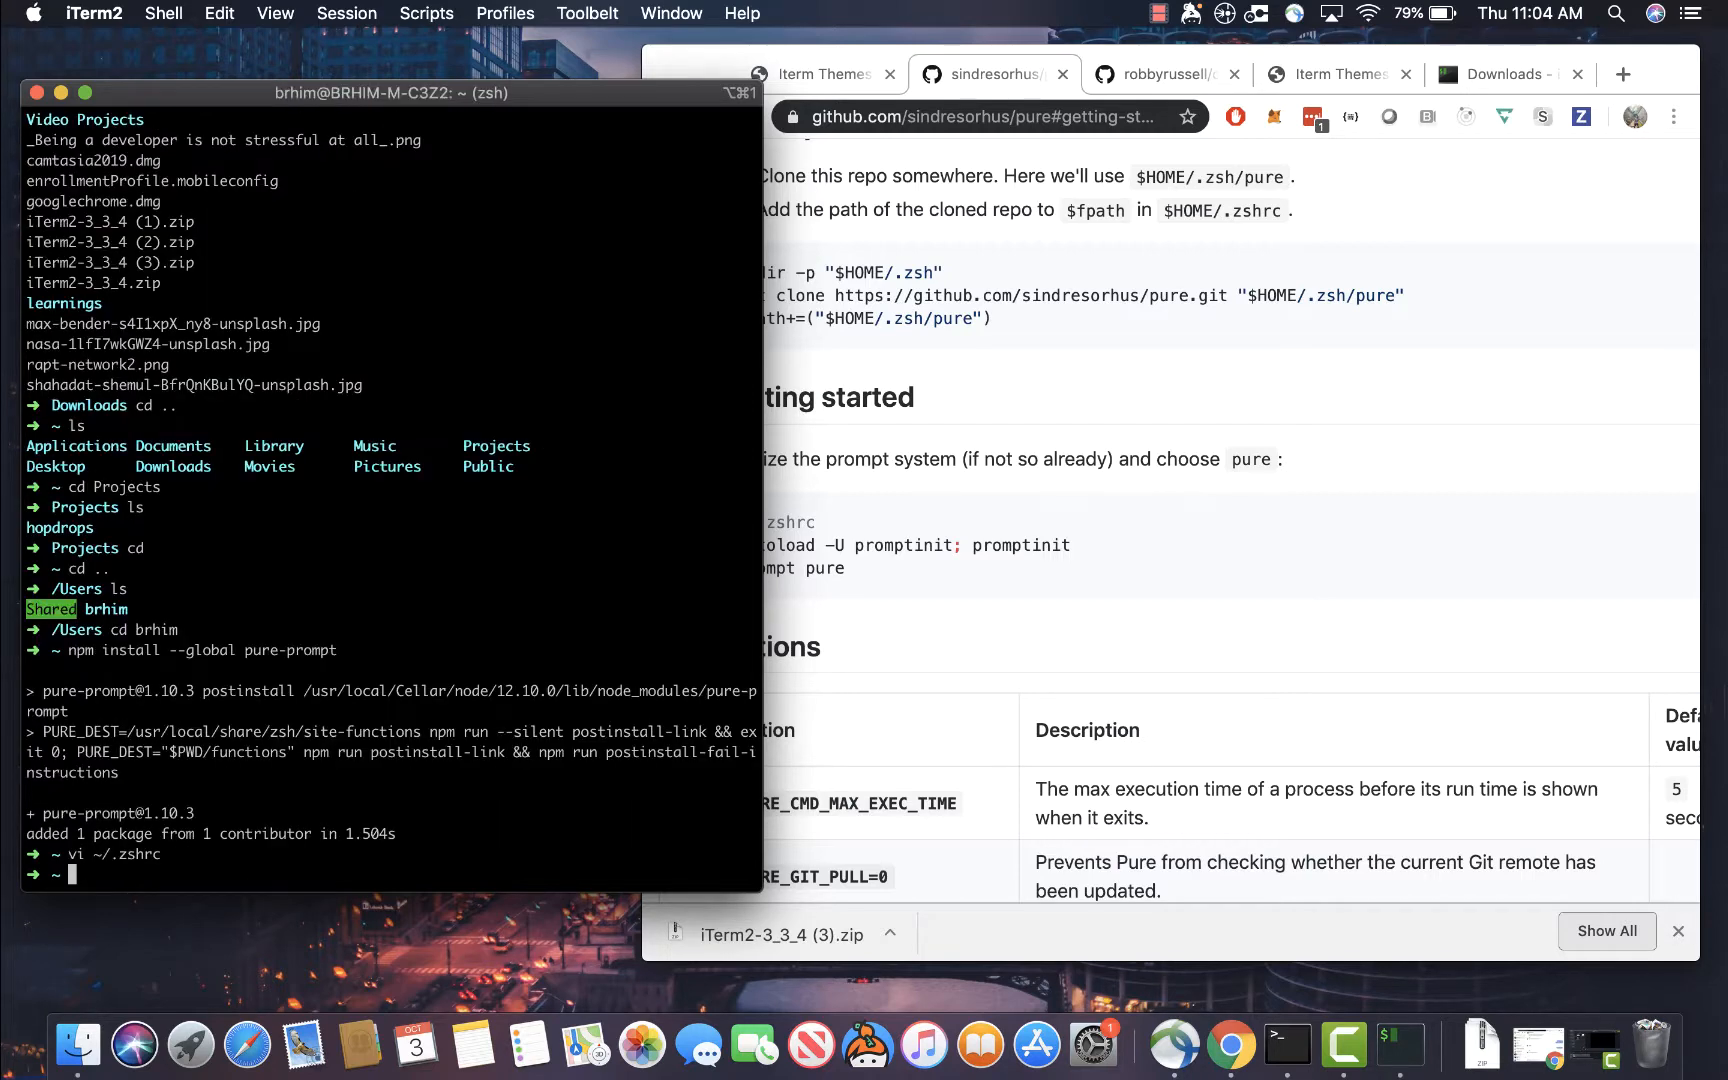
# Restart the shell with exec $SHELL and run ls to check the plain prompt
pyautogui.write('exec $')
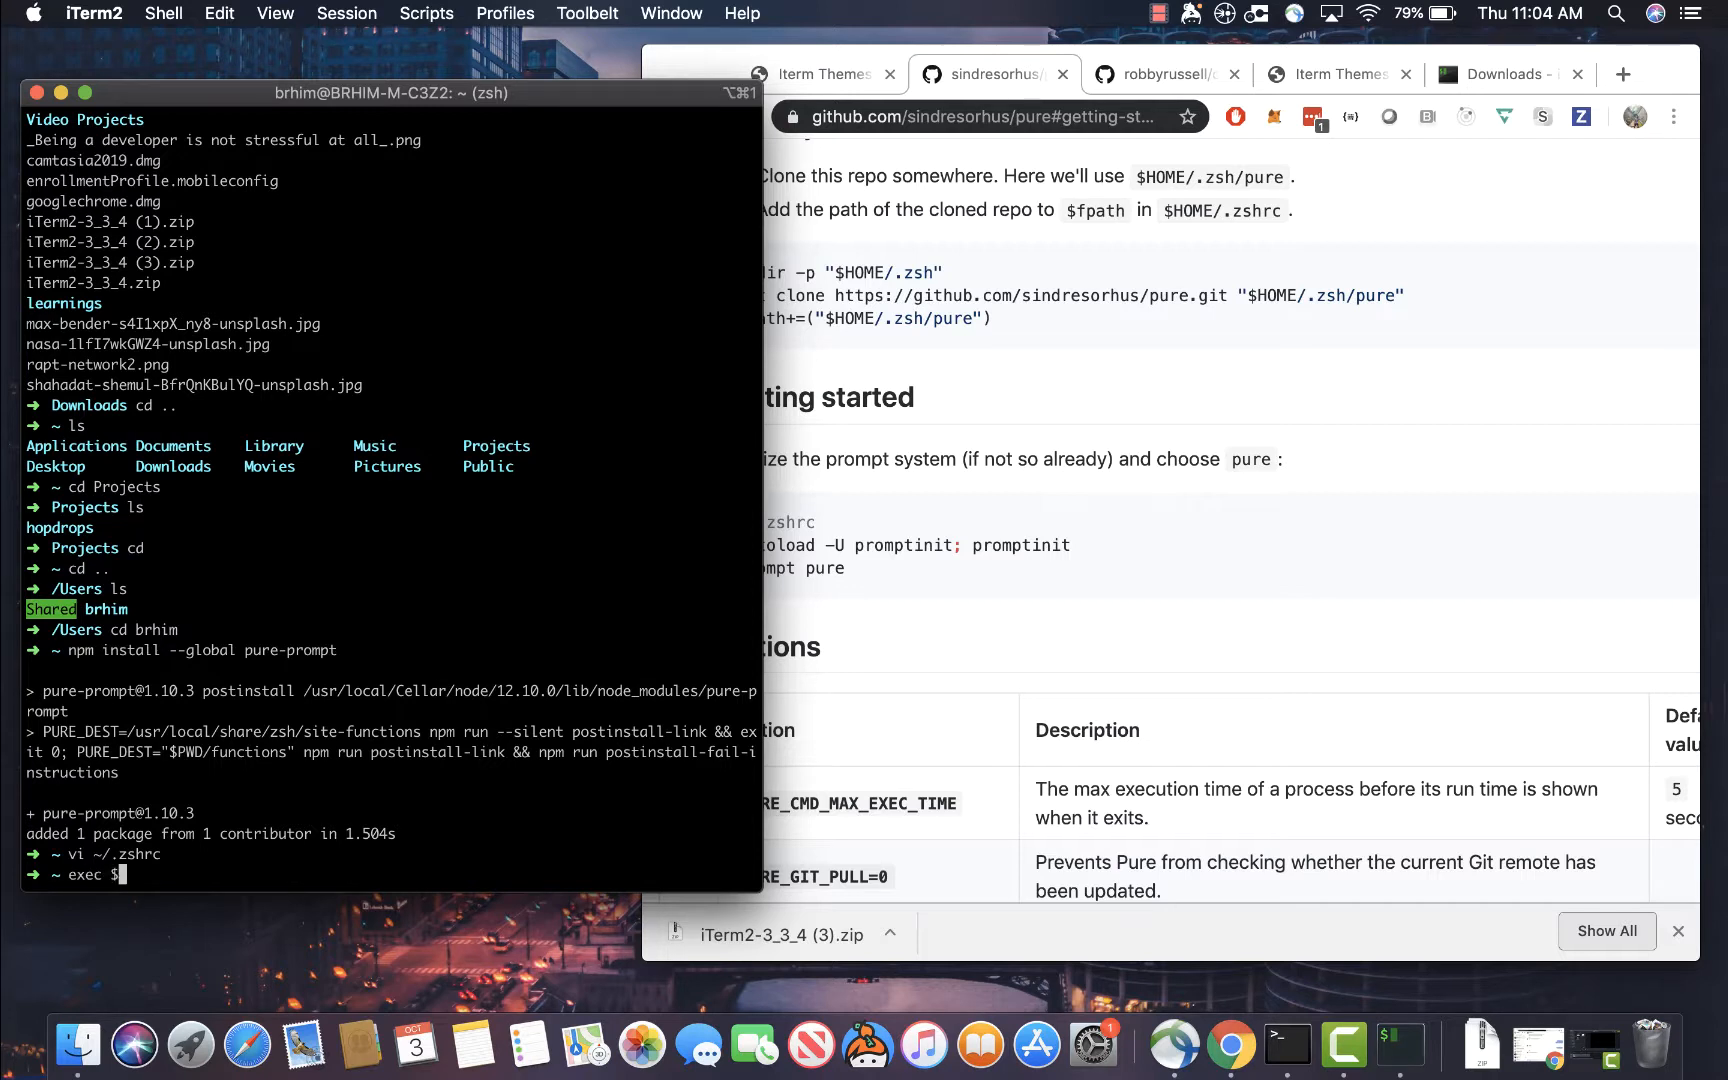
pyautogui.press('Return')
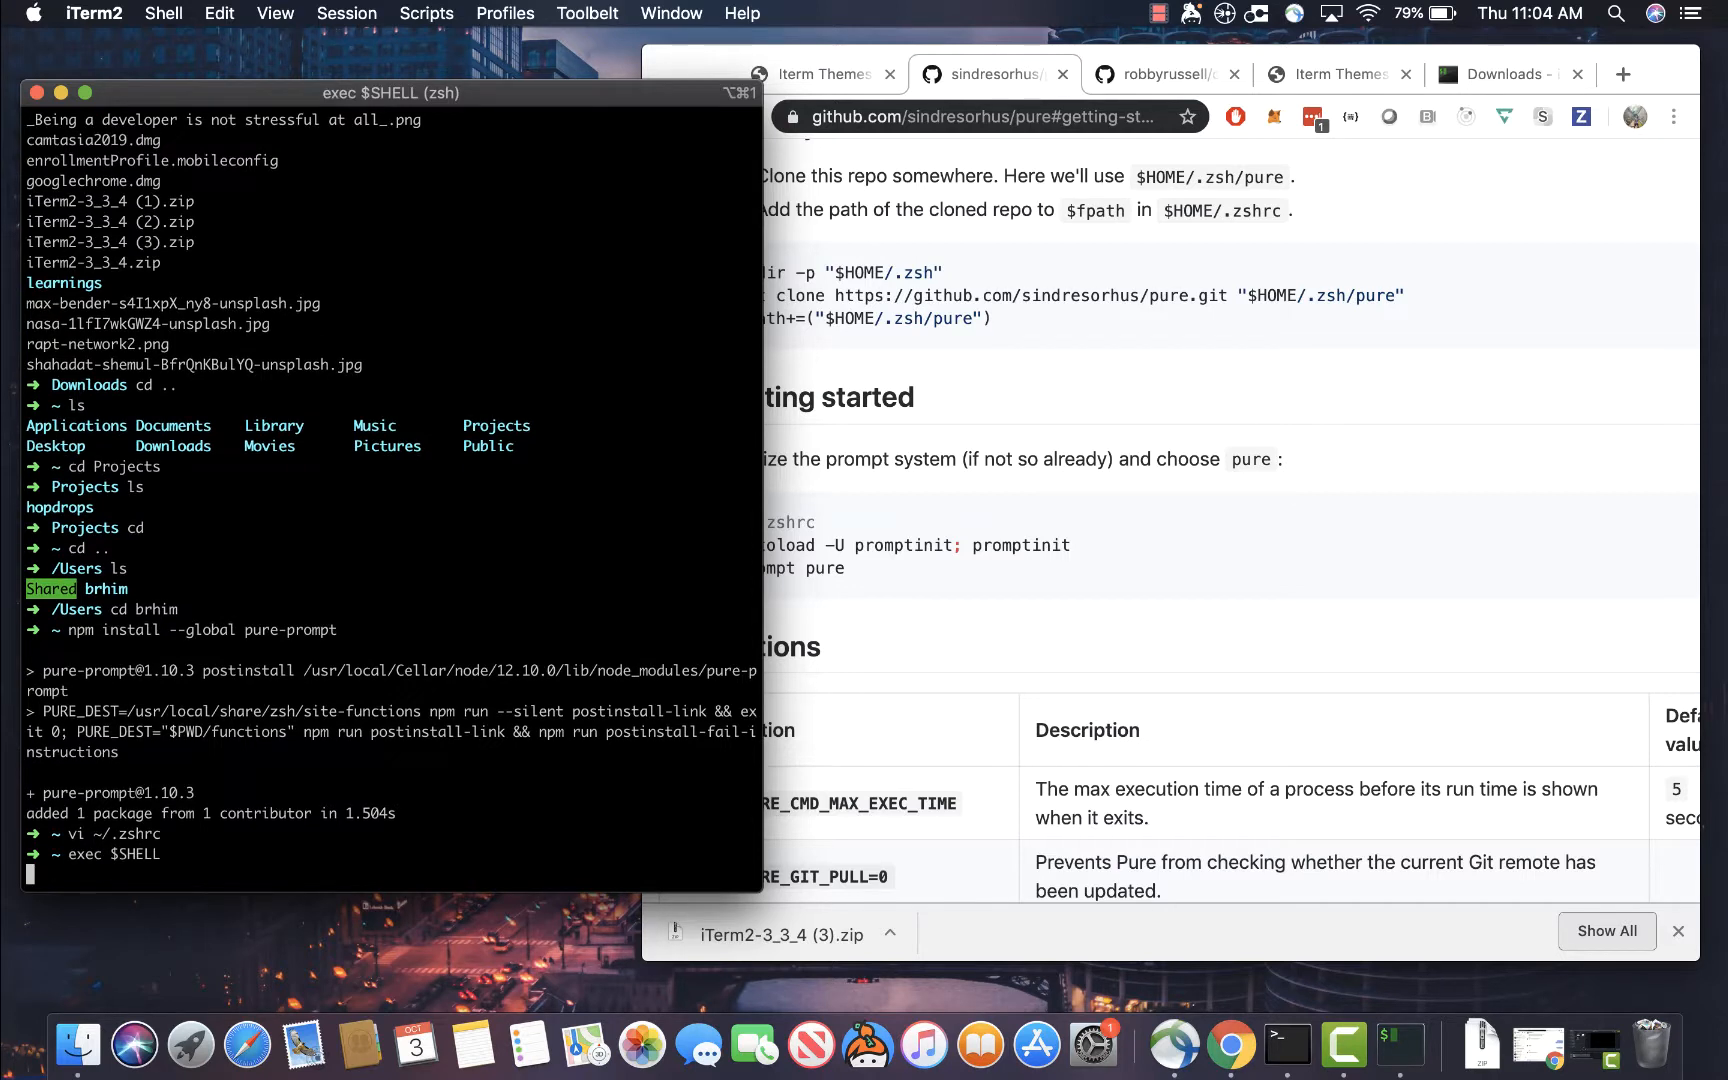
pyautogui.press('Return')
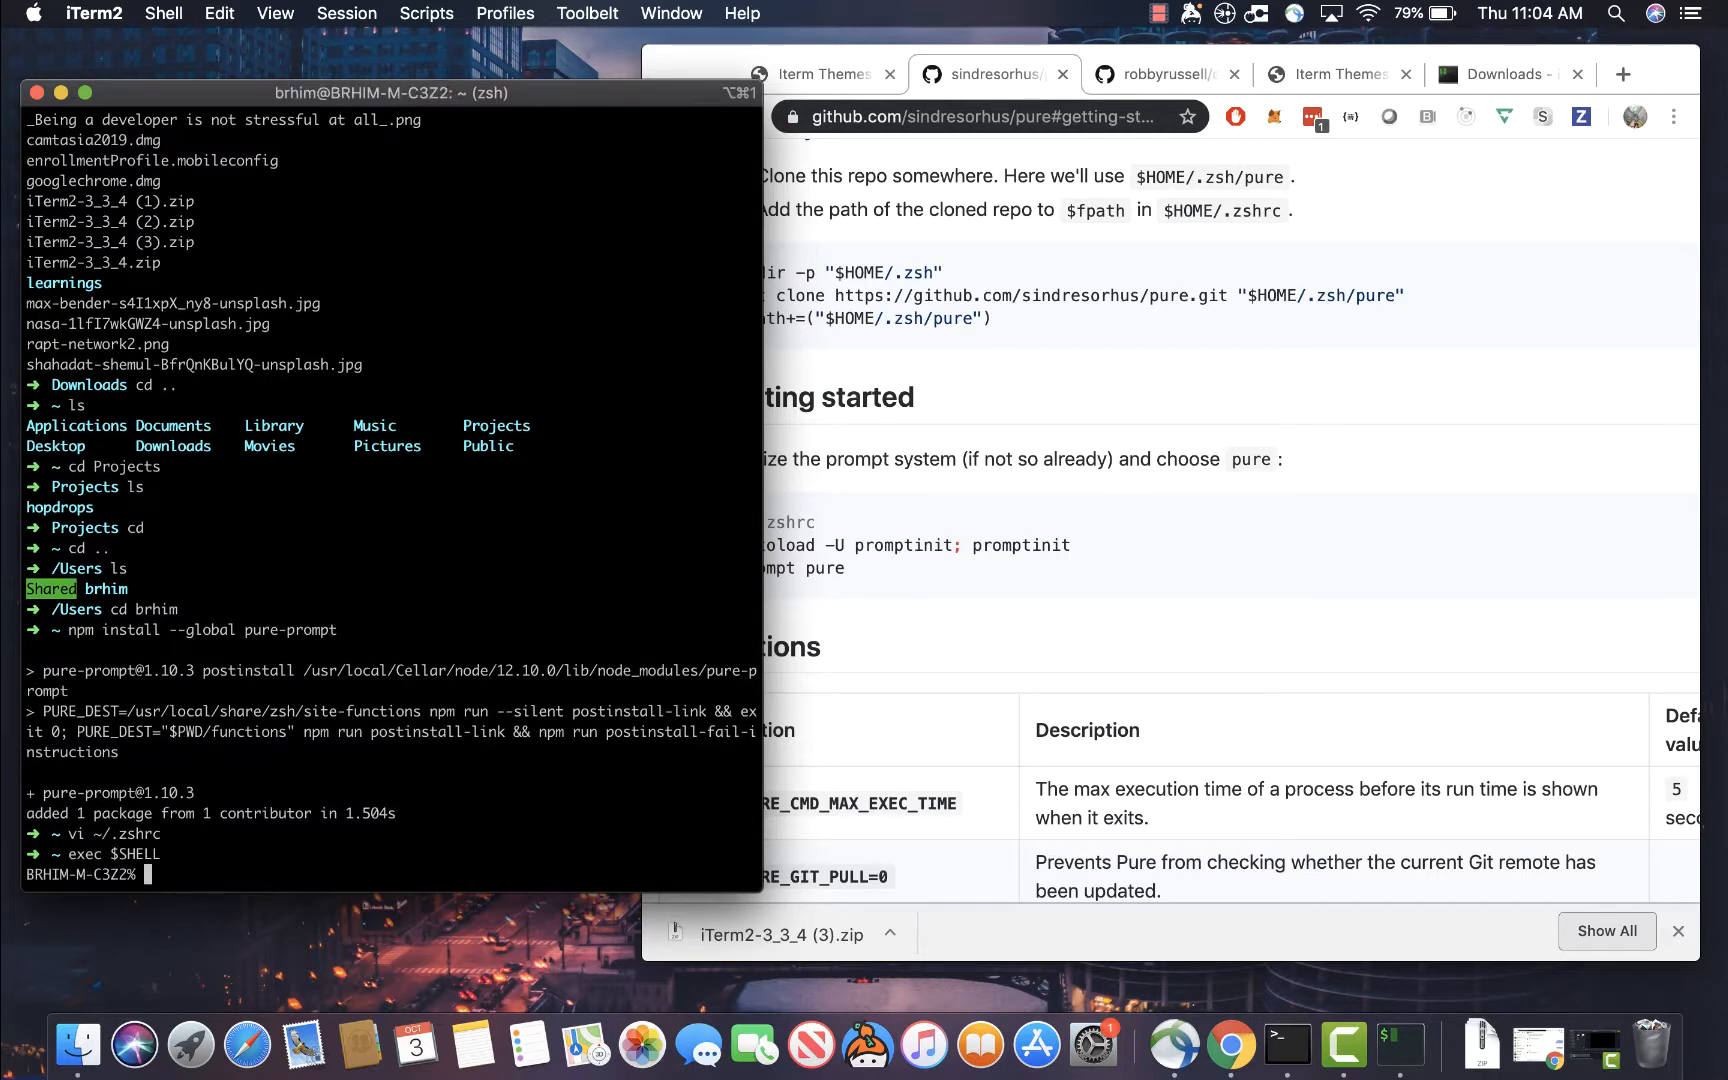
pyautogui.write('ls')
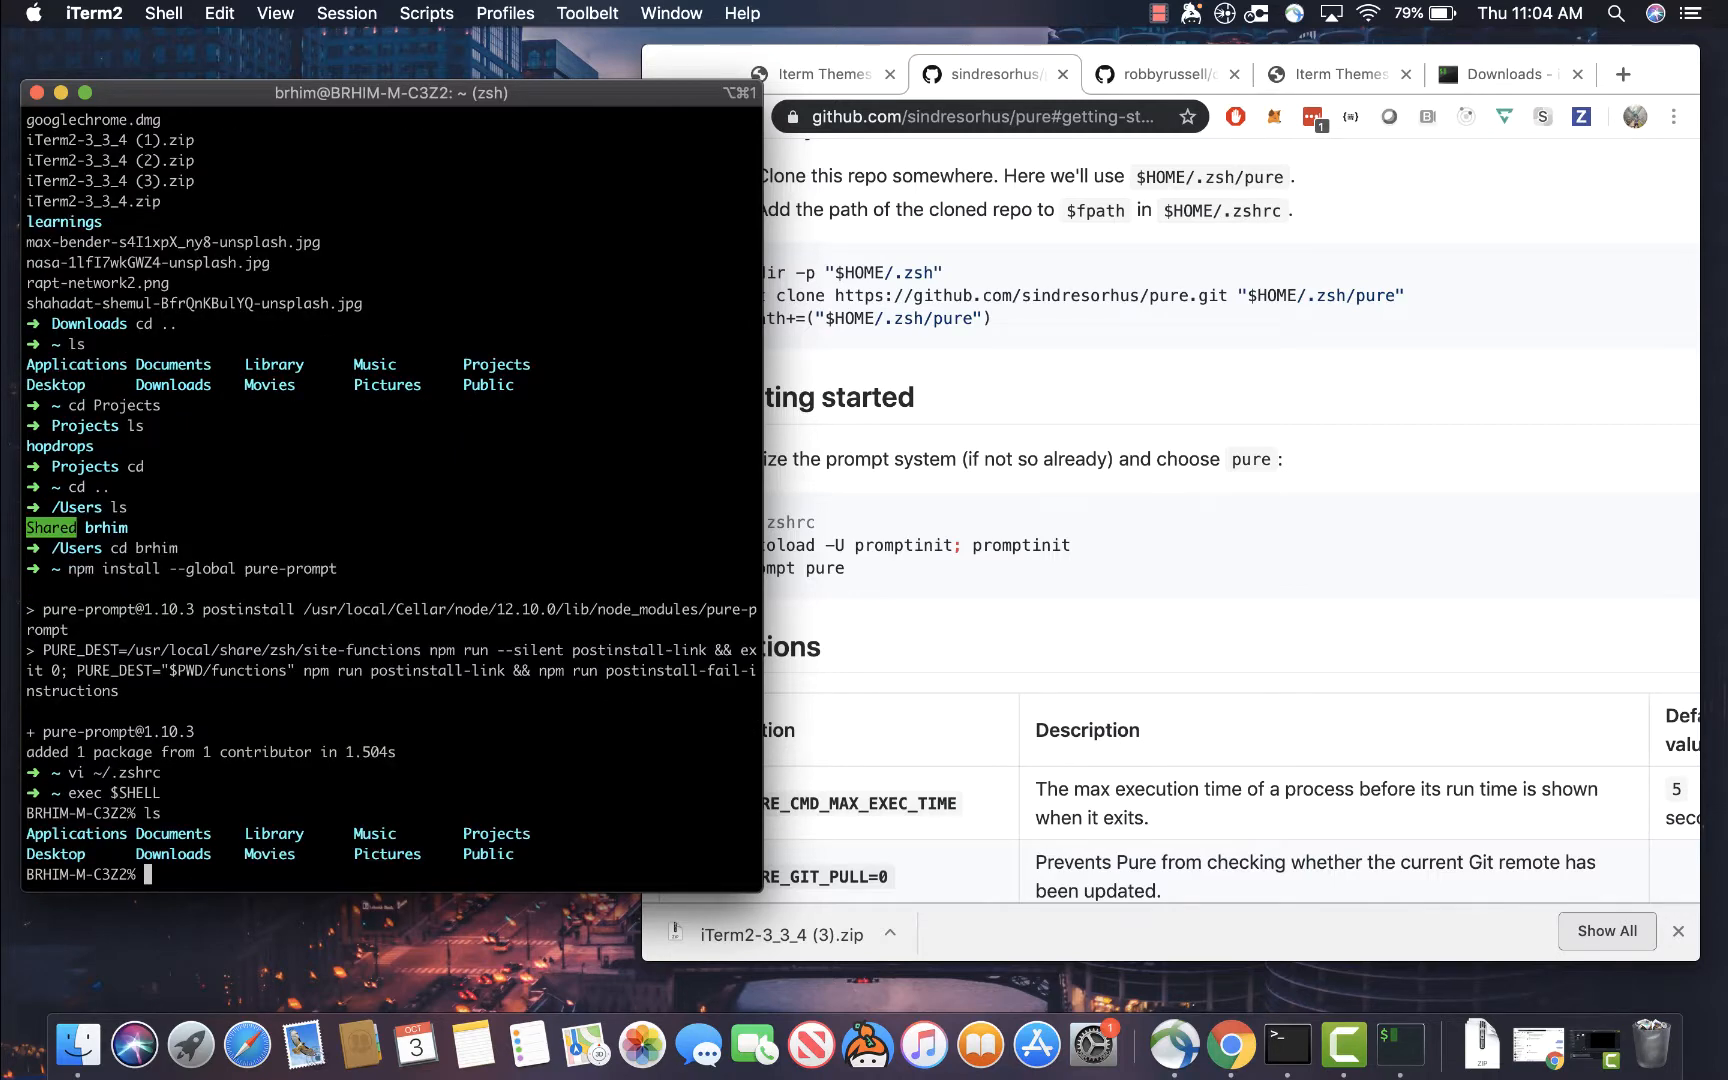
pyautogui.moveTo(63, 867)
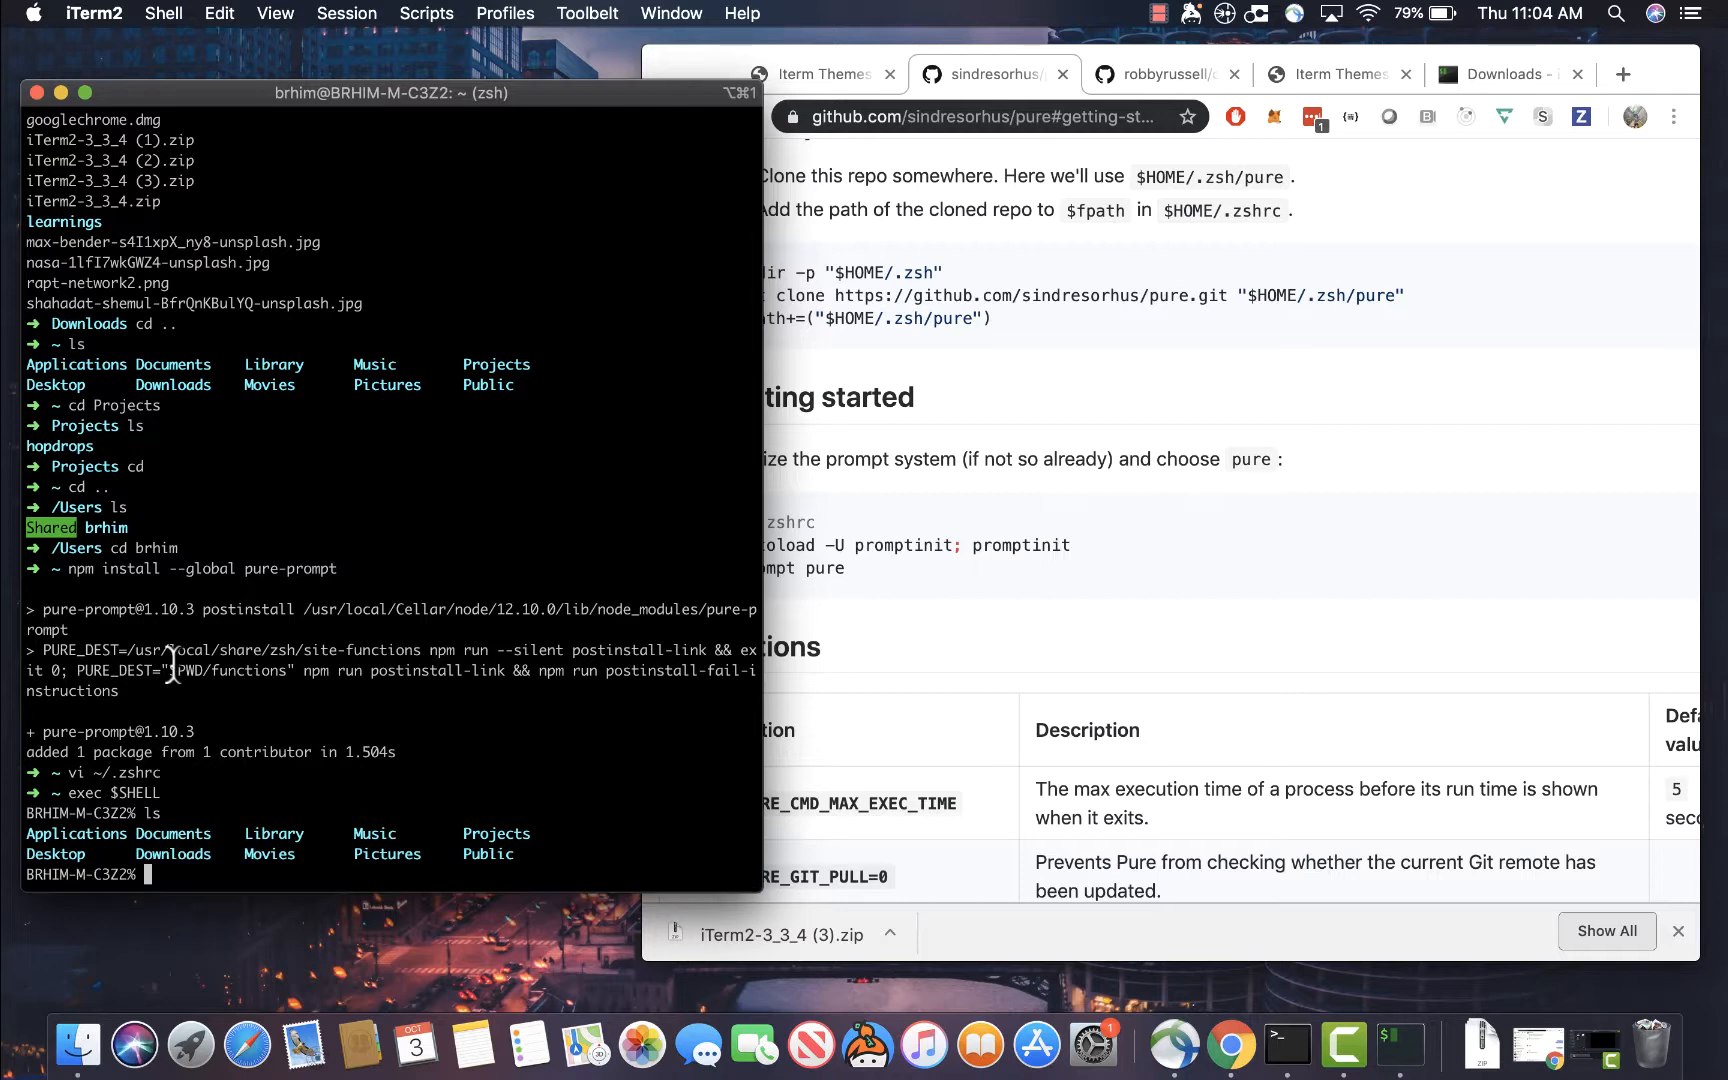
pyautogui.moveTo(1094, 522)
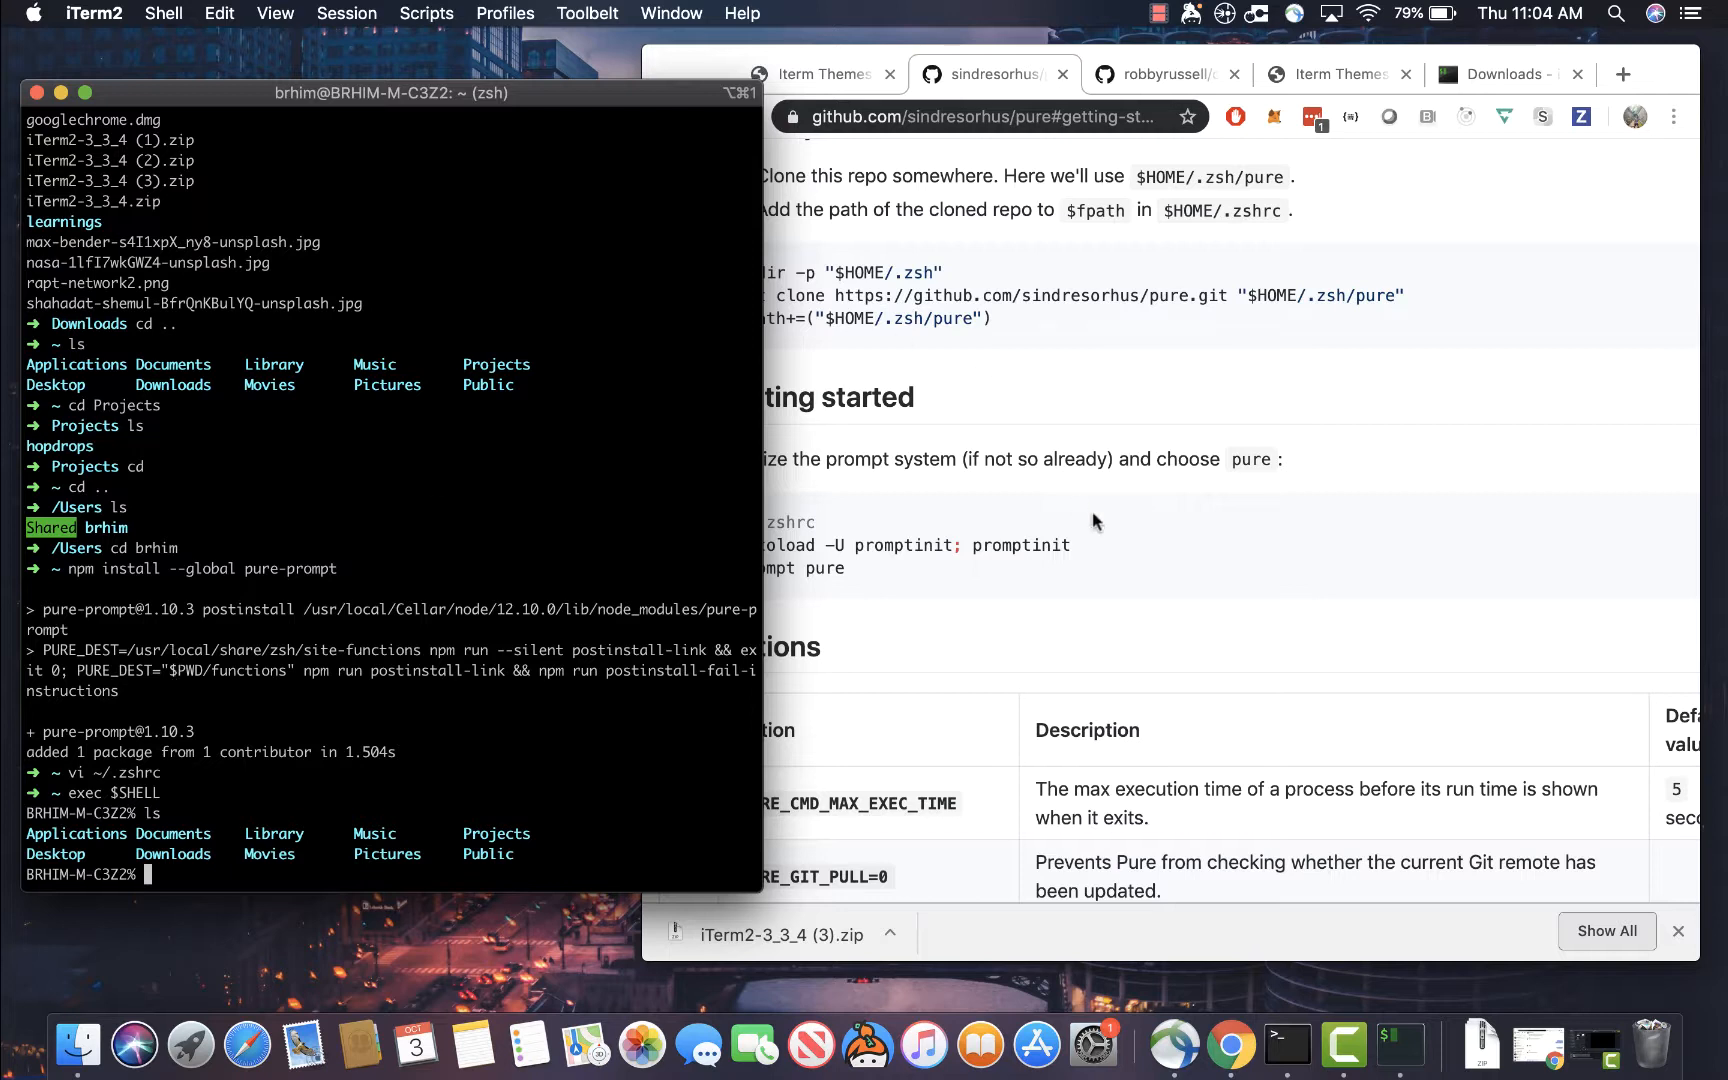
# Copy Pure's initialization line into ~/.zshrc with vi, then reload the shell with exec $SHELL
pyautogui.click(1091, 522)
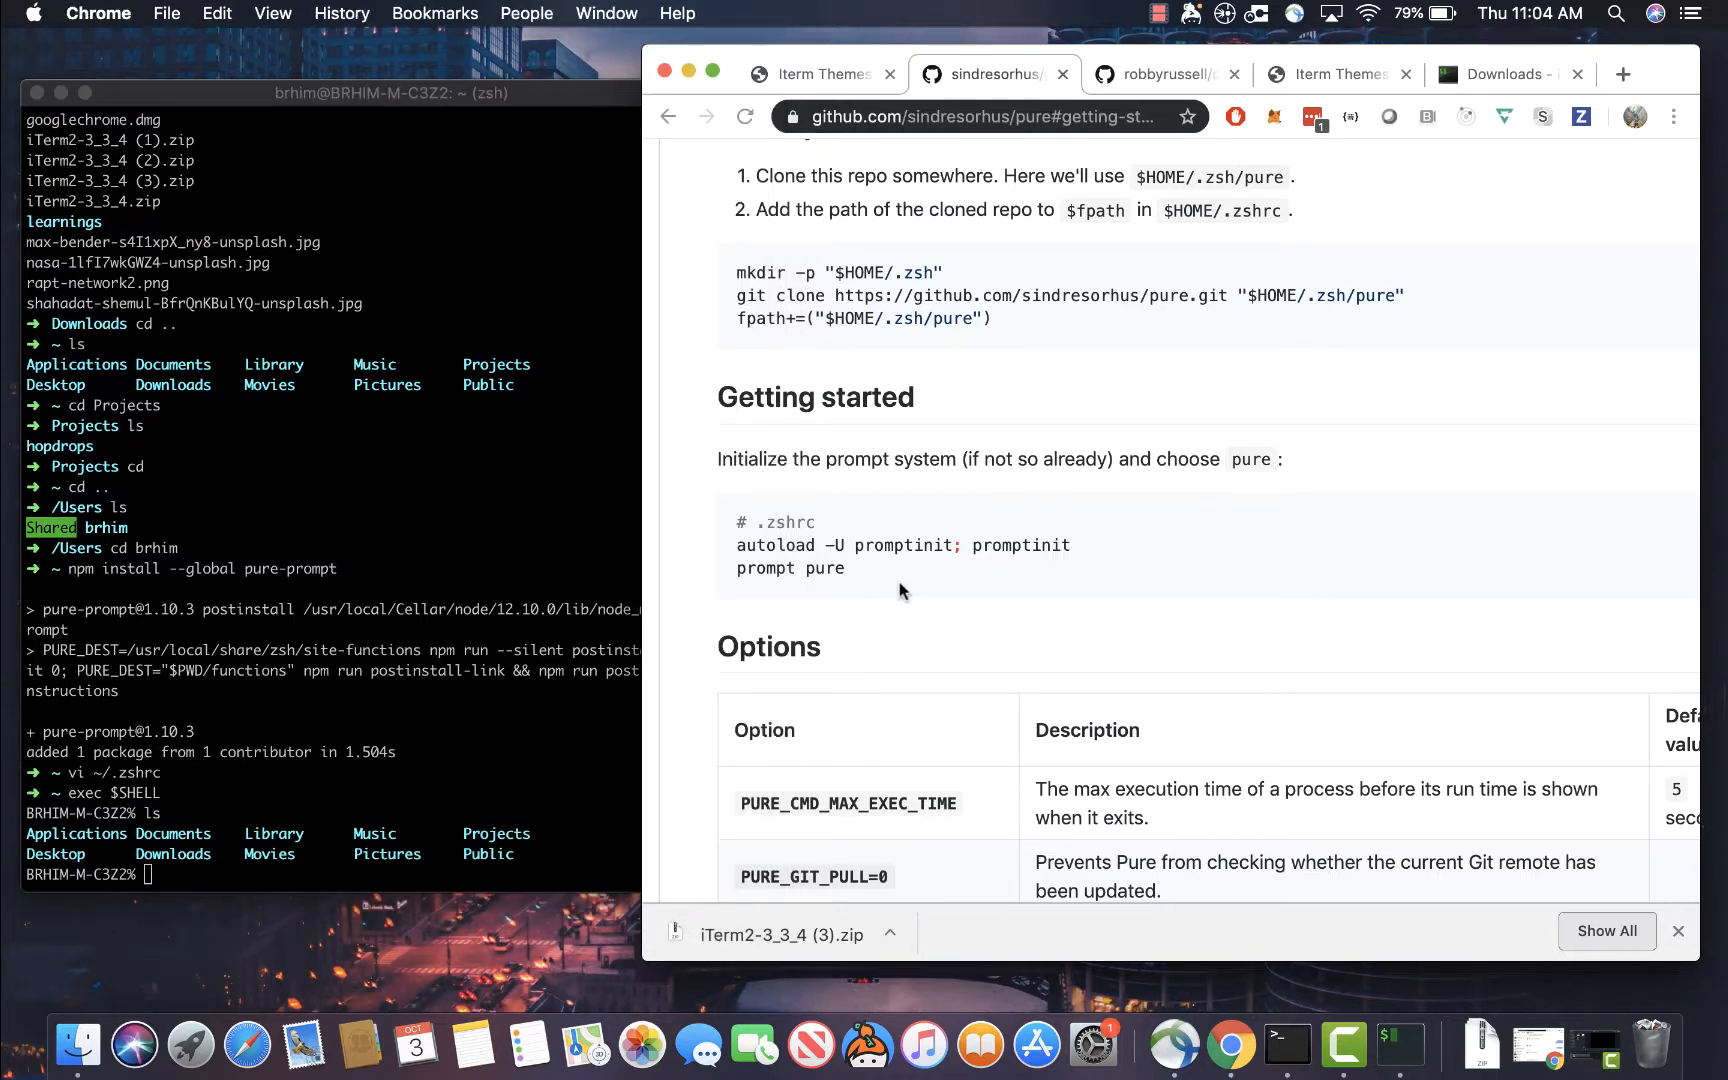
pyautogui.doubleClick(901, 546)
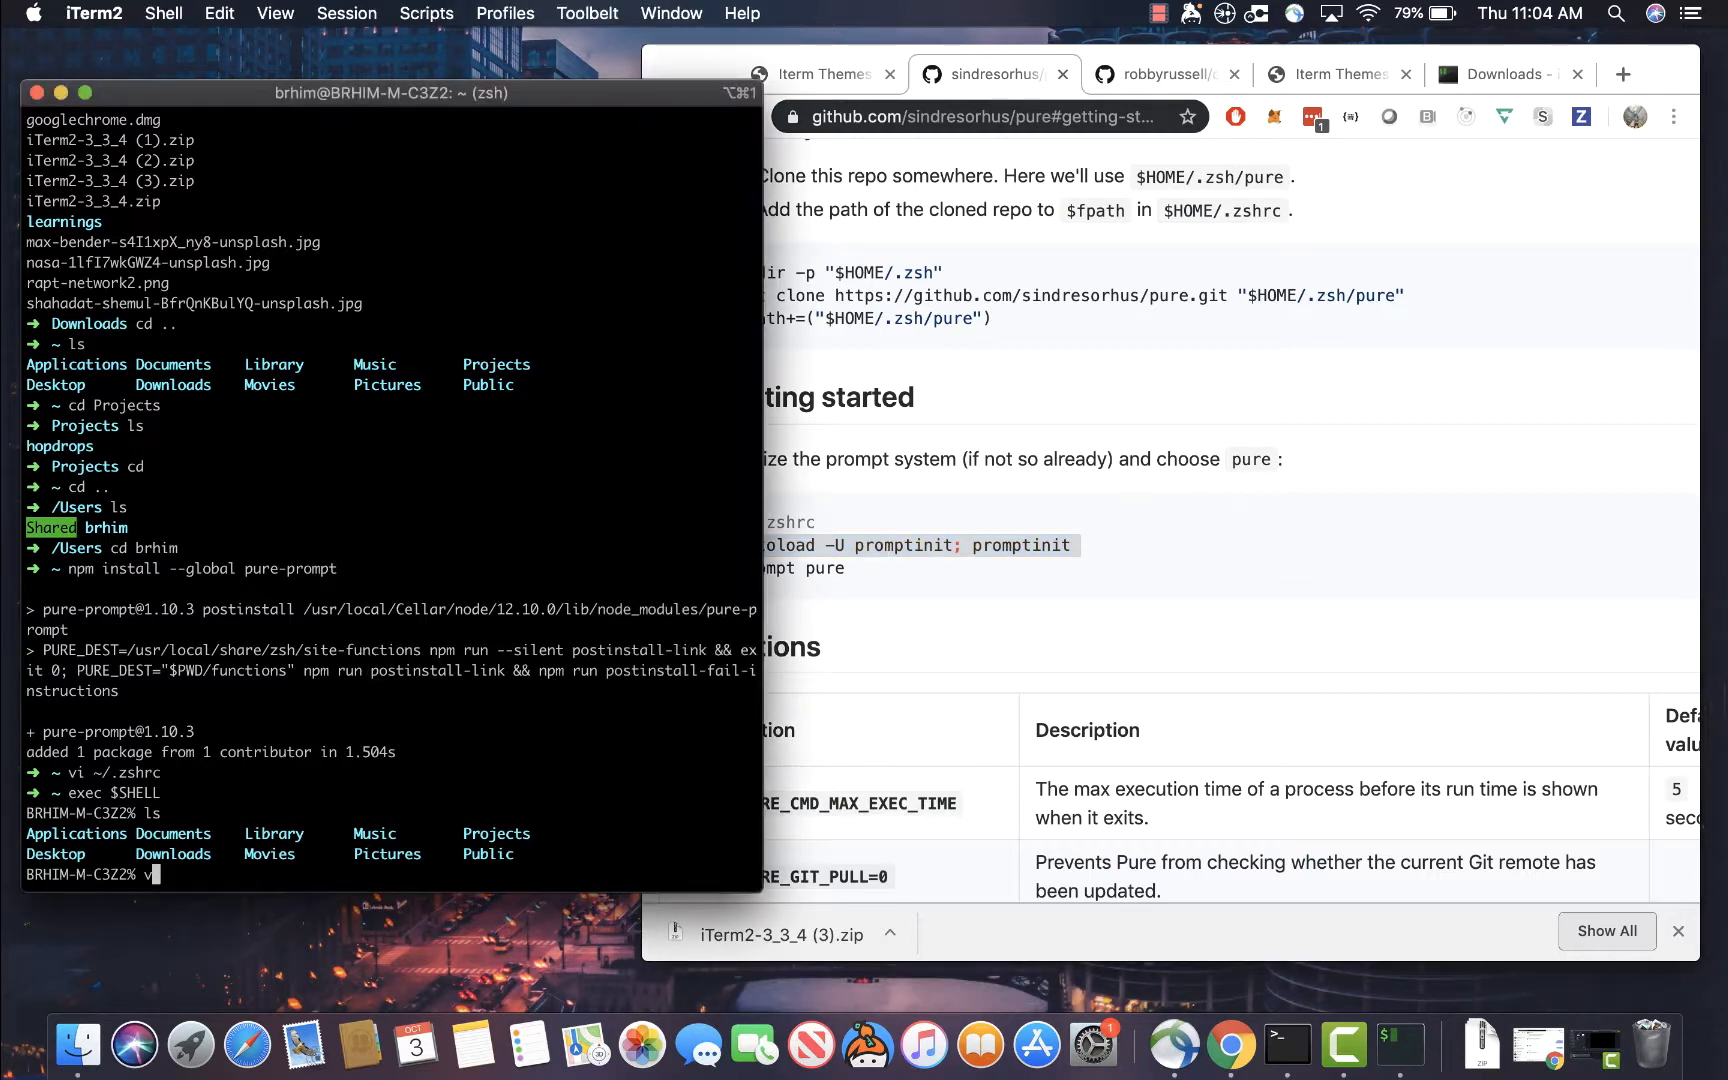
pyautogui.write('vi ~/.')
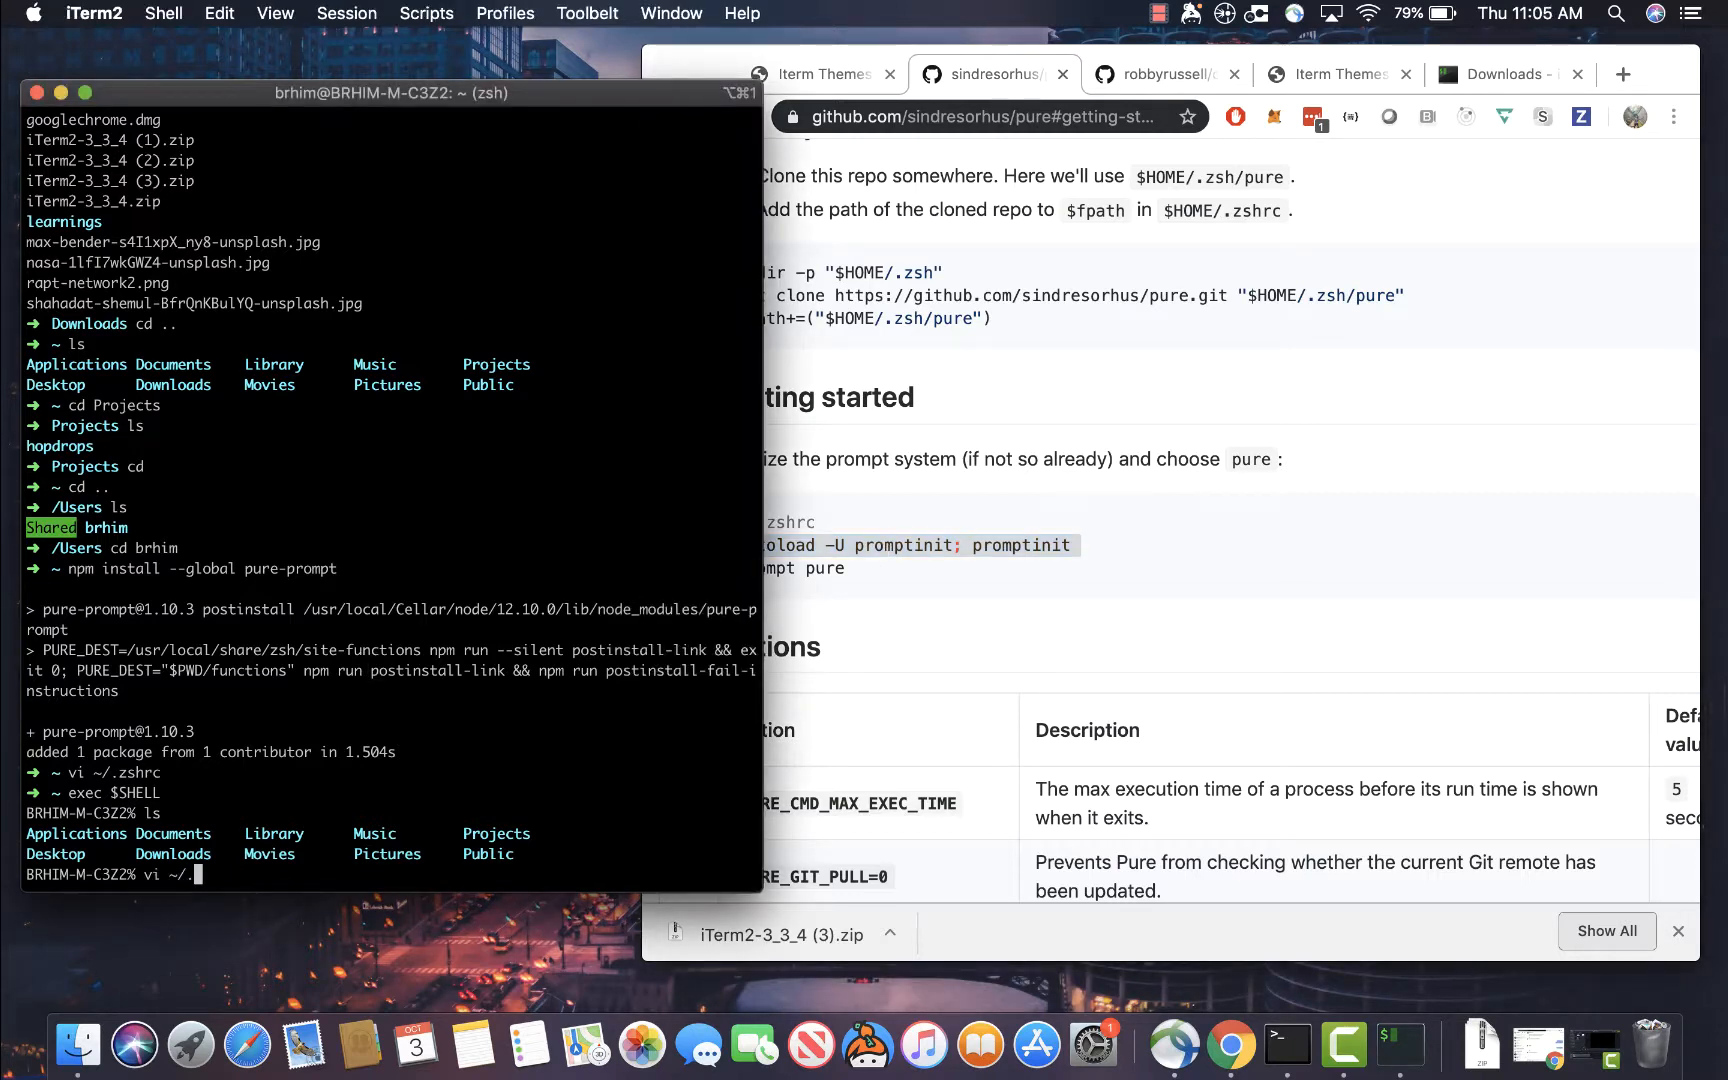
pyautogui.write('zshrc')
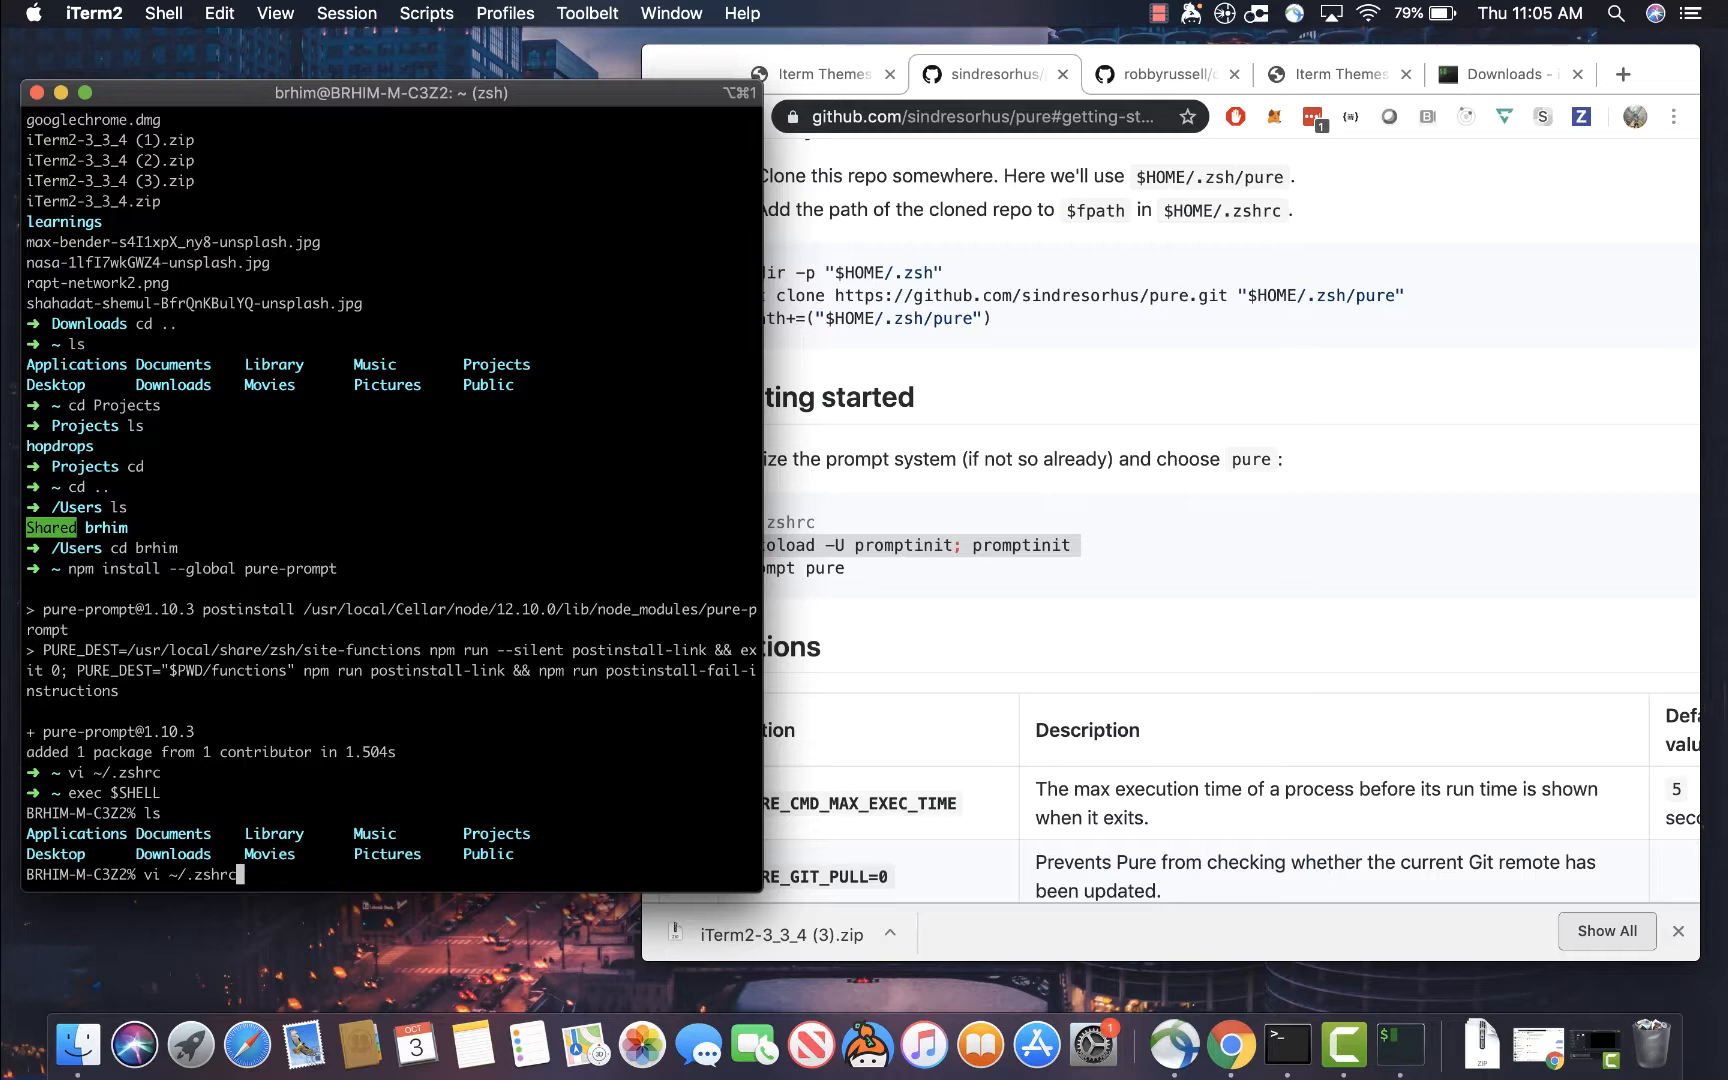
pyautogui.press('Return')
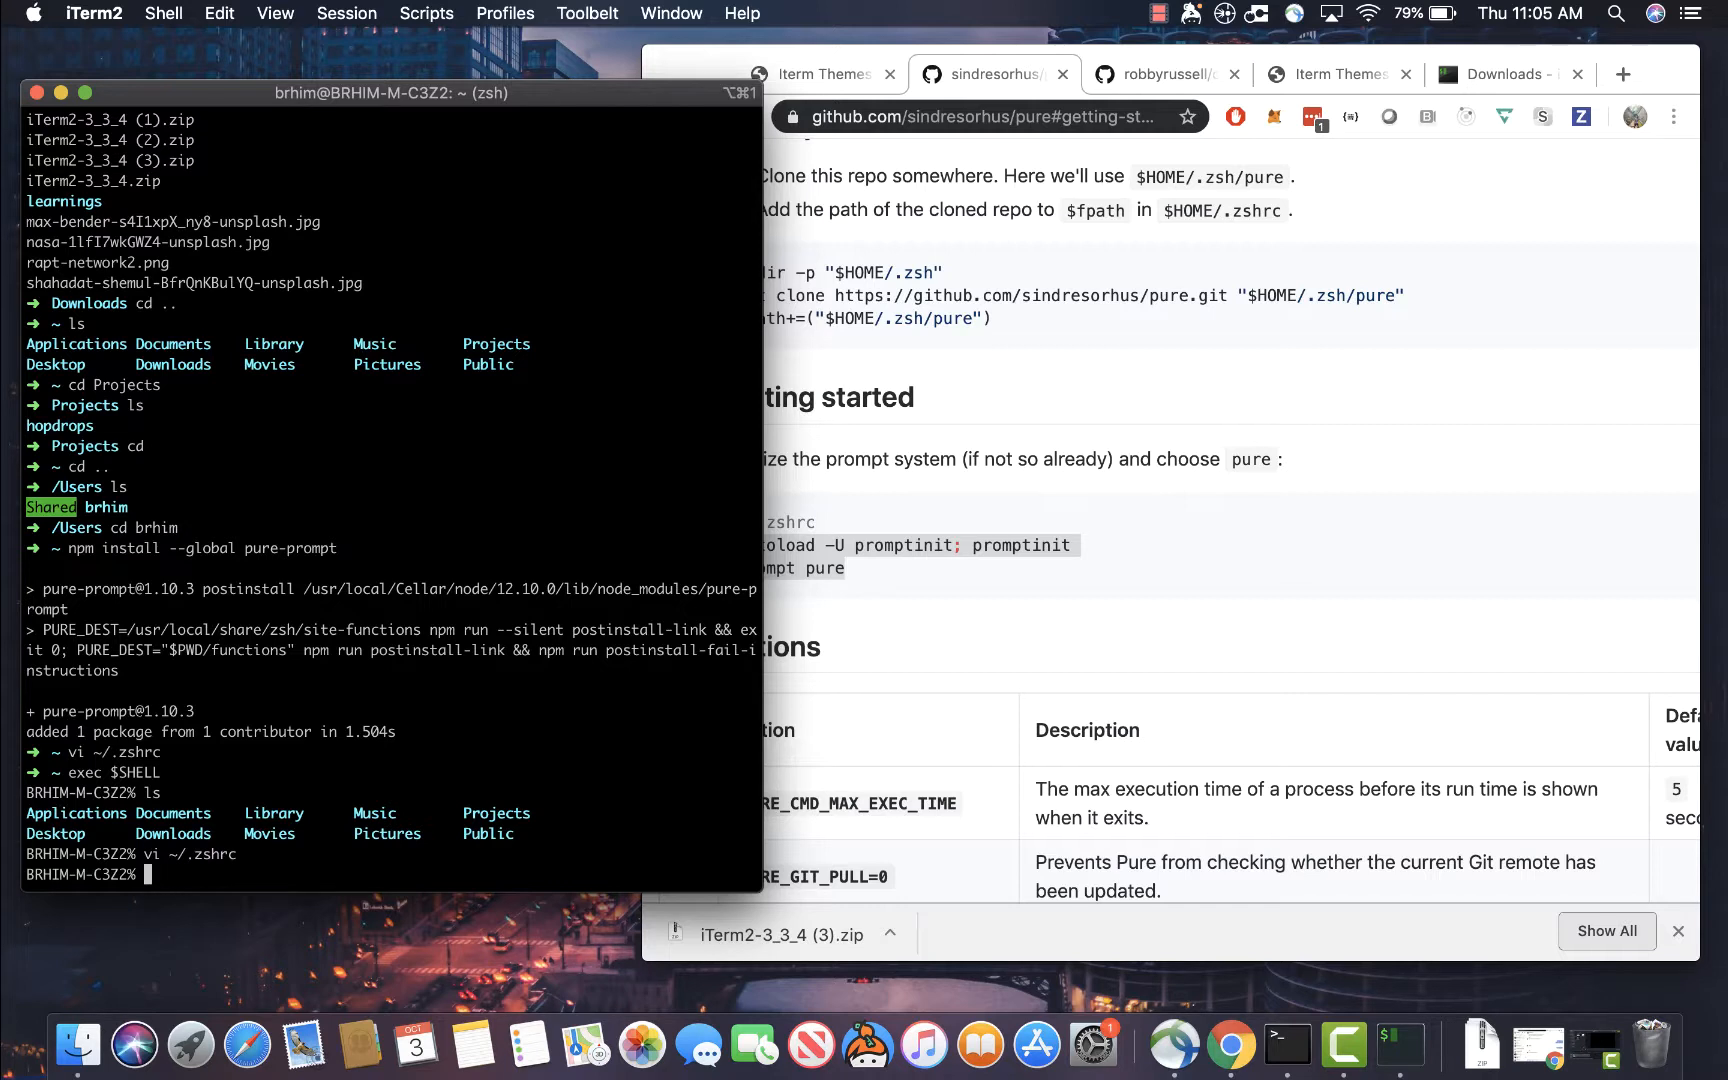
pyautogui.write('exec $SH')
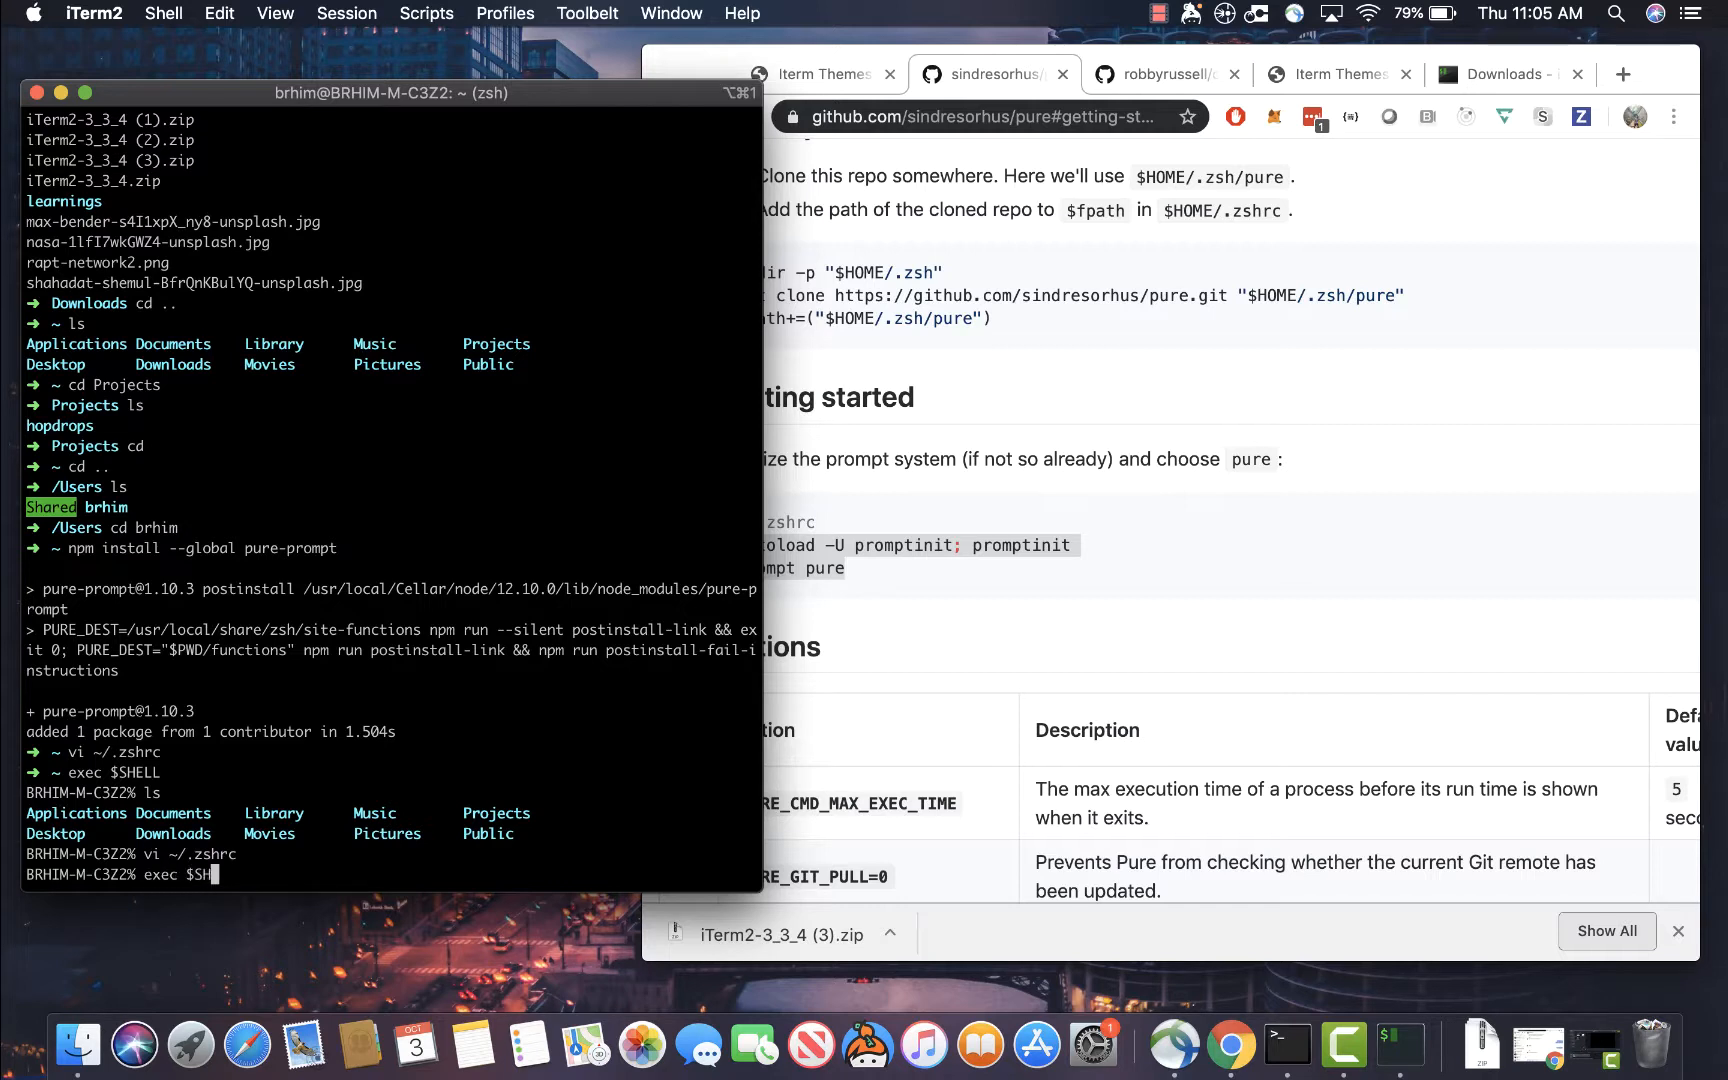
pyautogui.press('Return')
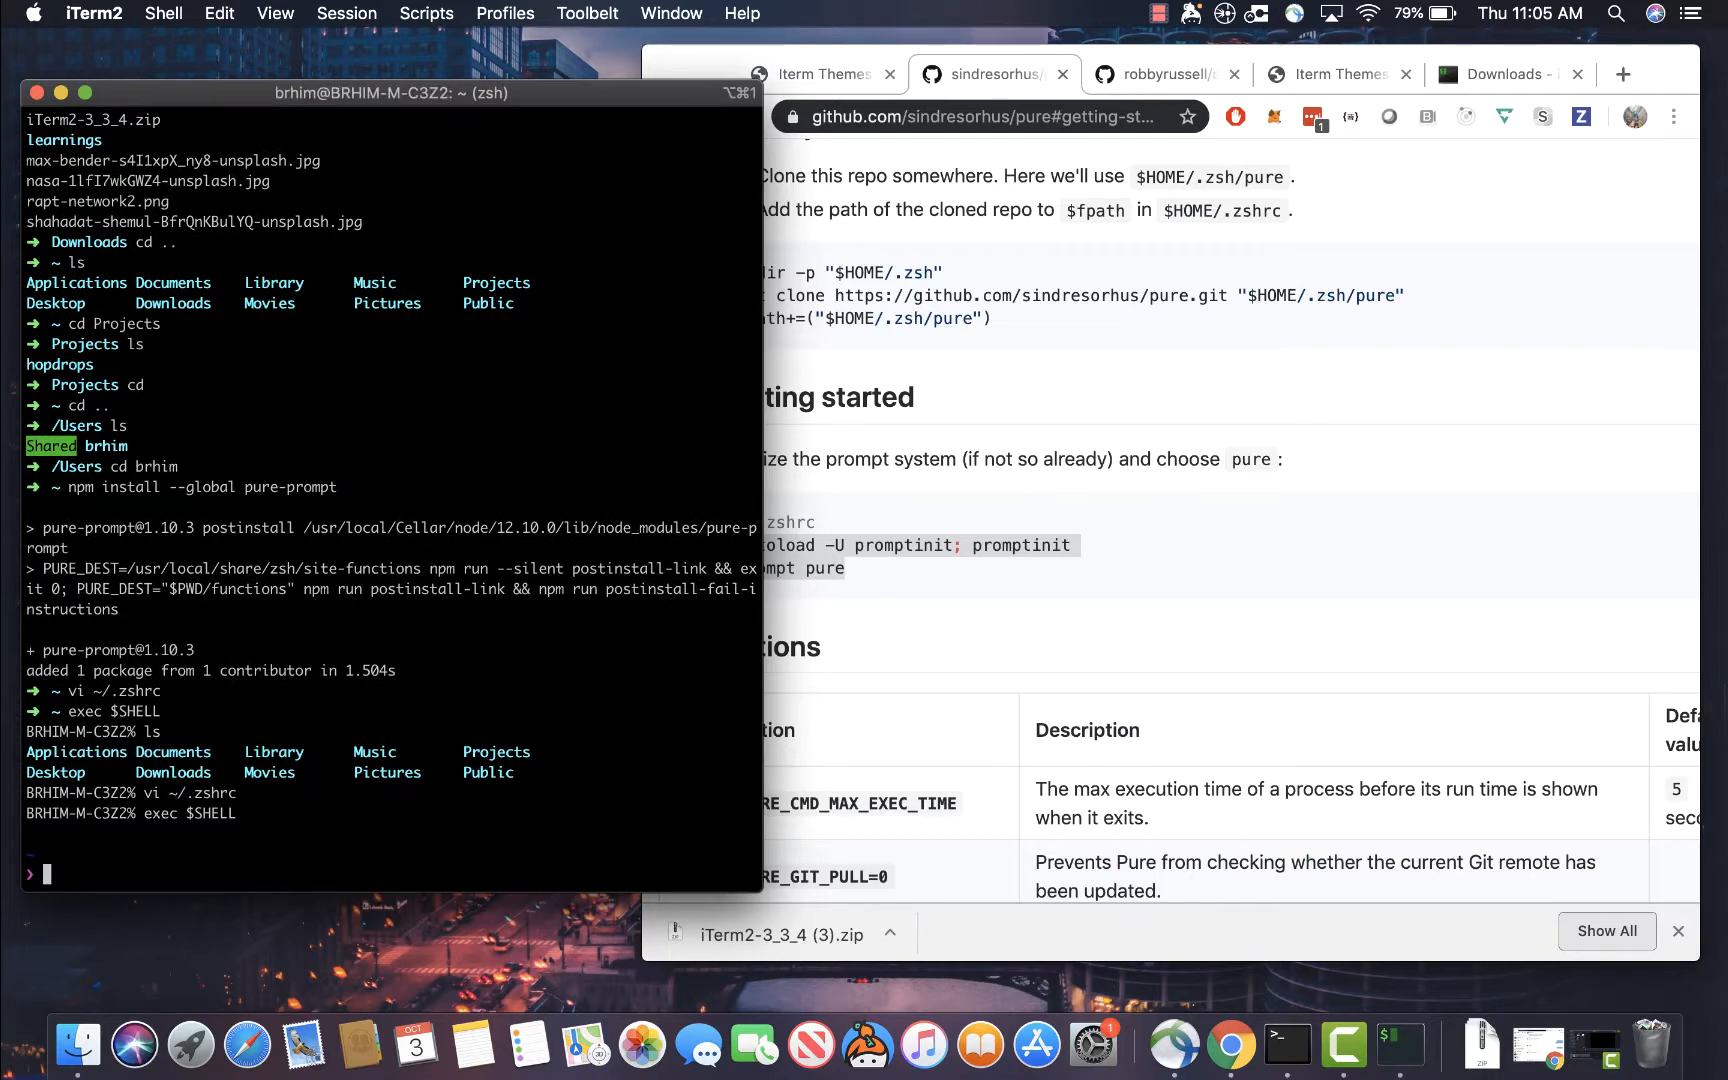
# Change into ~/Projects/hopdrops so Pure shows the path and dirty master branch
pyautogui.write('l')
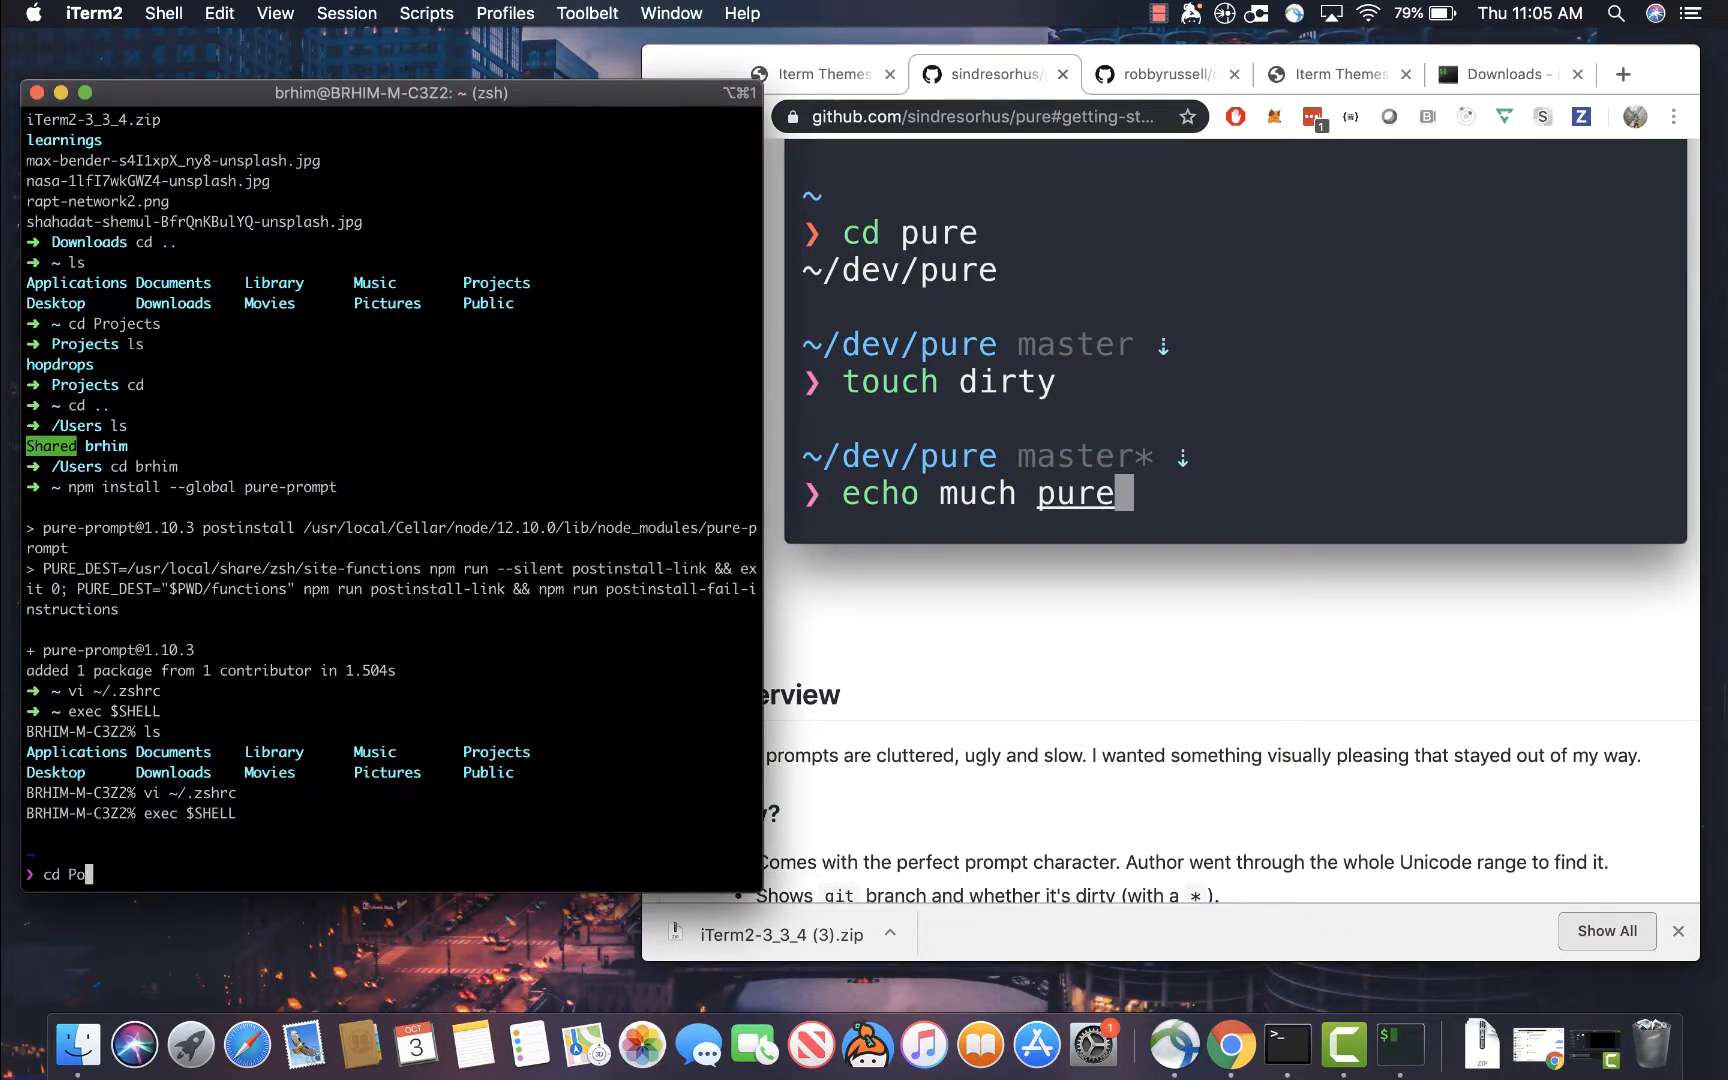
pyautogui.press('Return')
pyautogui.write('cd hopdrops')
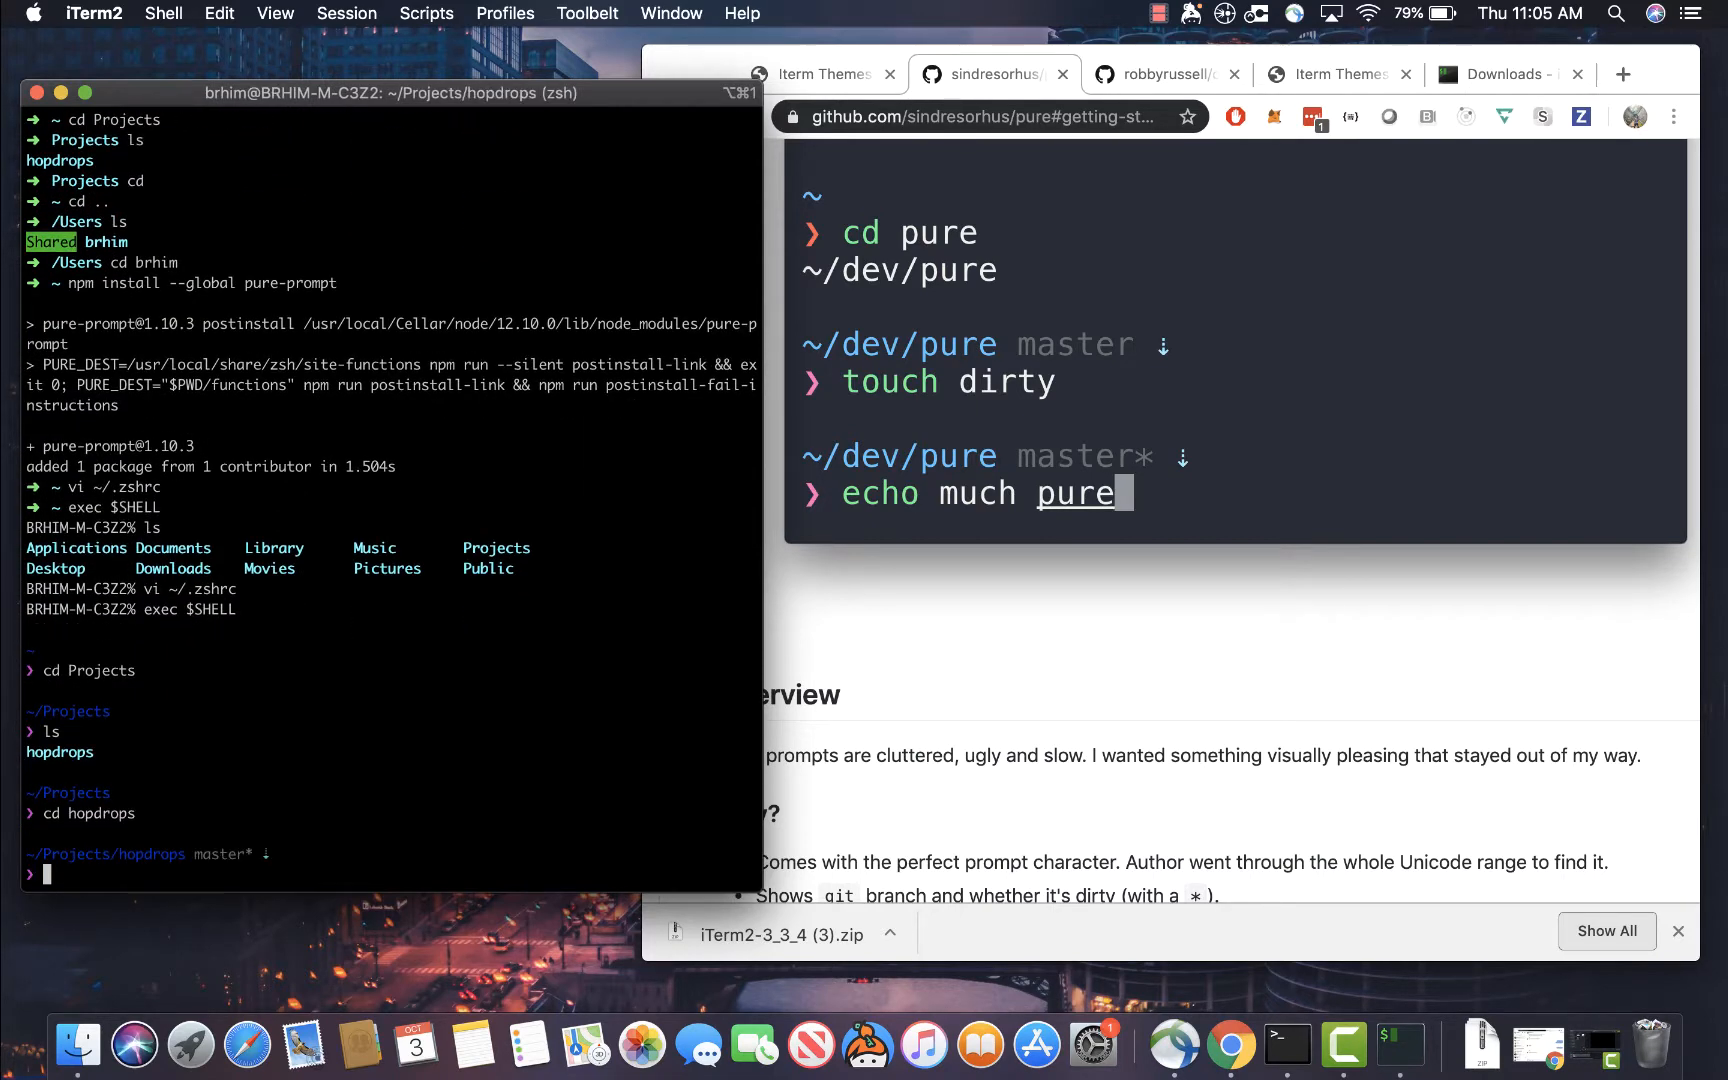
pyautogui.moveTo(231, 852)
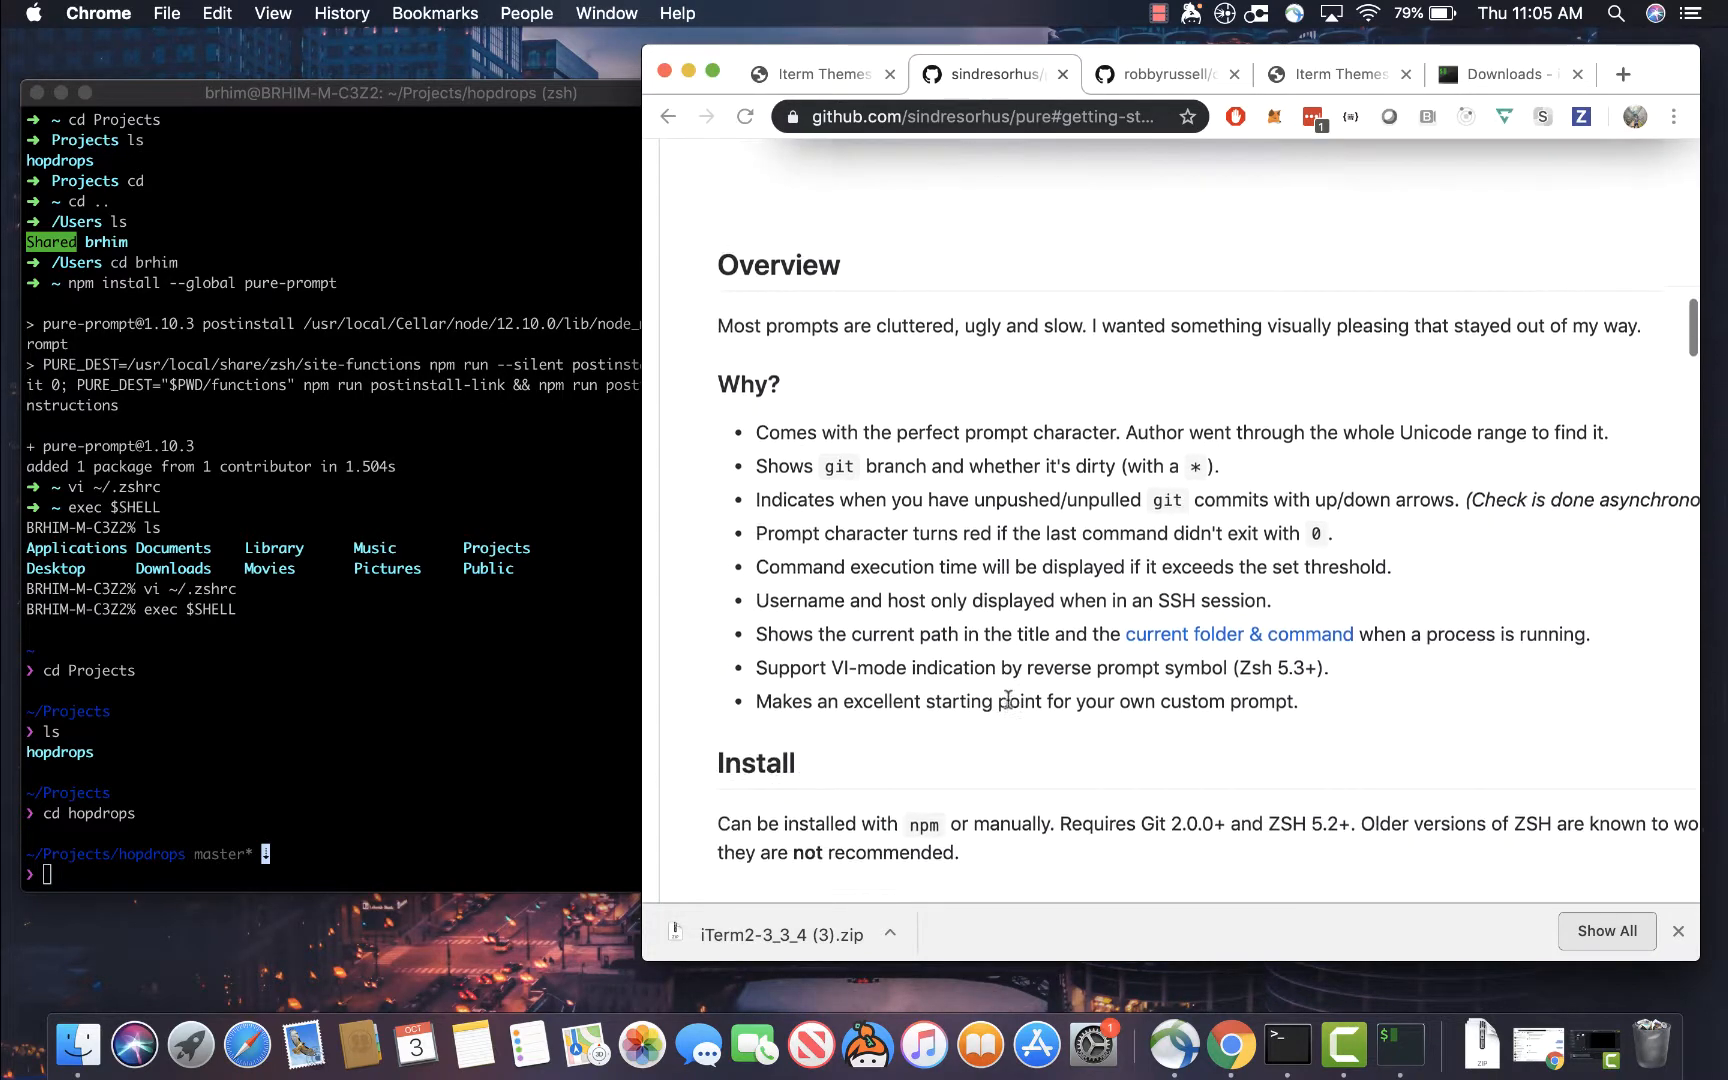
pyautogui.scroll(-3)
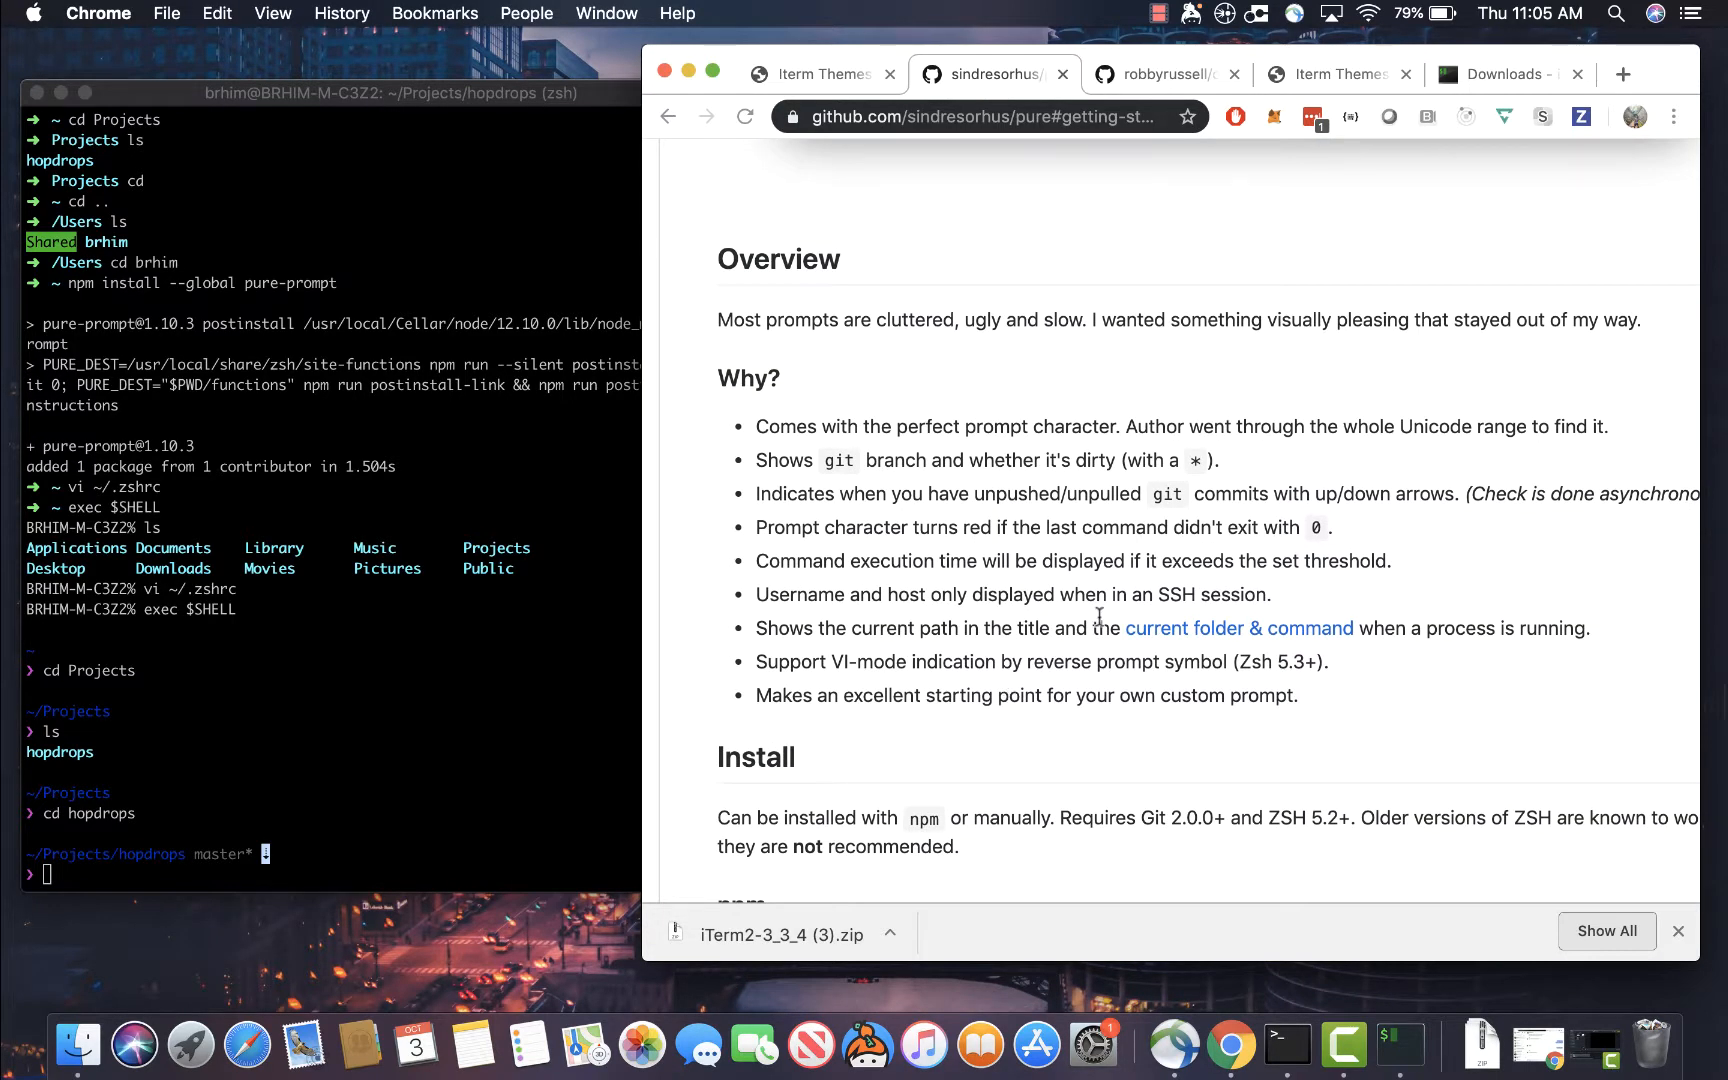
pyautogui.moveTo(974, 553)
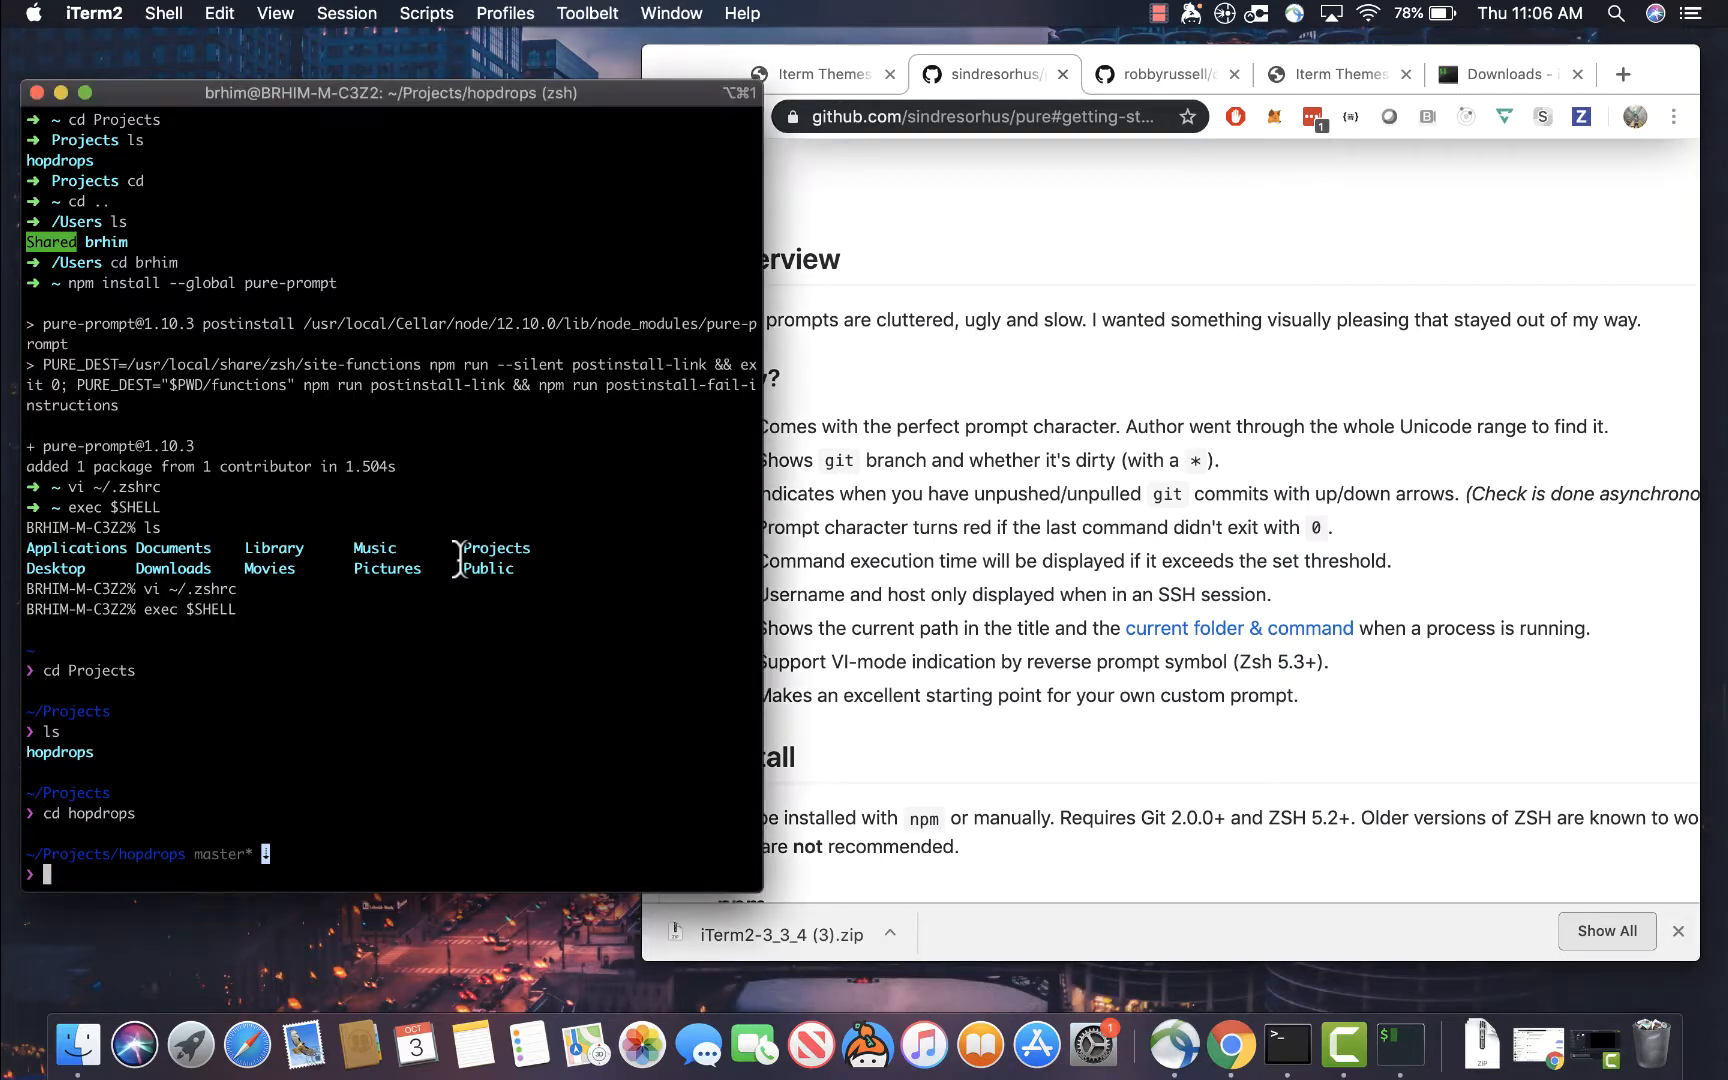
pyautogui.moveTo(358, 661)
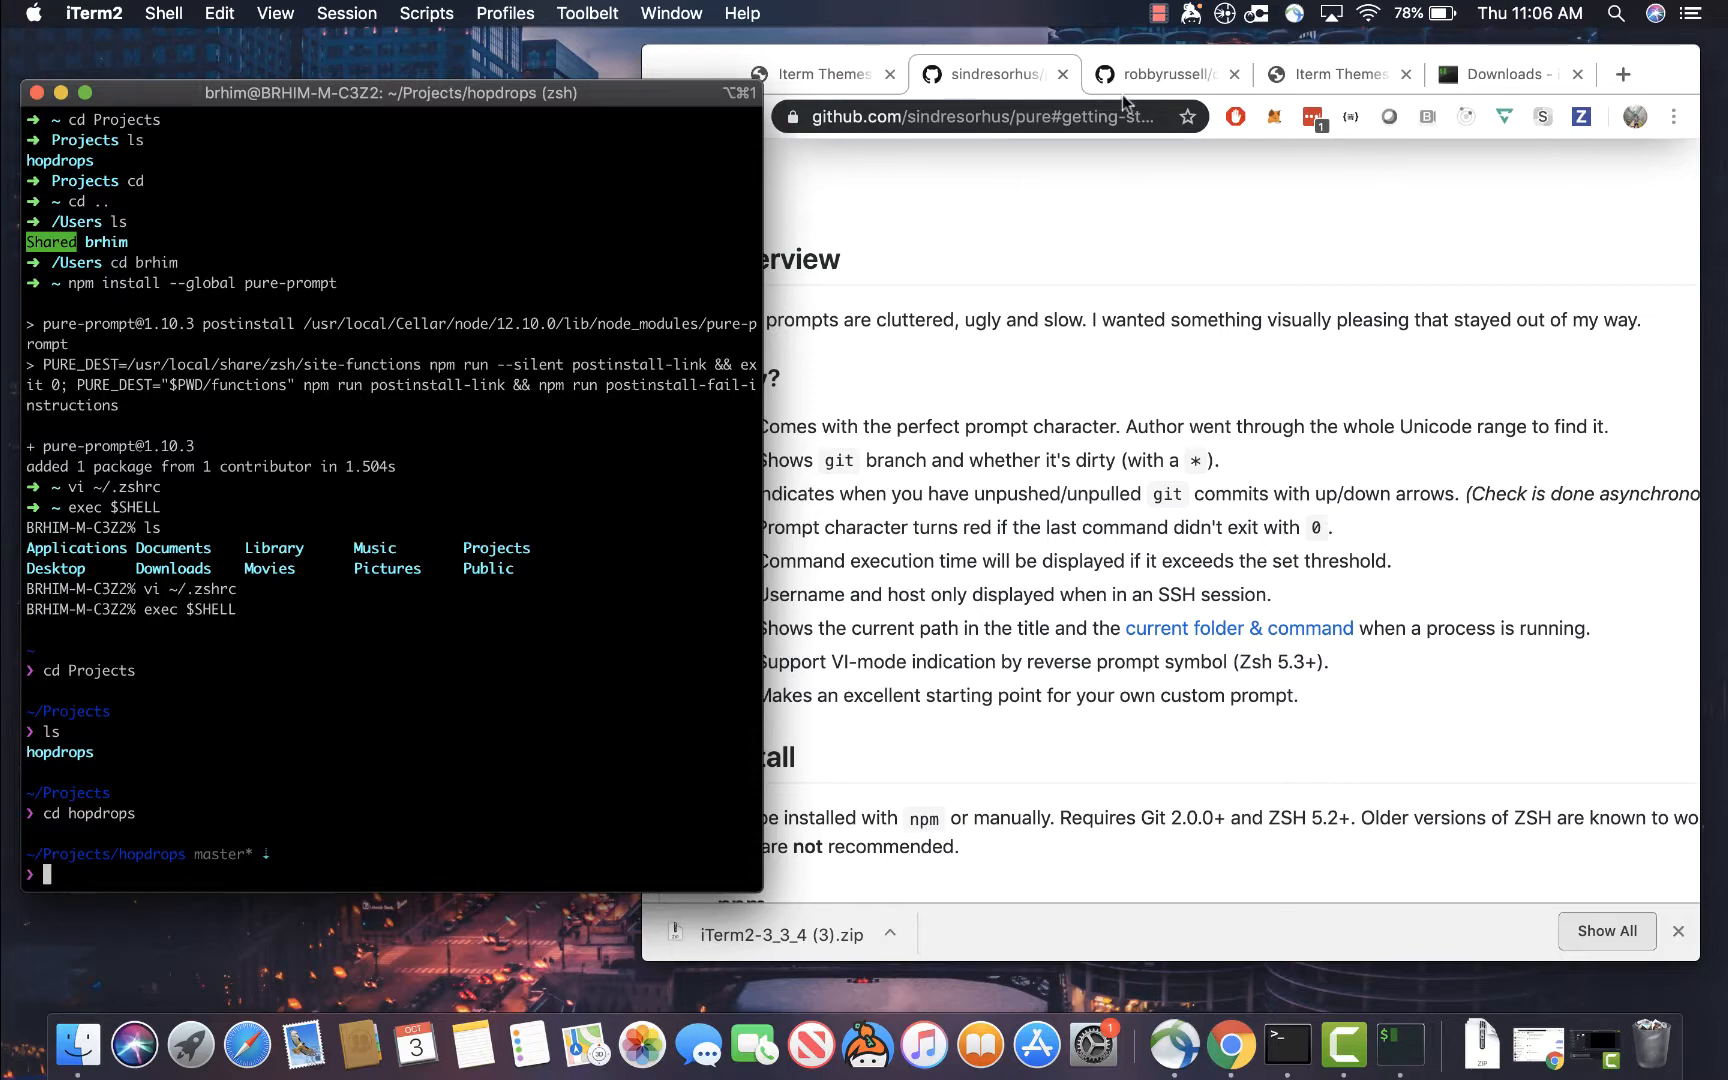
# Scroll the robbyrussell/oh-my-zsh page to its Themes section with the agnoster example
pyautogui.click(1155, 74)
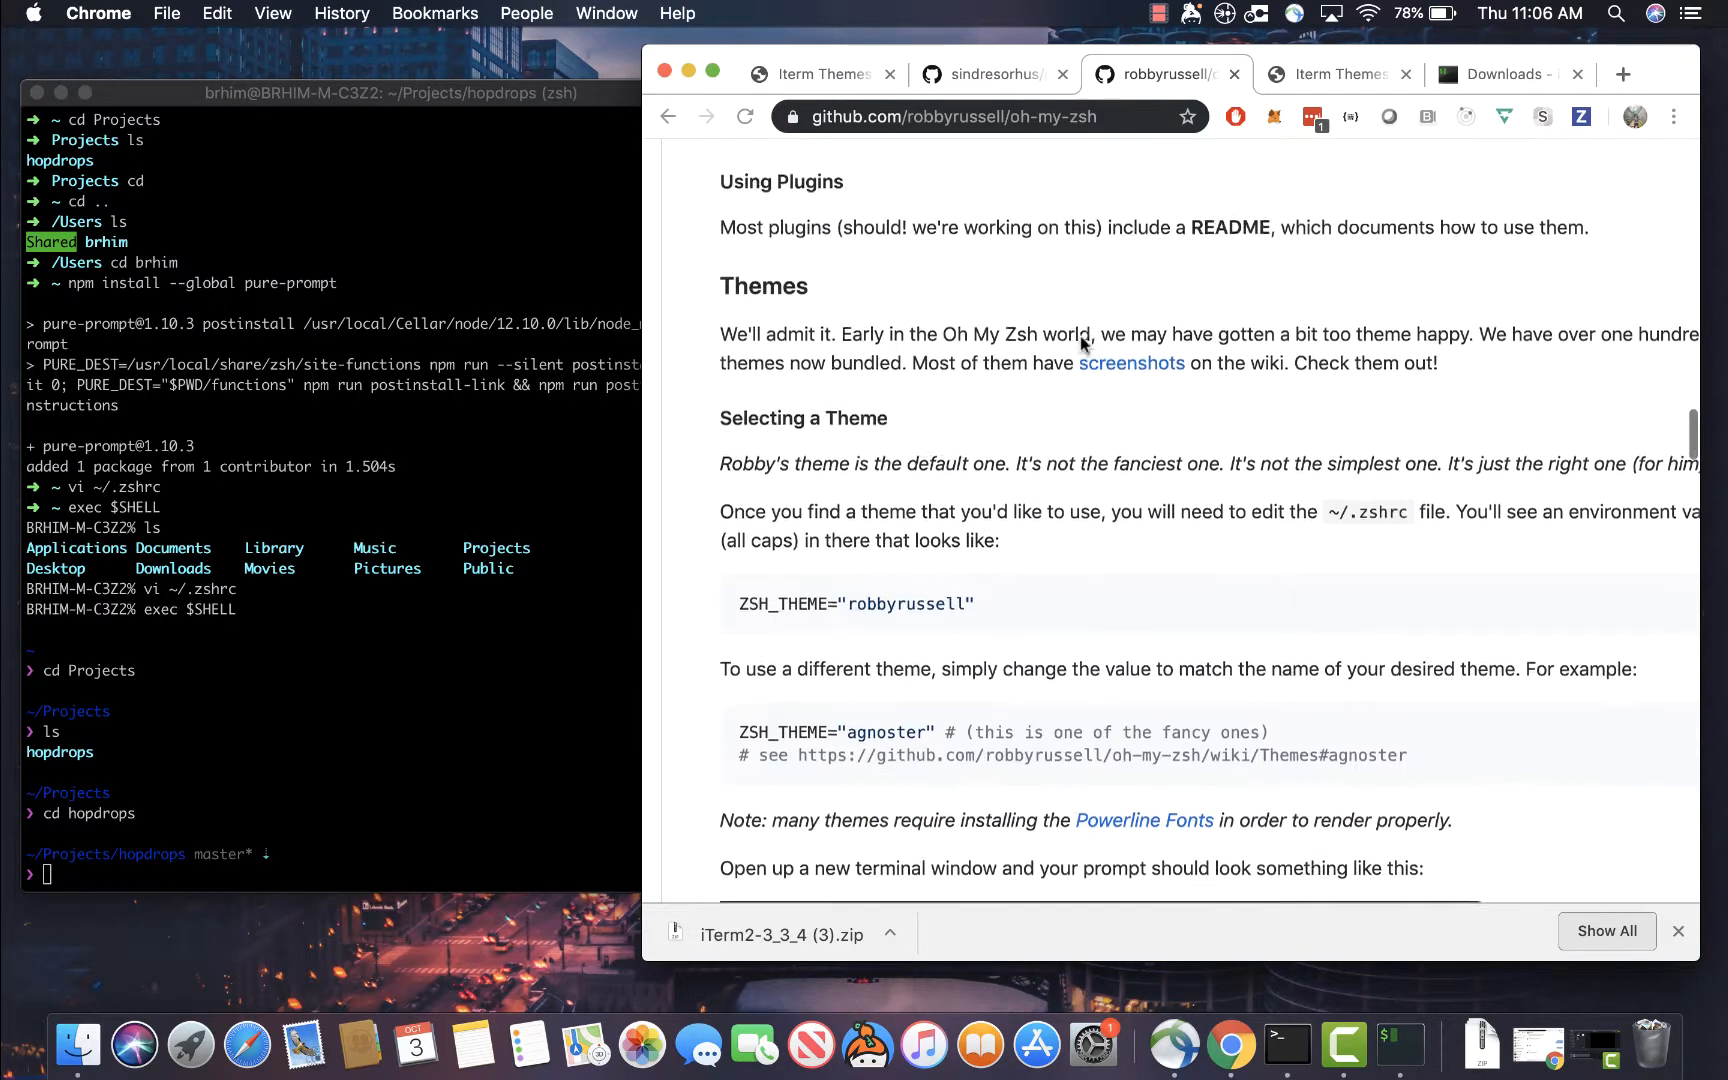
pyautogui.scroll(-3)
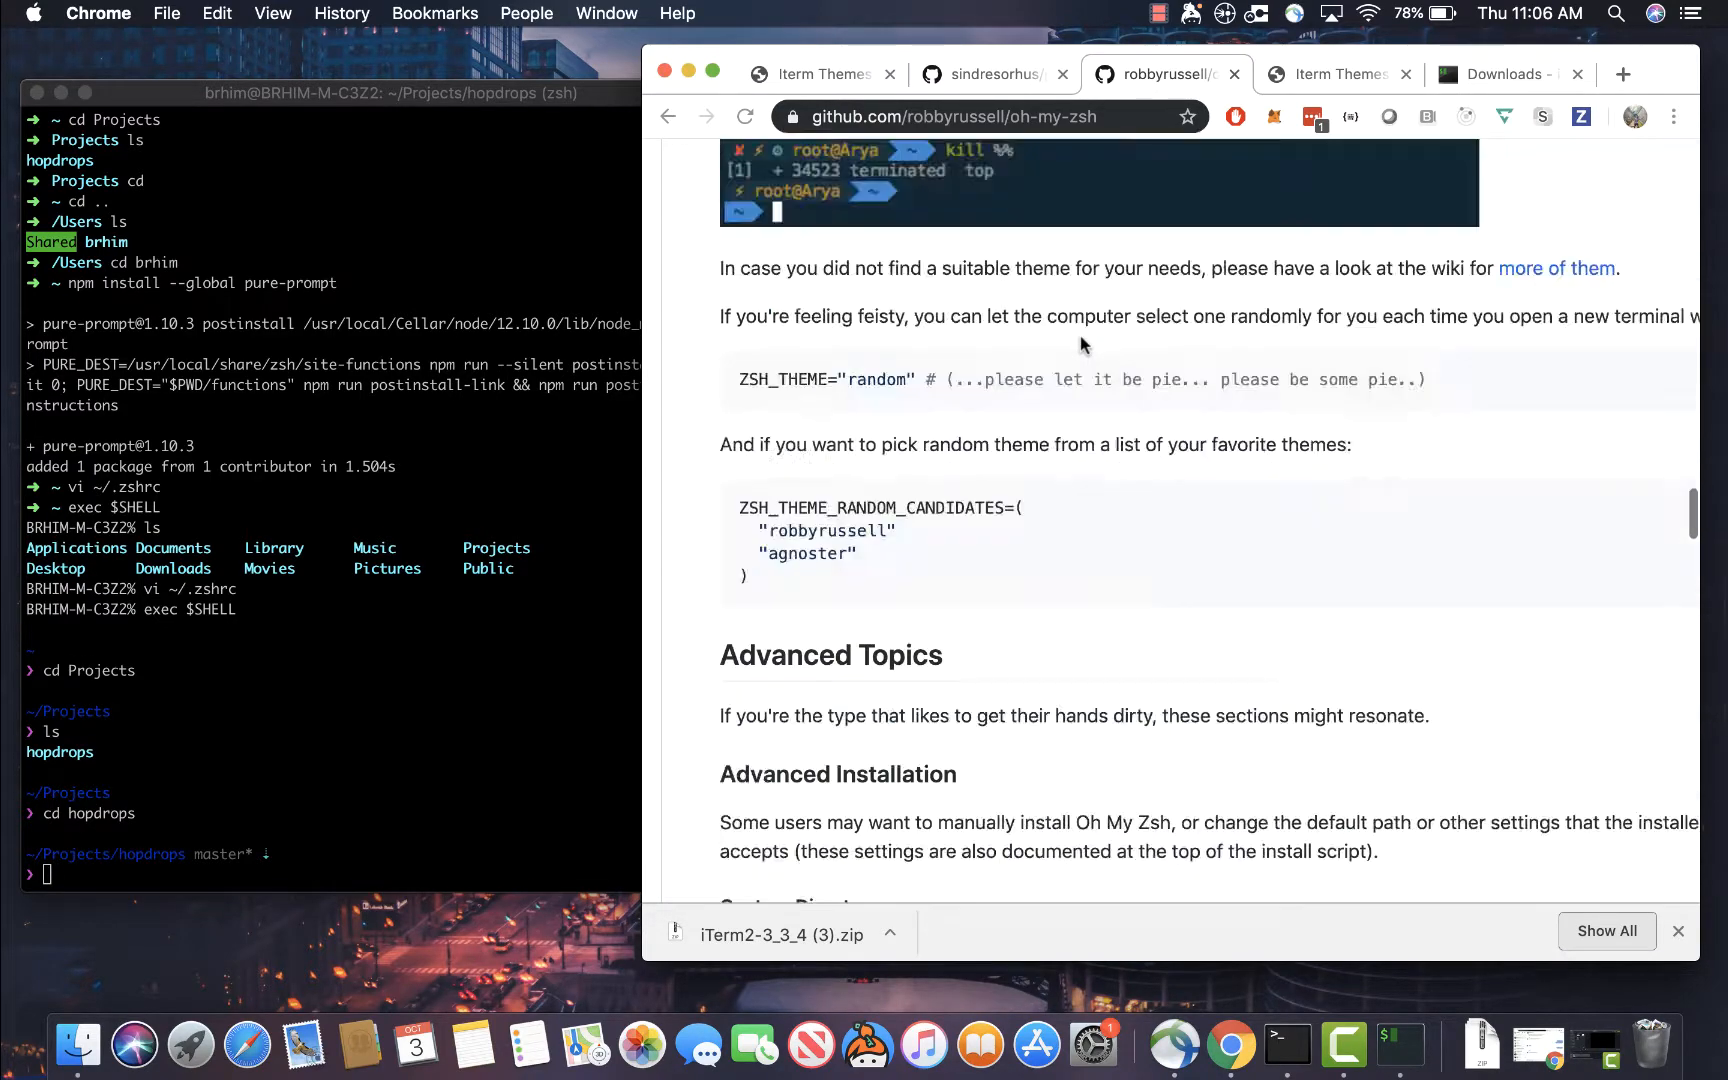
pyautogui.scroll(3)
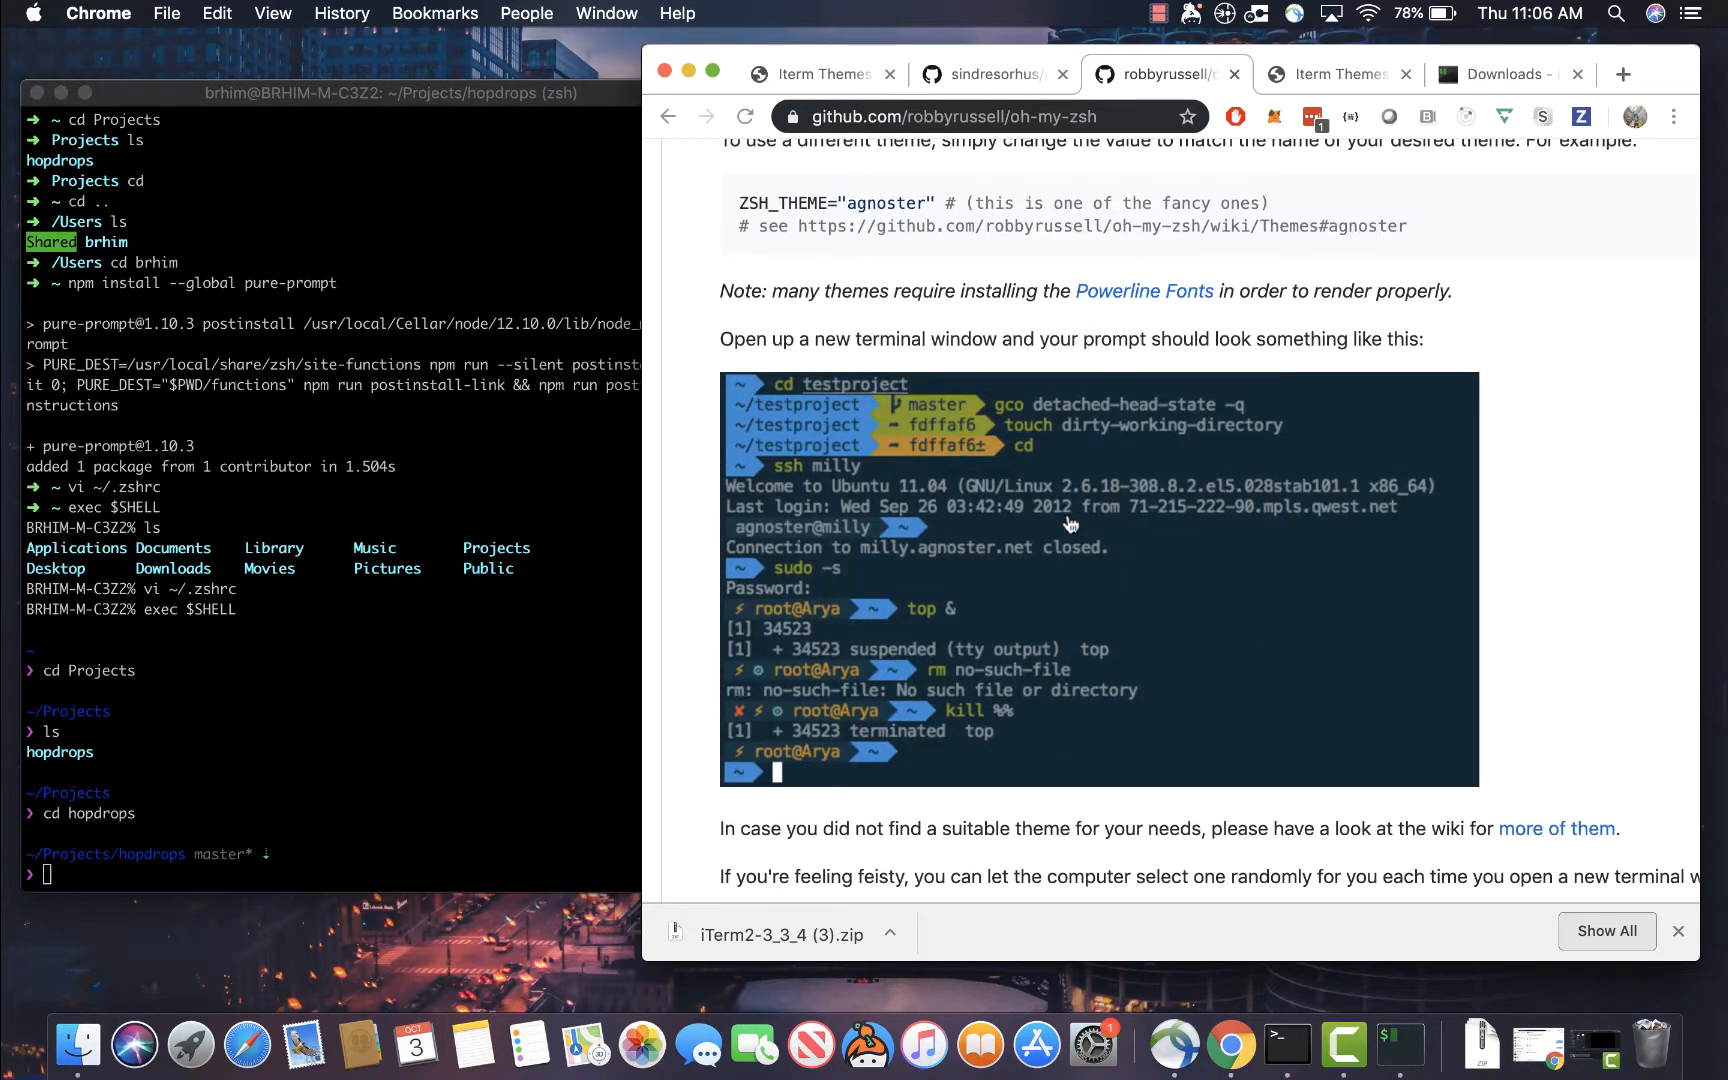
pyautogui.moveTo(968, 527)
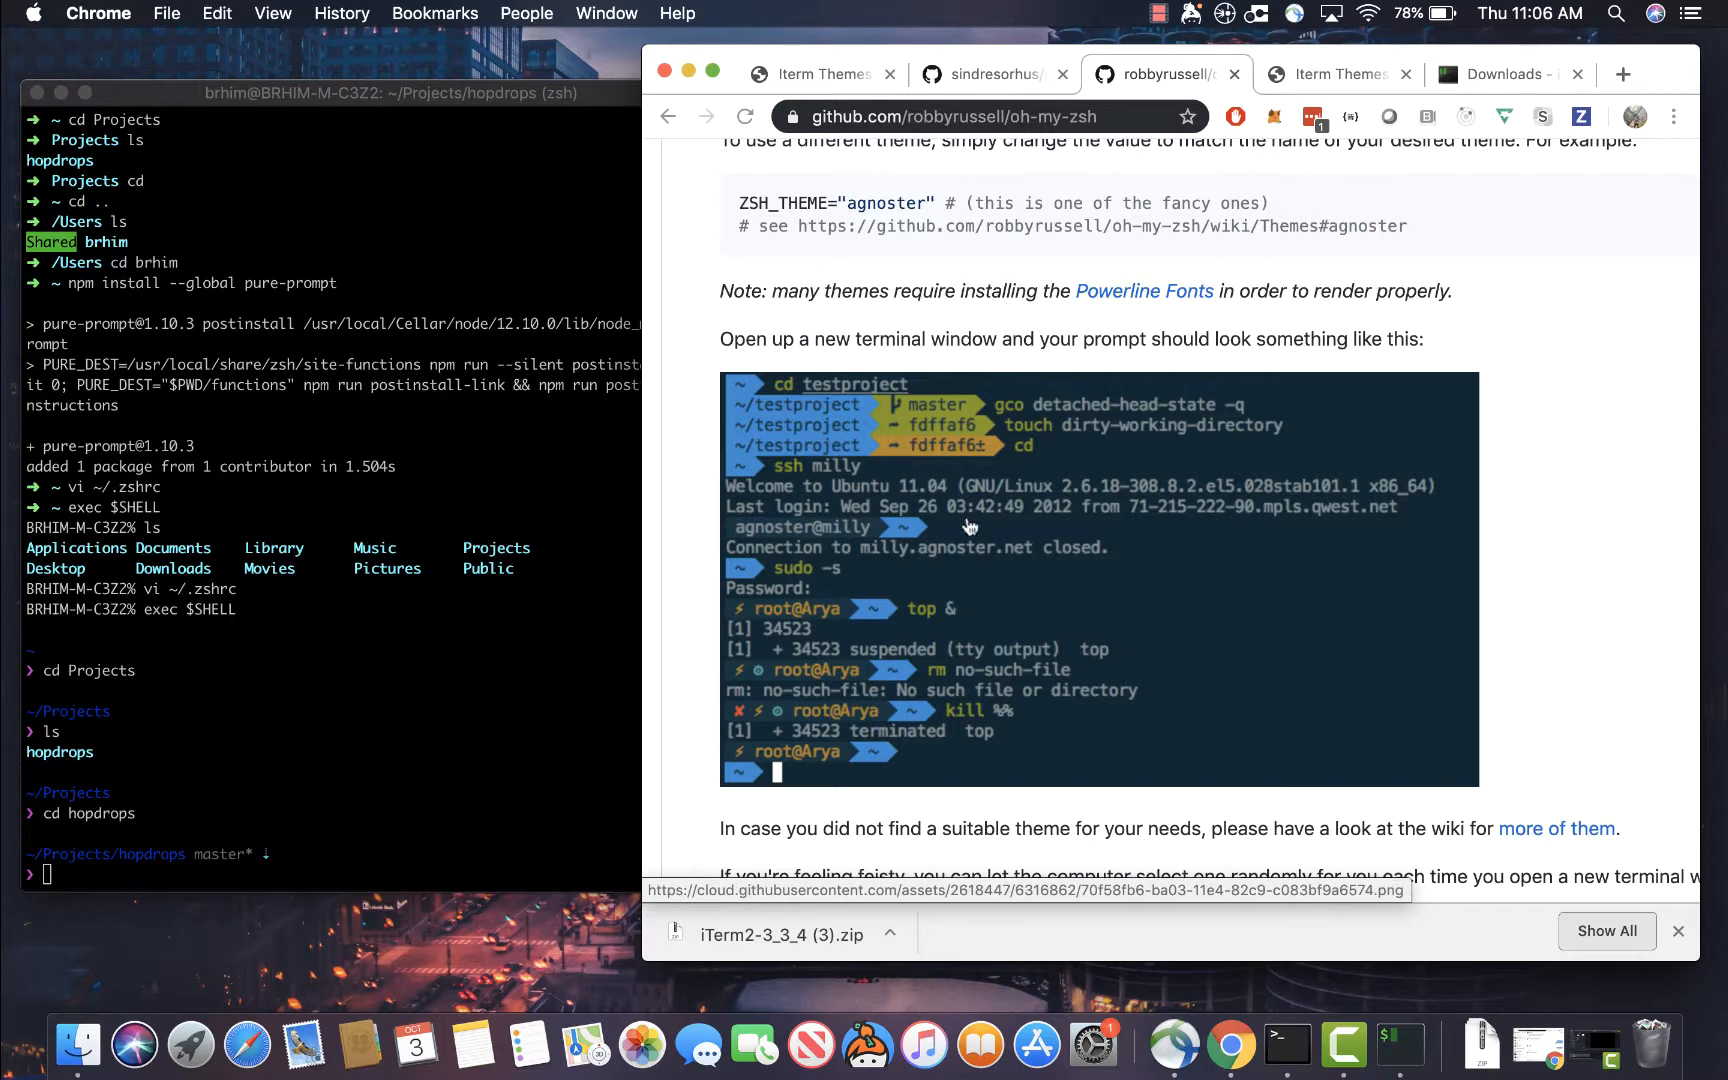
pyautogui.moveTo(1014, 667)
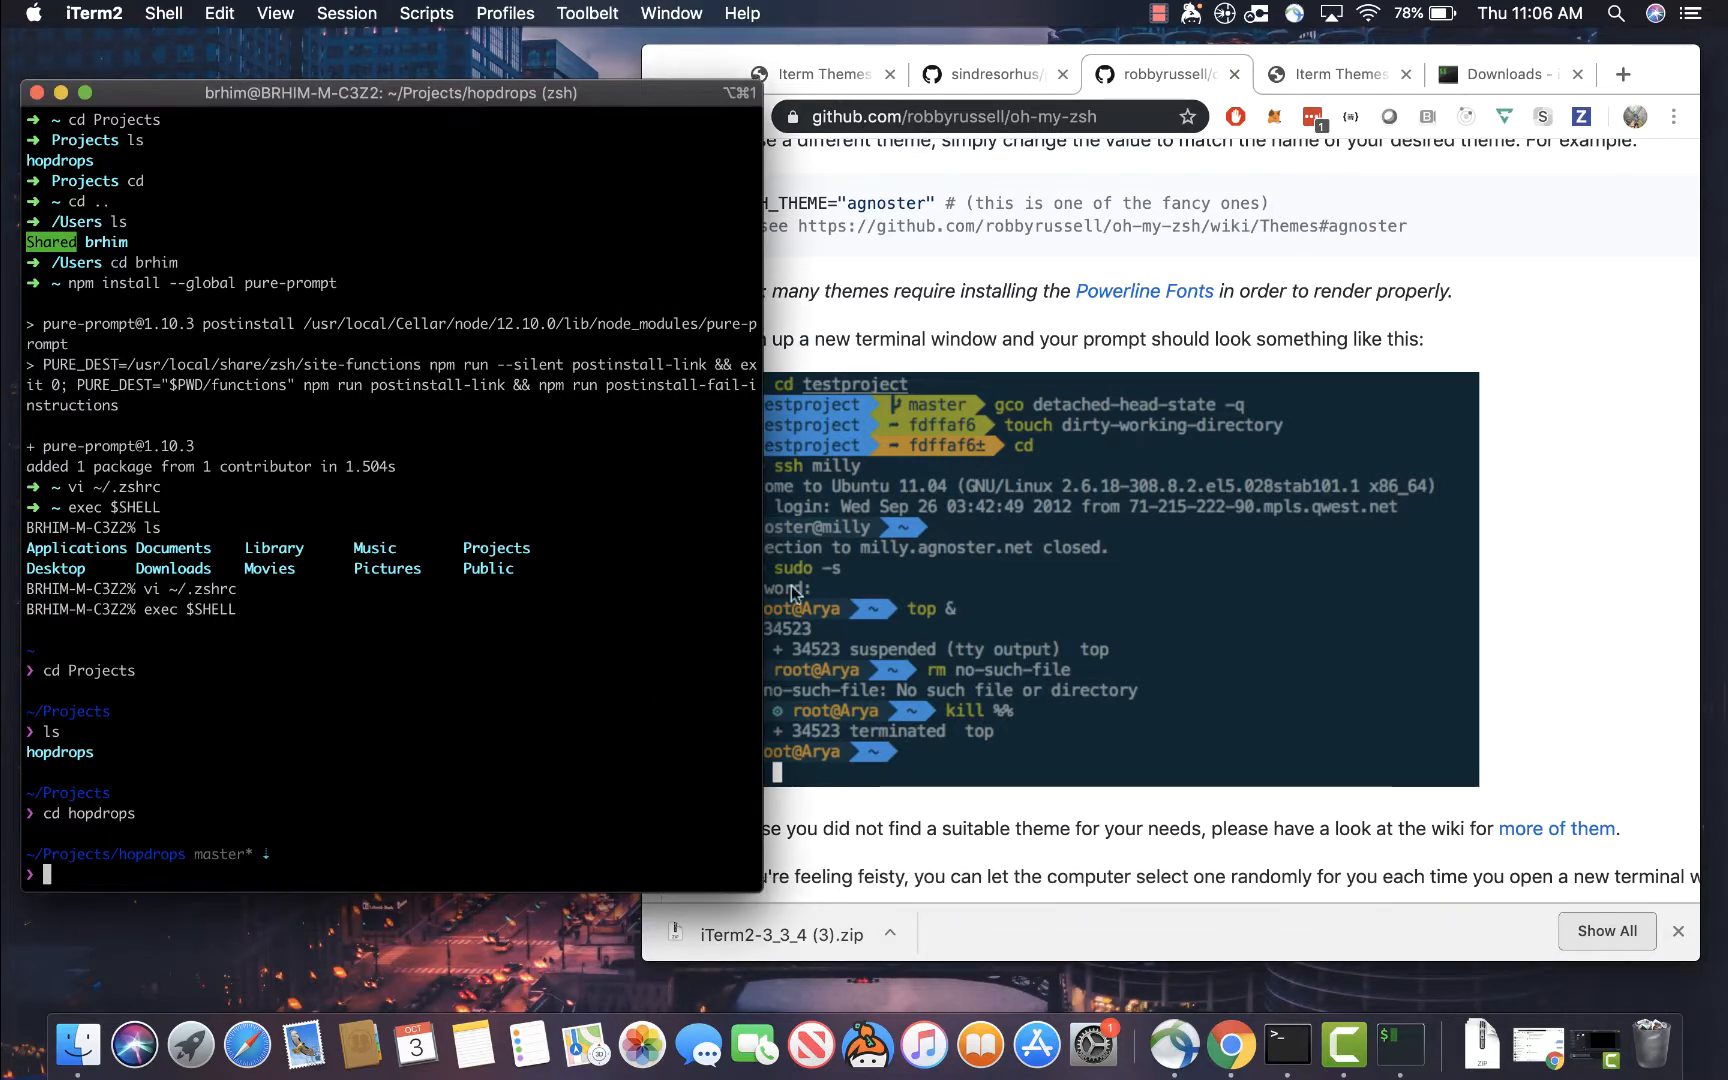
pyautogui.moveTo(617, 509)
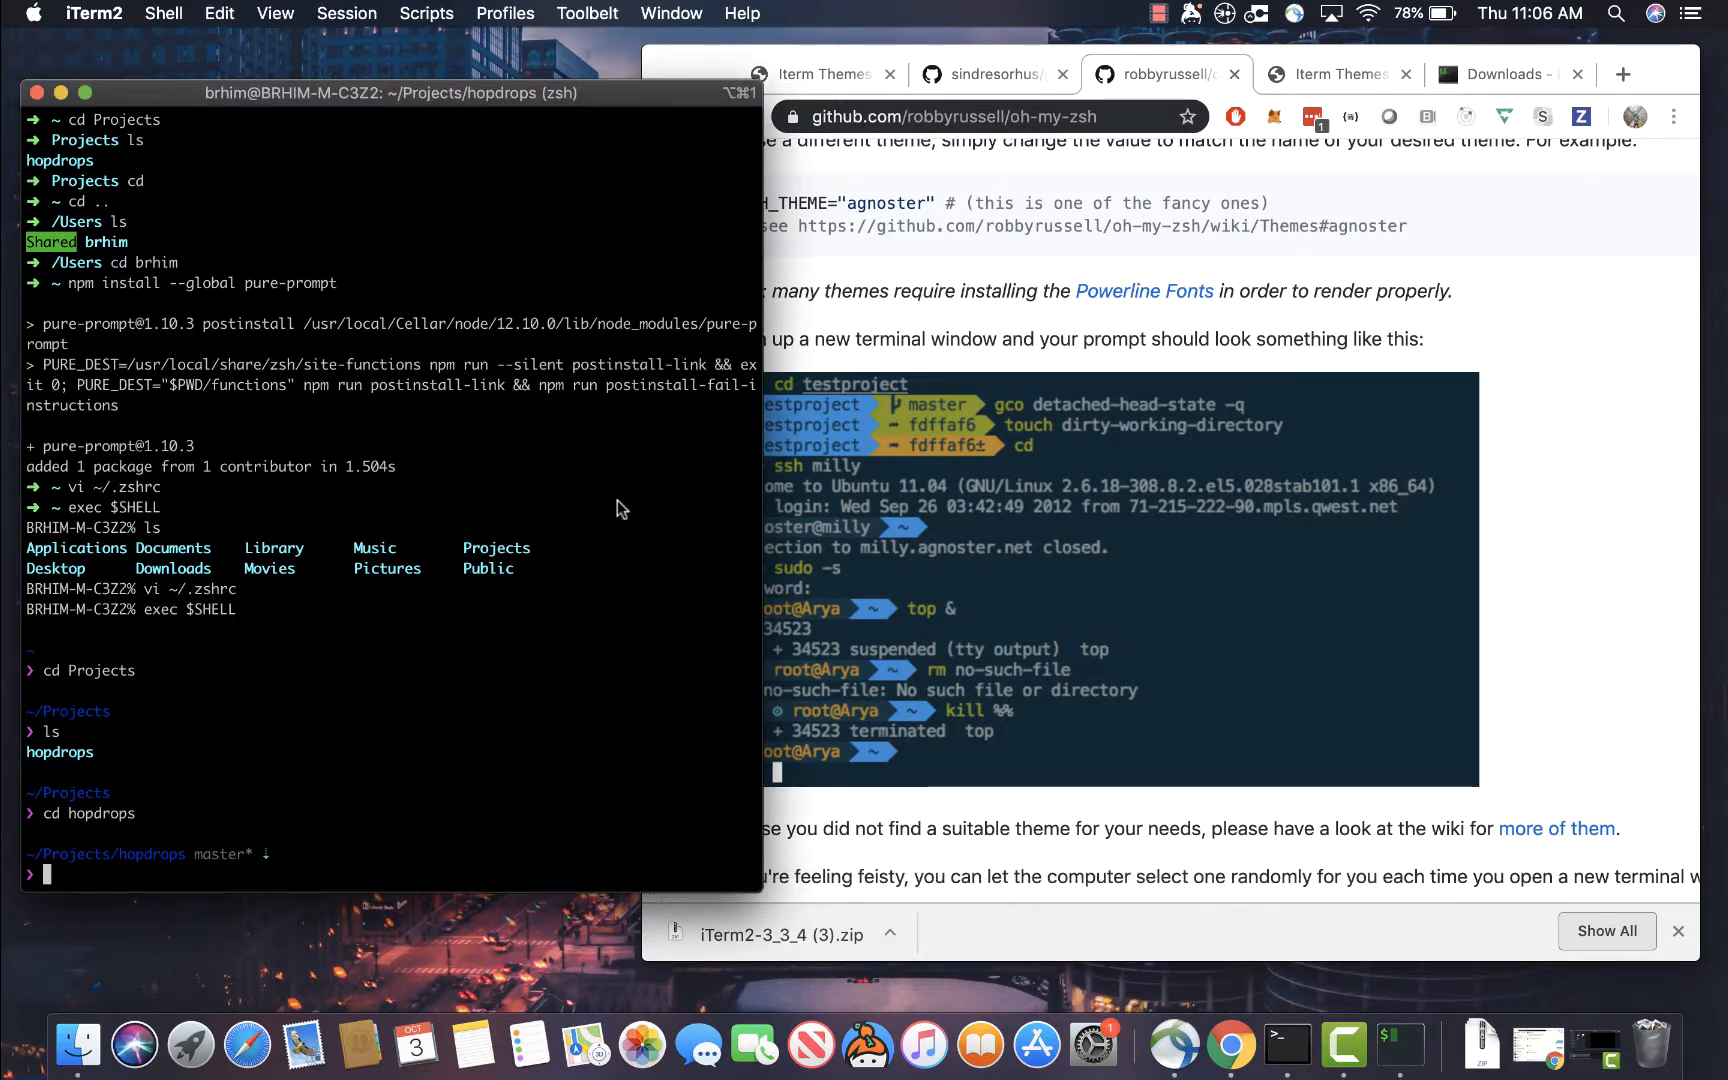
pyautogui.moveTo(490, 350)
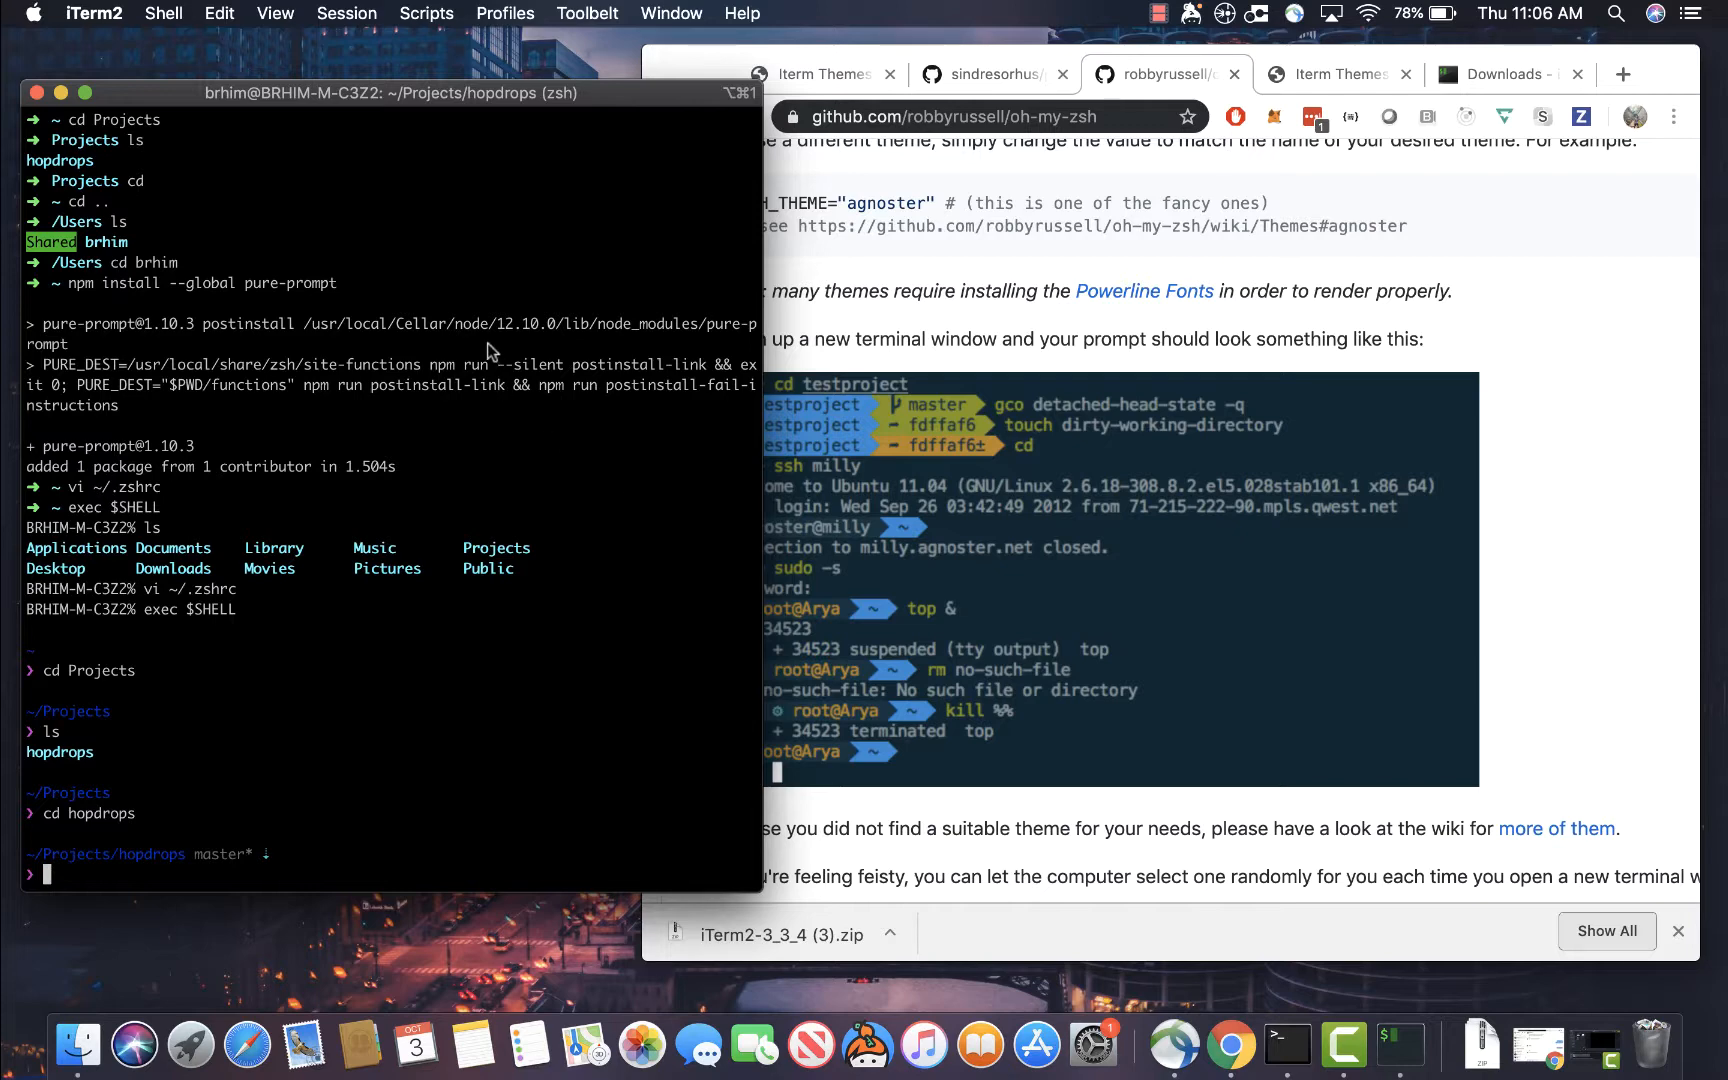
pyautogui.moveTo(306, 190)
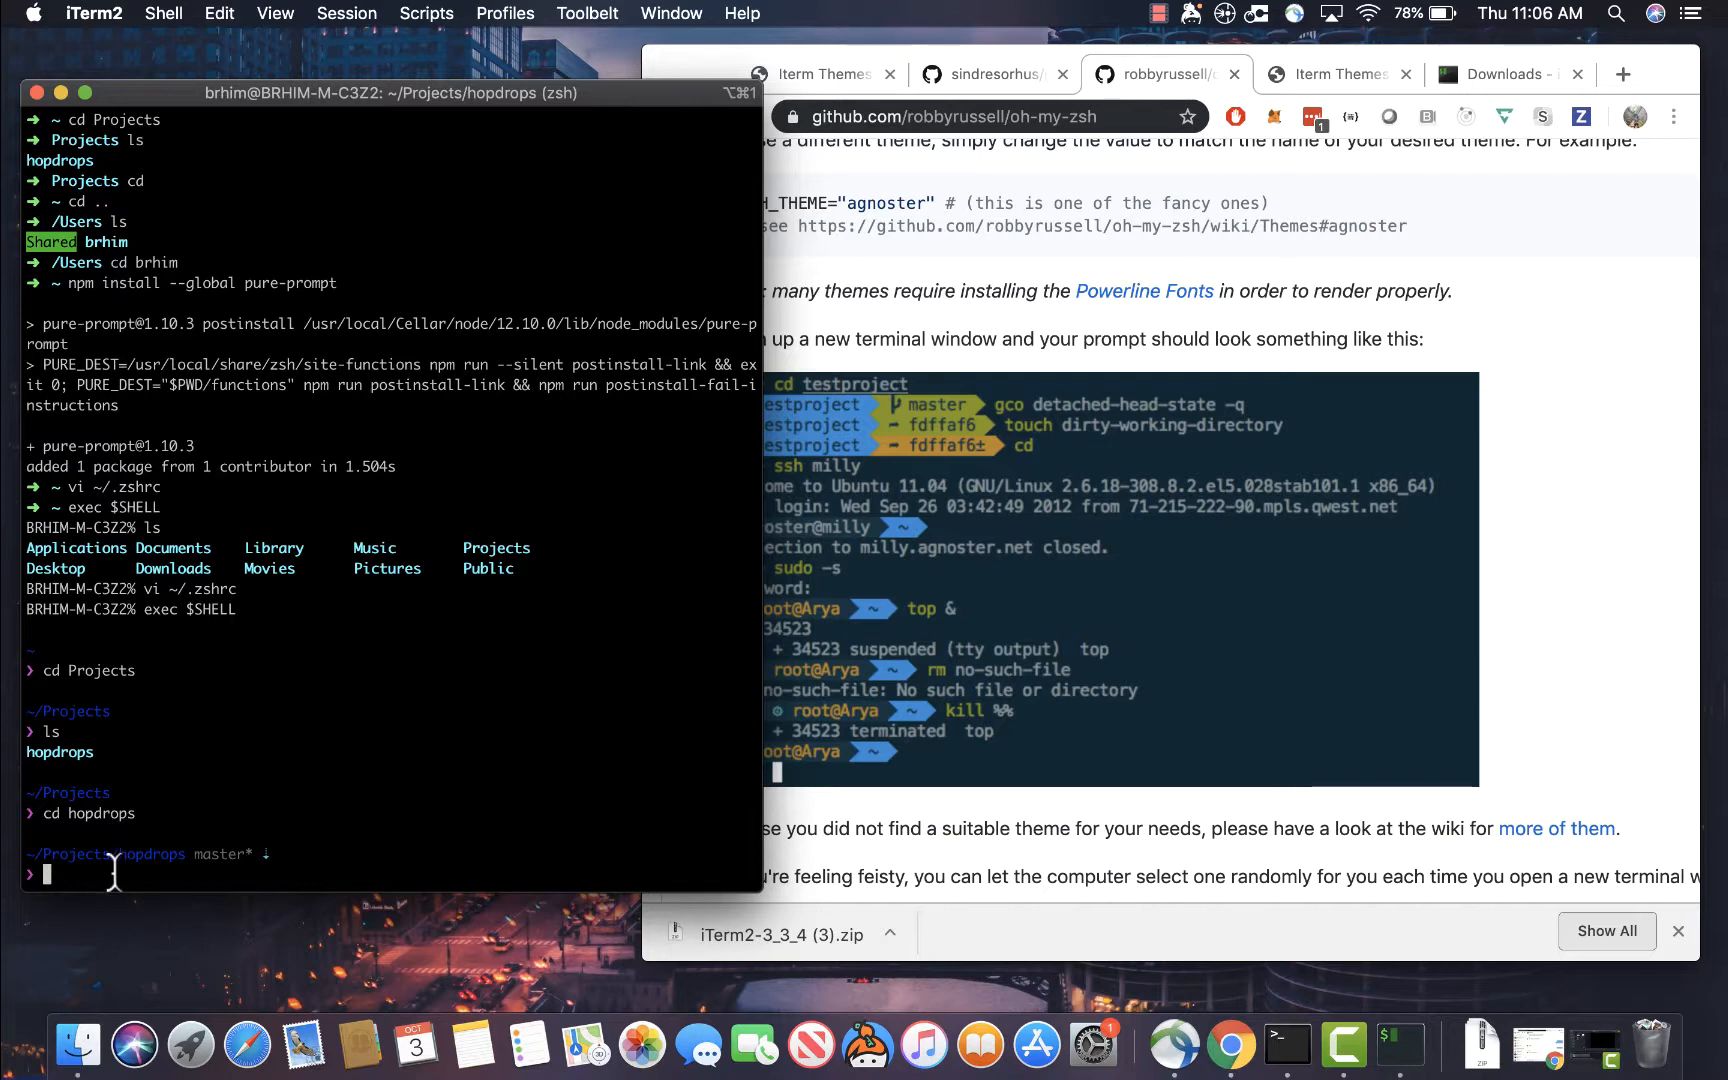
pyautogui.click(94, 13)
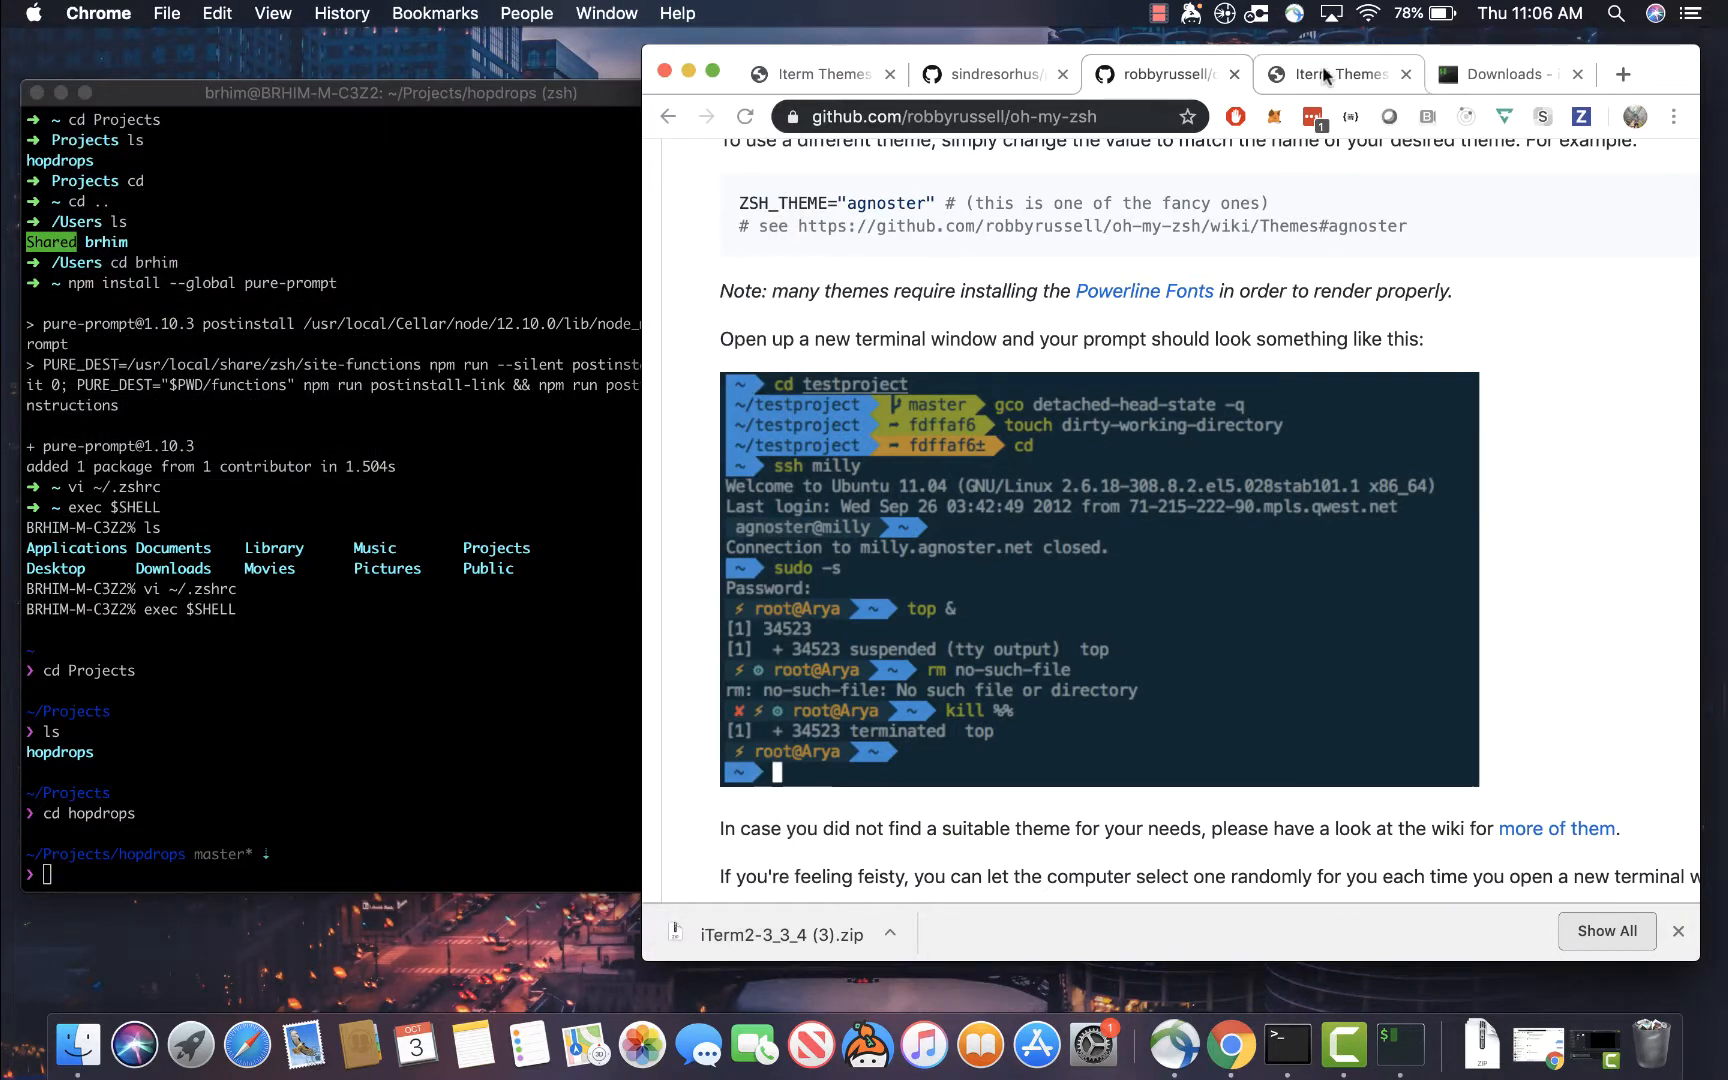
# Scroll the iTerm2 color schemes gallery to Blazer and open its .itermcolors file
pyautogui.click(1340, 74)
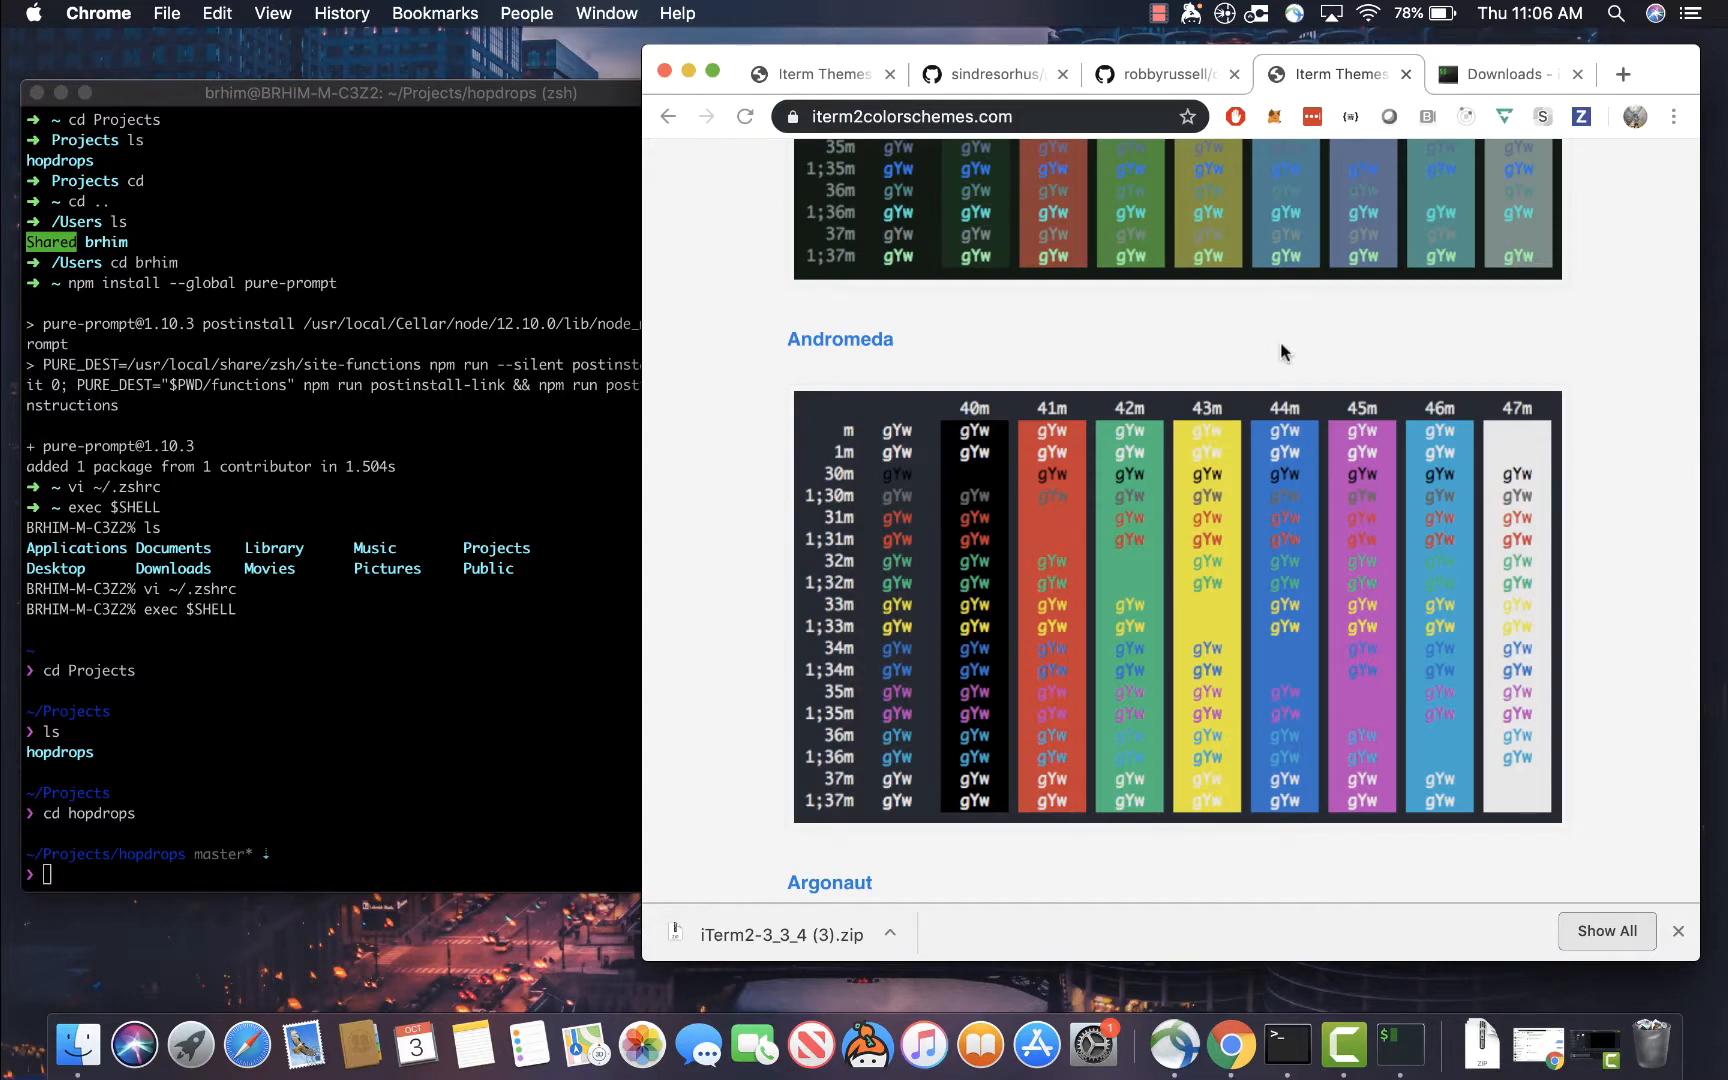
pyautogui.scroll(-3)
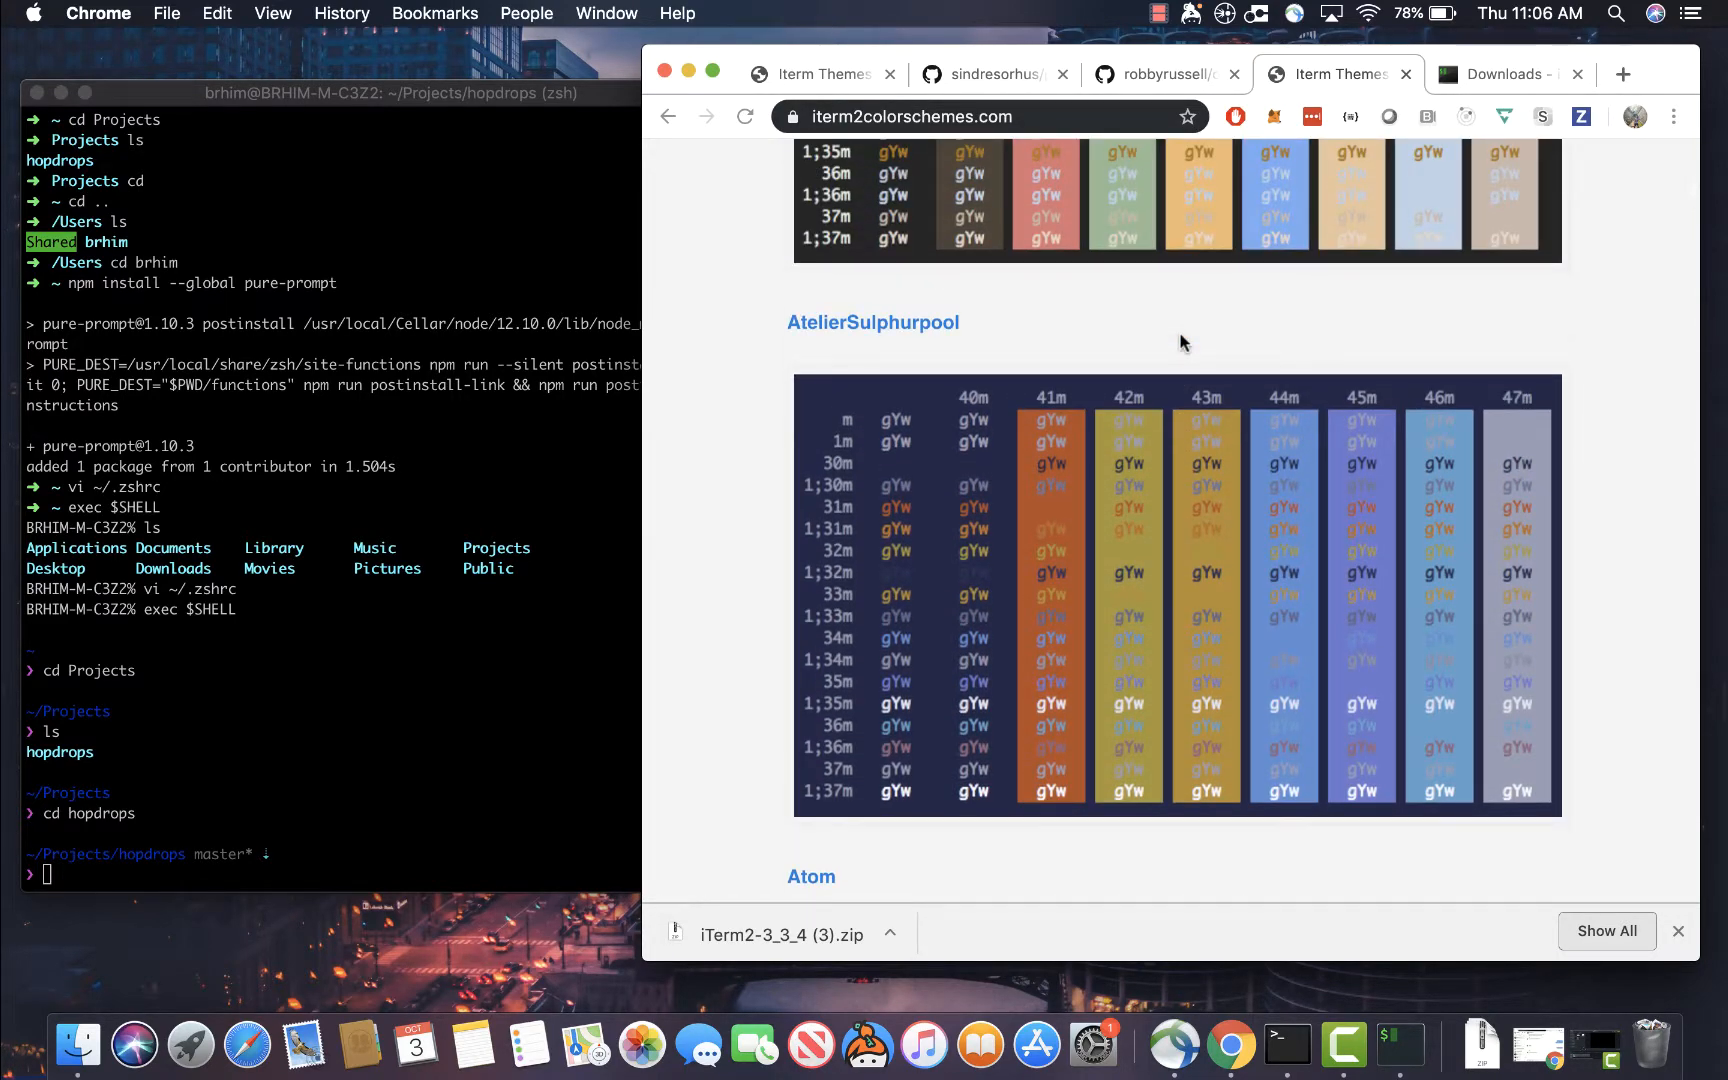
pyautogui.scroll(-3)
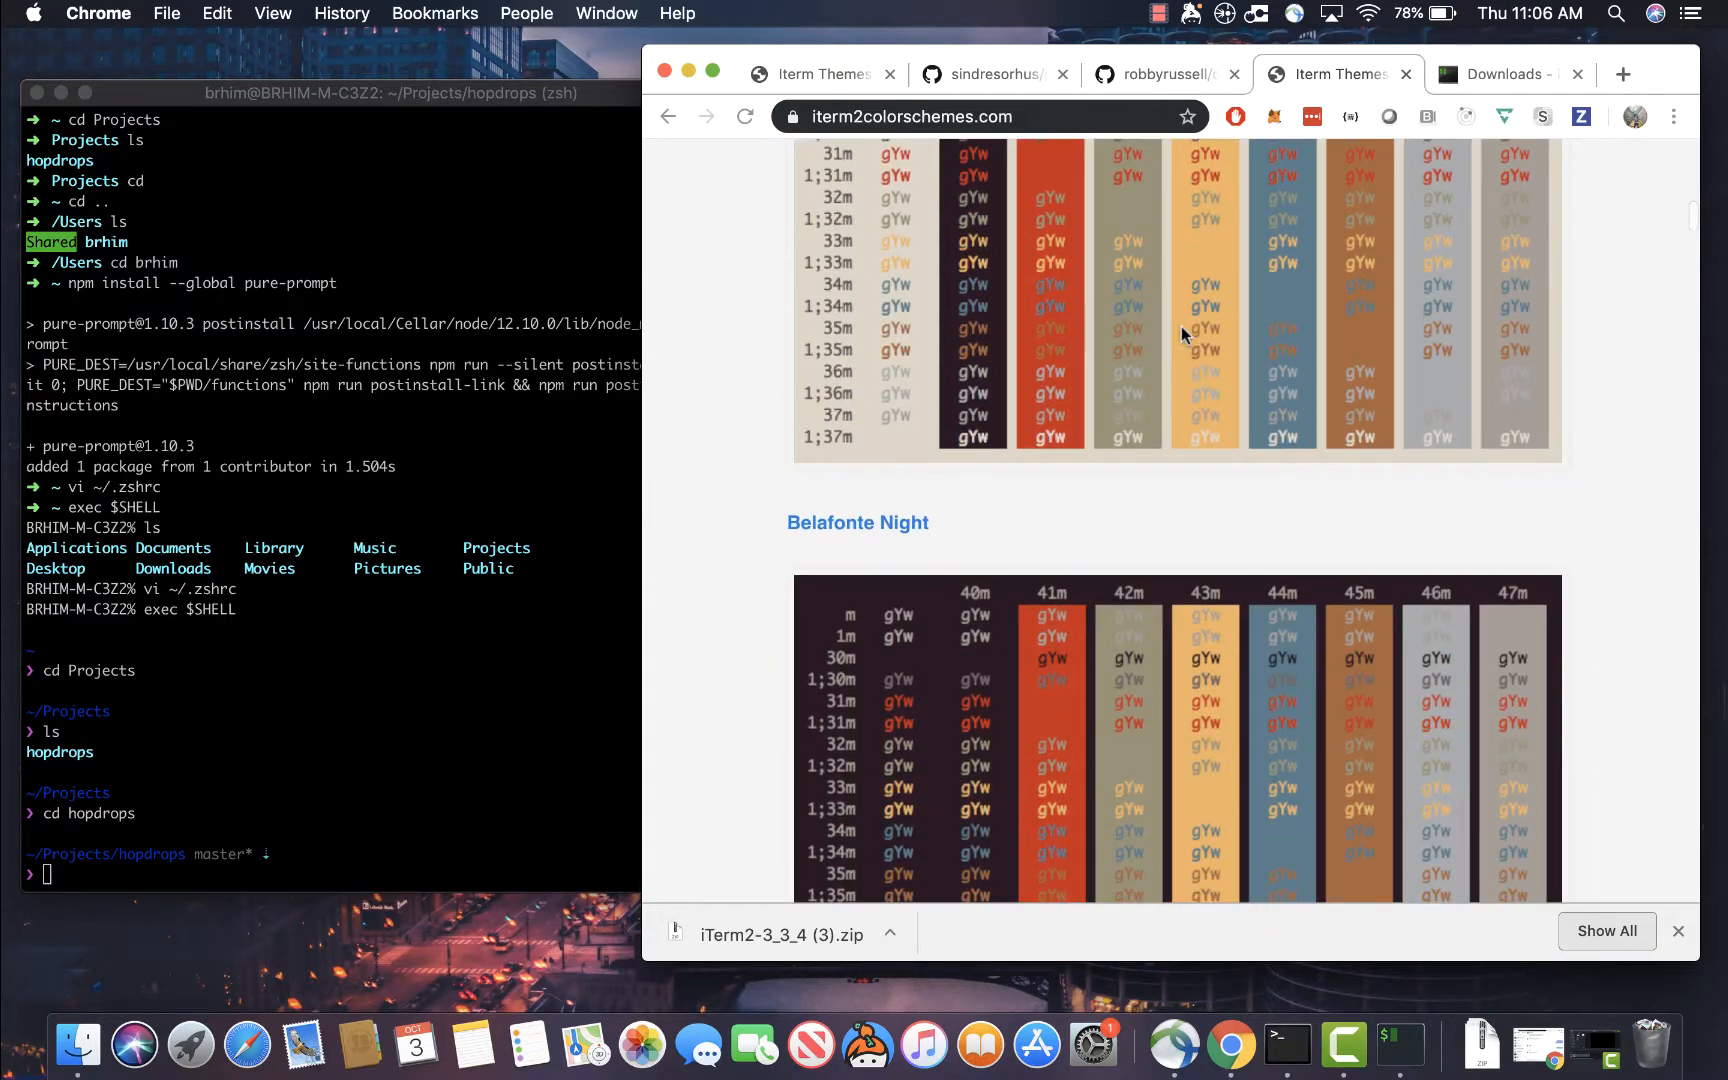
pyautogui.scroll(-3)
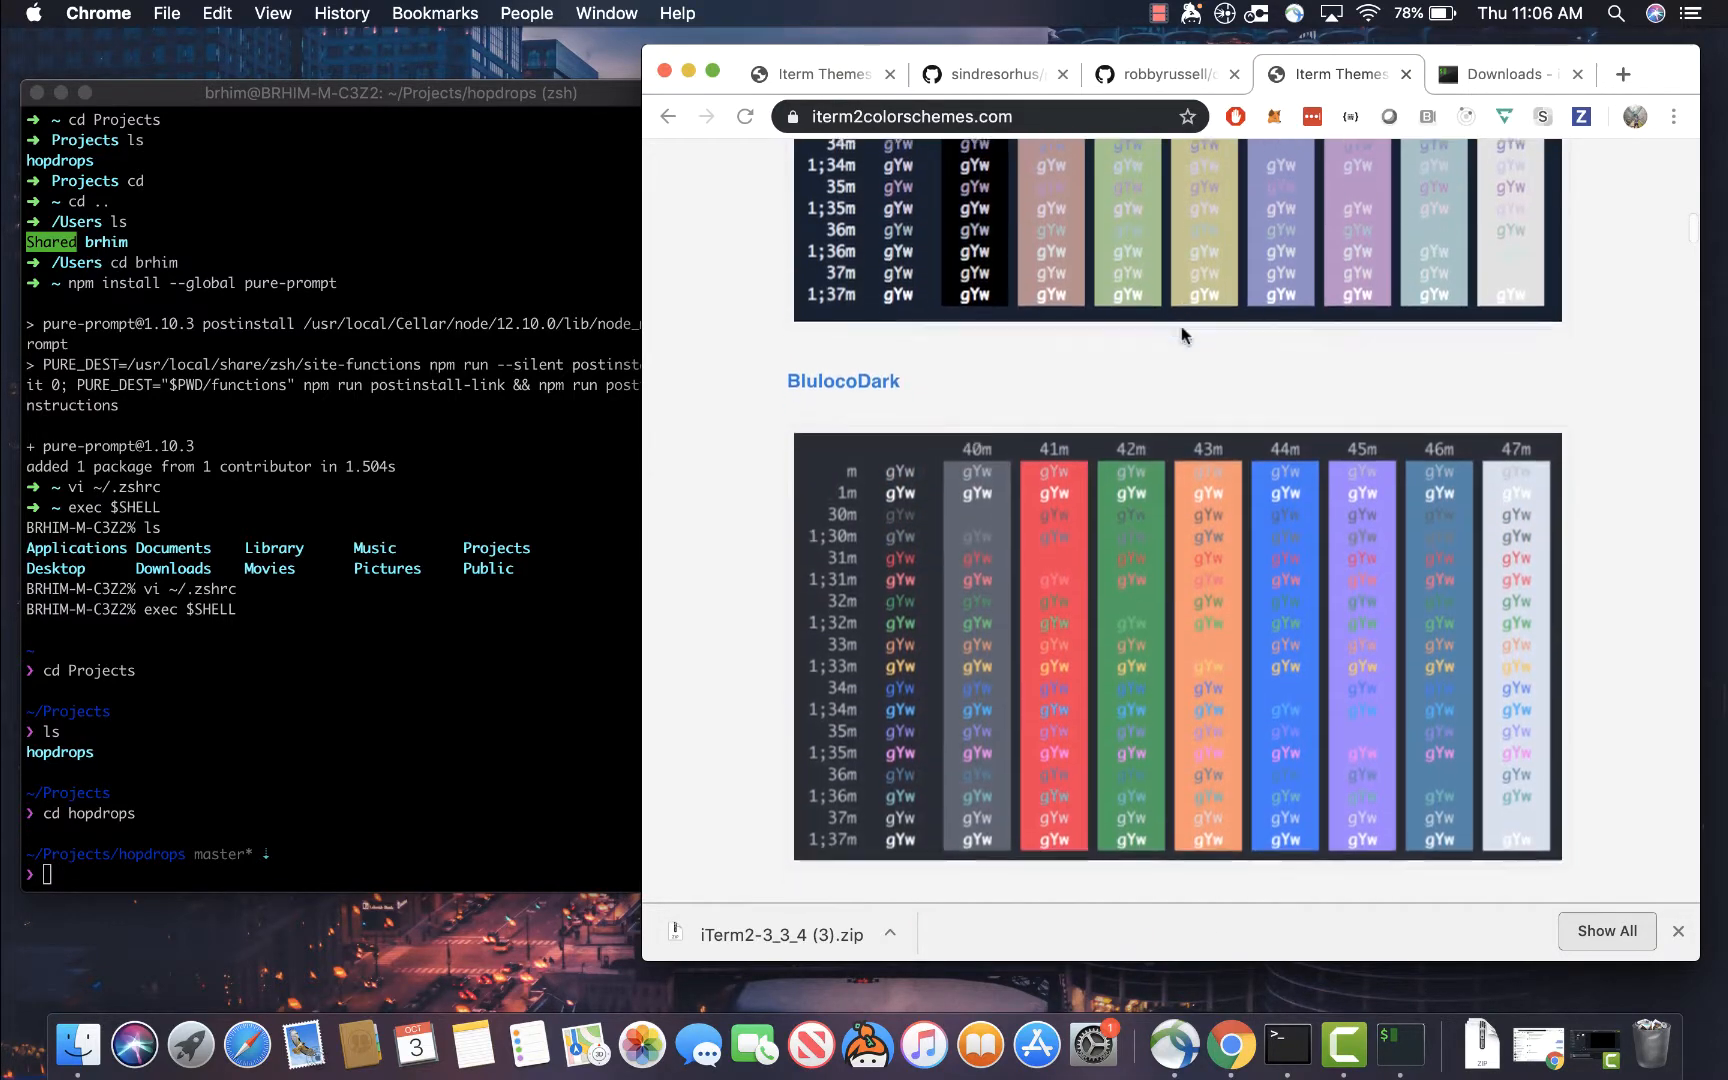
pyautogui.scroll(3)
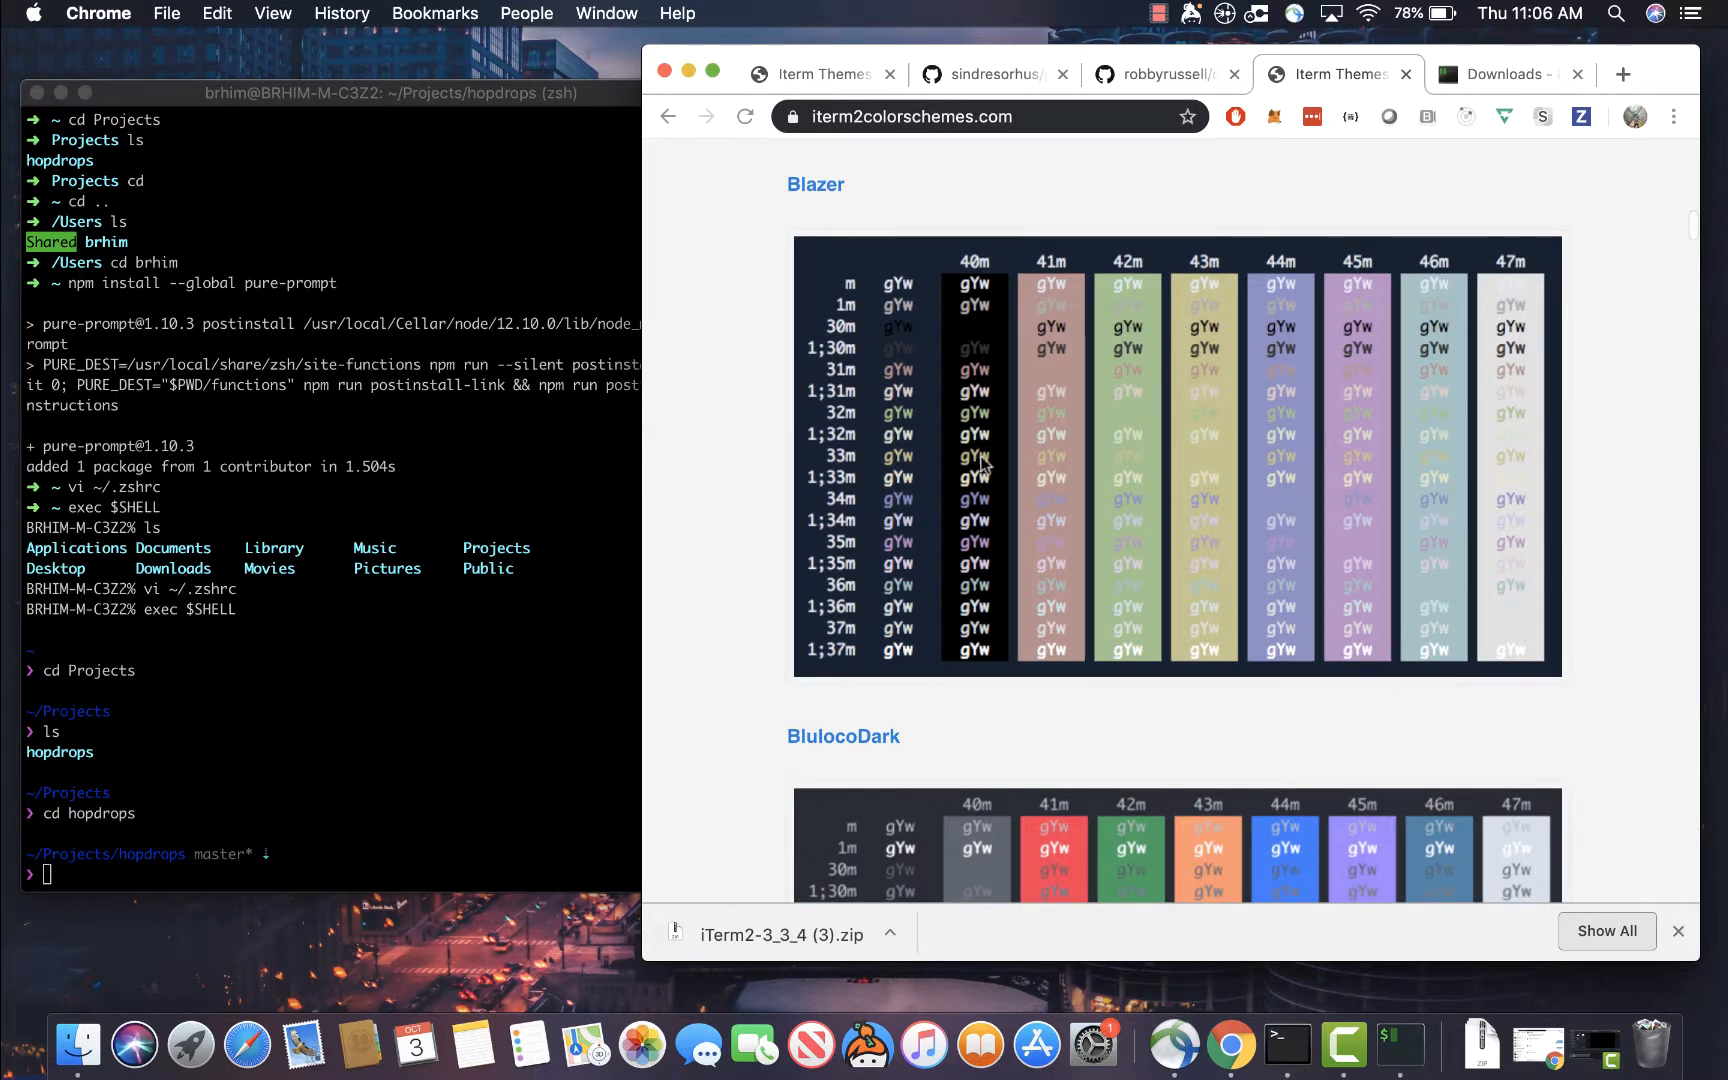
pyautogui.moveTo(809, 203)
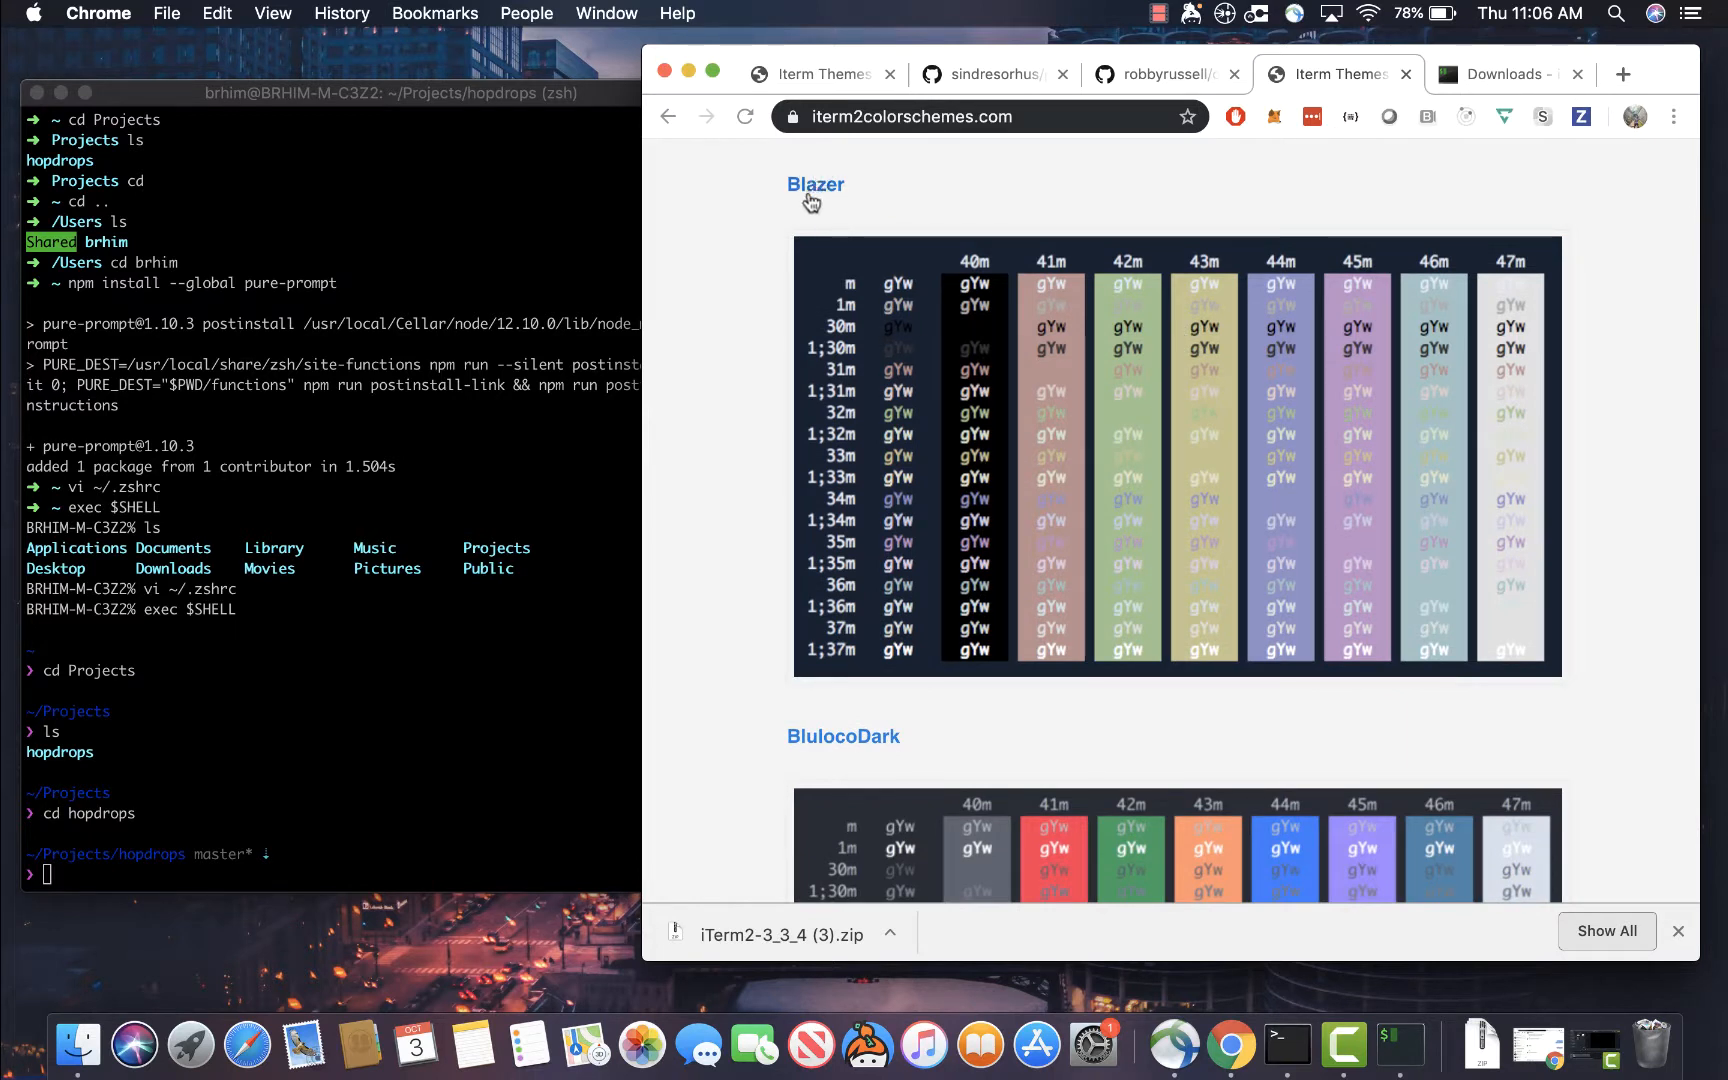
pyautogui.moveTo(814, 184)
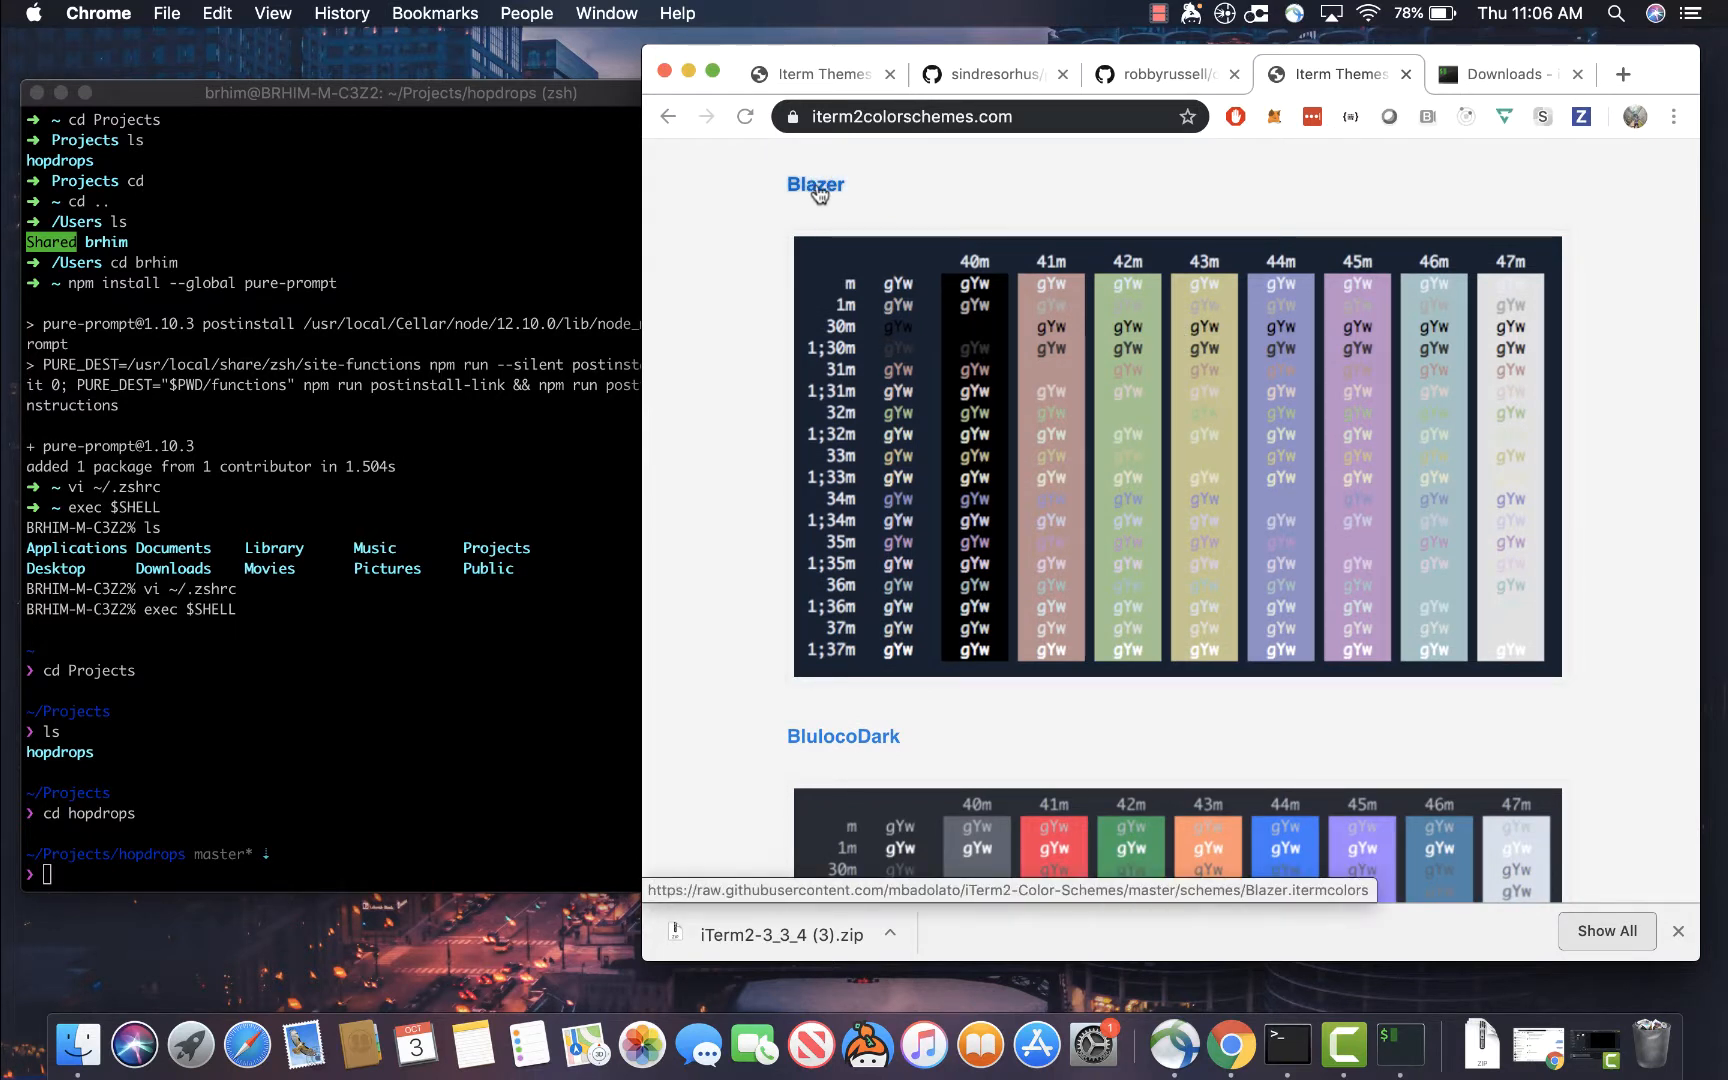
pyautogui.click(816, 184)
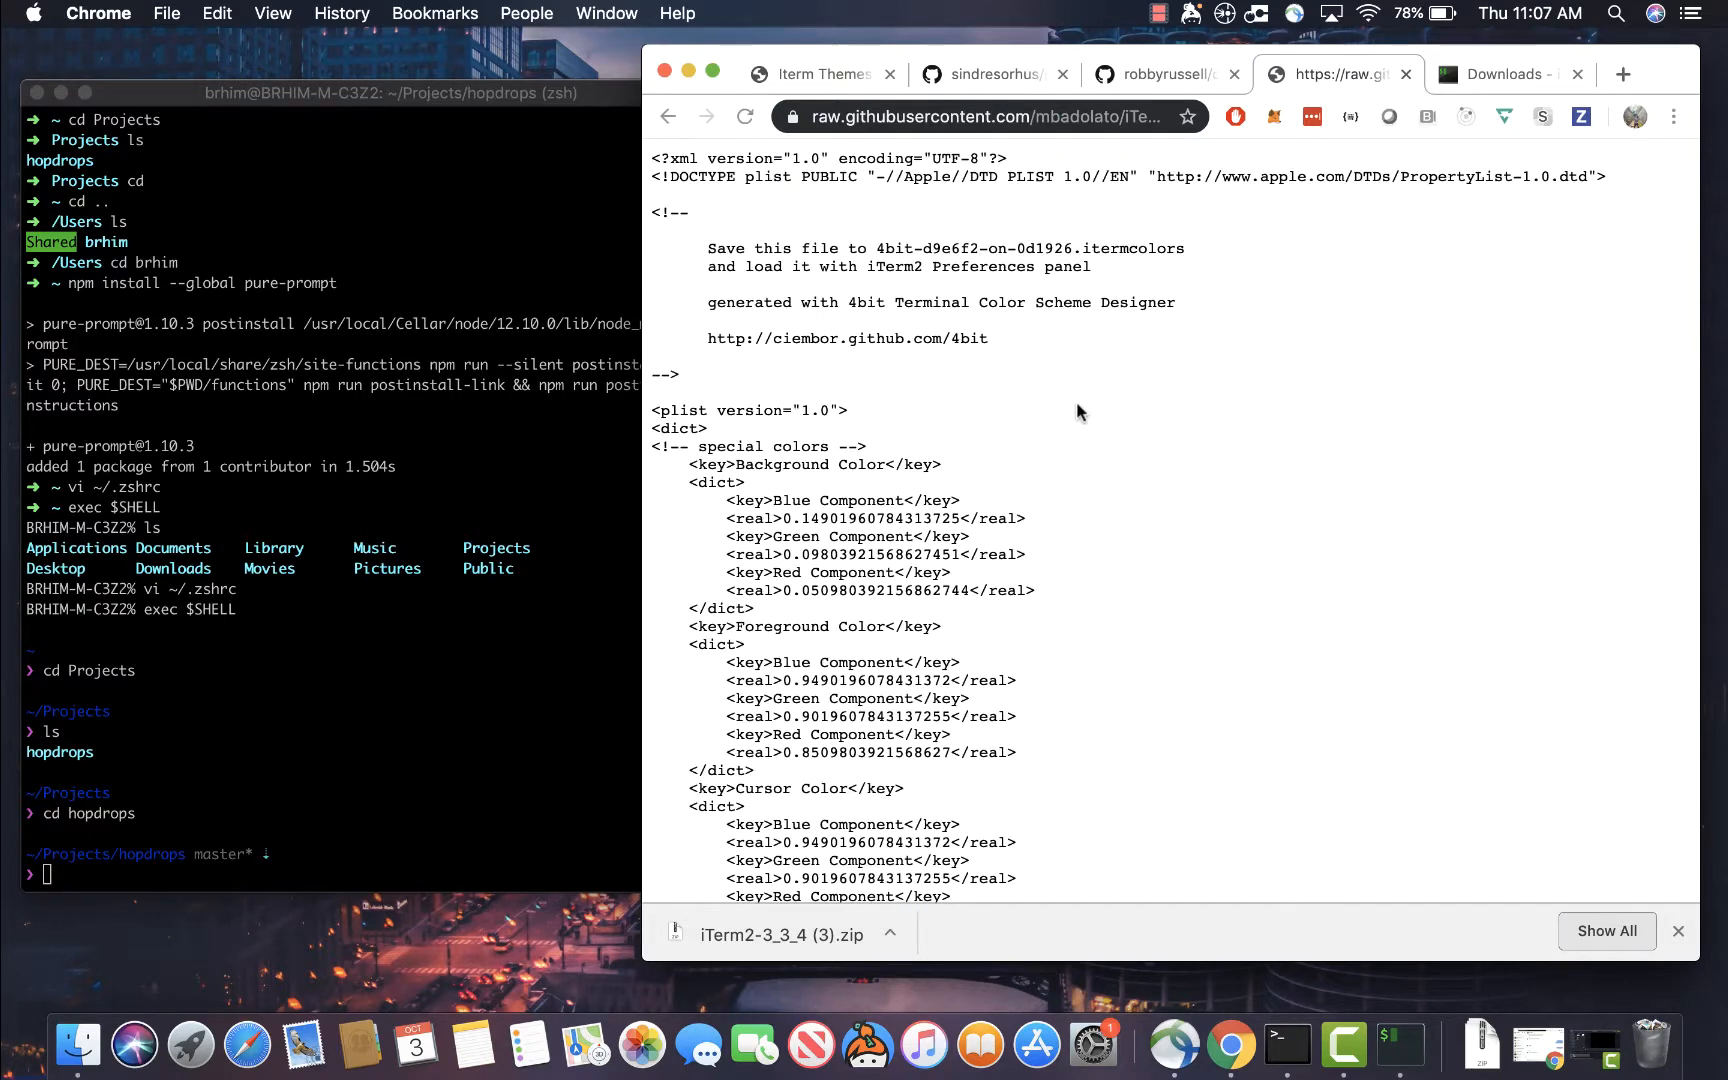
pyautogui.moveTo(1065, 378)
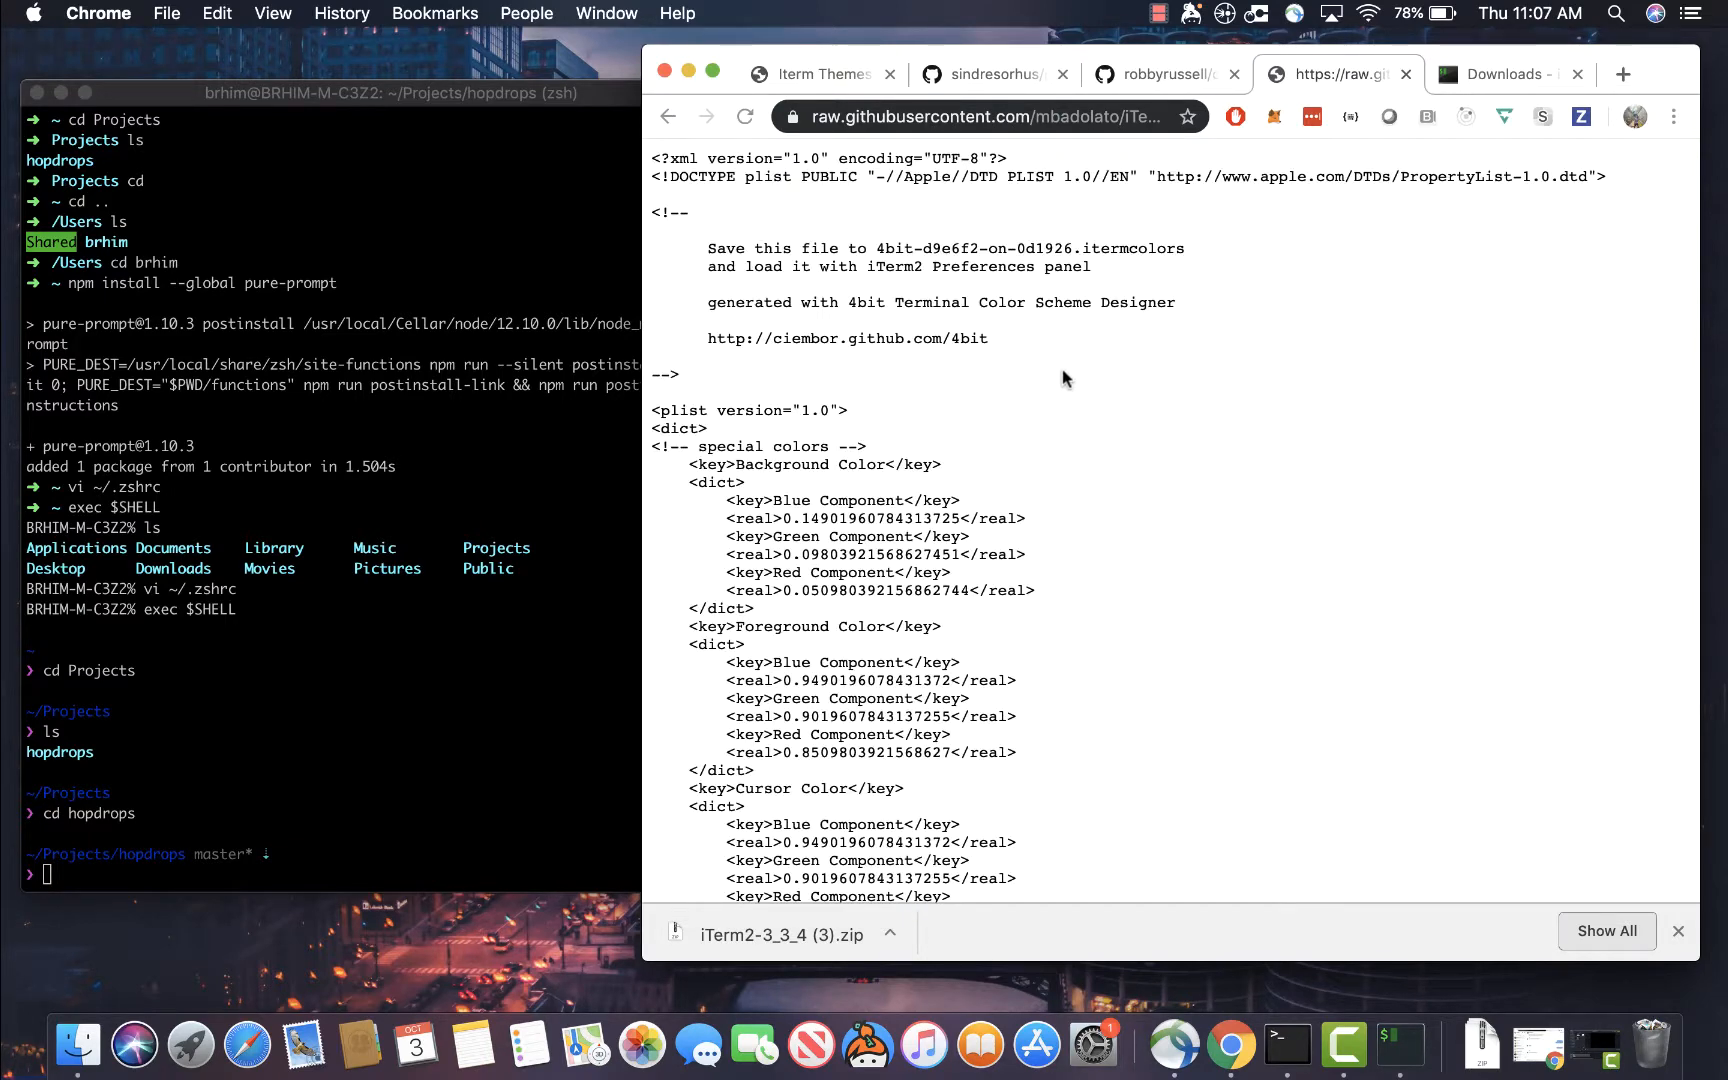
# Save the raw Blazer page to Downloads as Blazer.itermcolors and view the downloads list
pyautogui.rightClick(1063, 378)
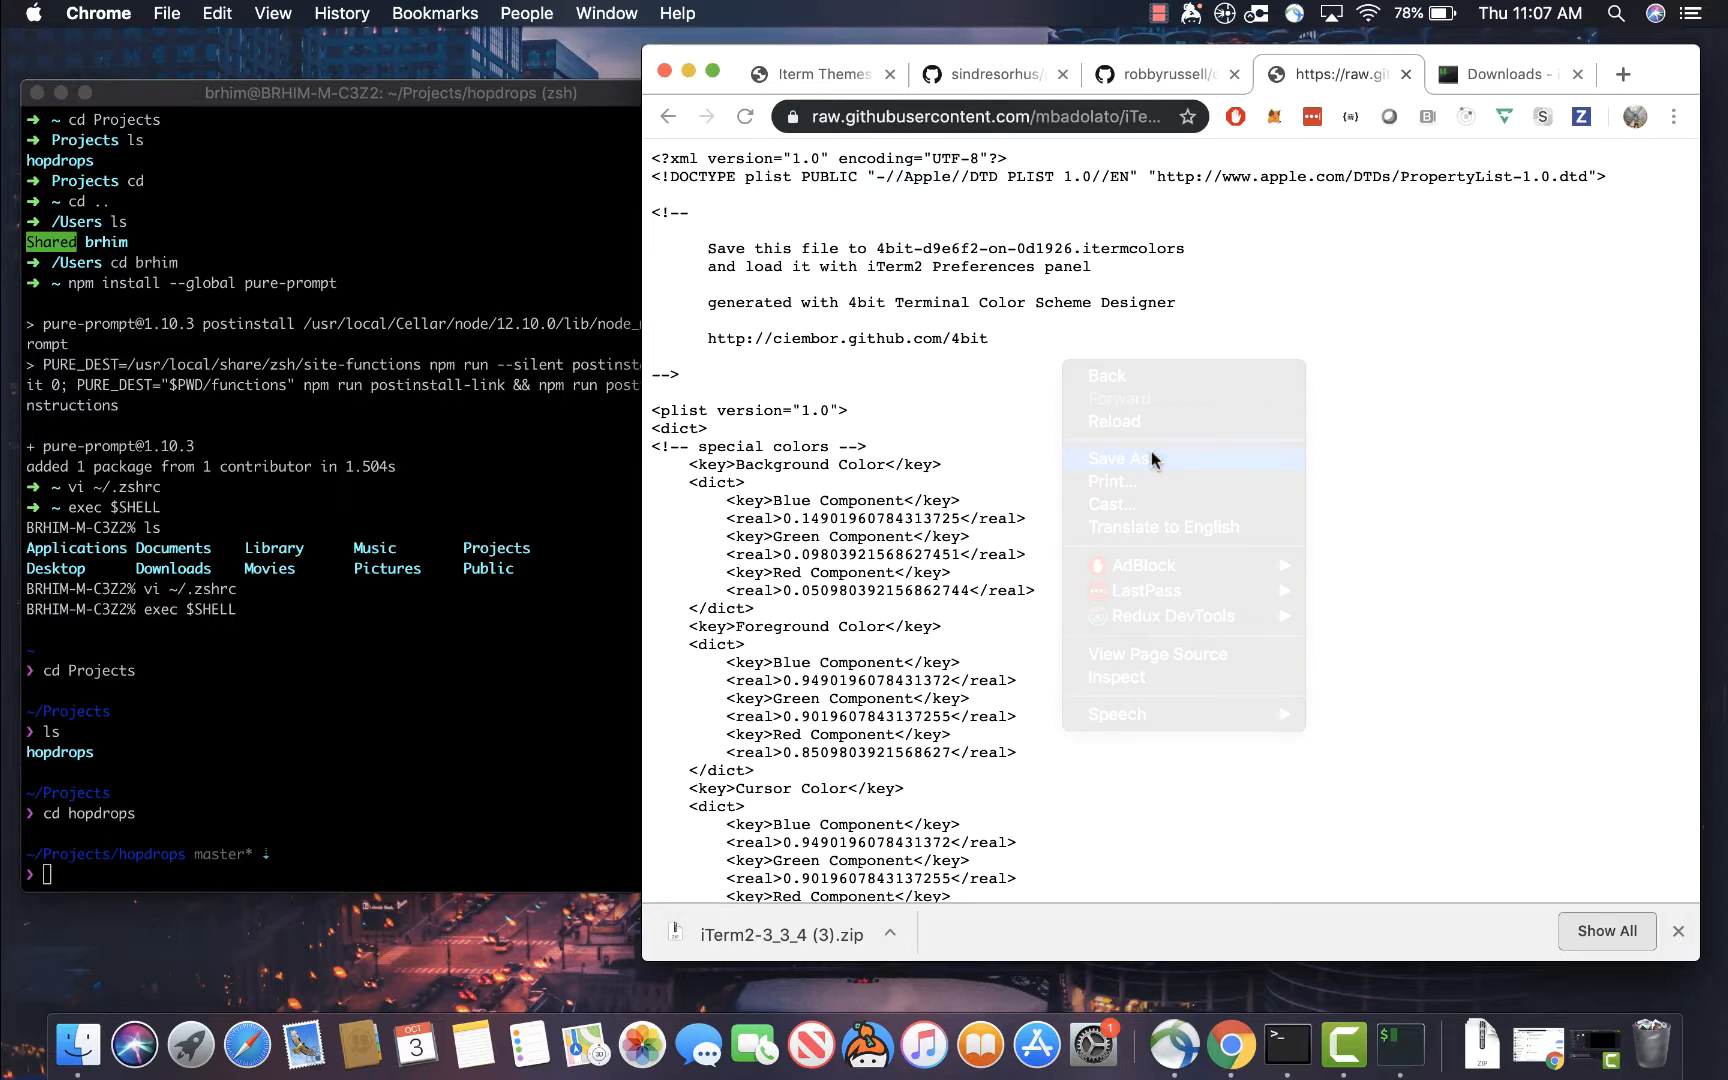
pyautogui.click(1121, 458)
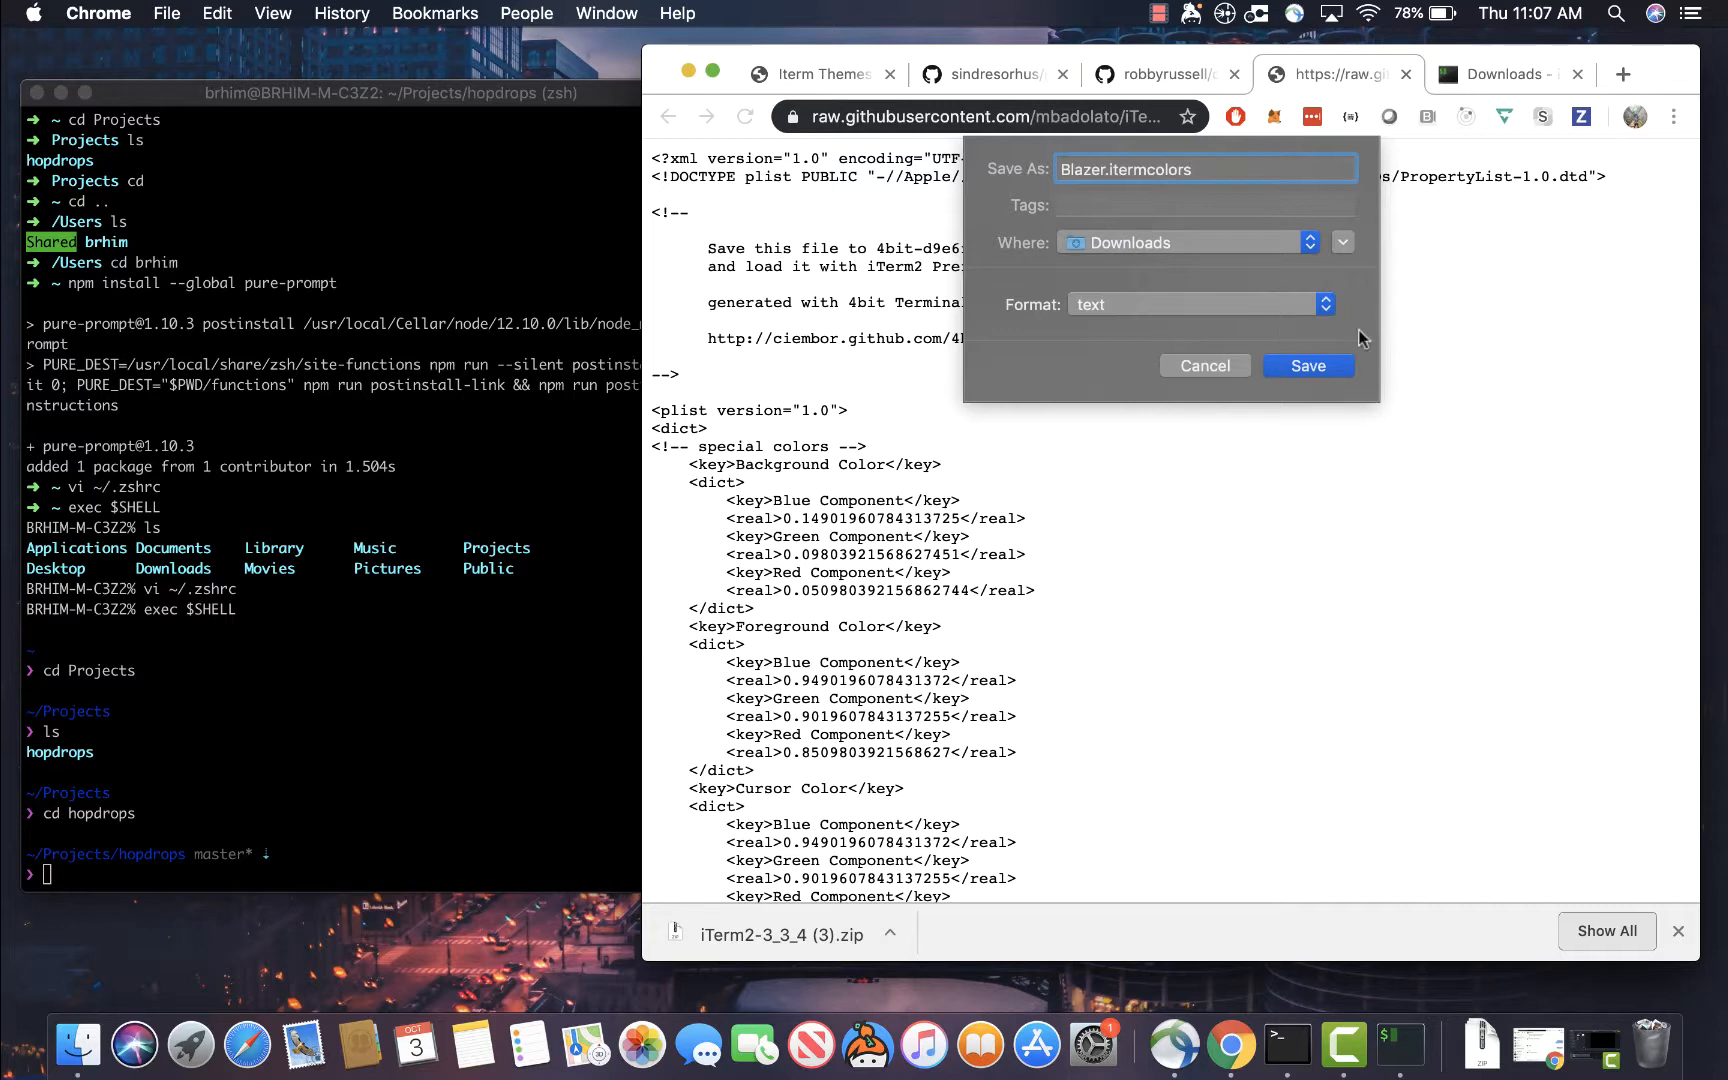
pyautogui.moveTo(1319, 374)
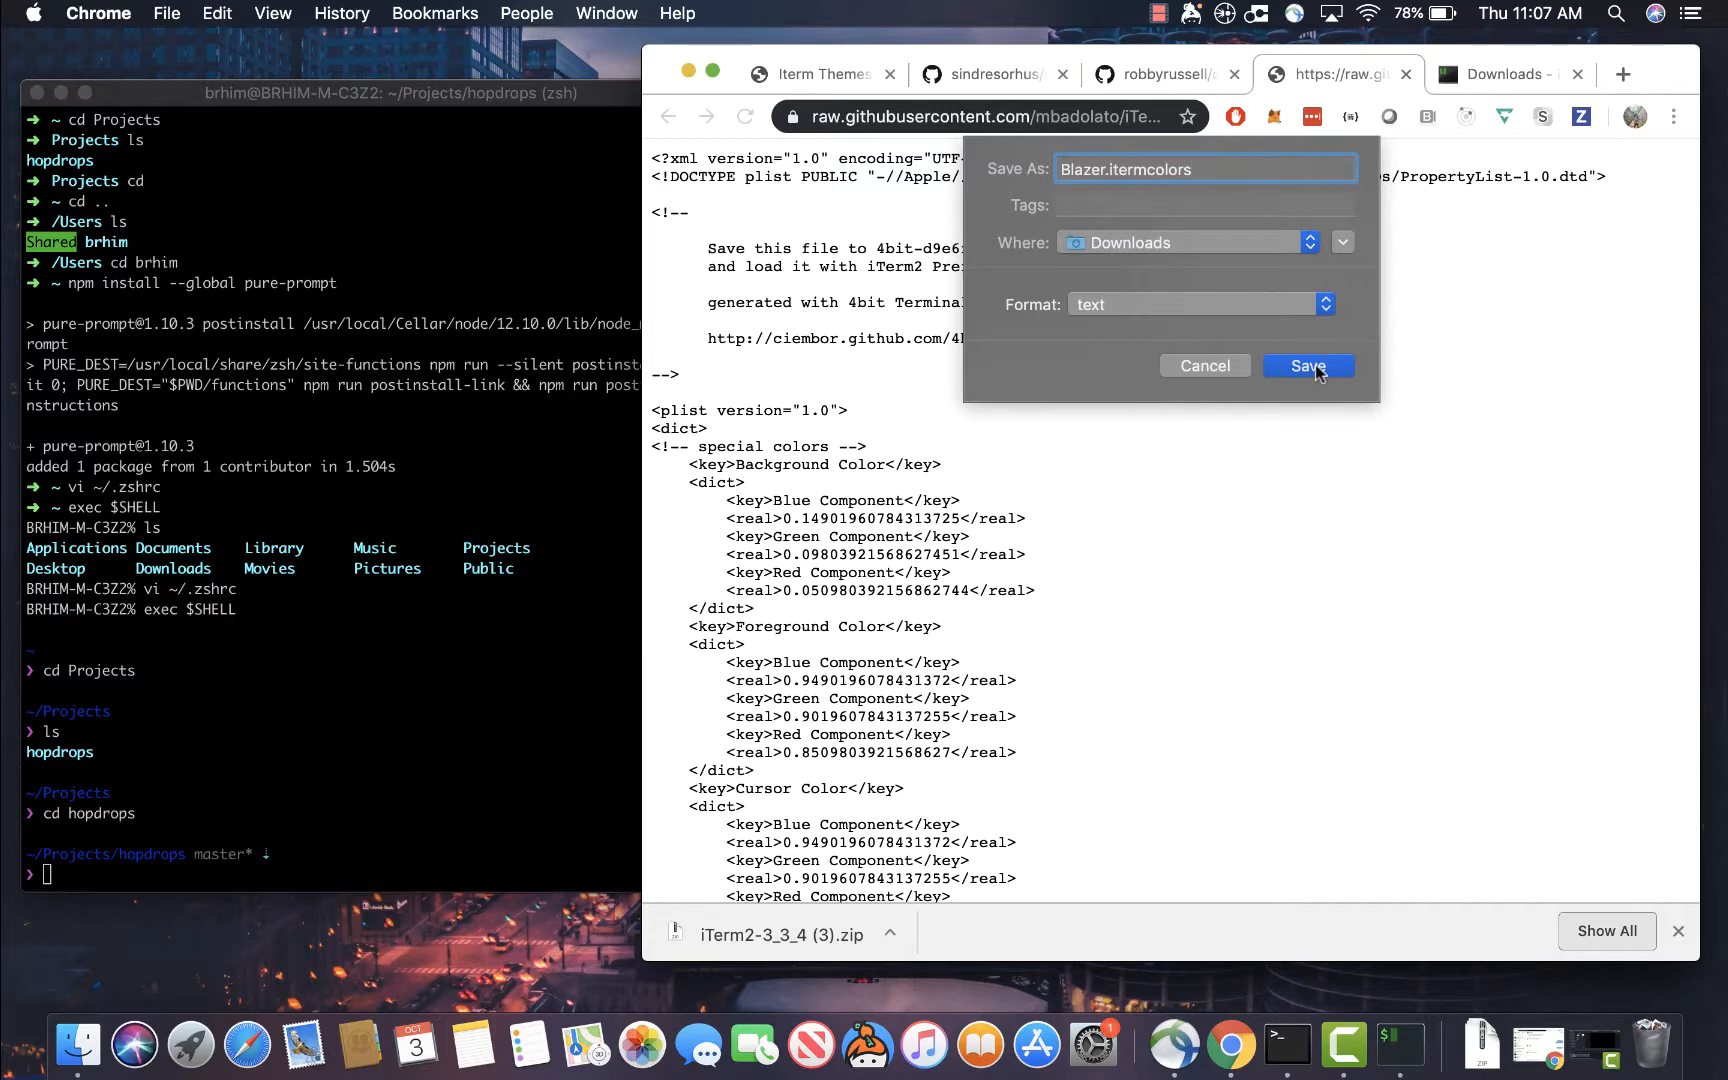
pyautogui.click(1307, 366)
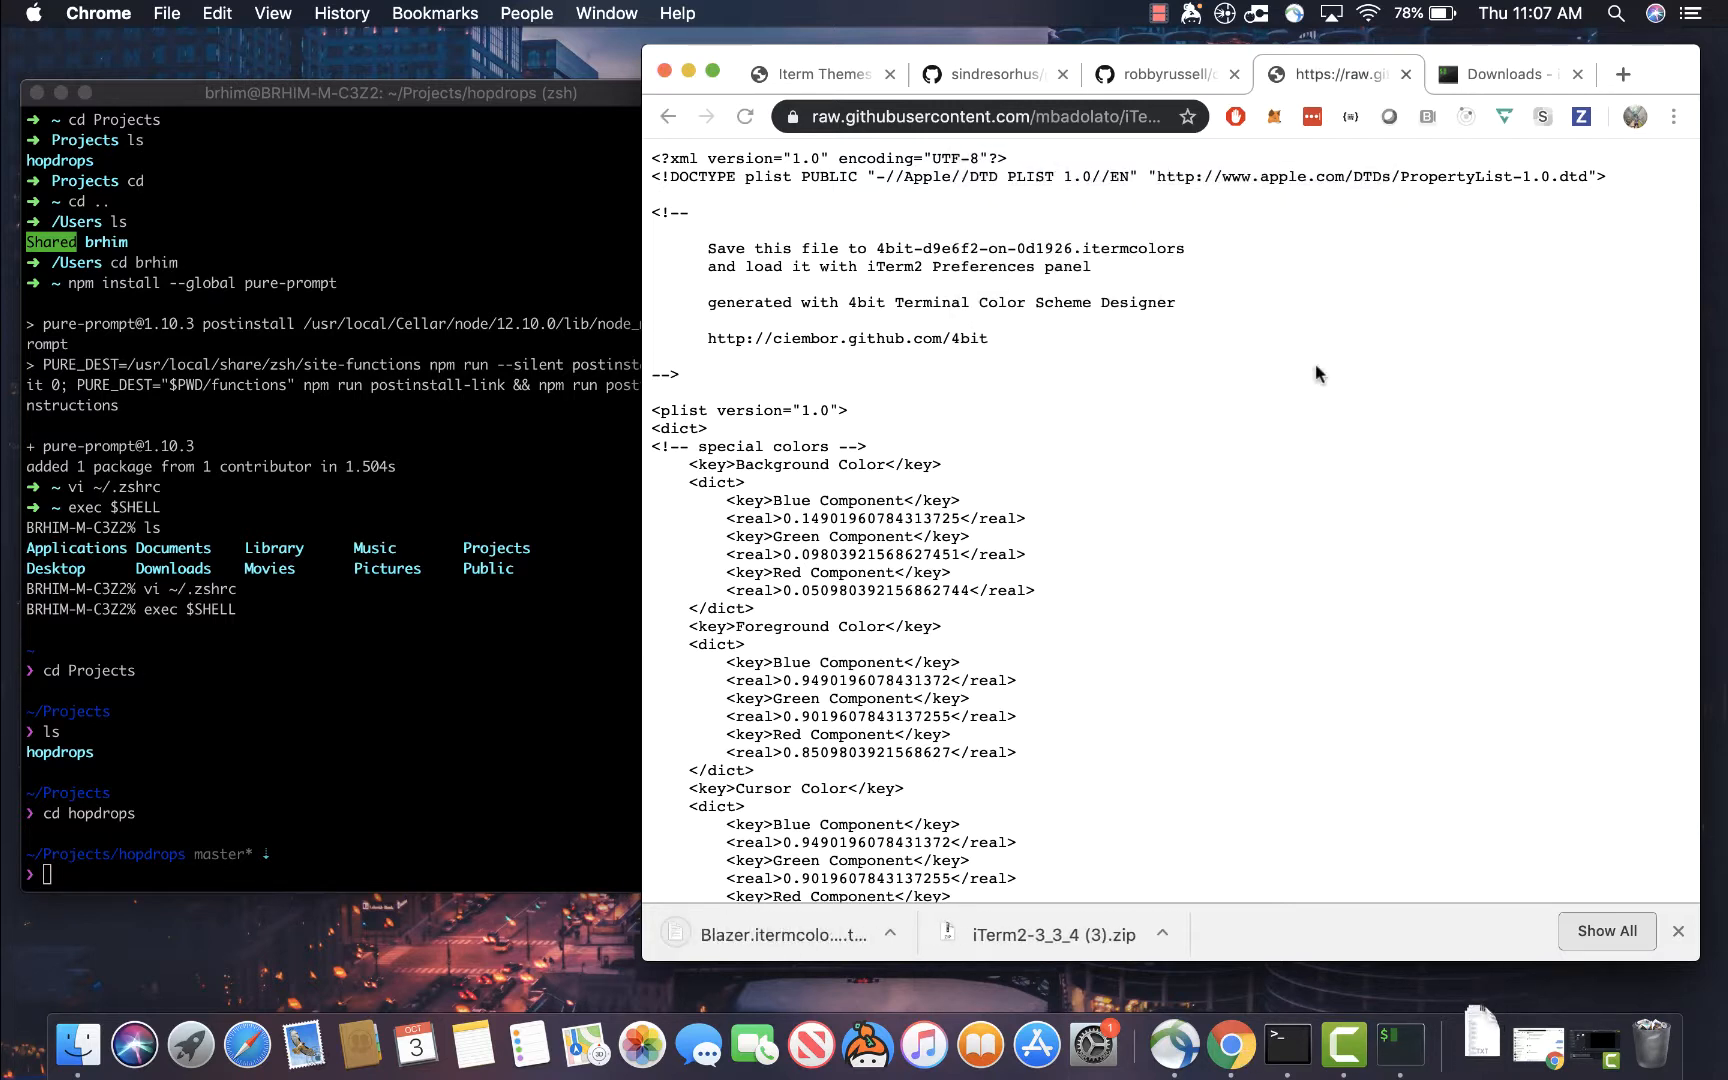
pyautogui.moveTo(1589, 952)
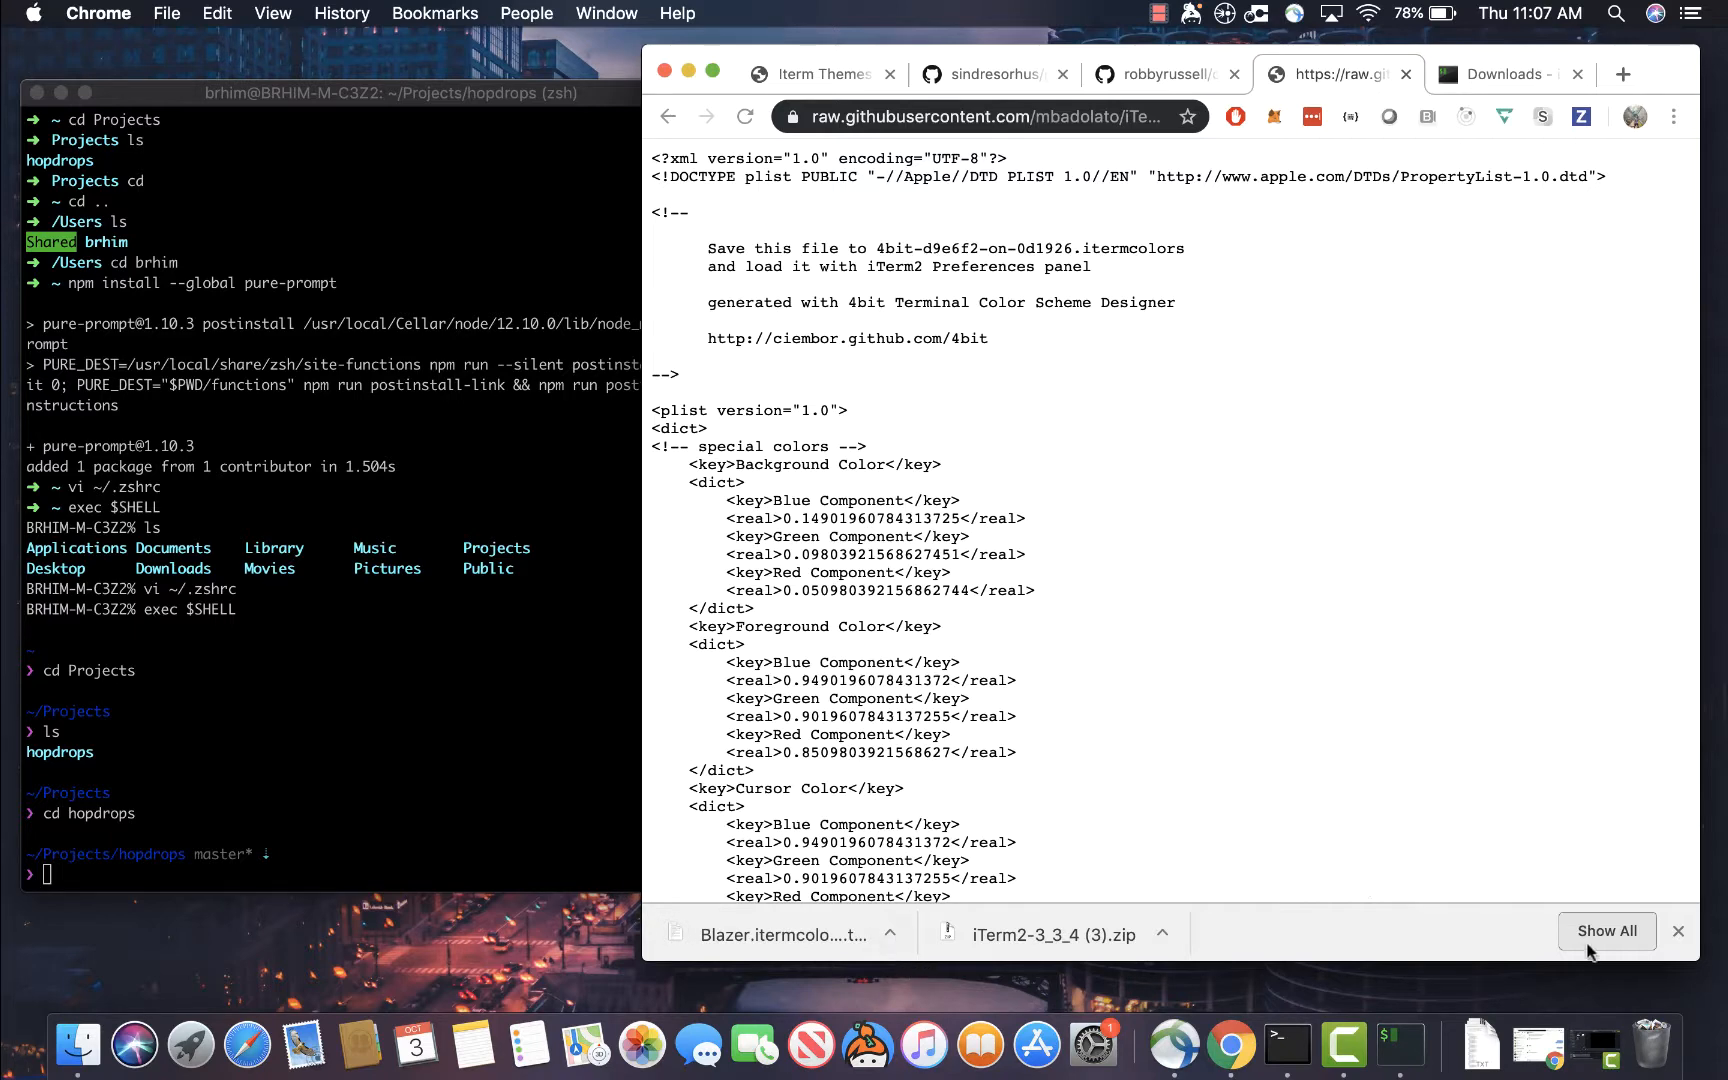
pyautogui.click(1605, 931)
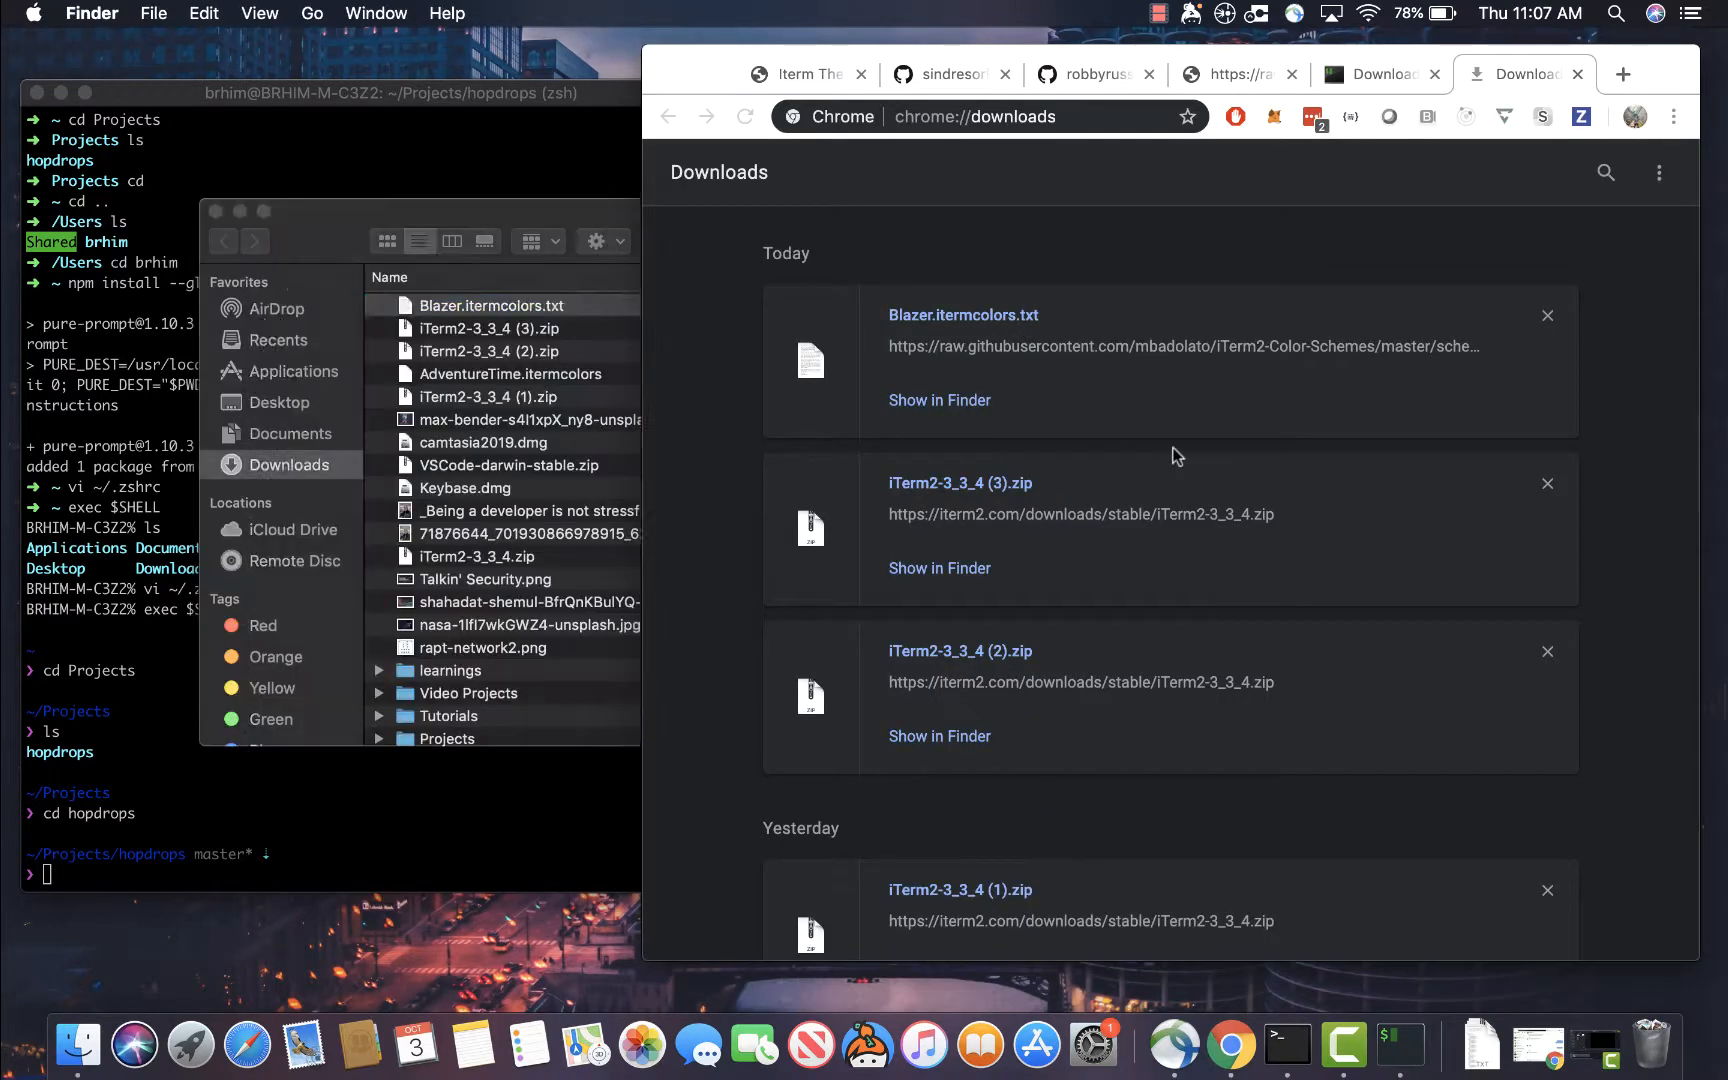
# Rename Blazer.itermcolors.txt to Blazer.itermcolors in Downloads, keeping the .itermcolors extension
pyautogui.rightClick(492, 305)
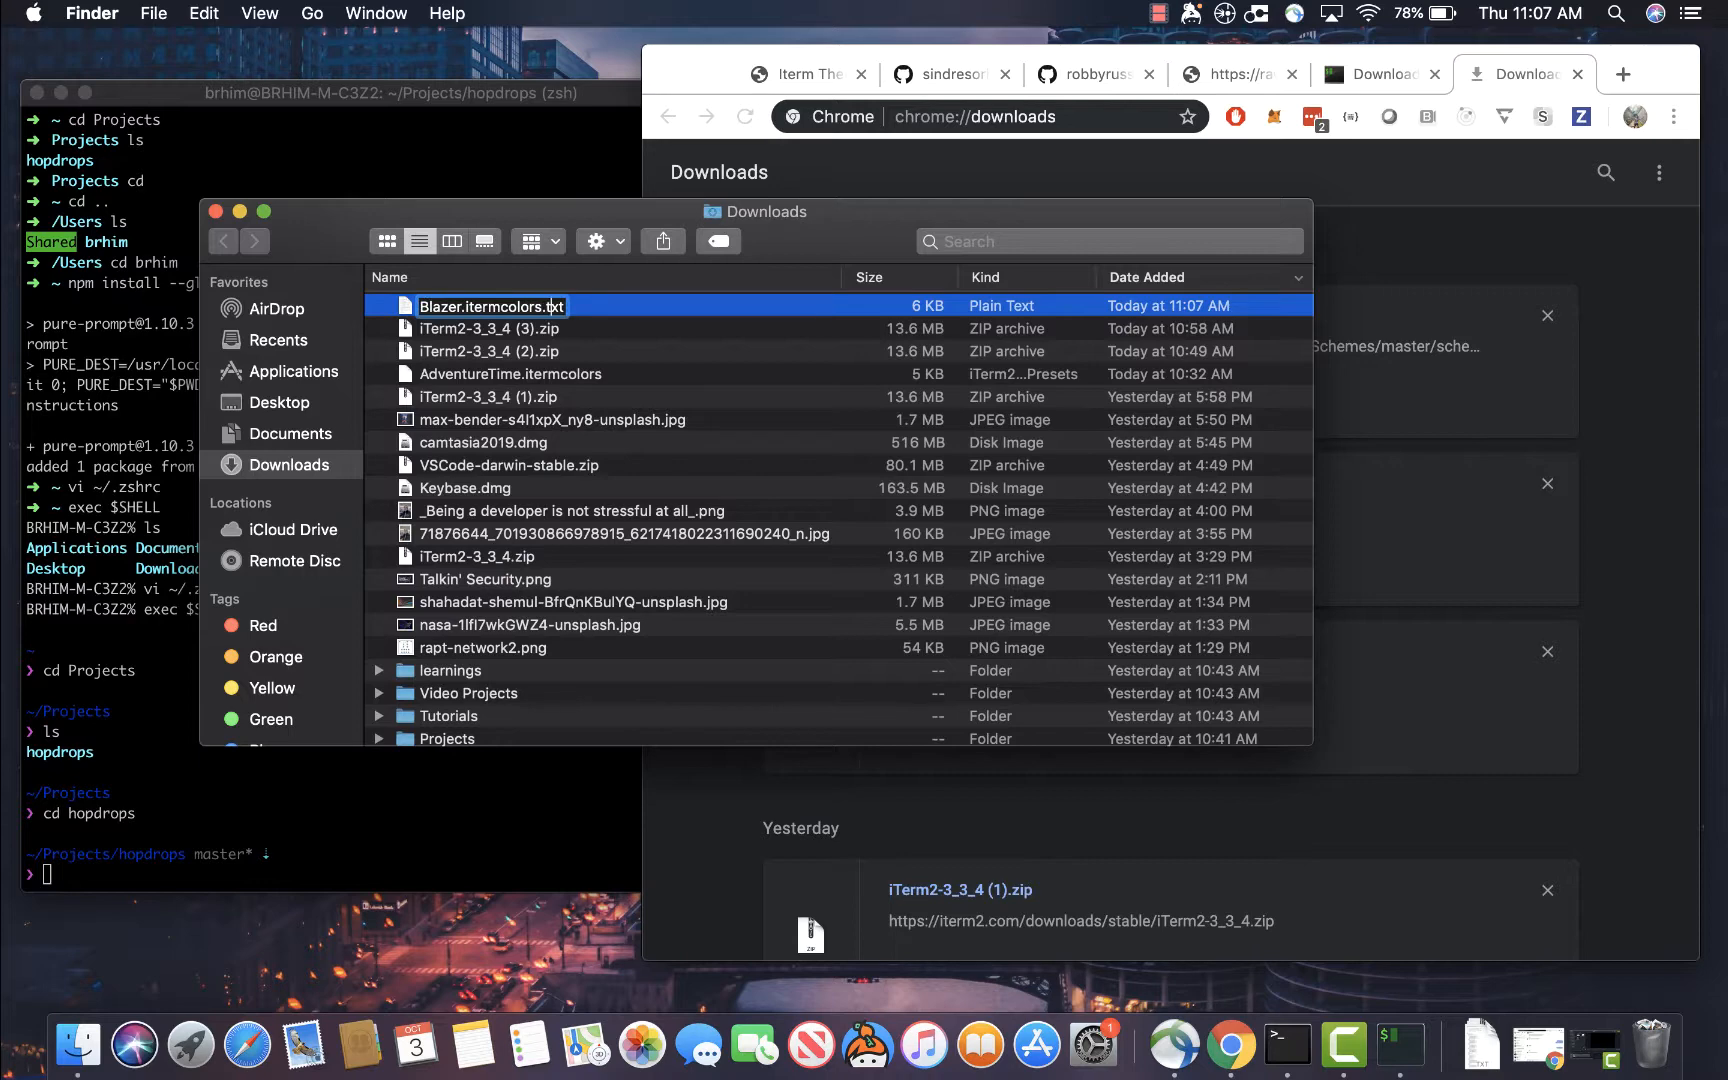
pyautogui.press('Return')
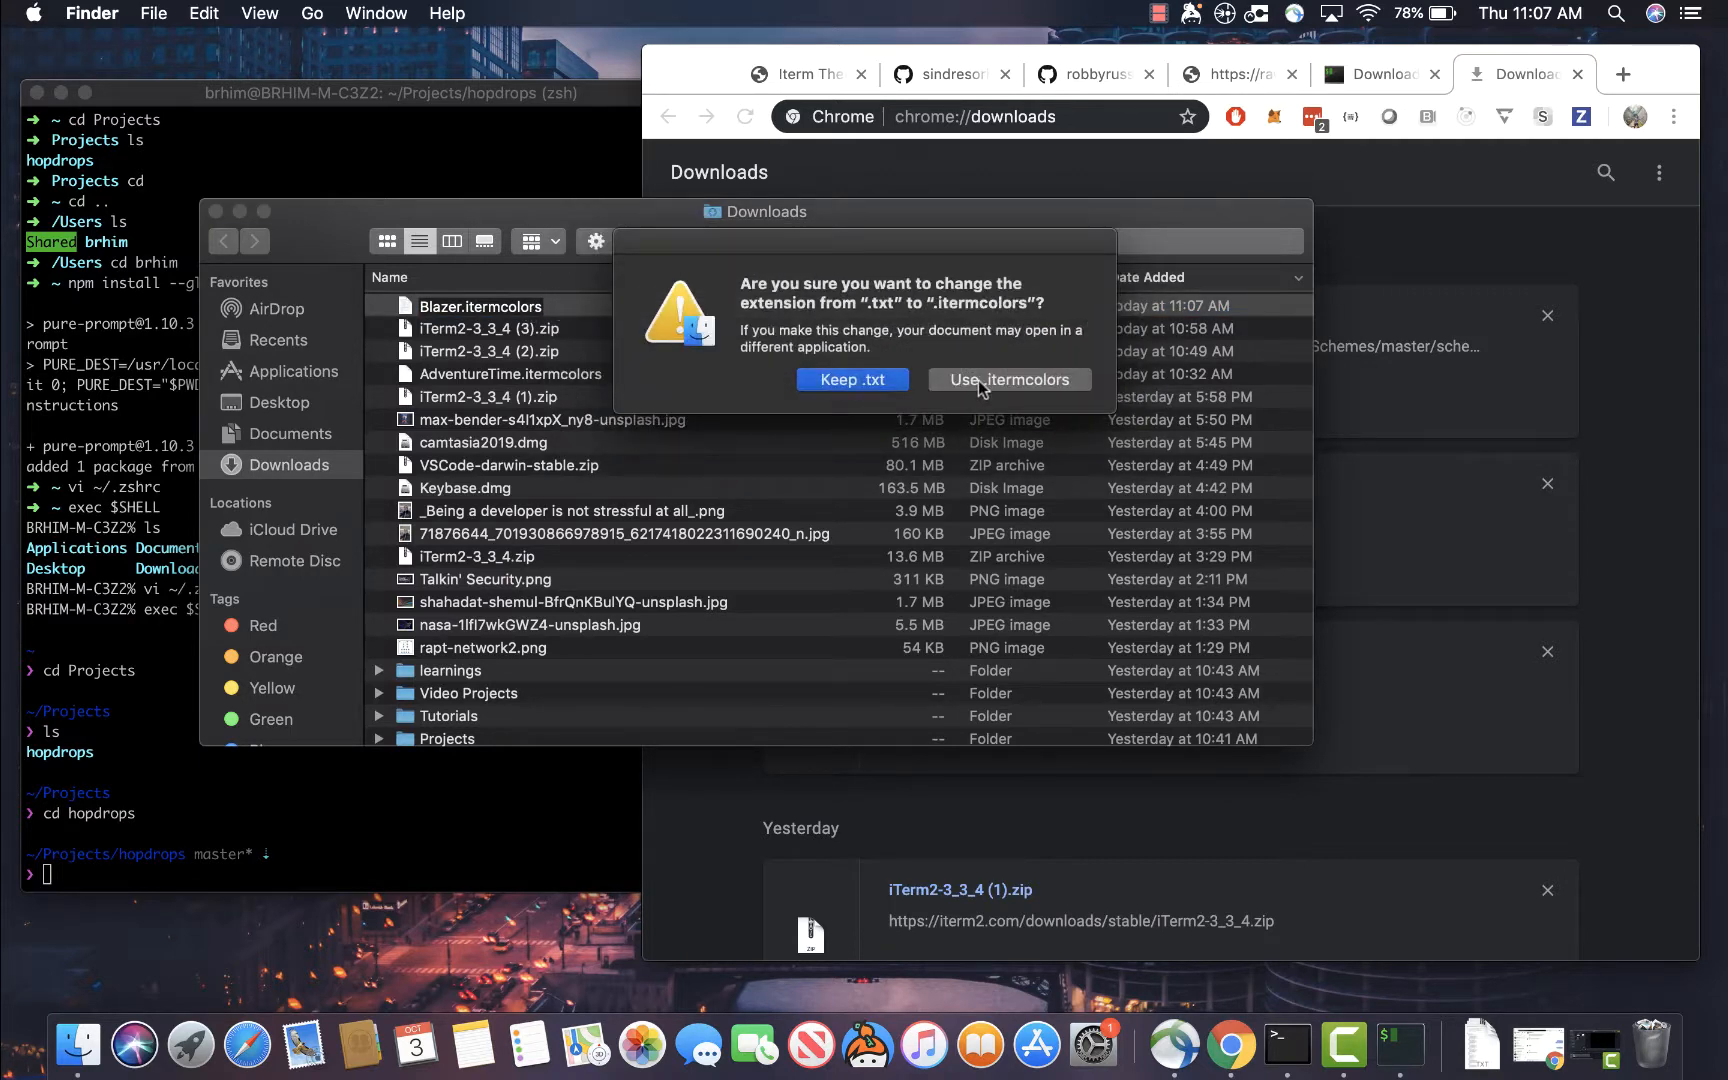
pyautogui.click(1006, 379)
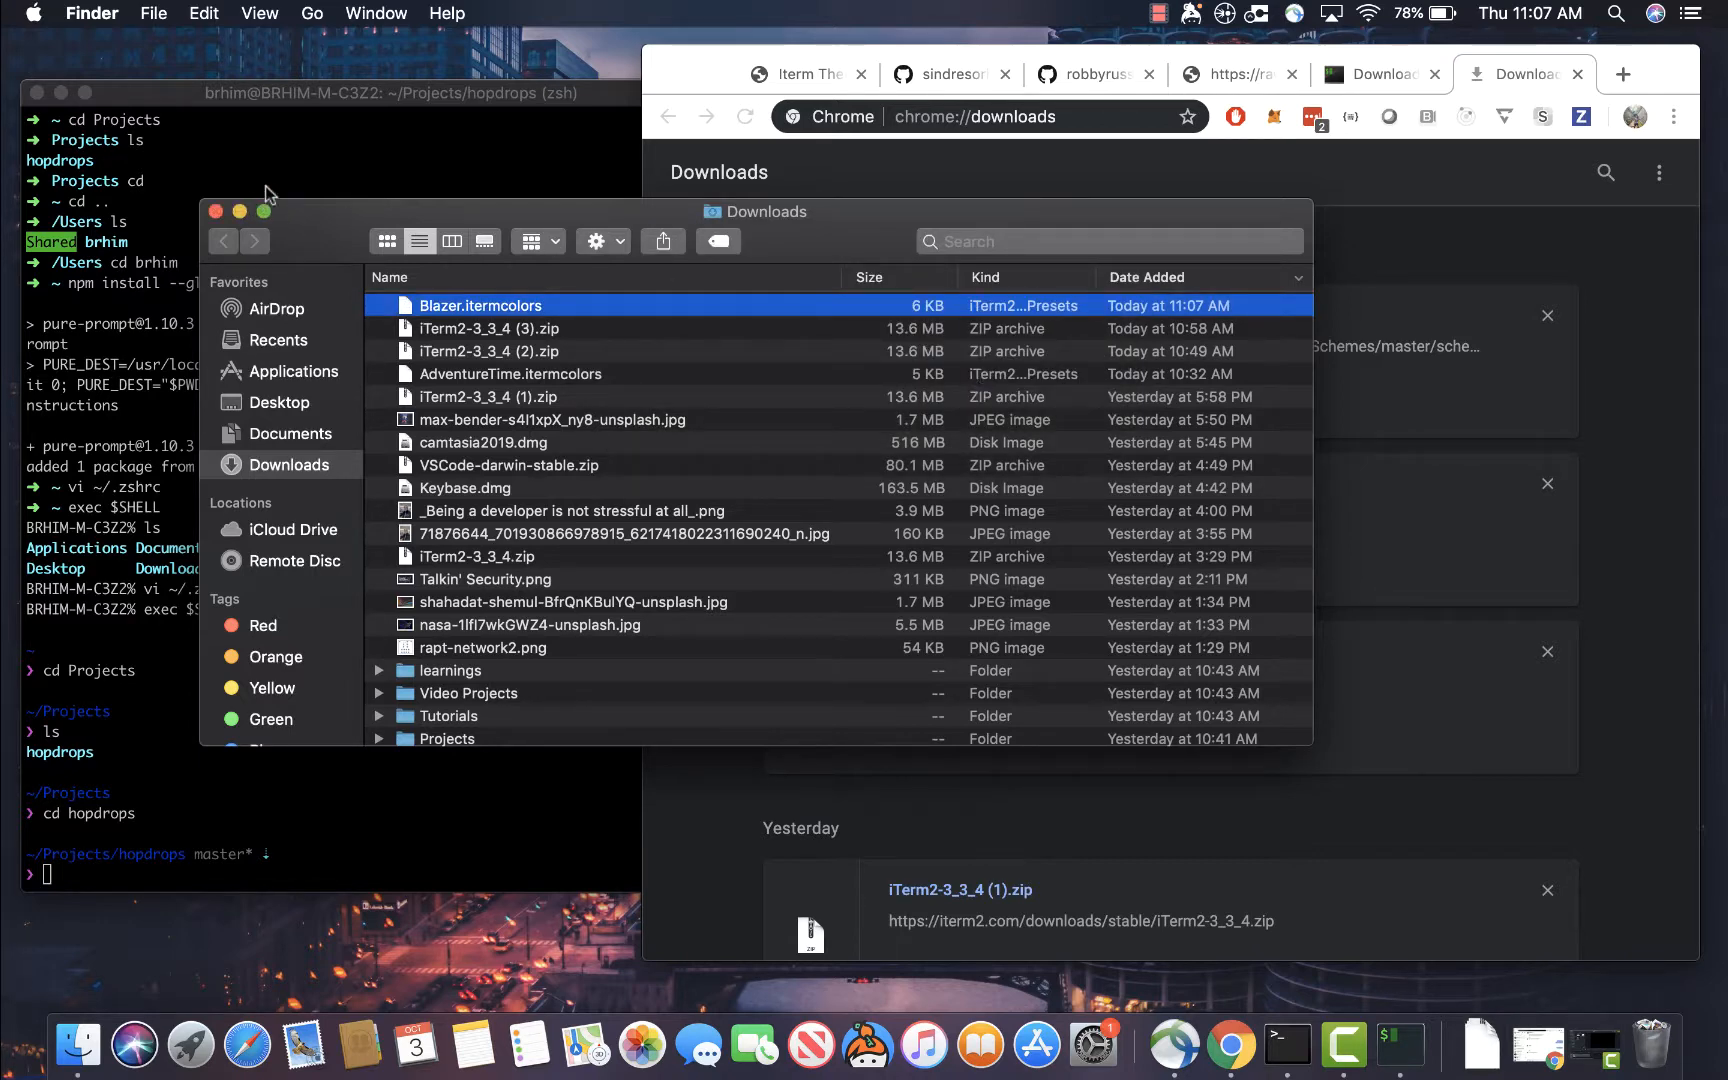
pyautogui.click(95, 12)
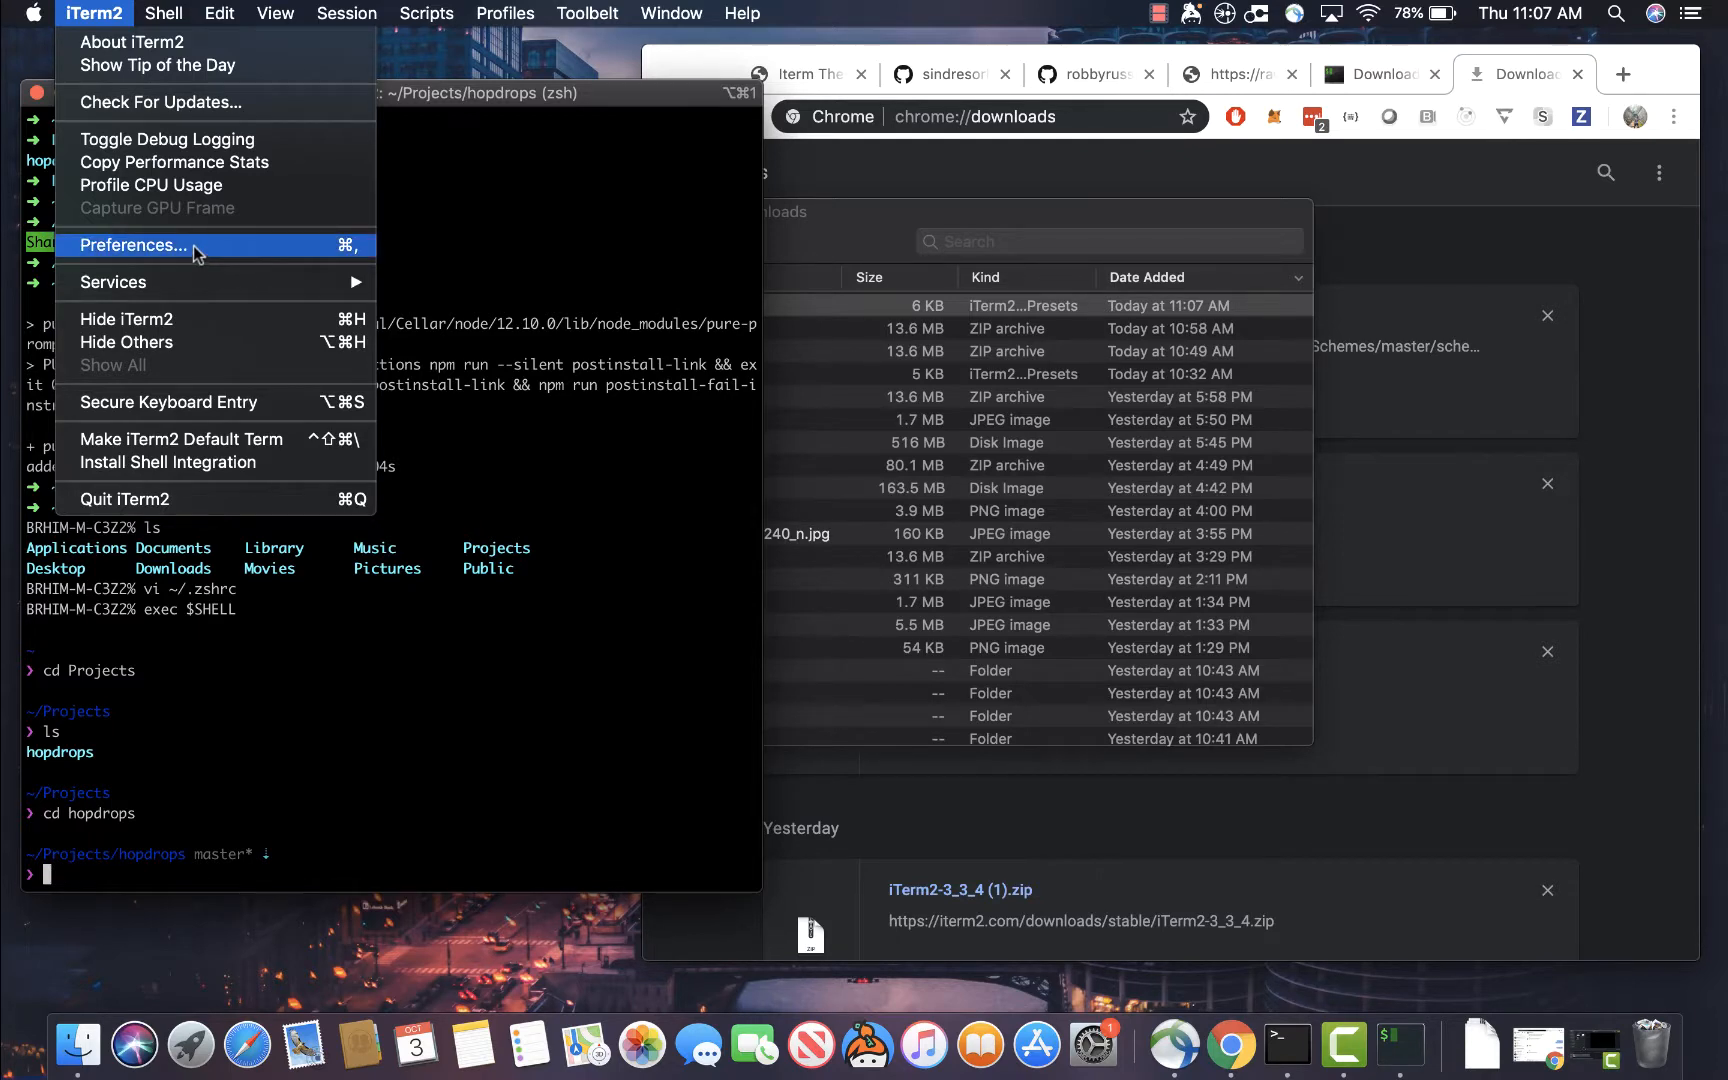
pyautogui.moveTo(215, 282)
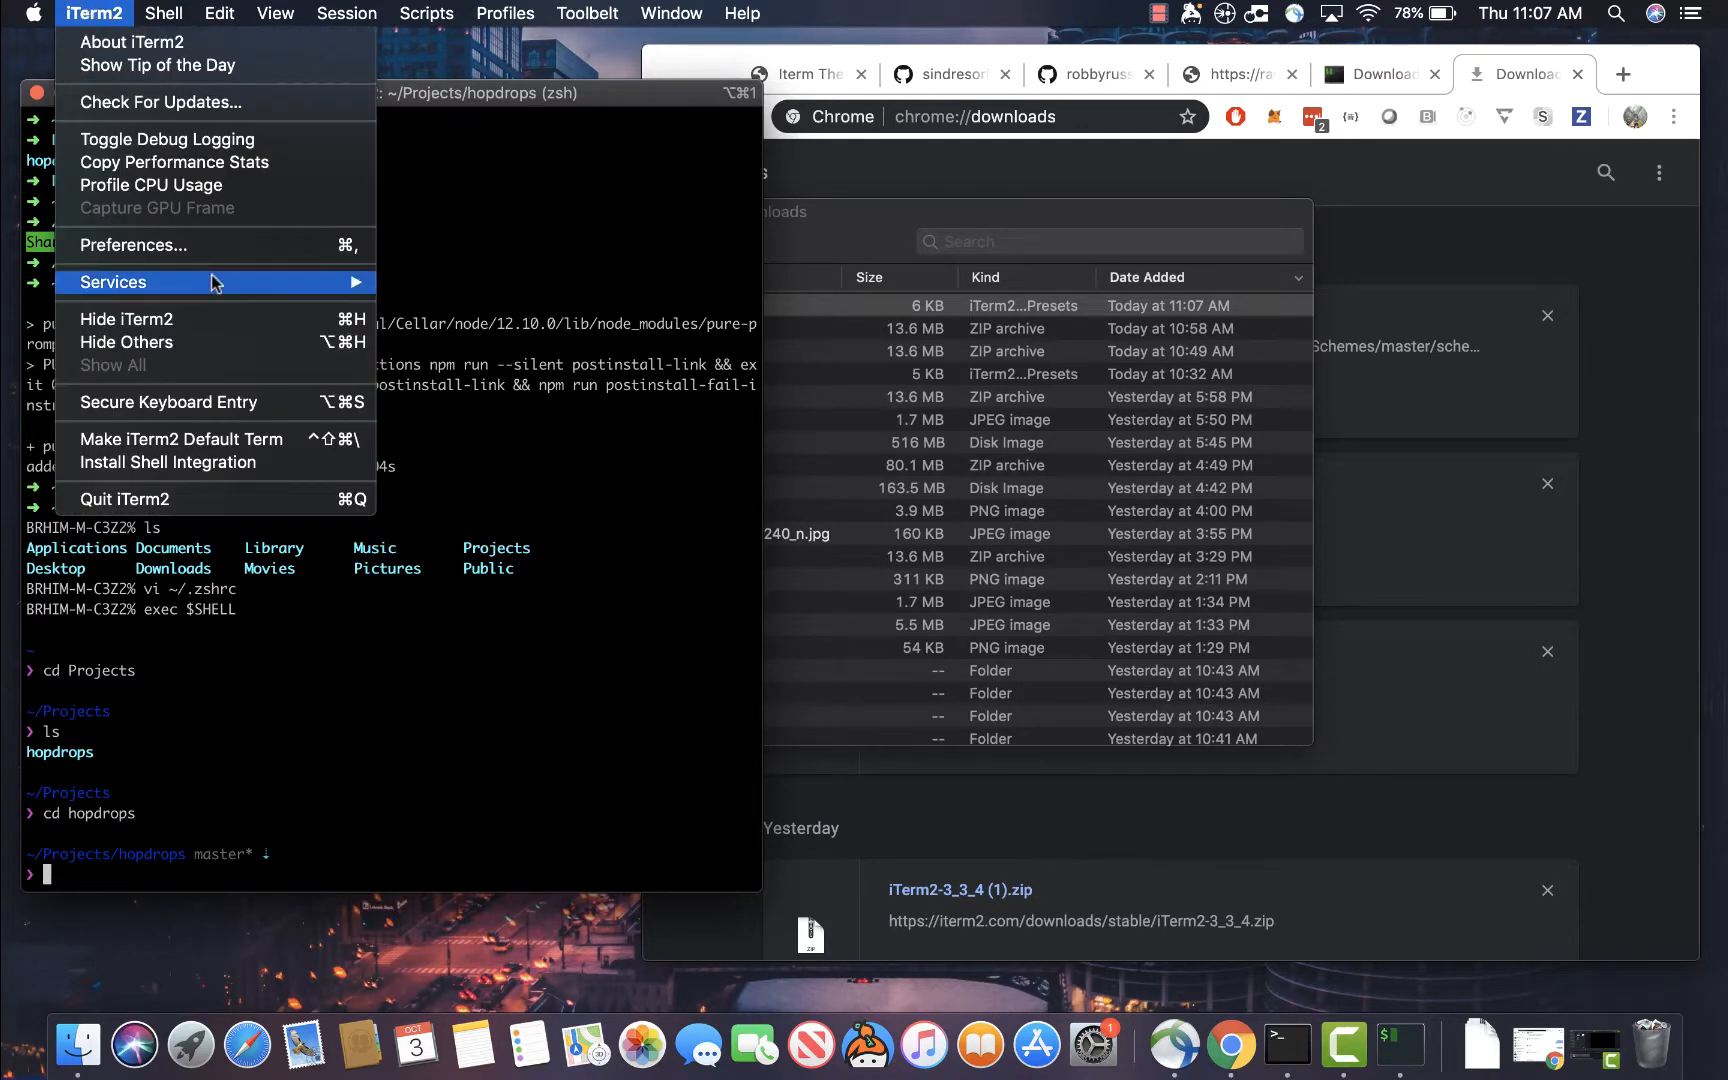
# Add a profile named Cool Blazer Theme in iTerm2 Preferences and select it
pyautogui.click(131, 245)
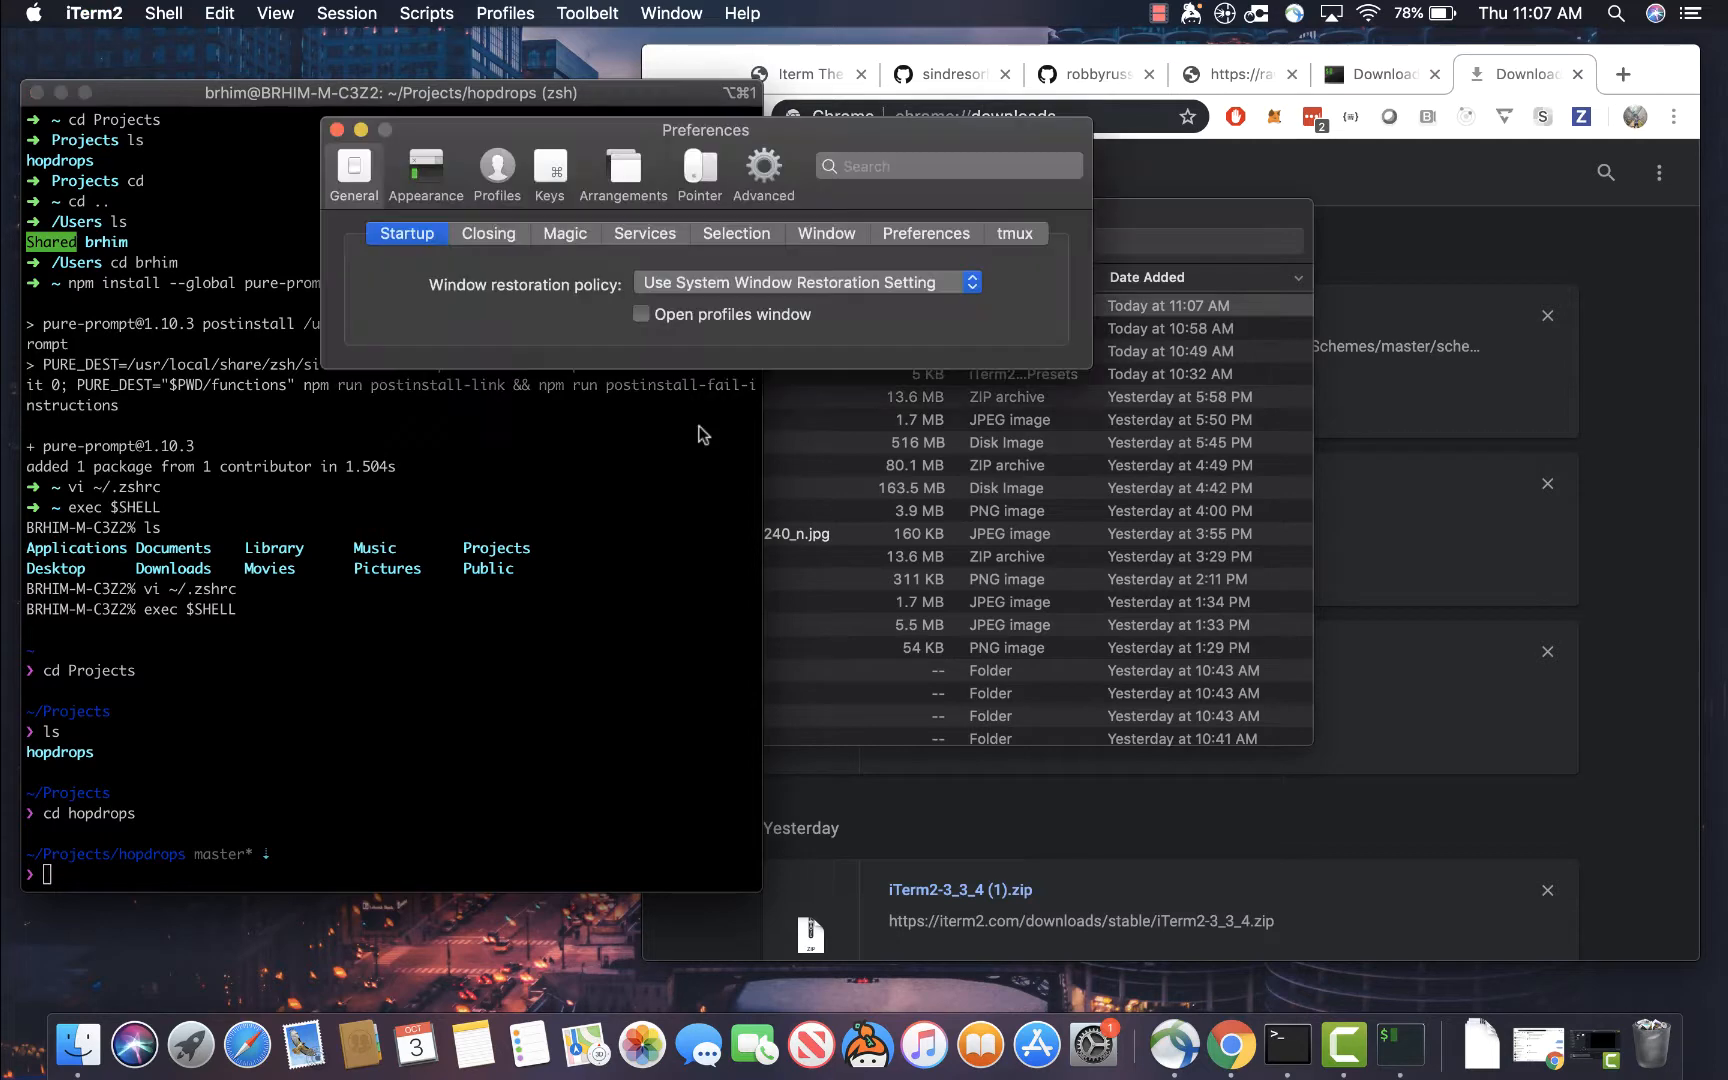
pyautogui.click(496, 165)
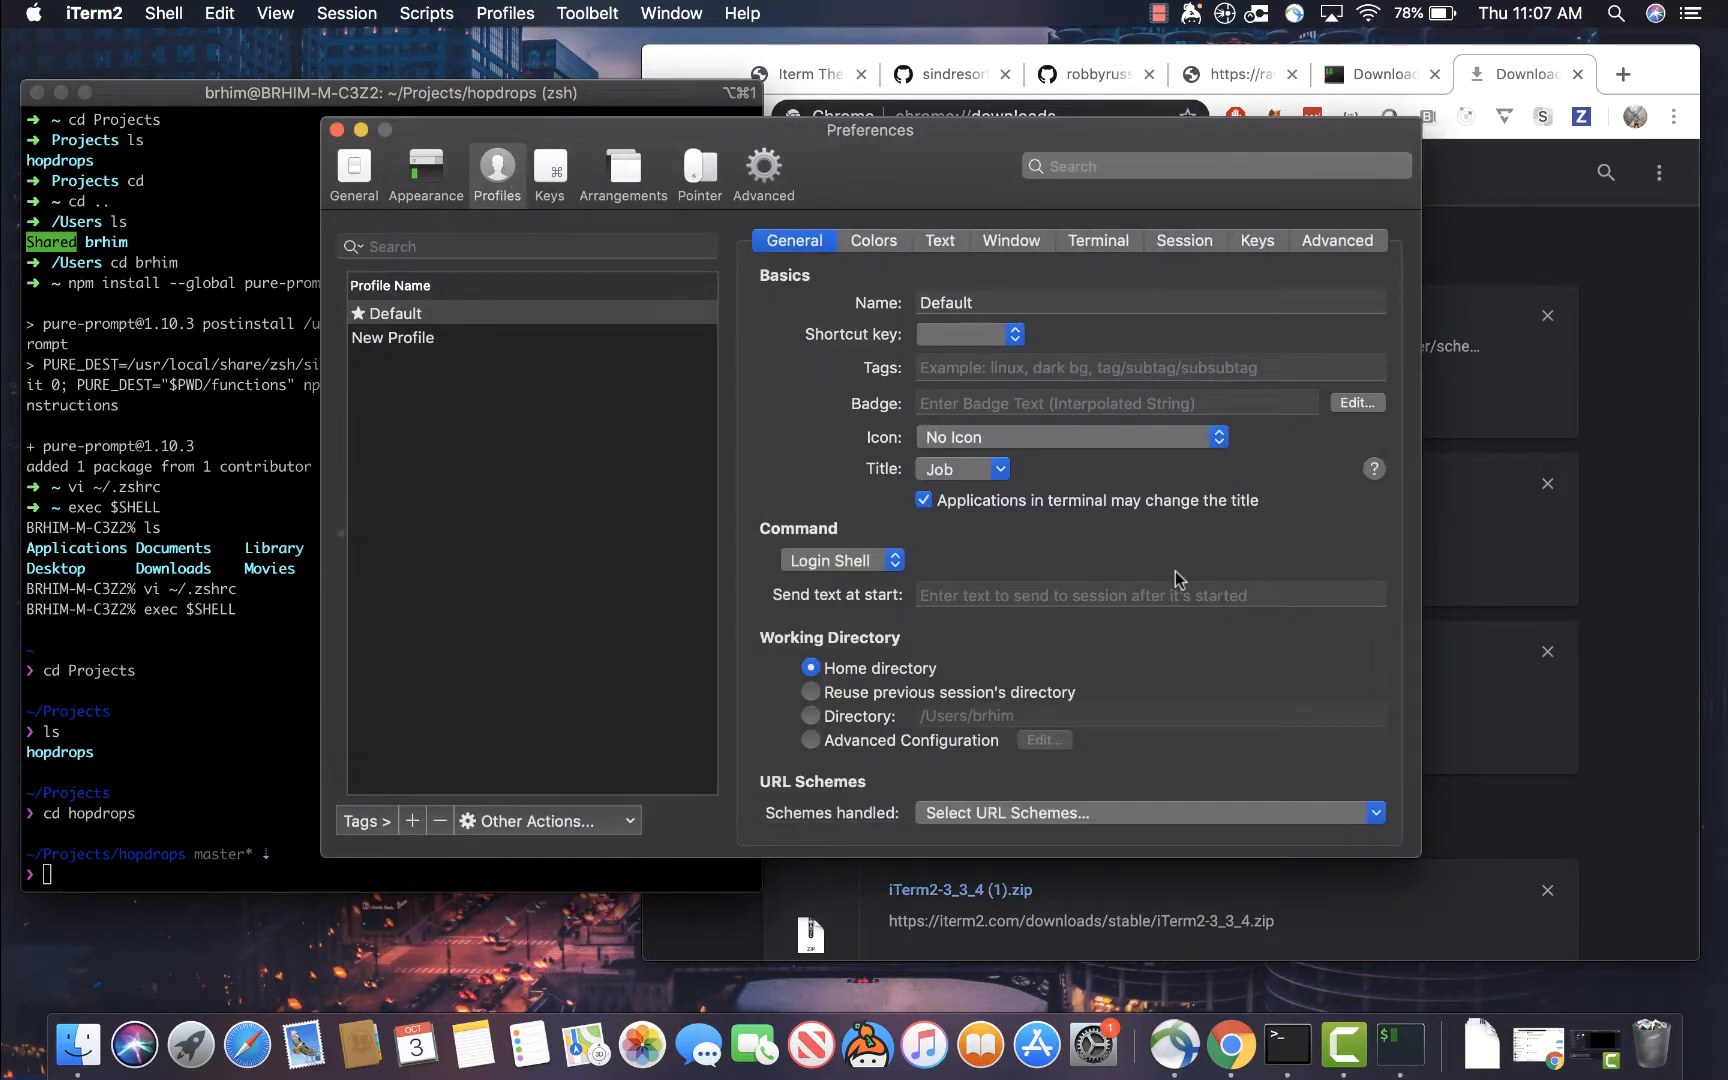
pyautogui.moveTo(490, 368)
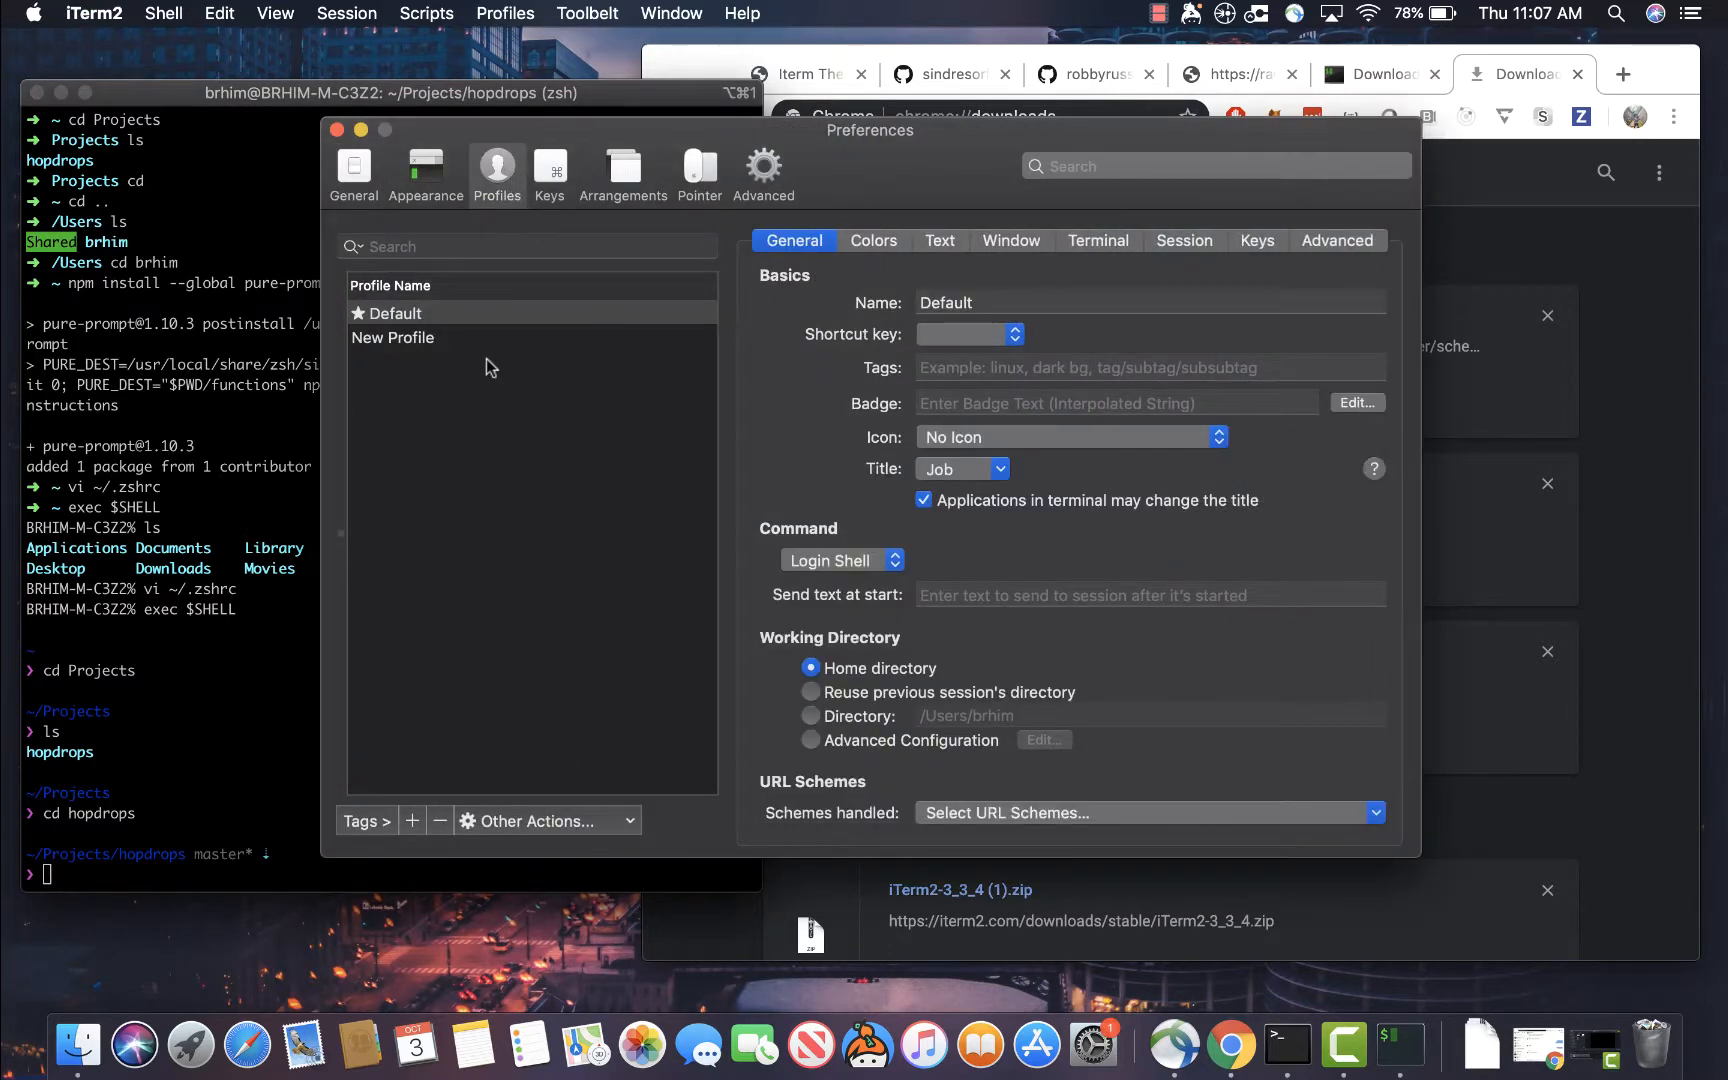
pyautogui.click(411, 821)
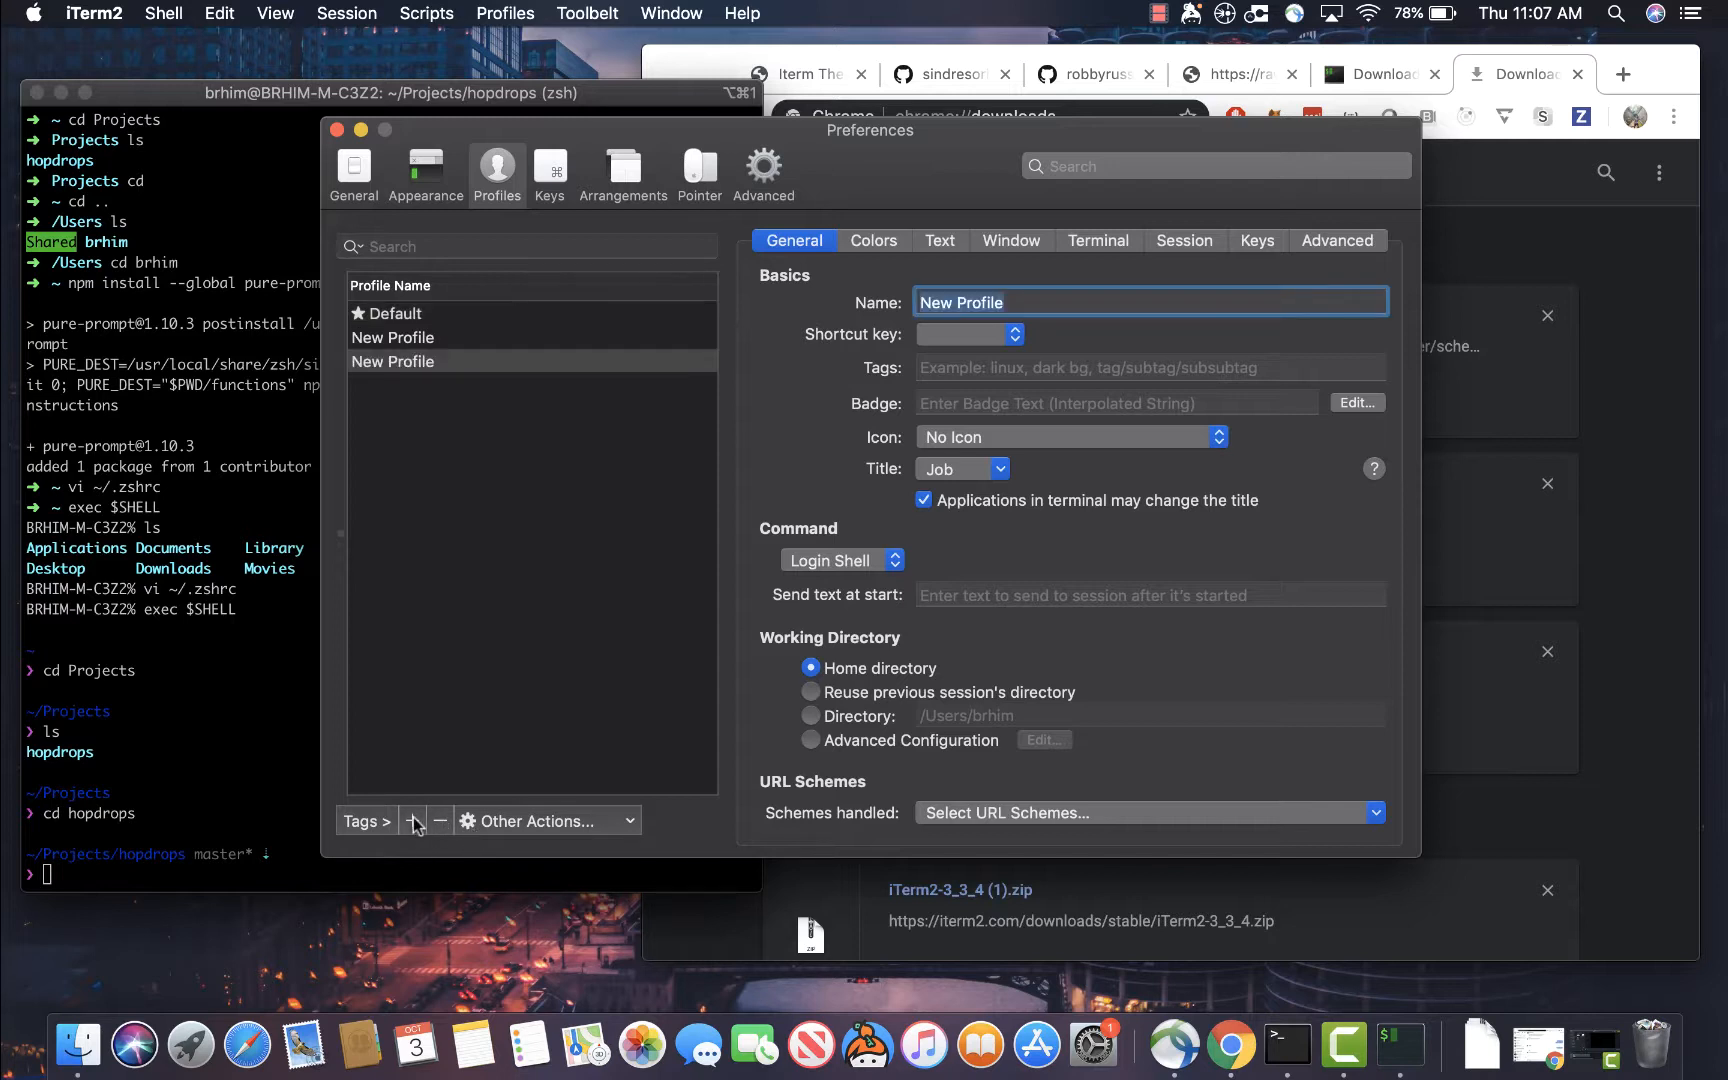
pyautogui.write('C')
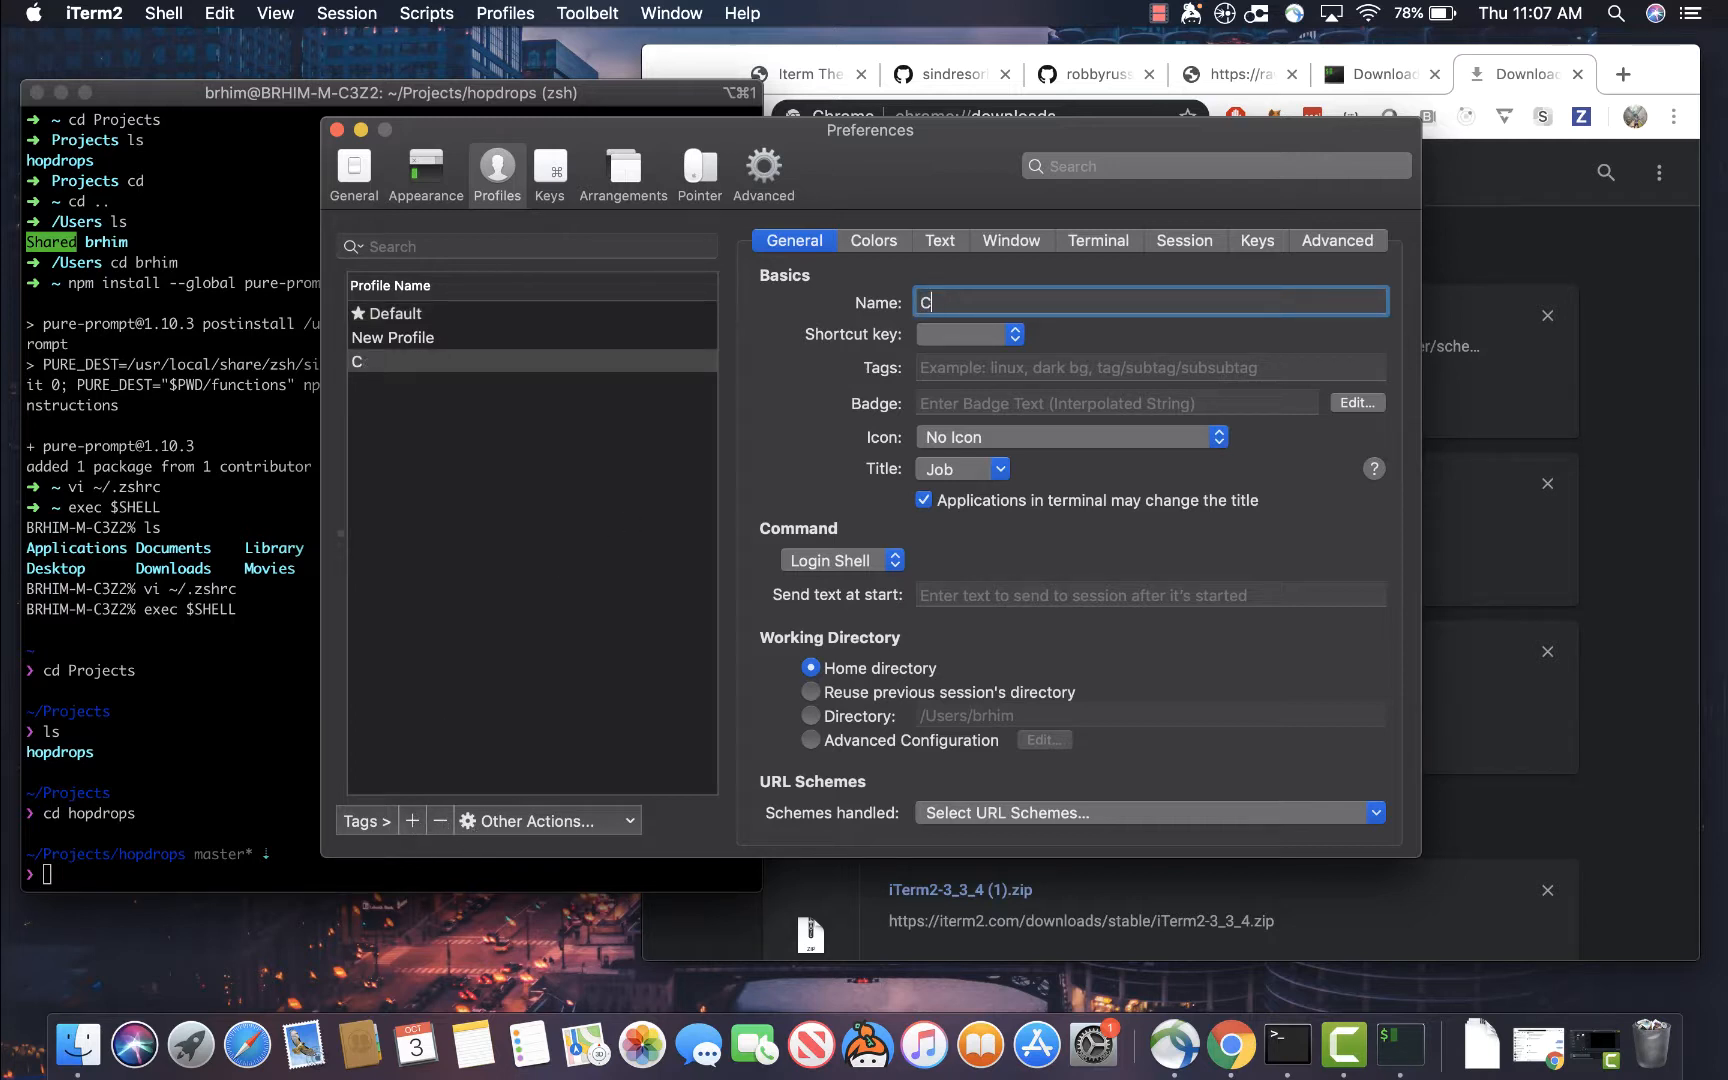
pyautogui.write('ool Blazer Th')
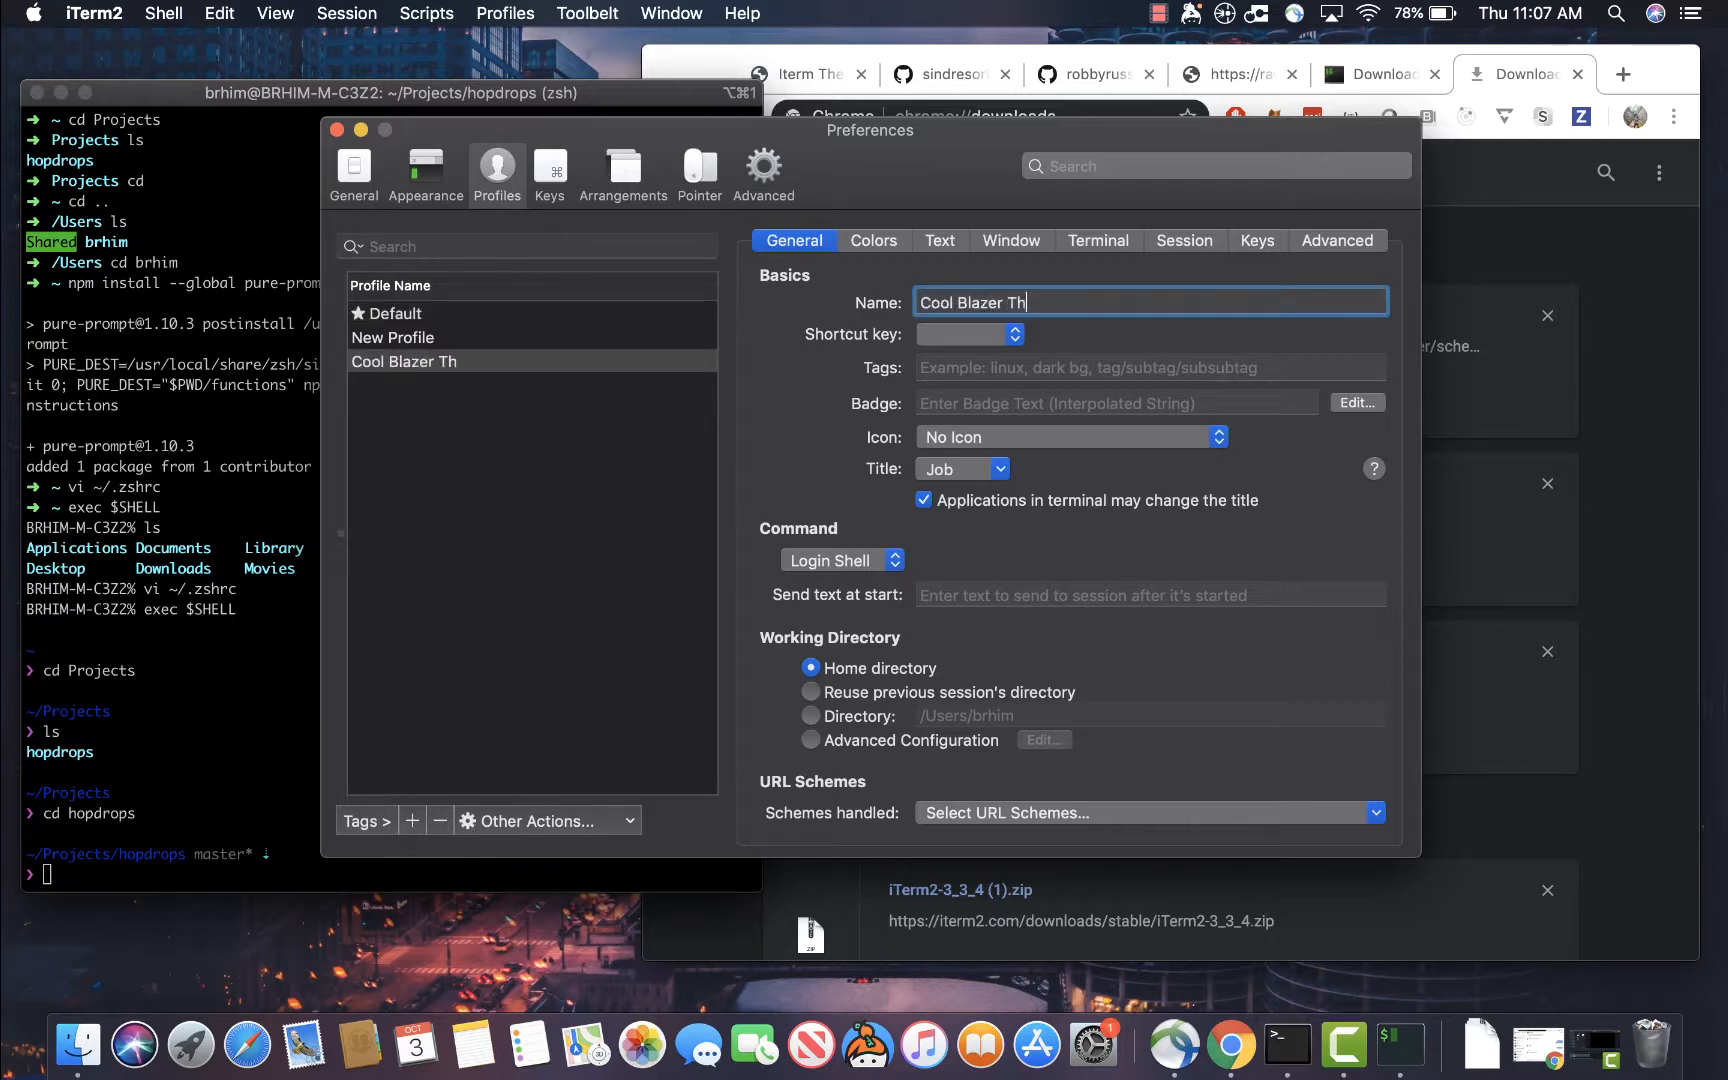
pyautogui.click(393, 337)
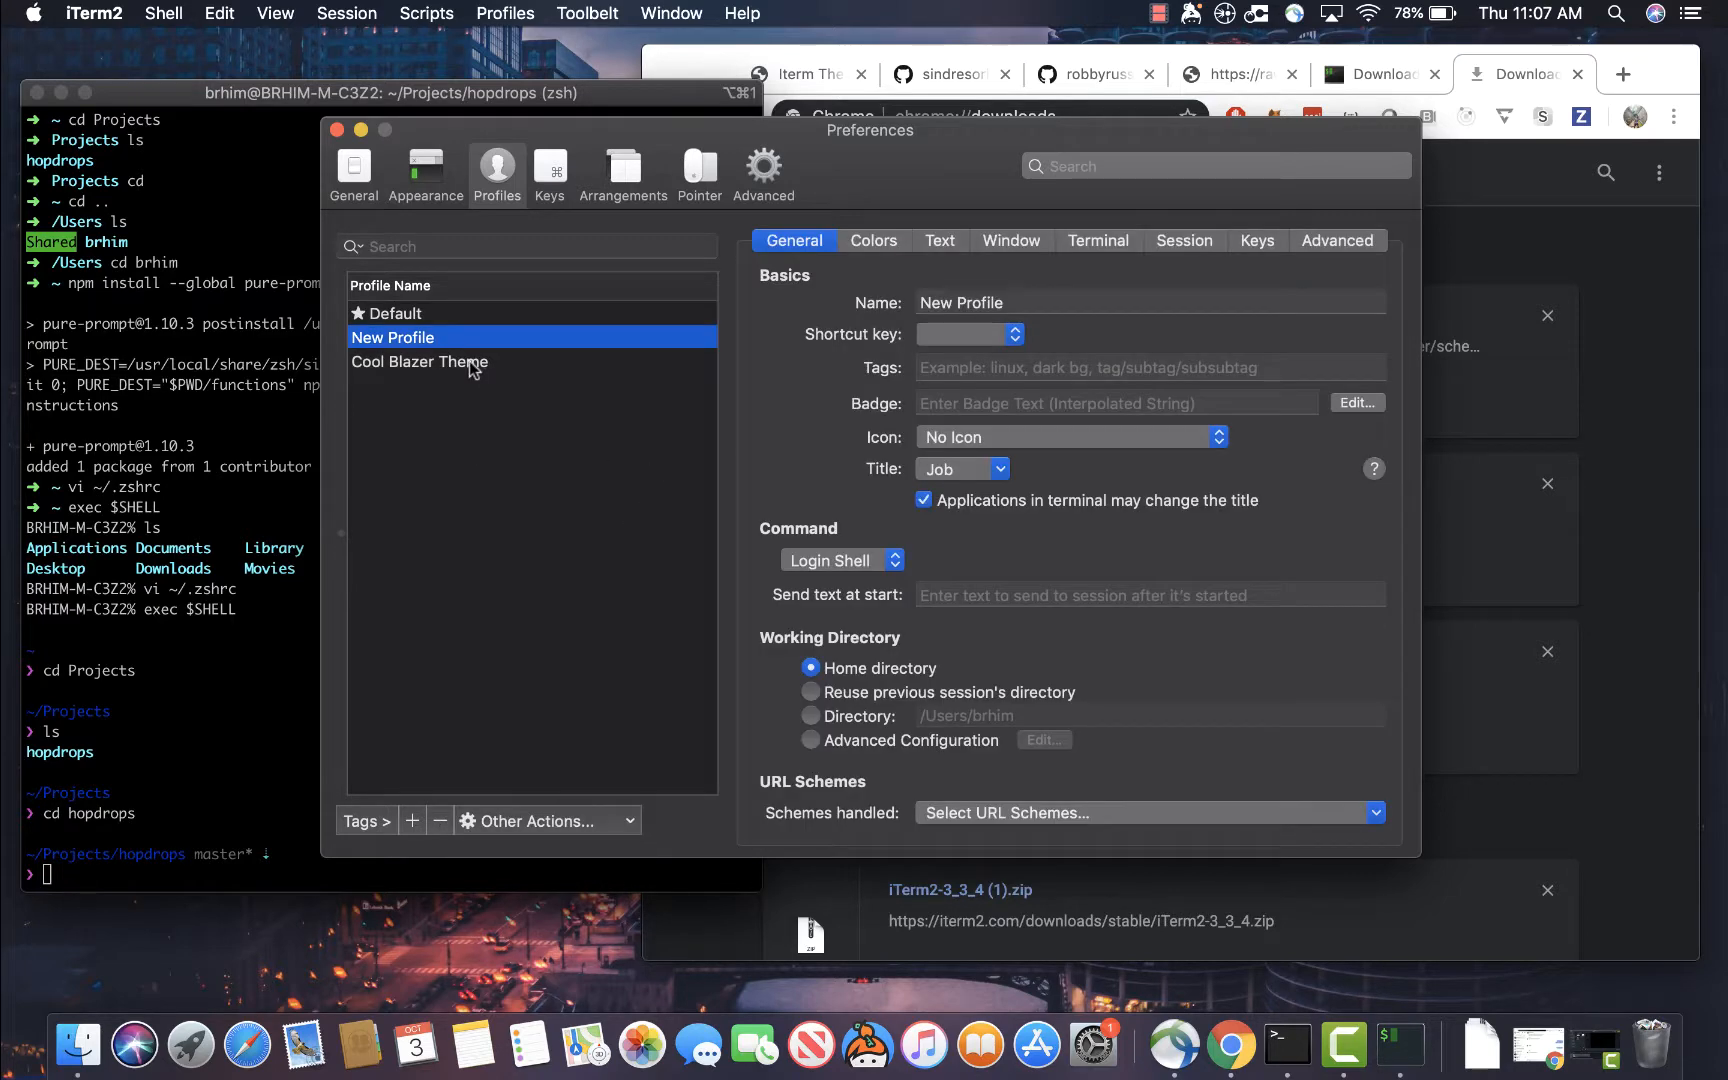
pyautogui.click(419, 360)
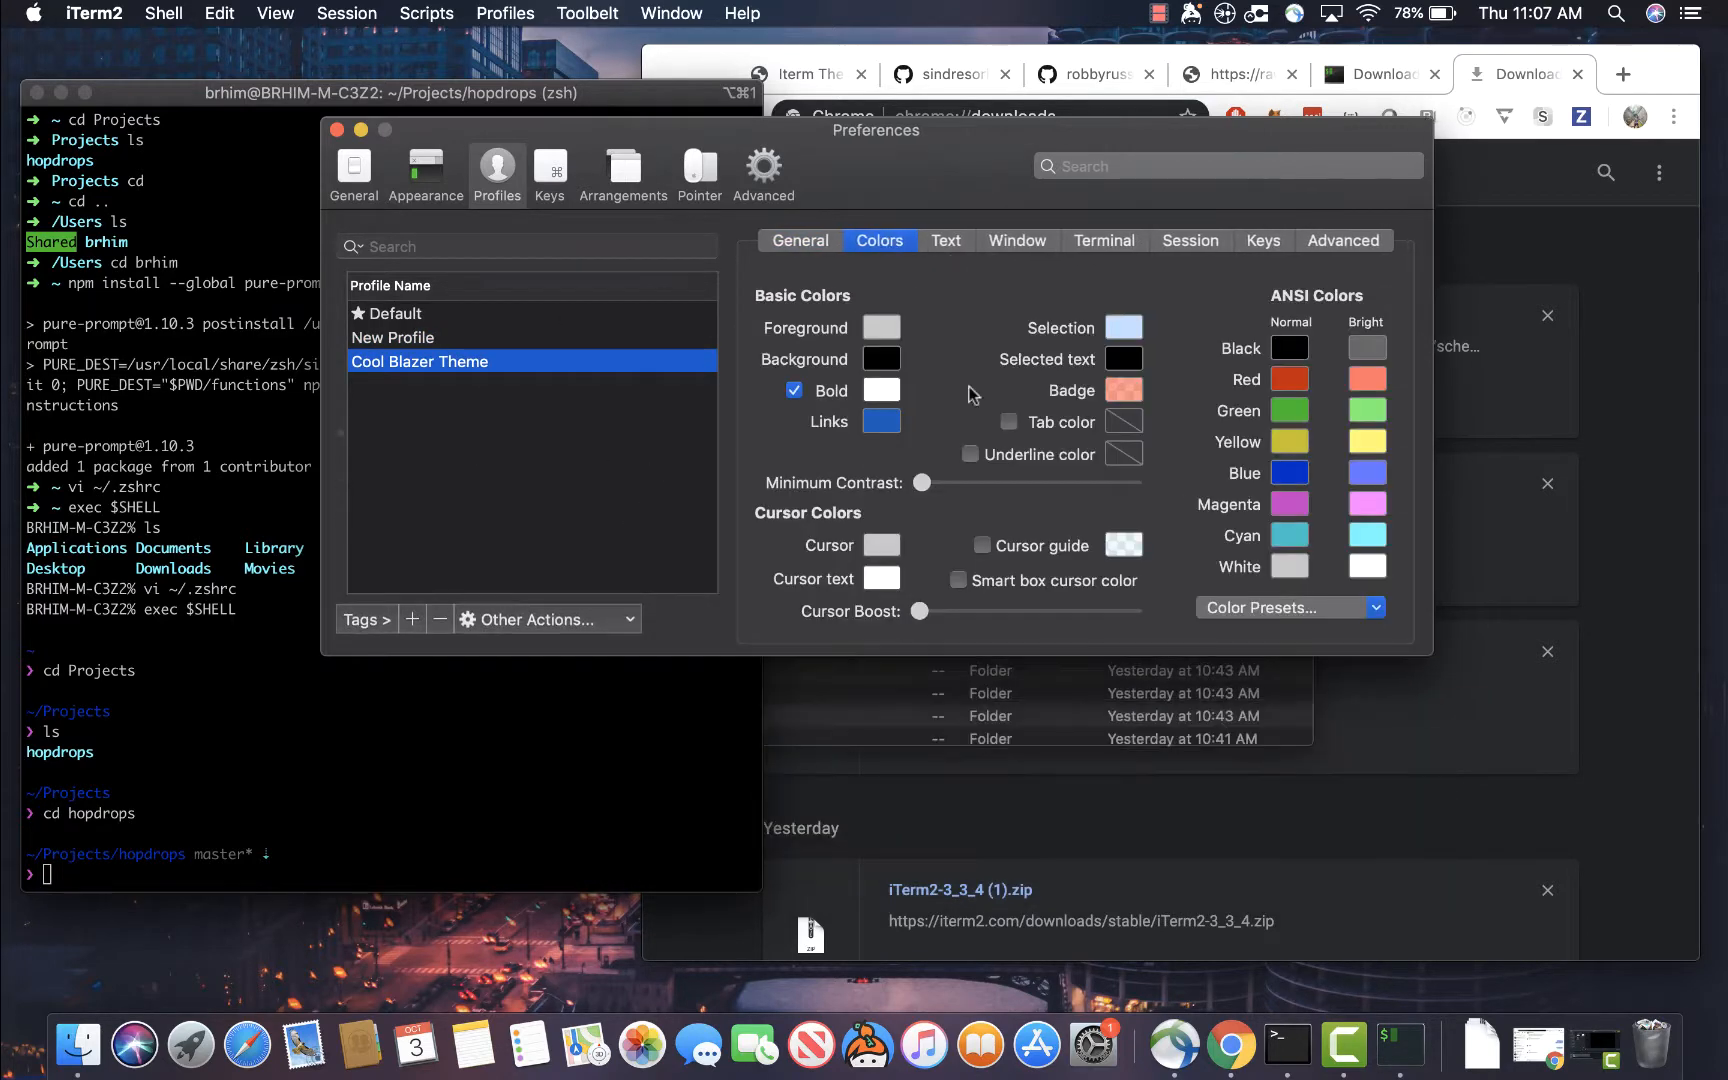
# Import Blazer.itermcolors and select the Blazer preset for the Cool Blazer Theme profile
pyautogui.click(1288, 607)
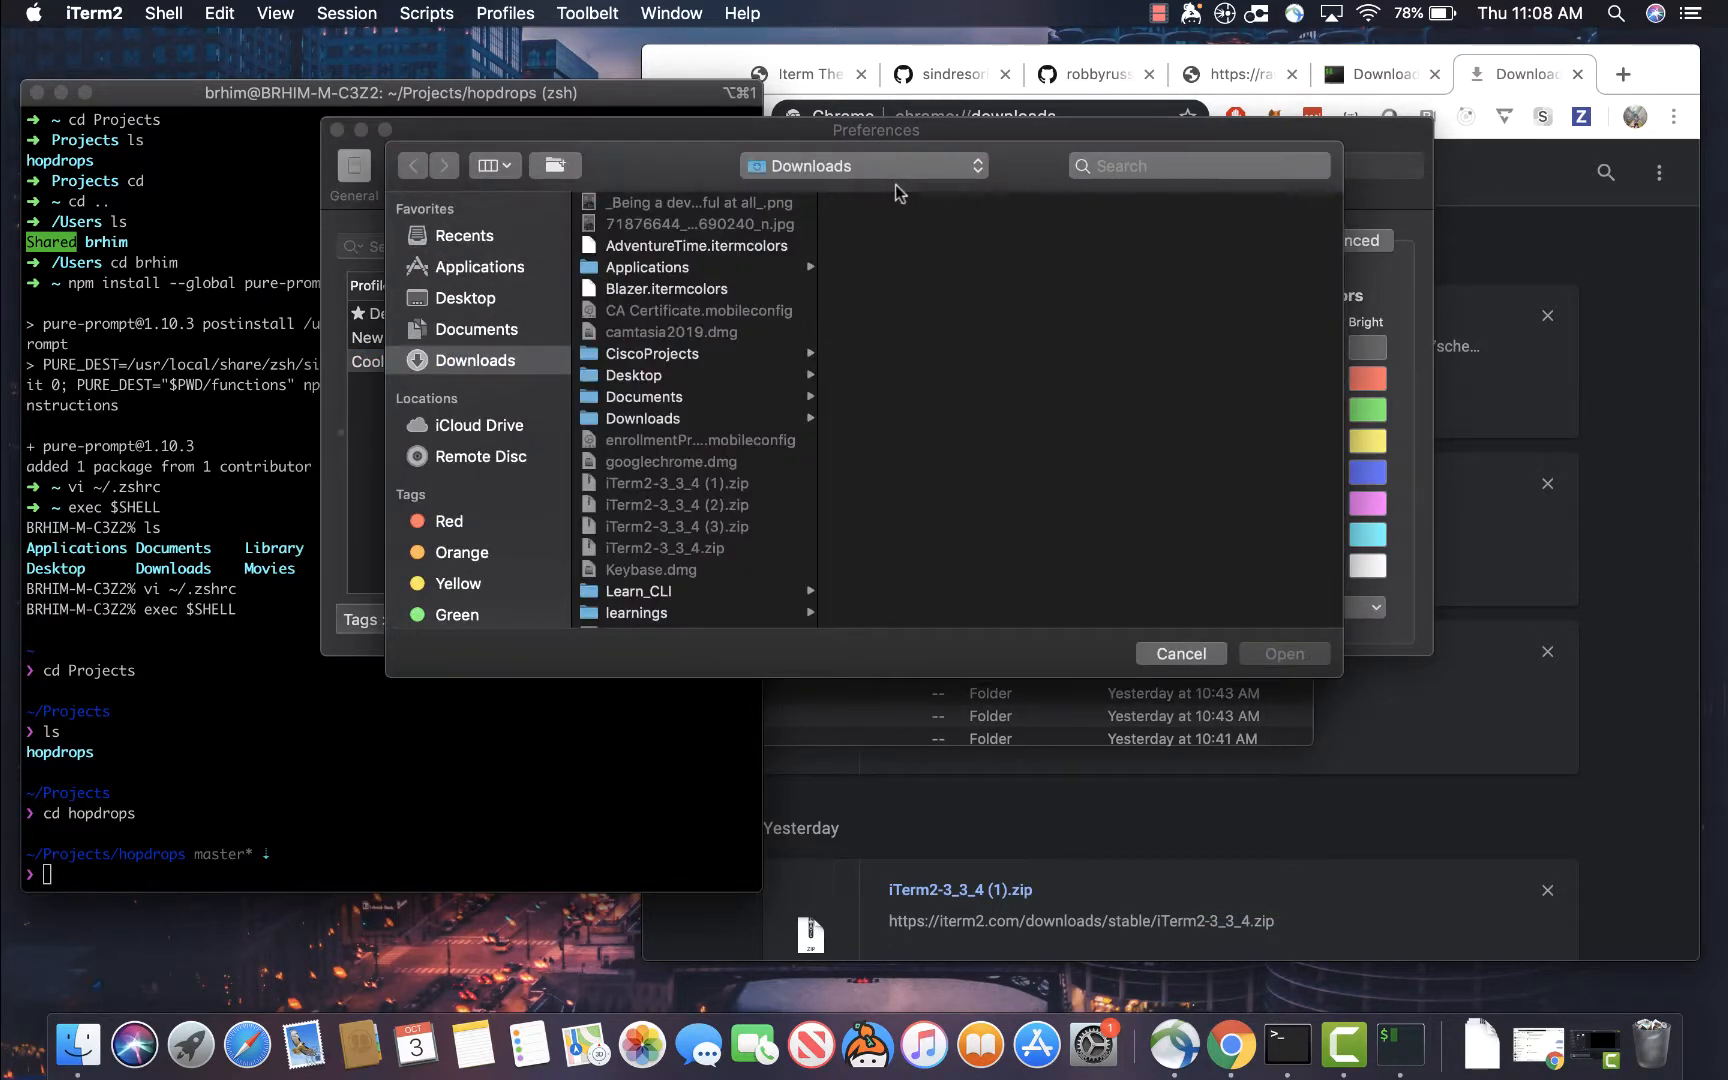
pyautogui.click(1178, 652)
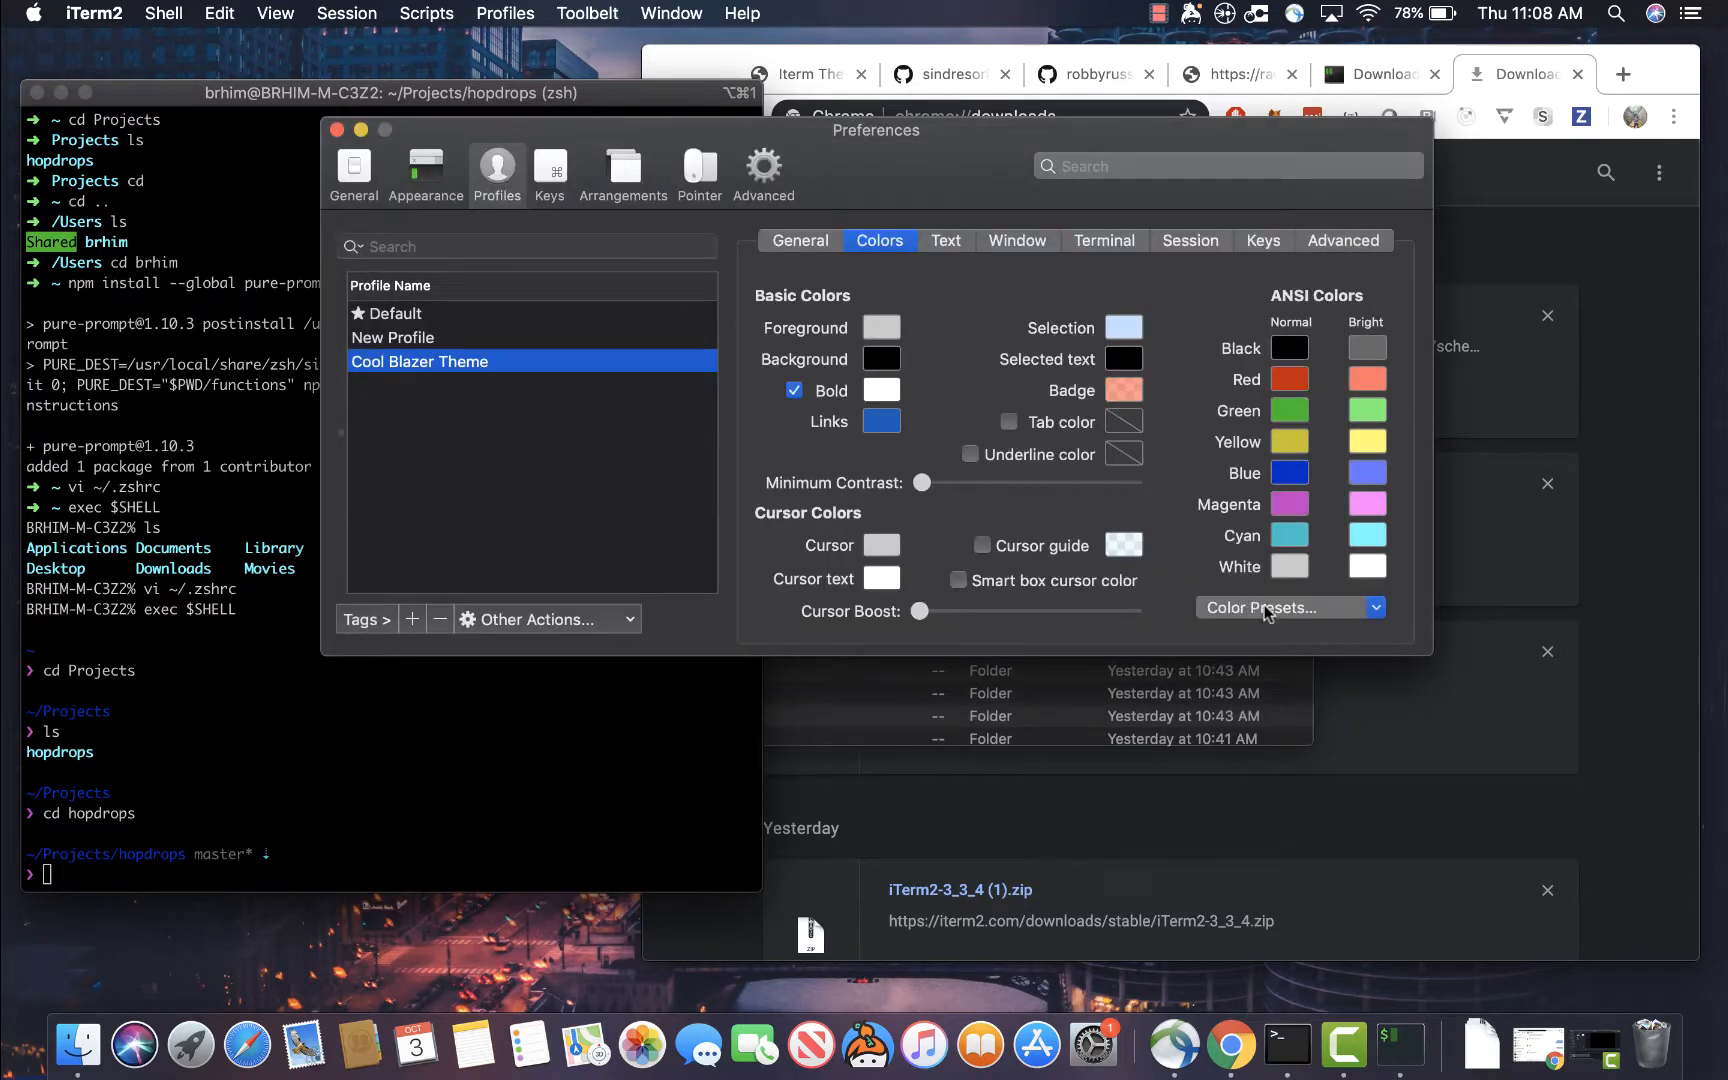
pyautogui.click(1285, 607)
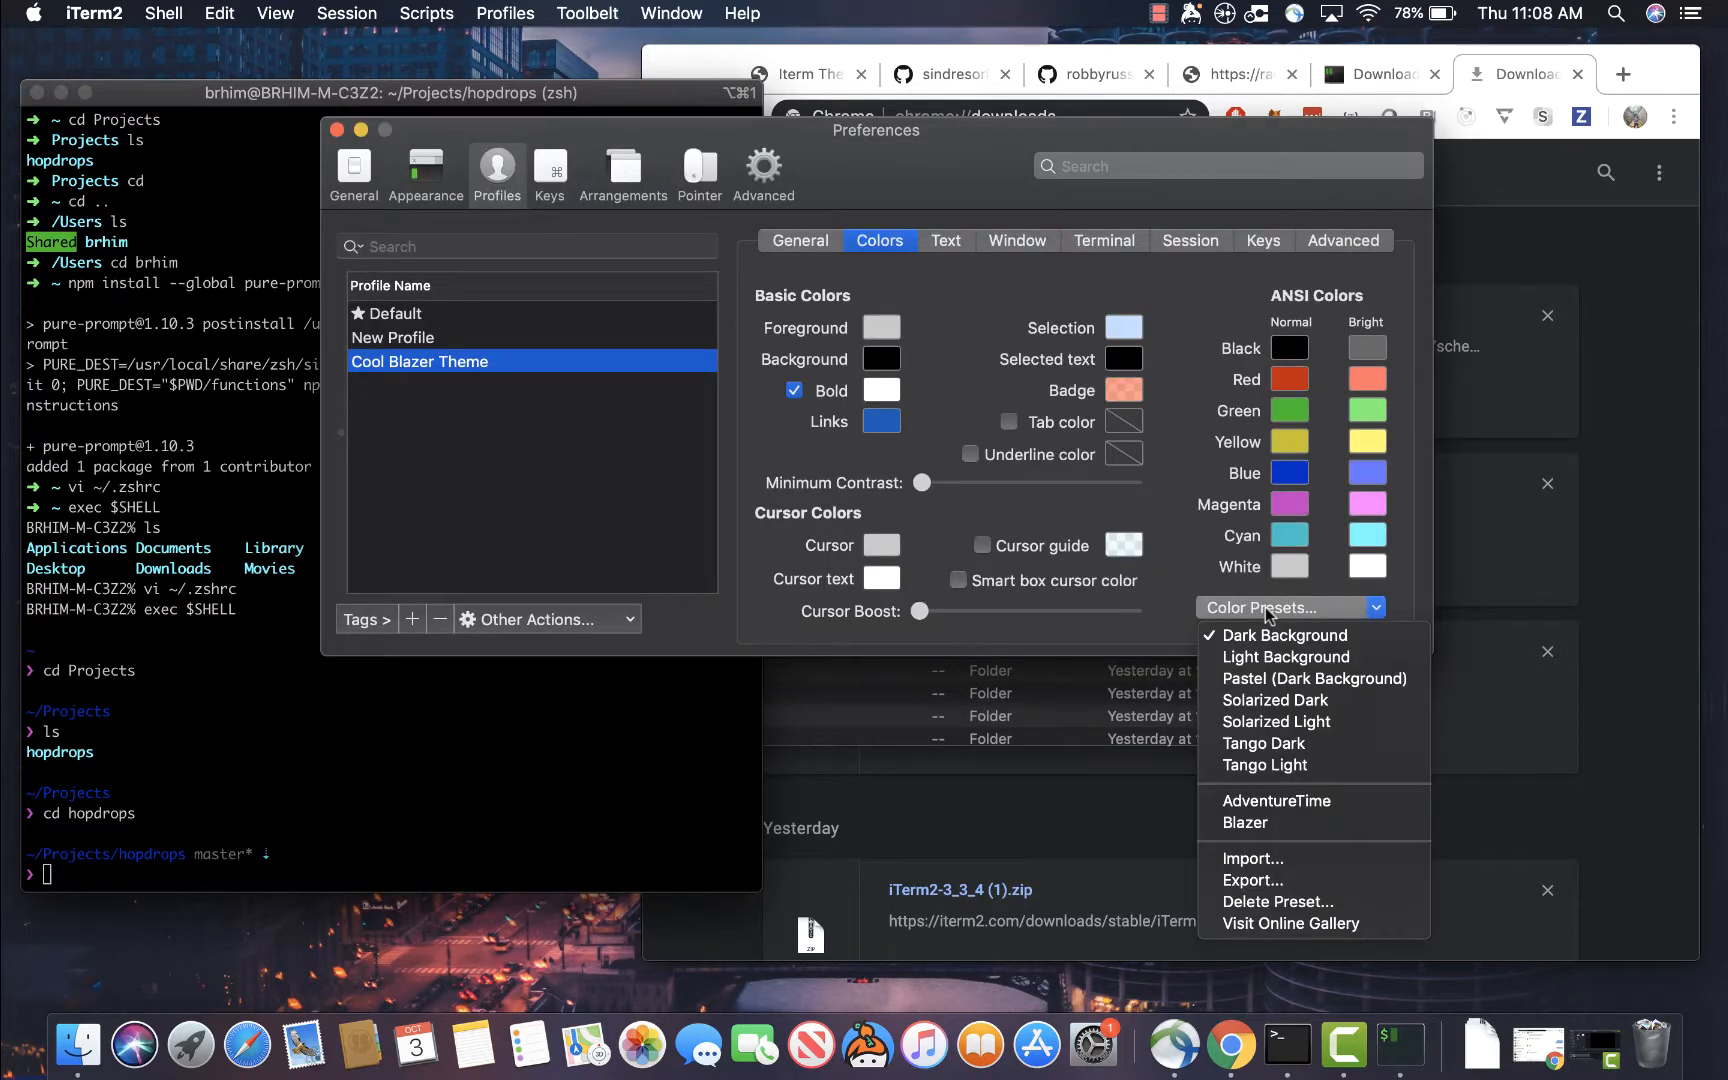
pyautogui.moveTo(1295, 823)
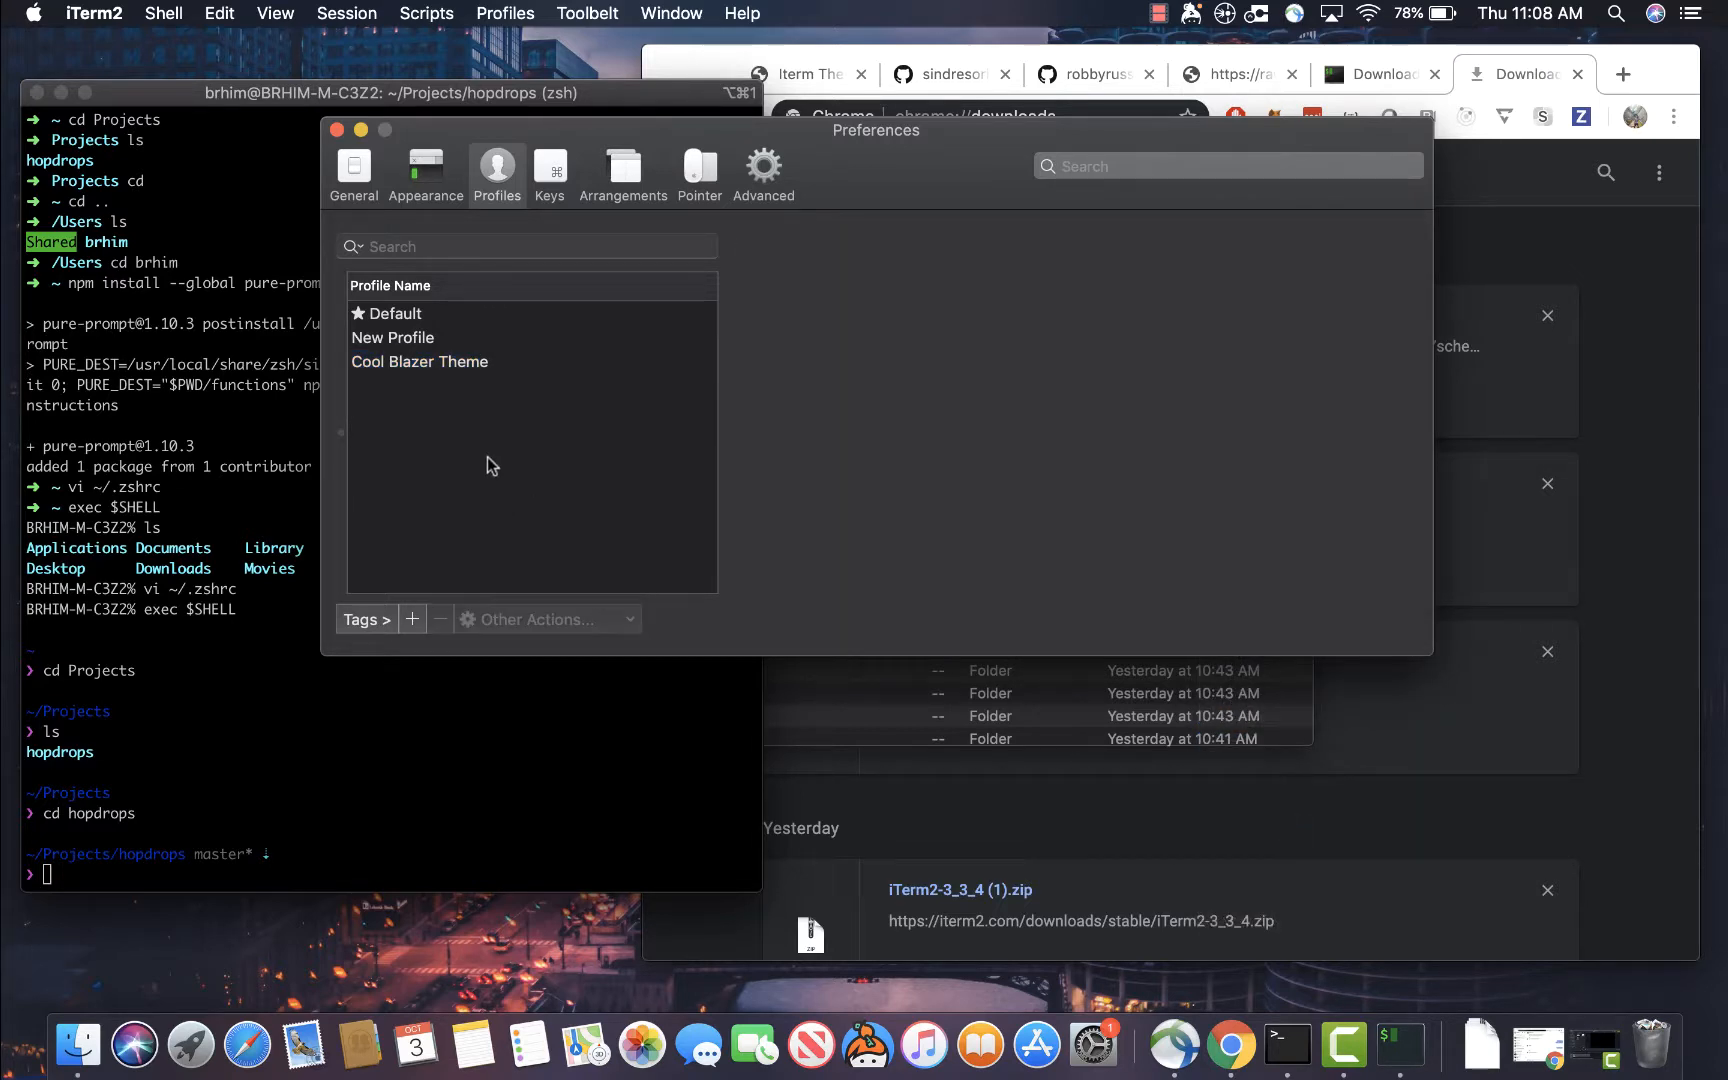
pyautogui.click(420, 361)
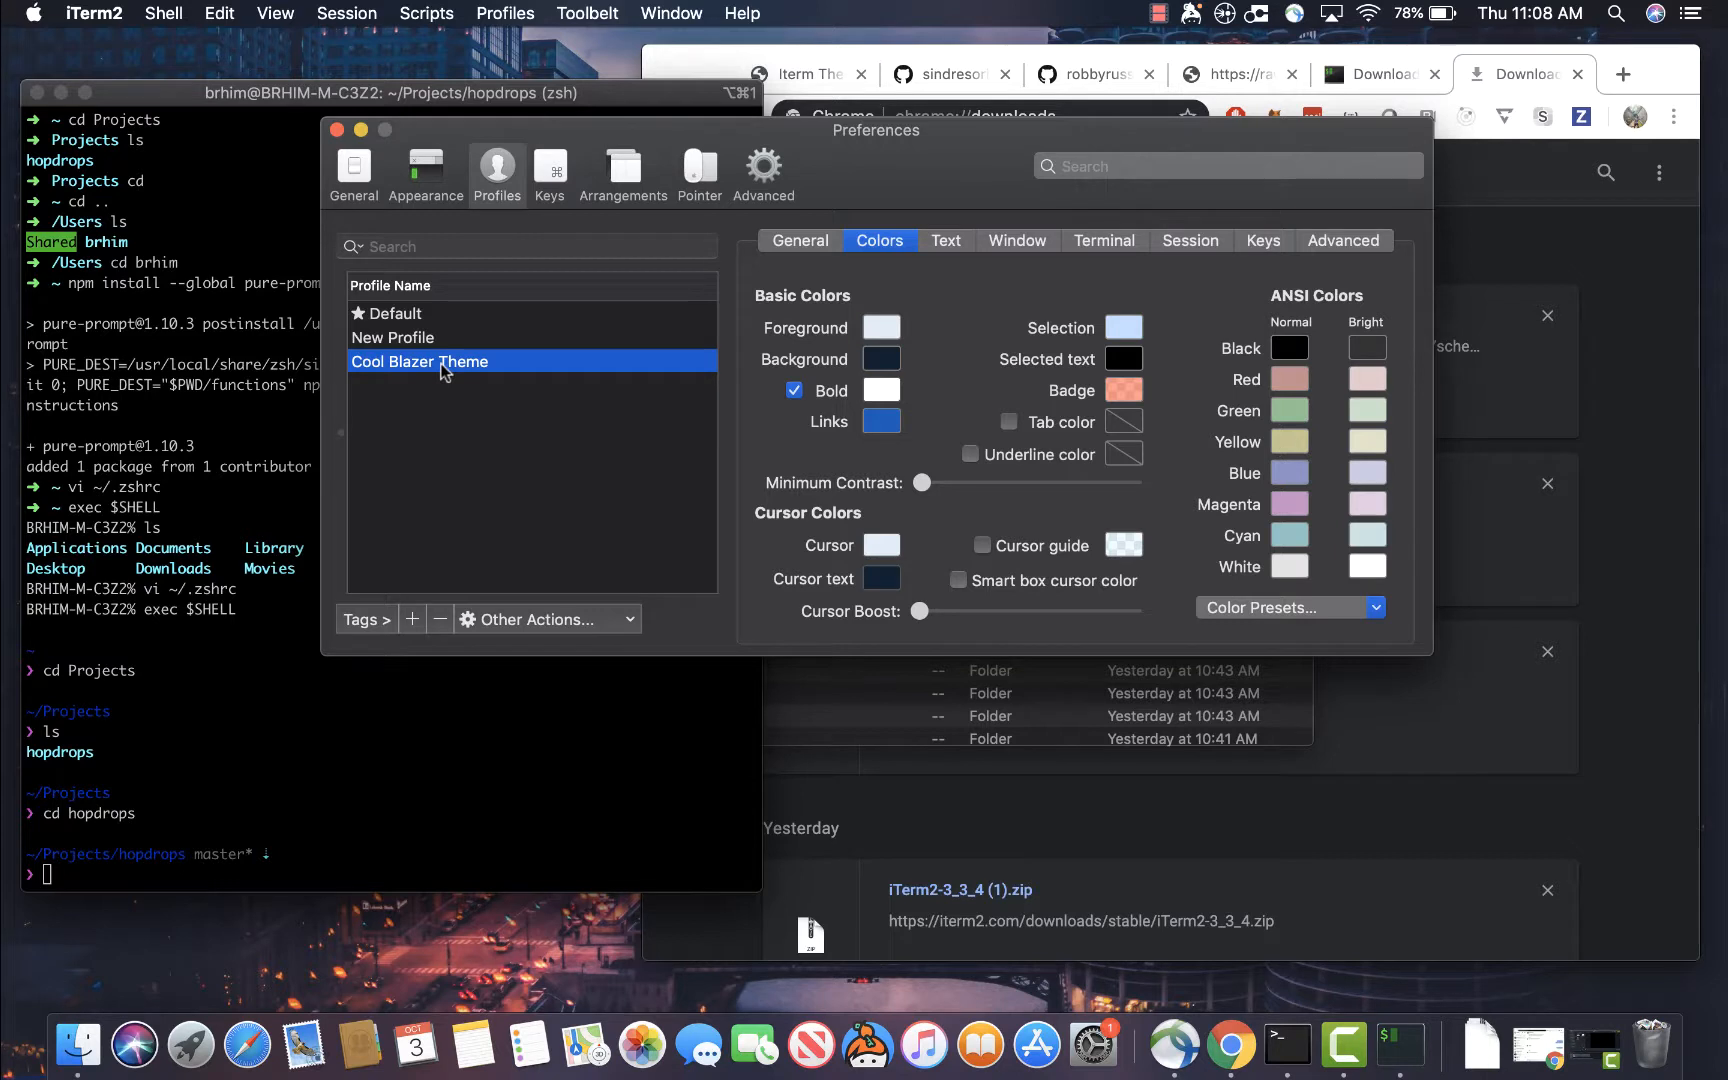
pyautogui.click(542, 618)
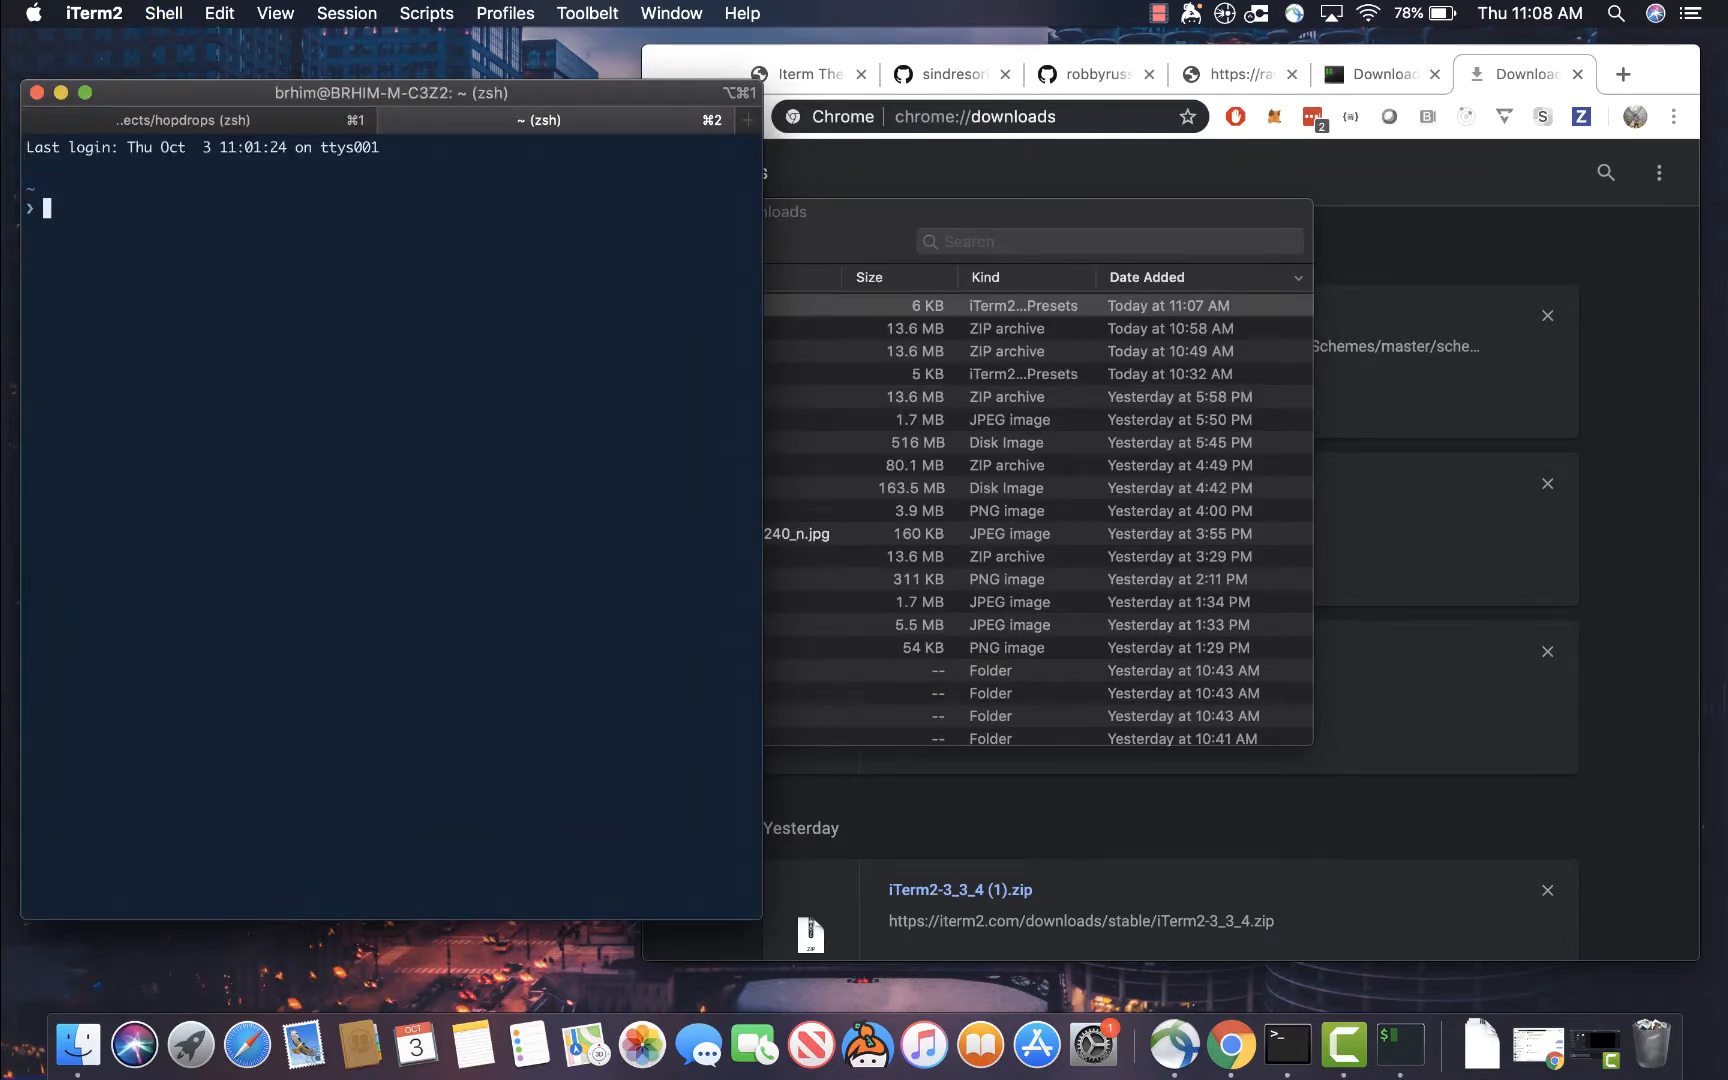
# Run cd into the Projects folder so the prompt shows ~/Projects
pyautogui.write('cd pro')
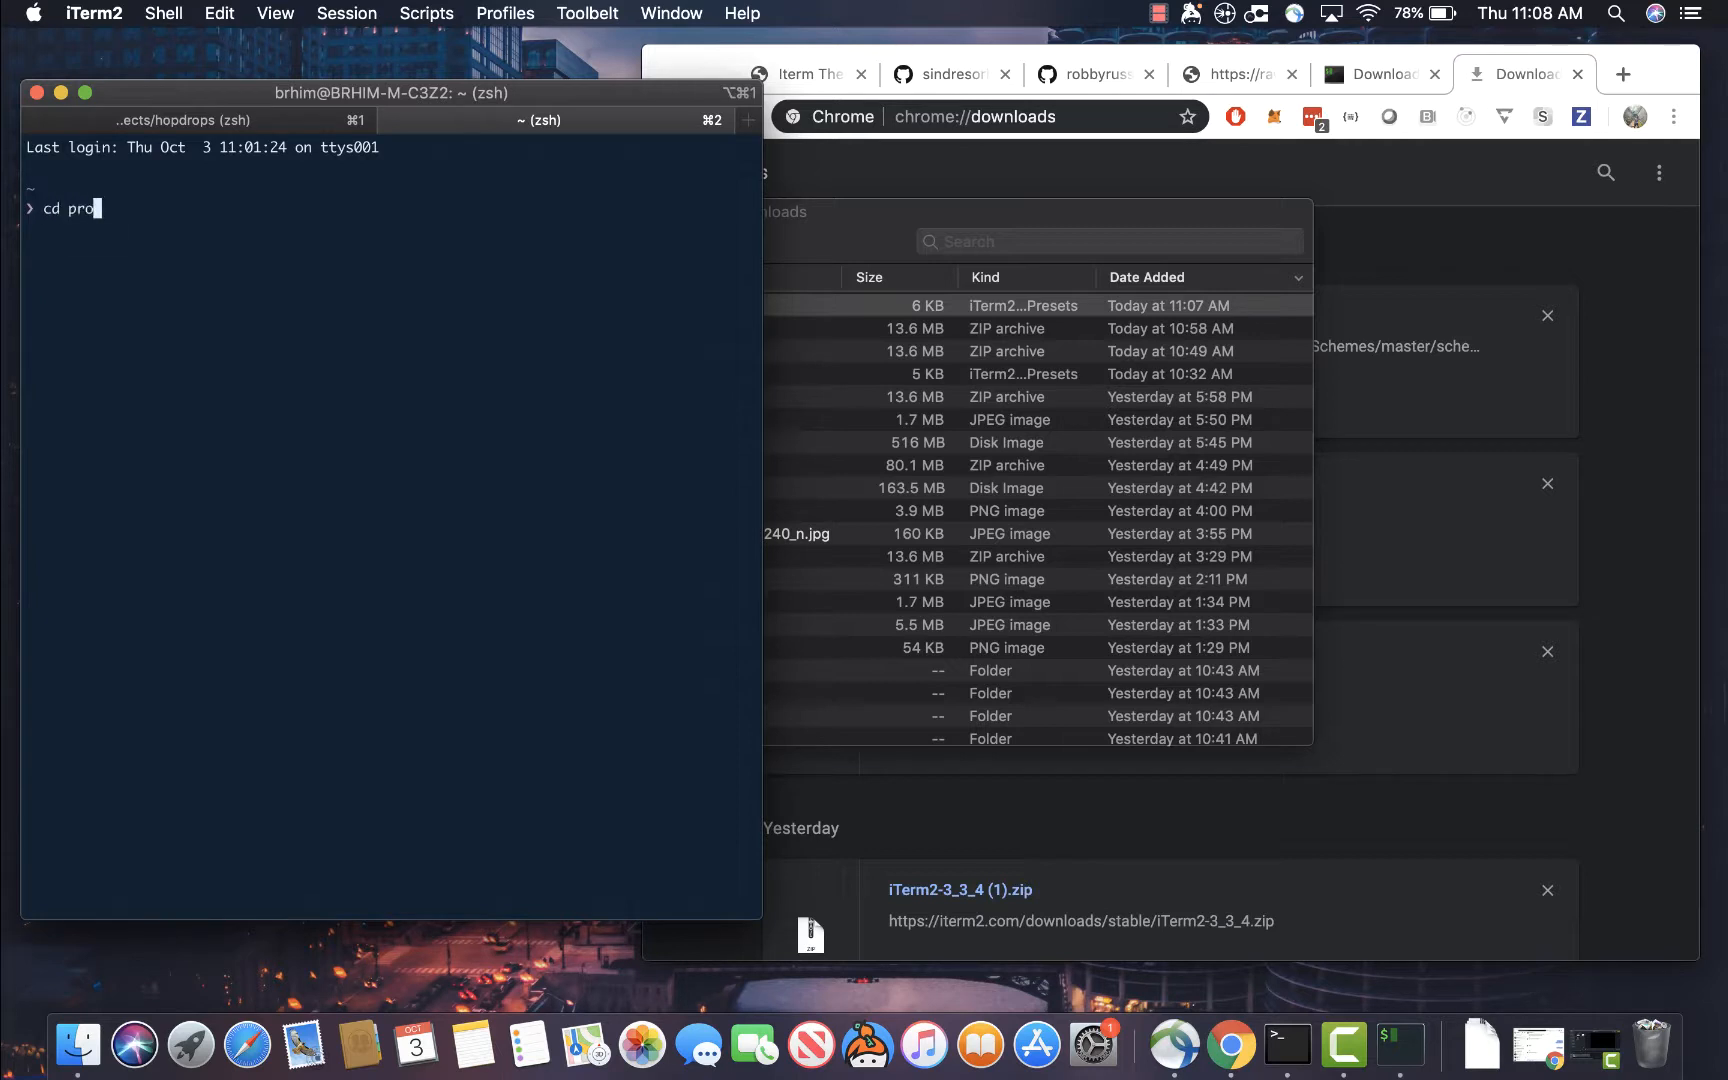
pyautogui.press('Return')
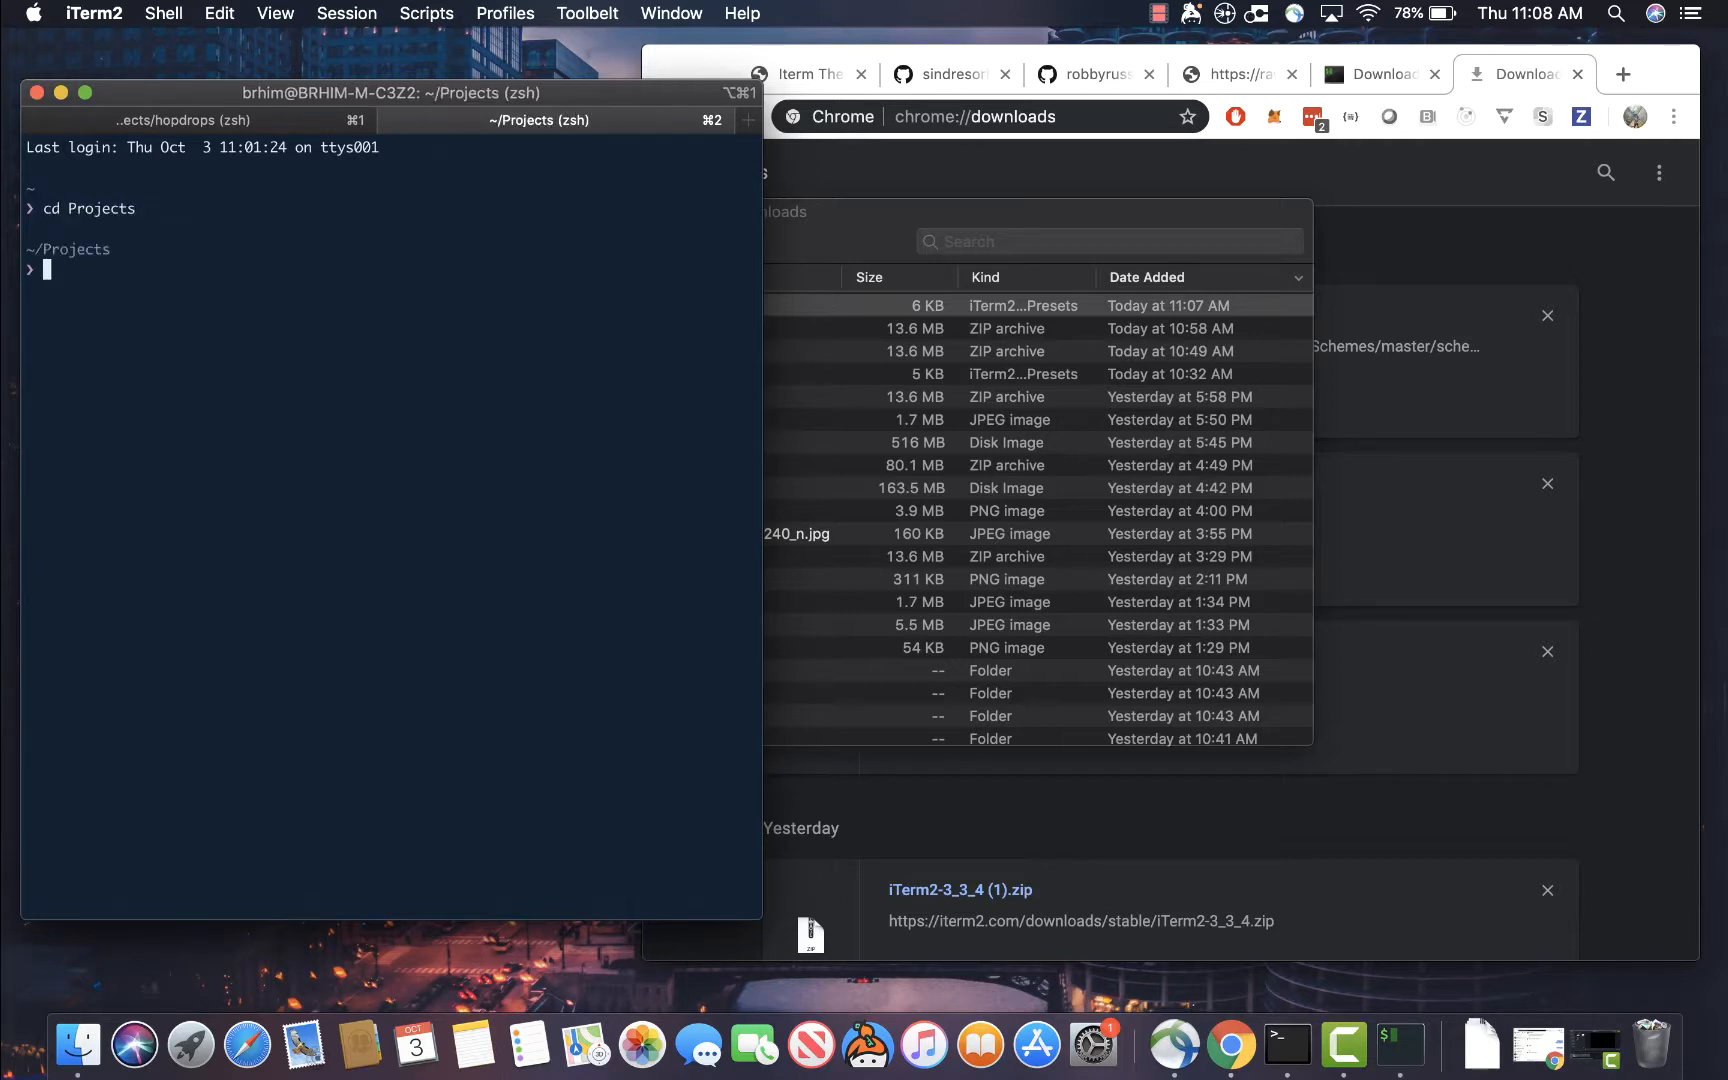